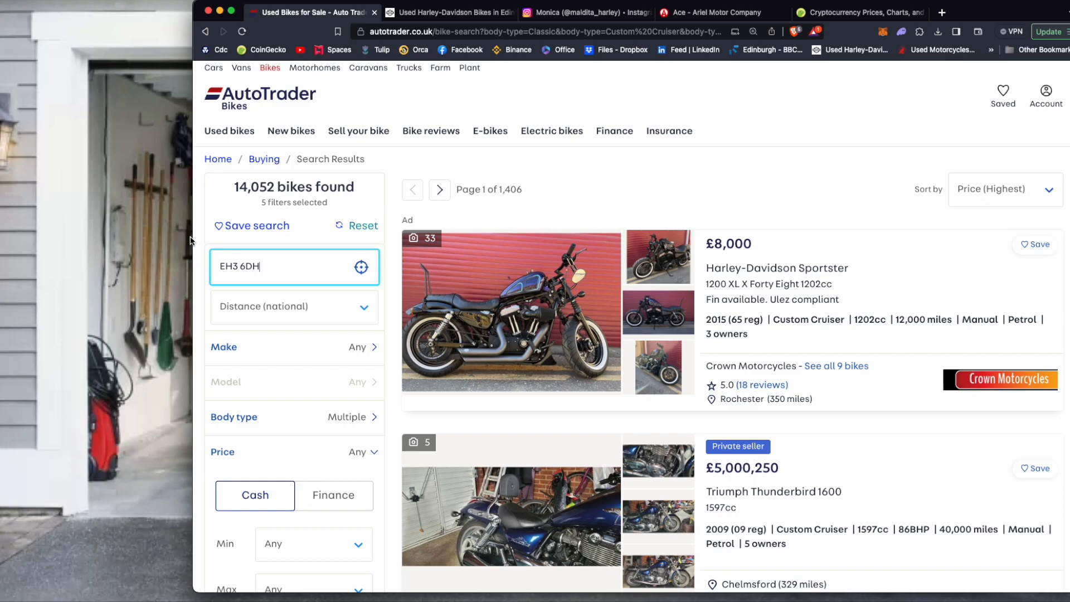
pyautogui.moveTo(306, 250)
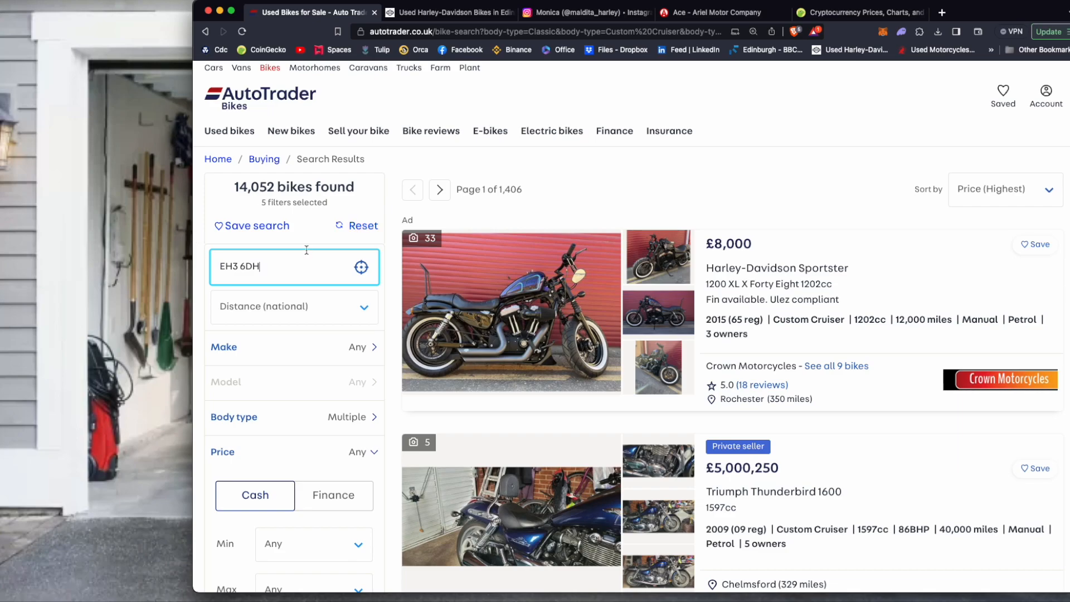
pyautogui.moveTo(776, 267)
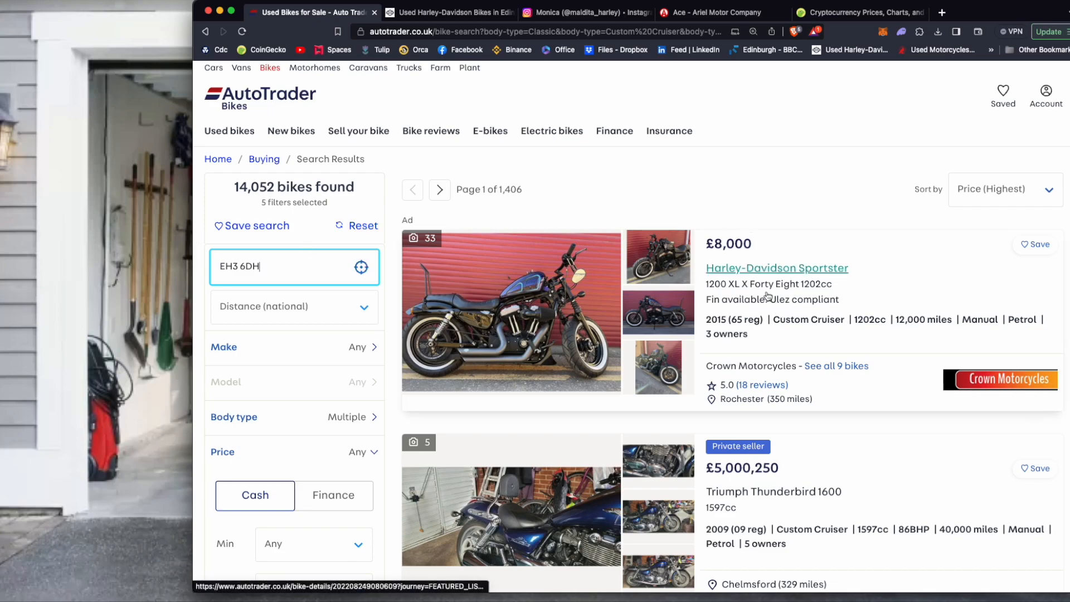
pyautogui.moveTo(359, 361)
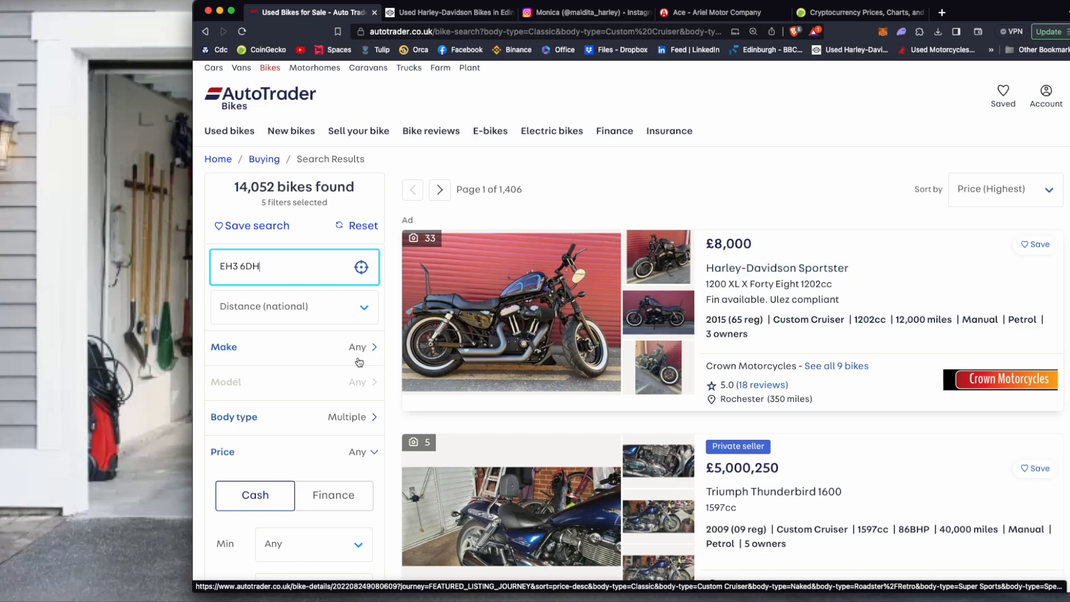
# - Add Sports Tourer to the already selected body types and close the body-type panel
pyautogui.scroll(-3)
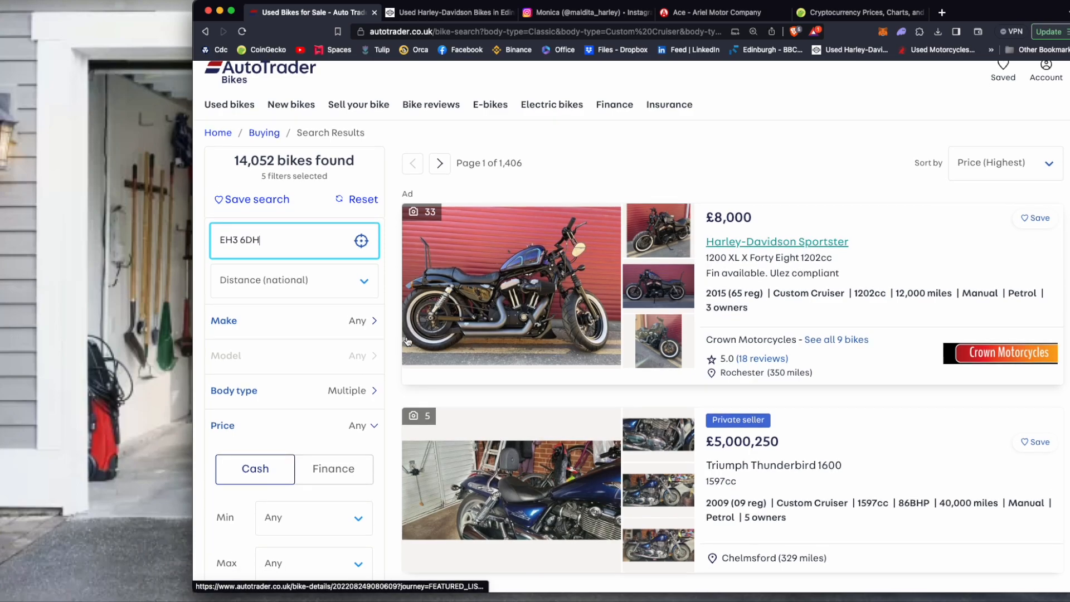
pyautogui.scroll(-3)
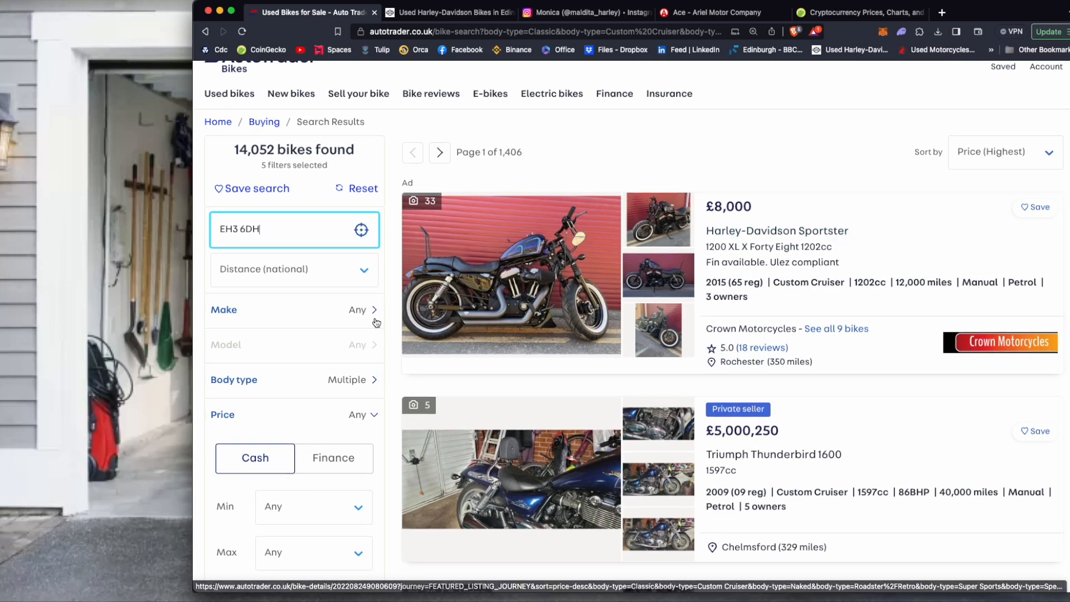
pyautogui.click(294, 310)
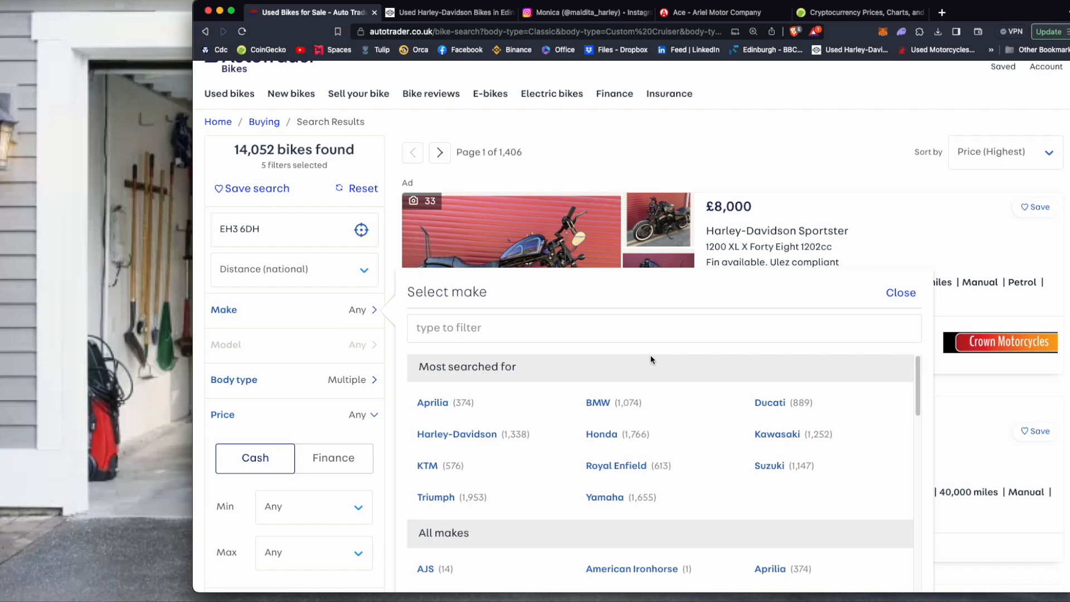
pyautogui.click(294, 379)
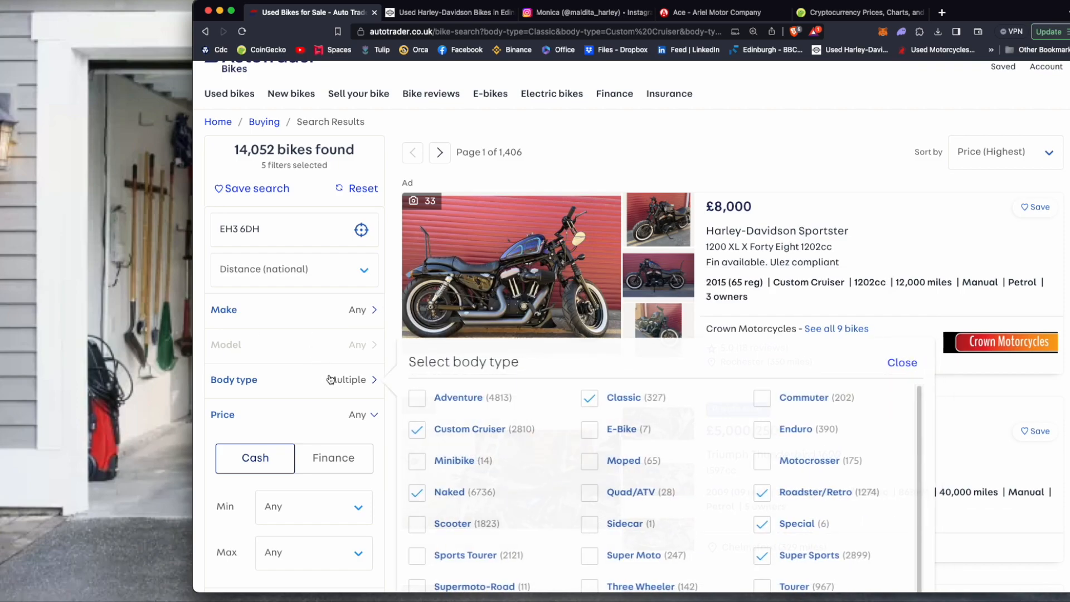
pyautogui.scroll(-3)
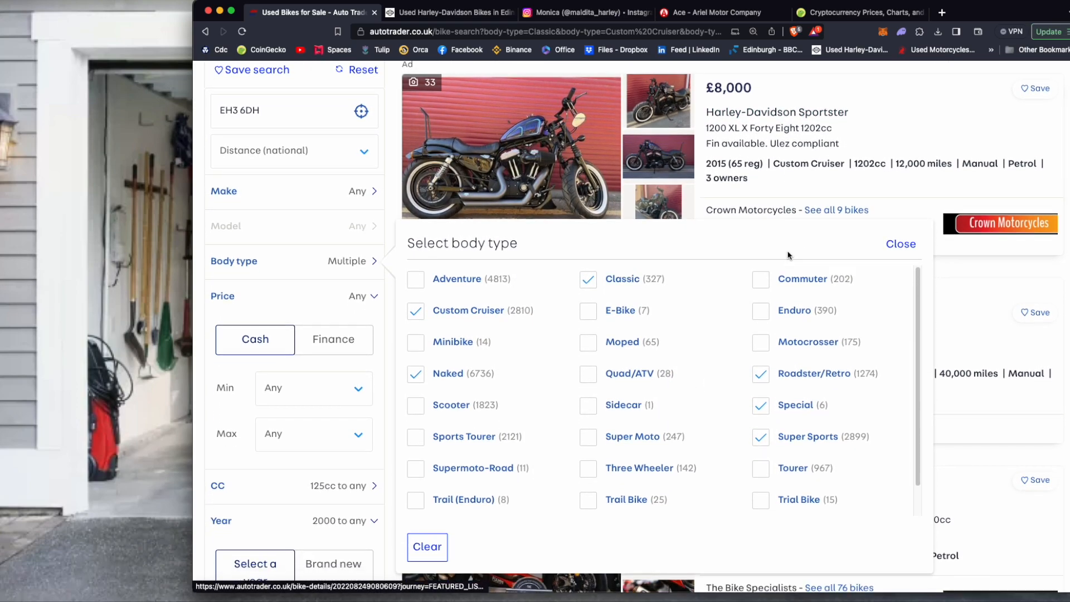
pyautogui.scroll(-3)
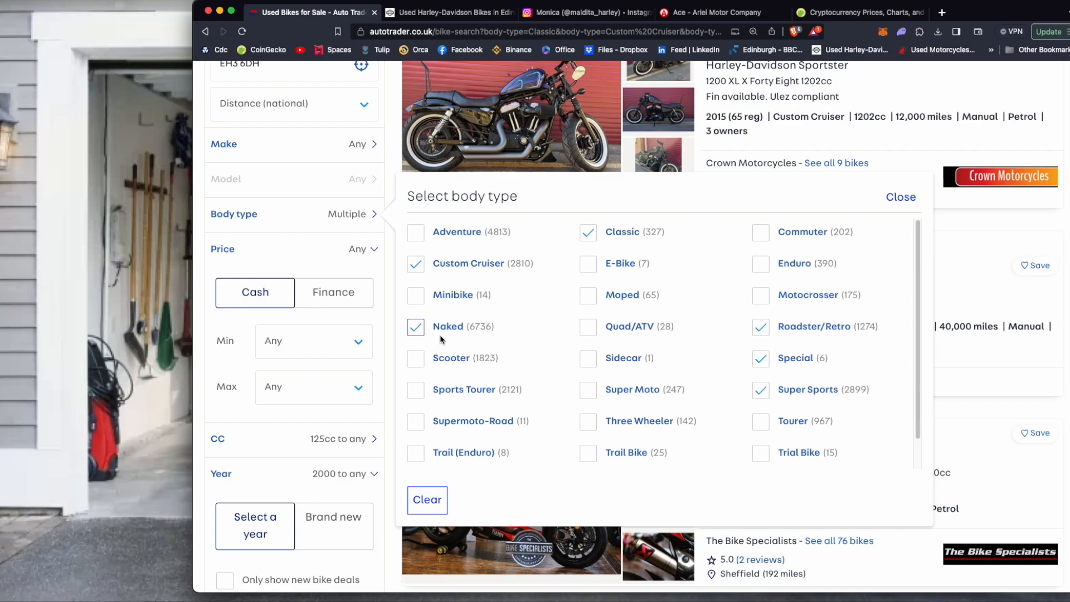
pyautogui.click(760, 358)
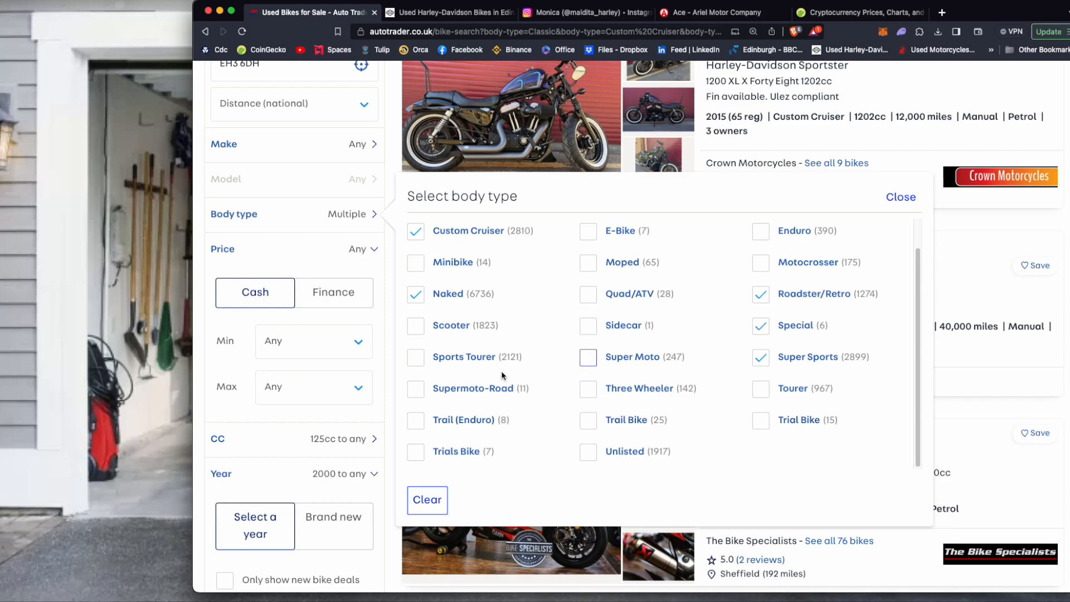
pyautogui.click(416, 357)
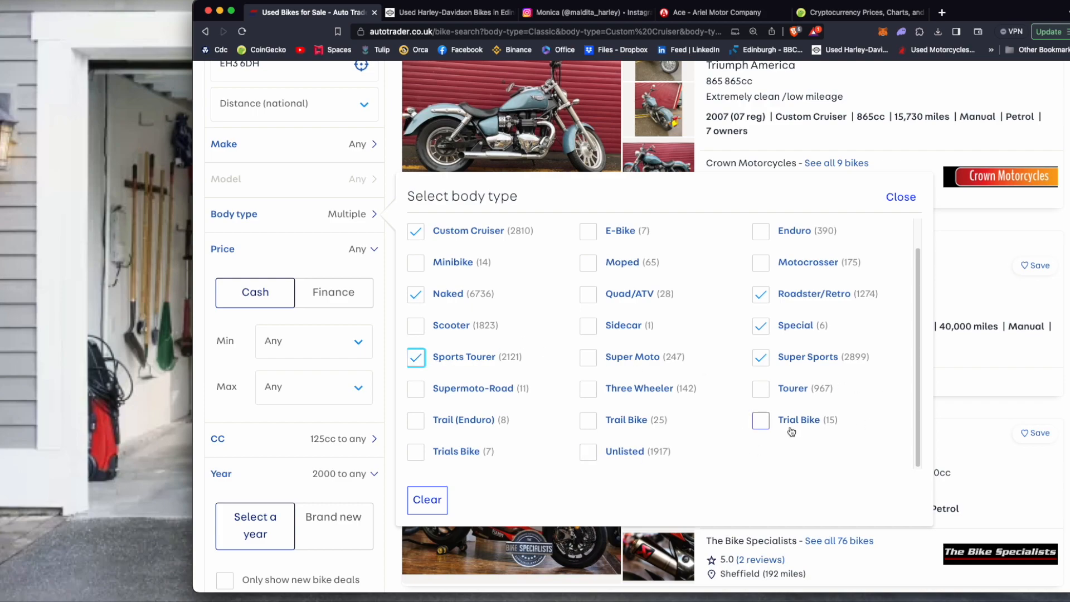
pyautogui.click(900, 197)
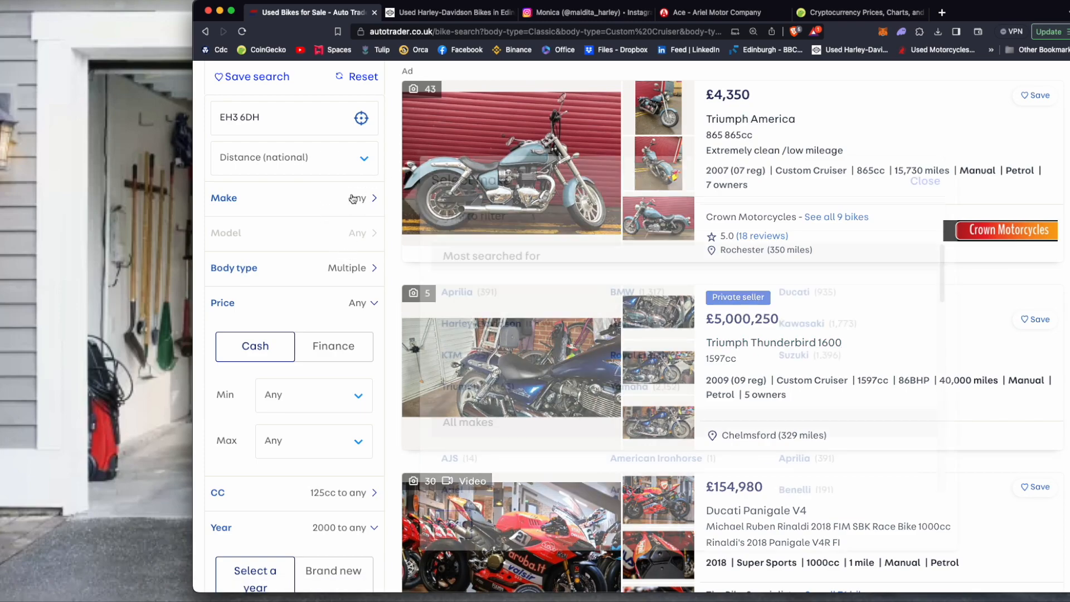
# - Choose Mutt from the list of makes to filter the bike results
pyautogui.click(294, 198)
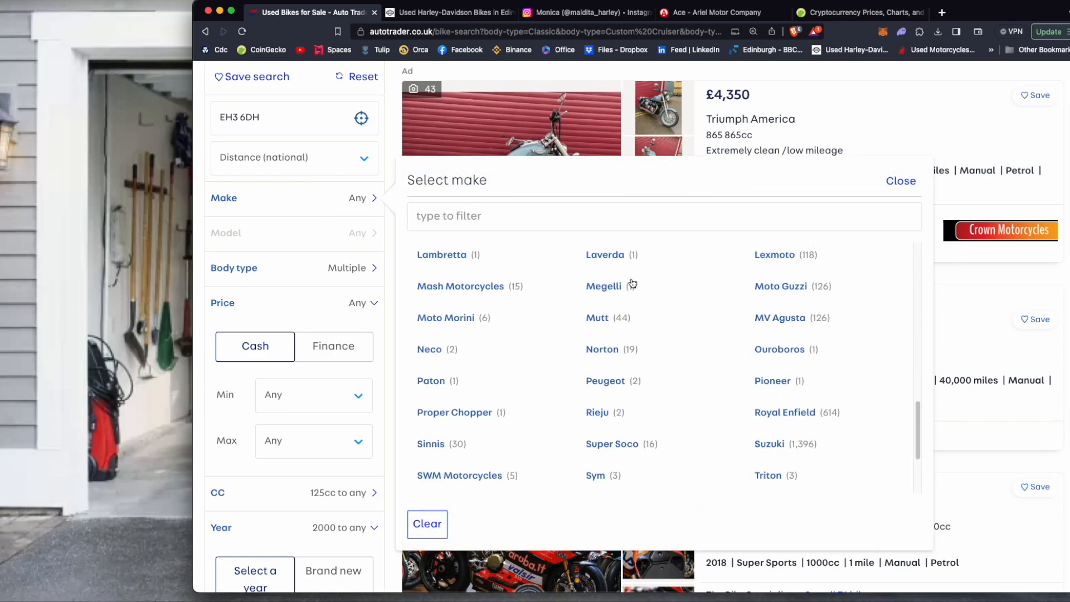
pyautogui.scroll(3)
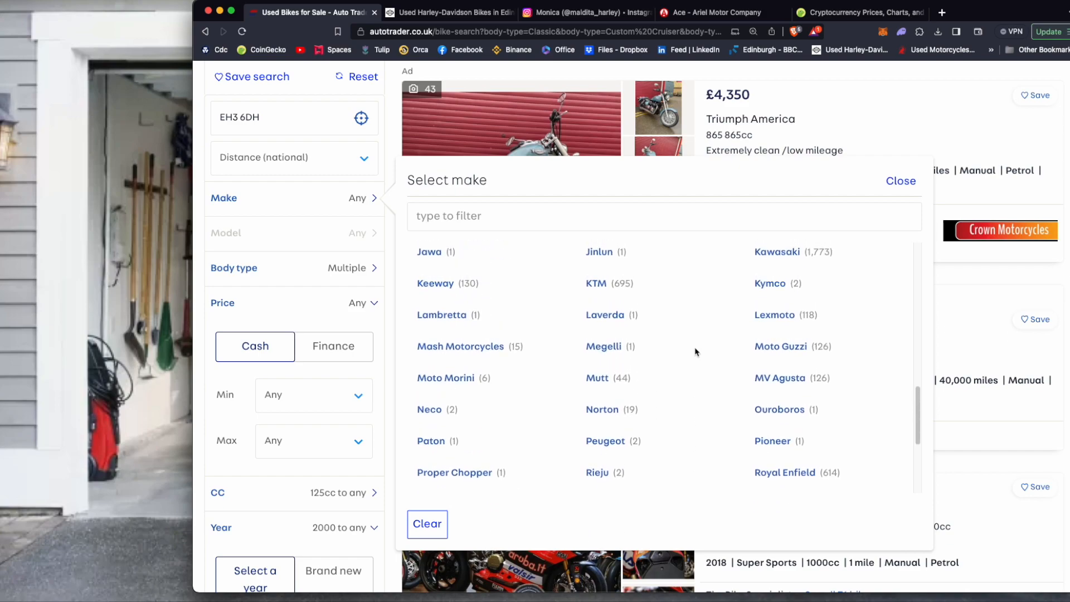
pyautogui.scroll(3)
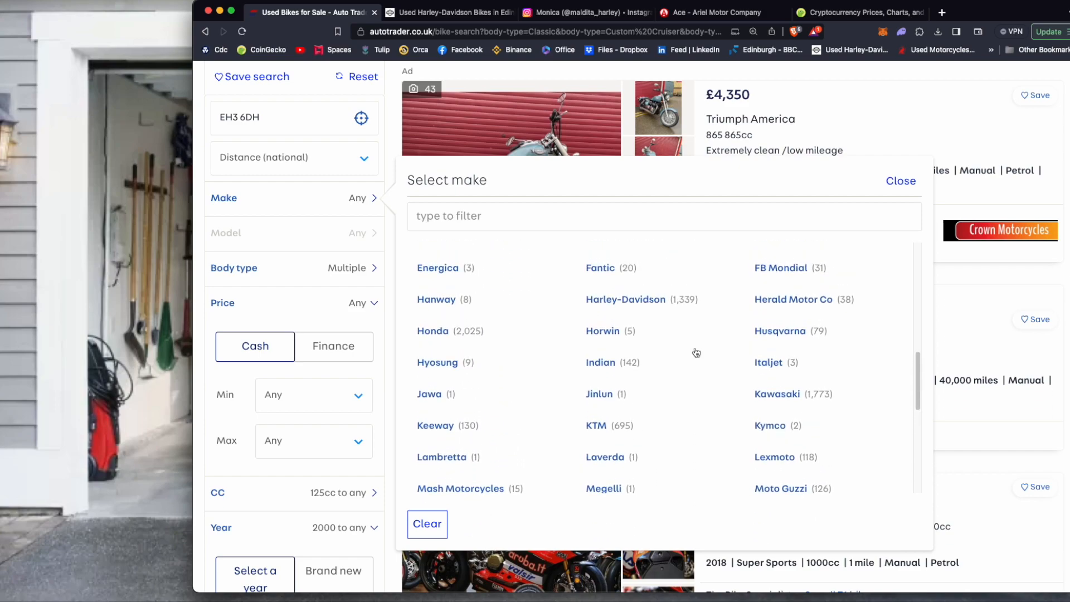
pyautogui.scroll(-3)
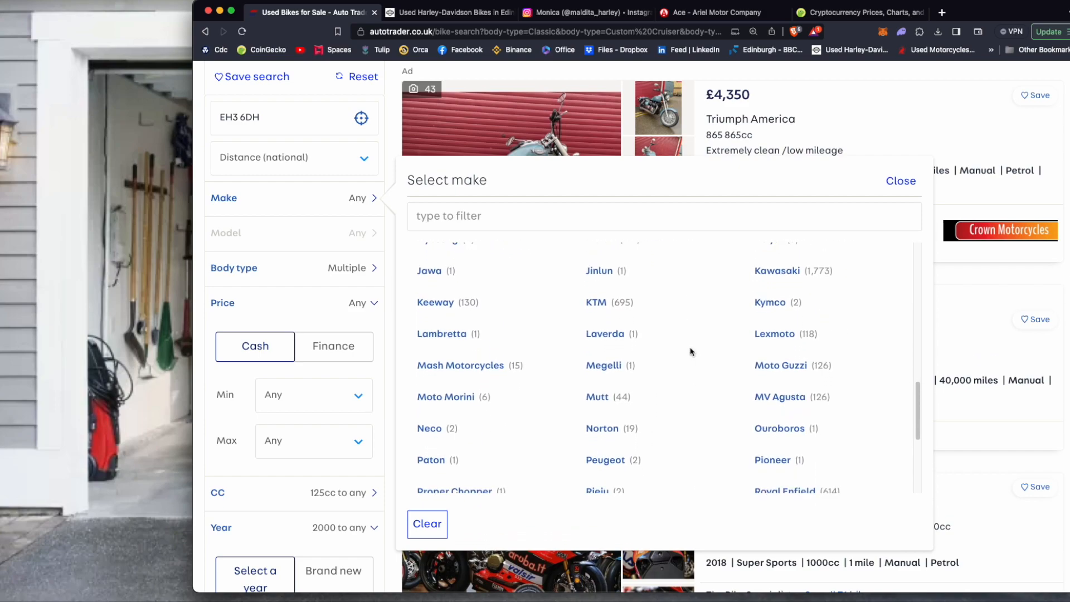
pyautogui.scroll(-3)
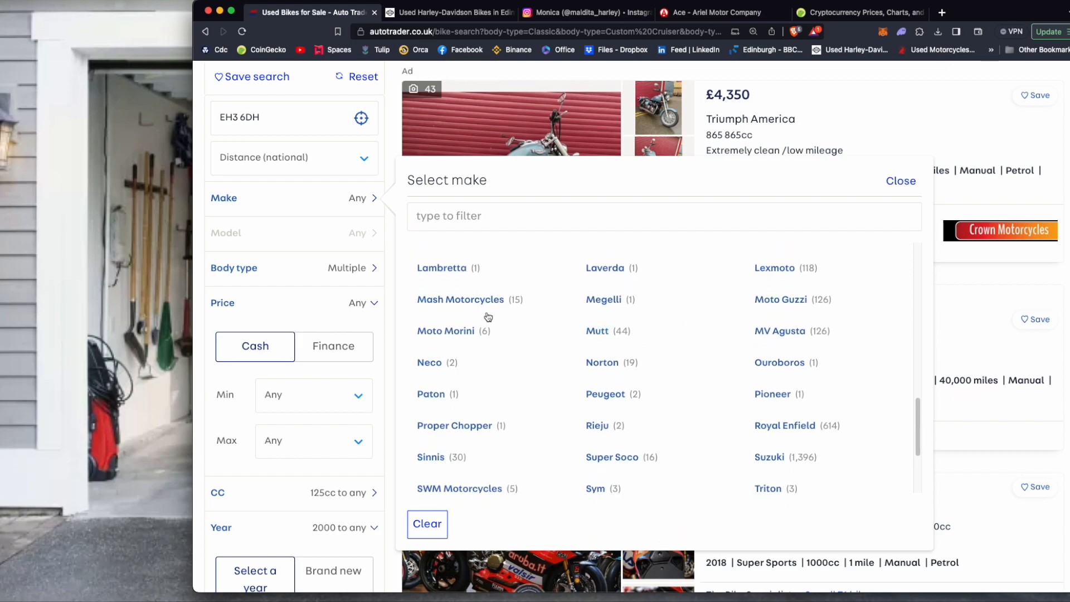
pyautogui.moveTo(489, 310)
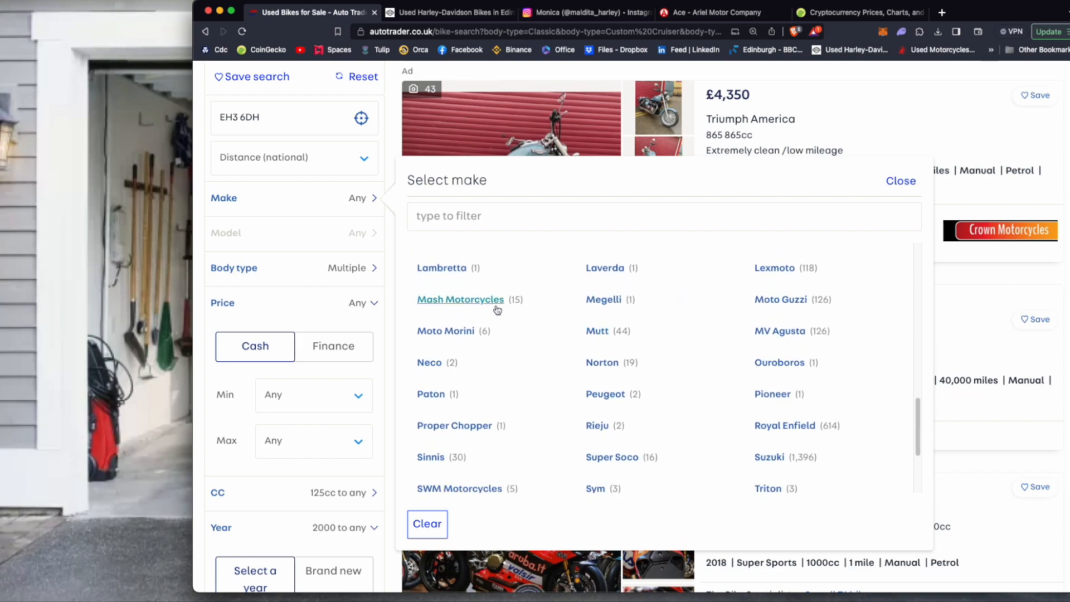
pyautogui.click(595, 331)
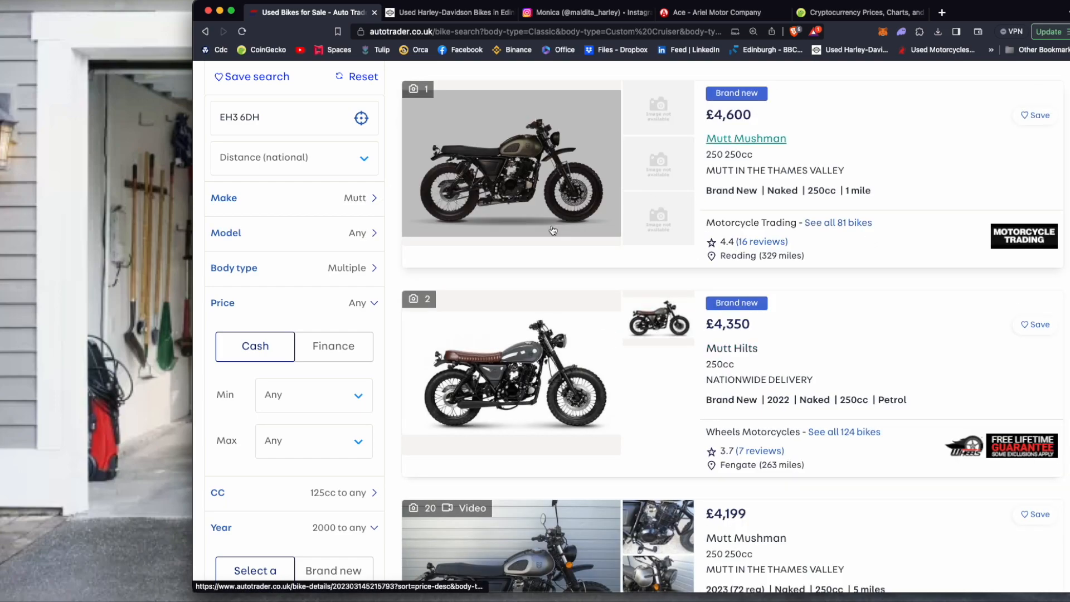
pyautogui.moveTo(829, 207)
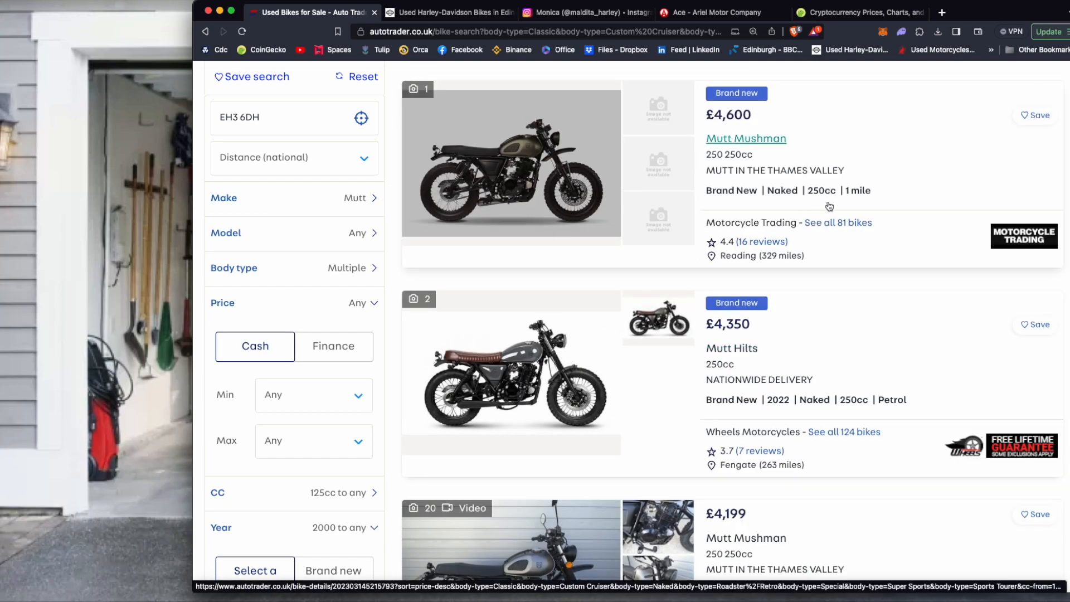
pyautogui.moveTo(585, 202)
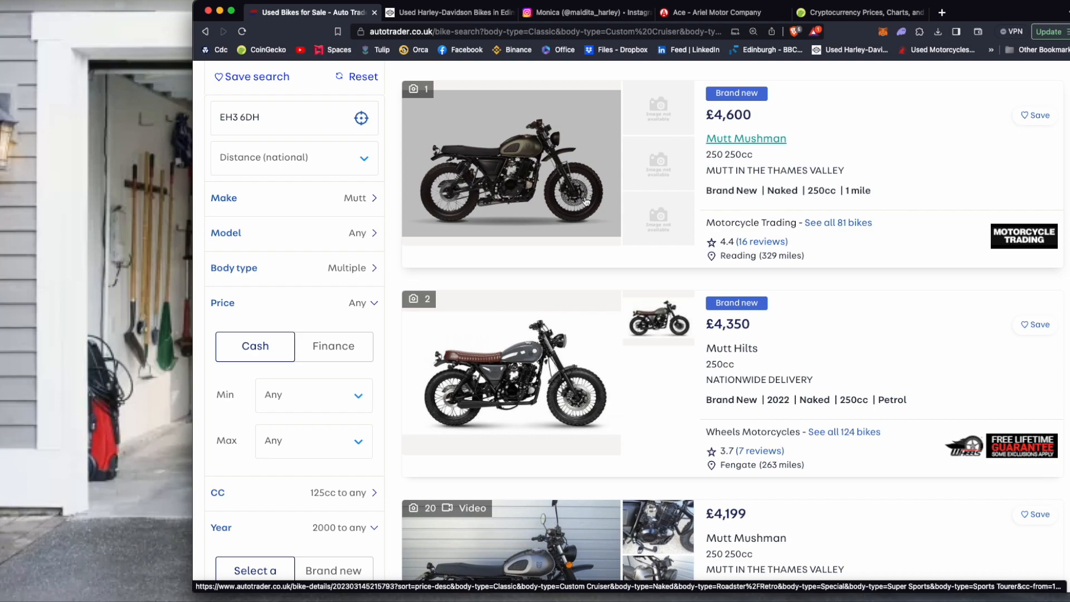
# - Open the £4,600 Mutt Mushman 250 listing and scroll through it, back to the main photo
pyautogui.click(522, 170)
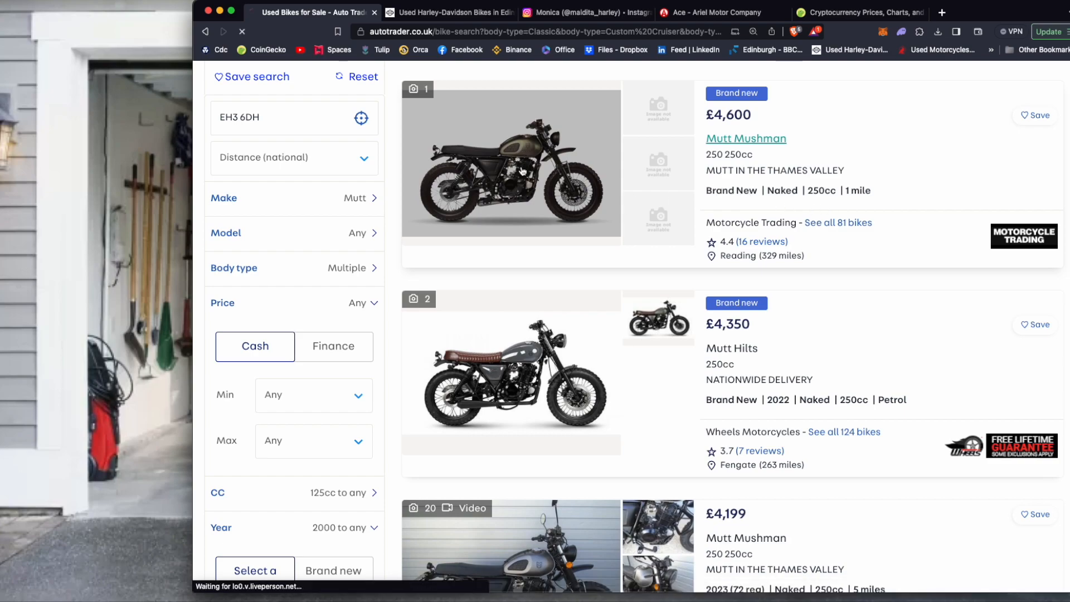
pyautogui.click(510, 162)
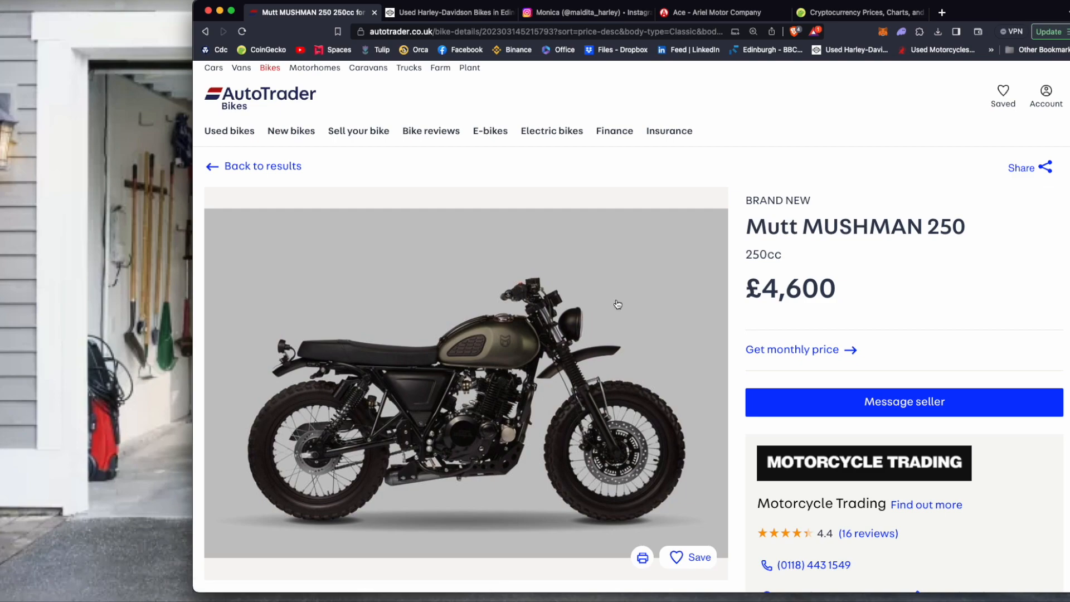
pyautogui.scroll(-3)
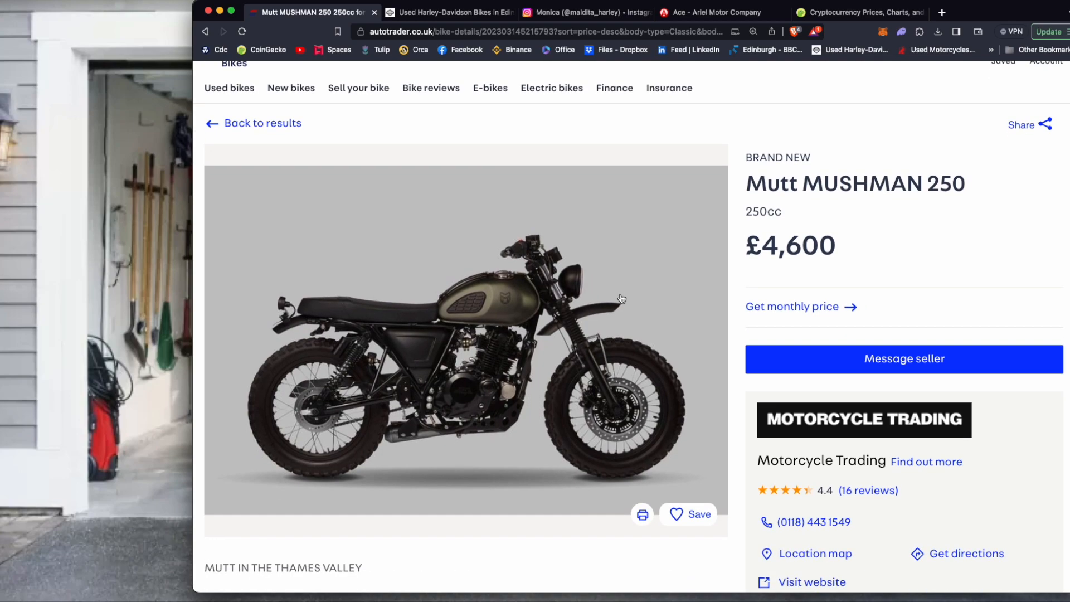
pyautogui.moveTo(594, 298)
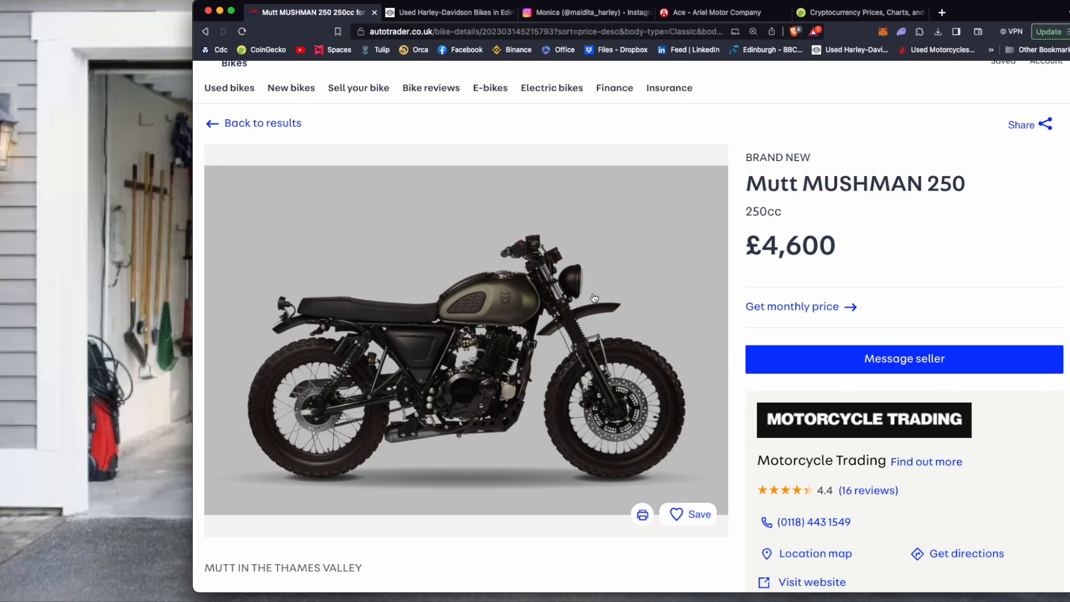
pyautogui.scroll(-3)
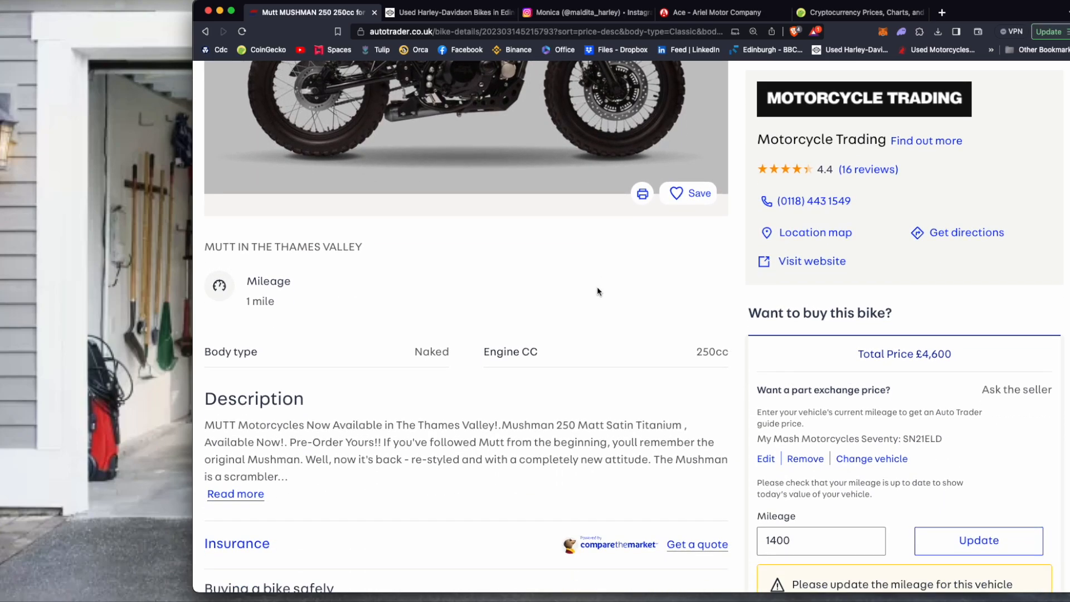
pyautogui.scroll(-3)
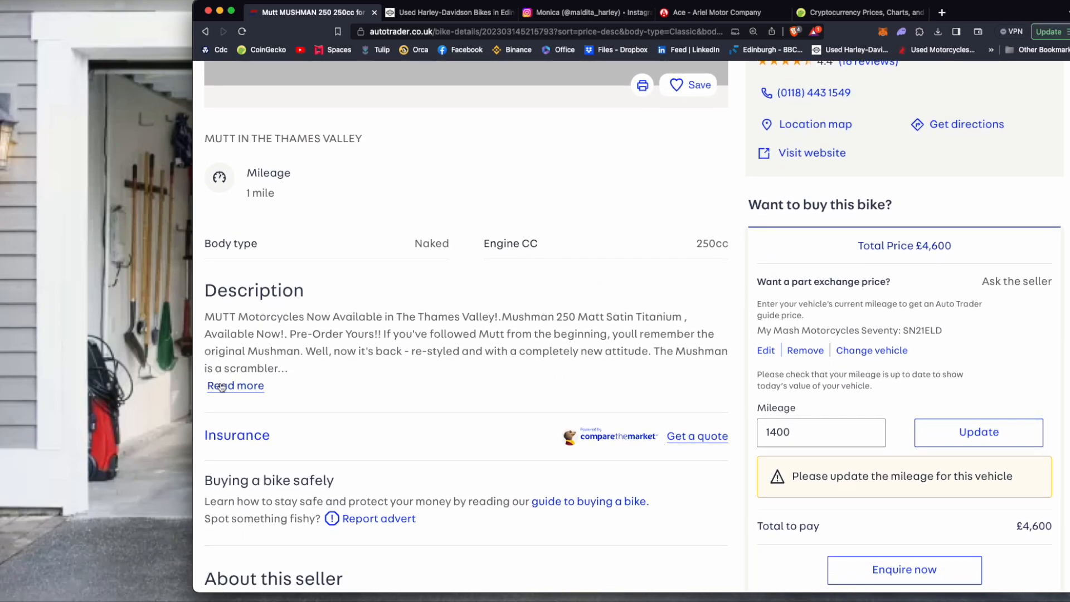
pyautogui.scroll(-3)
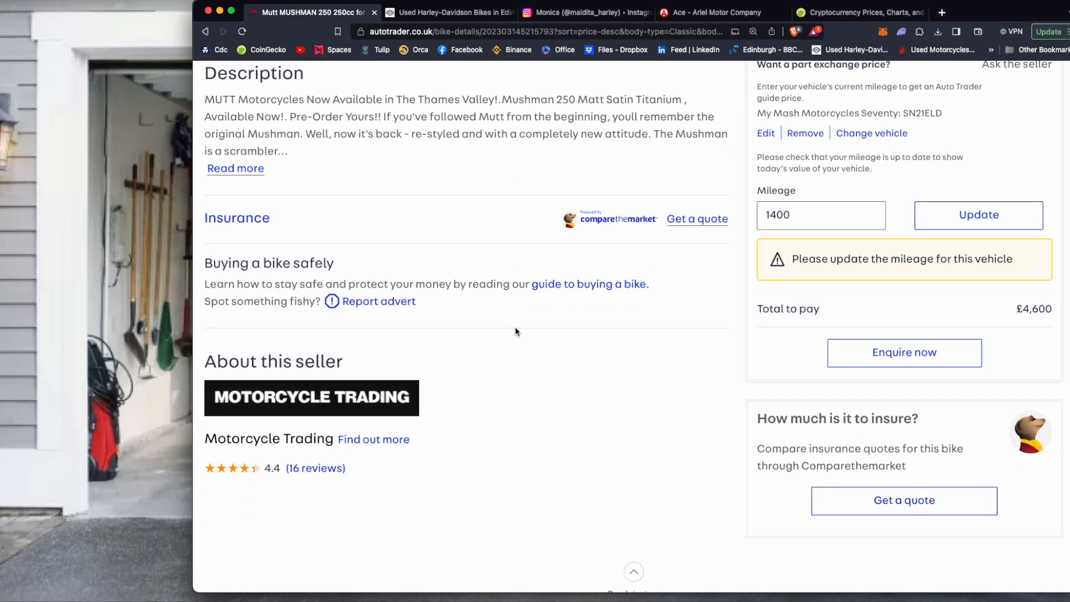
pyautogui.scroll(3)
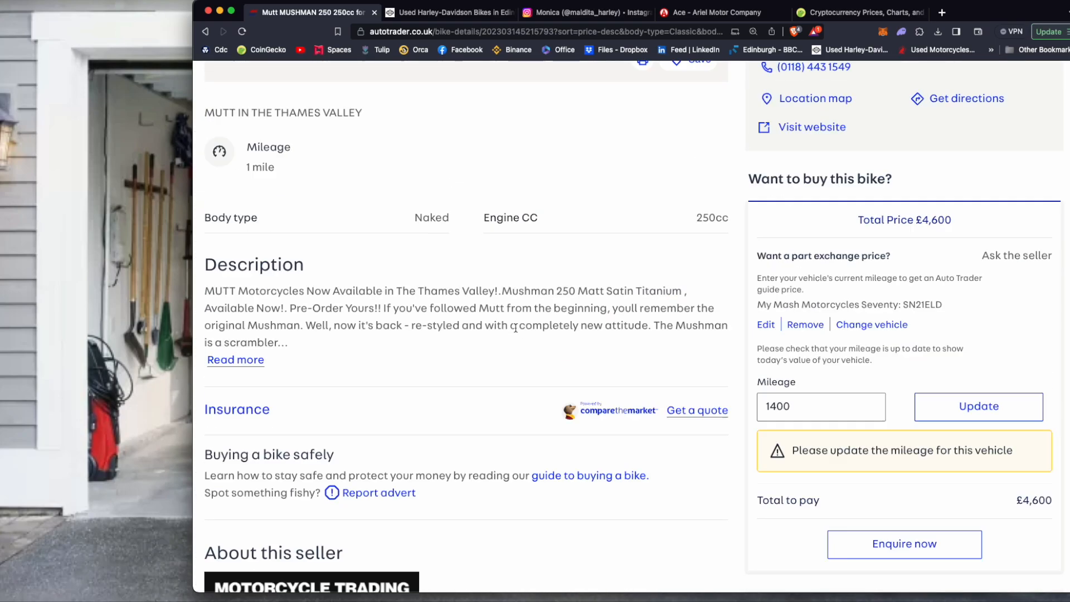
pyautogui.scroll(3)
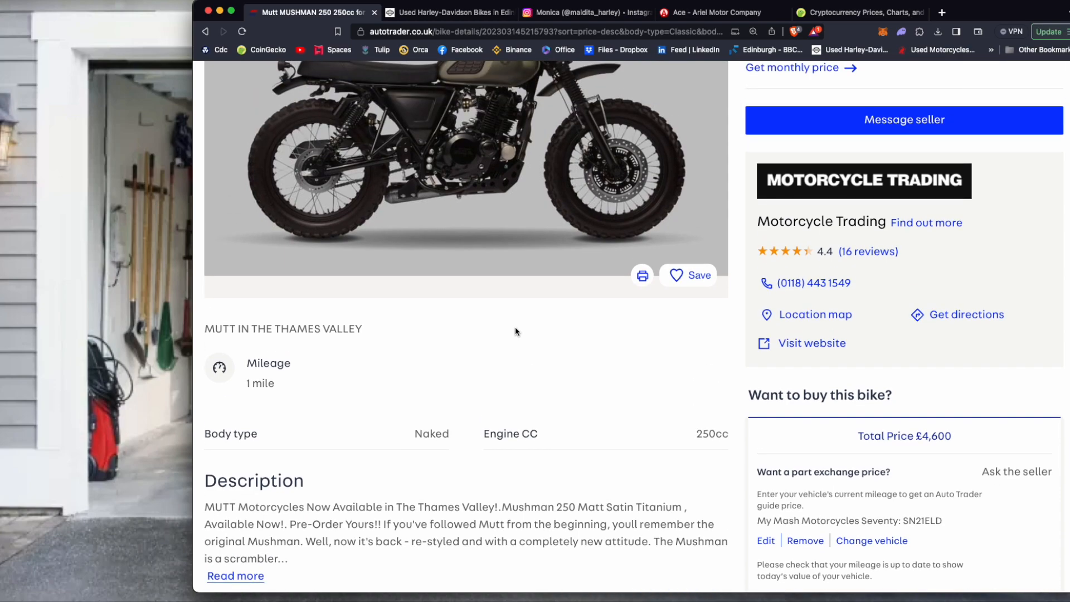
pyautogui.scroll(3)
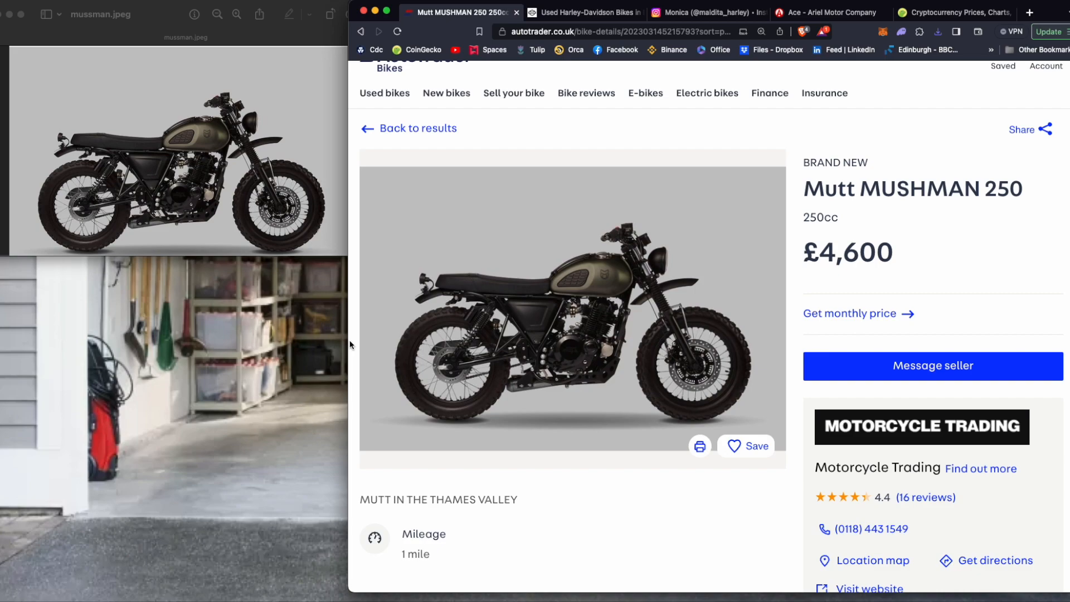
pyautogui.moveTo(566, 262)
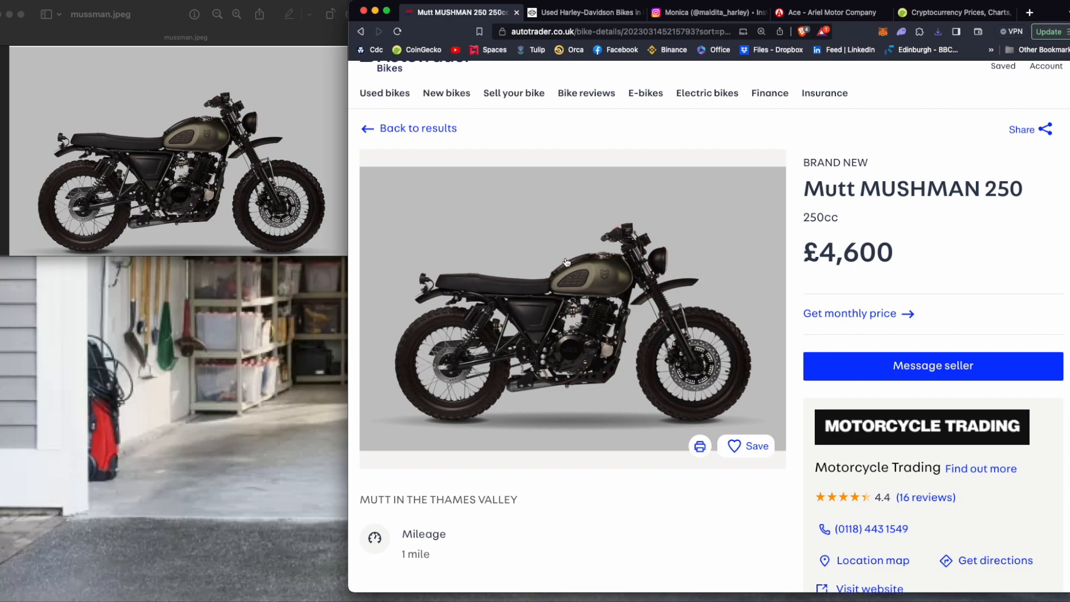
pyautogui.moveTo(737, 260)
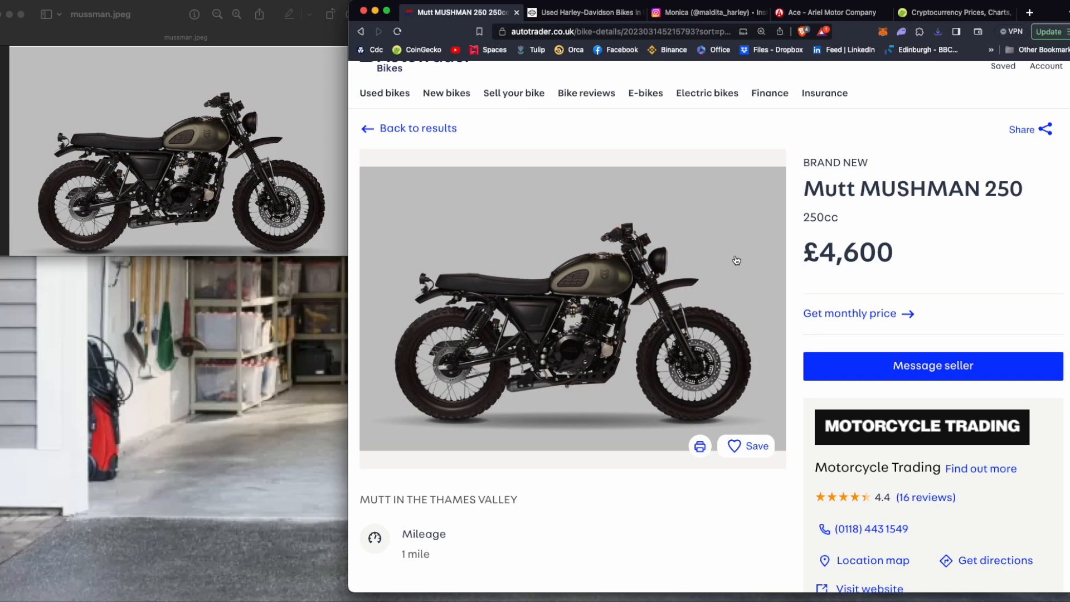
# - Return to the search results and open the £4,199 2023 Mutt Mushman listing
pyautogui.click(361, 31)
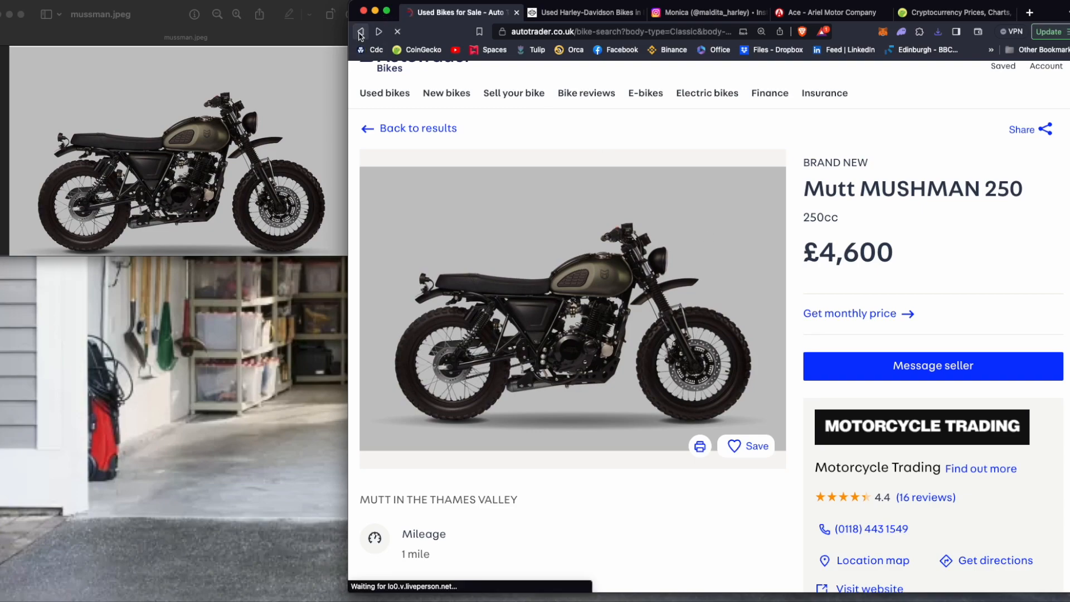
pyautogui.click(361, 31)
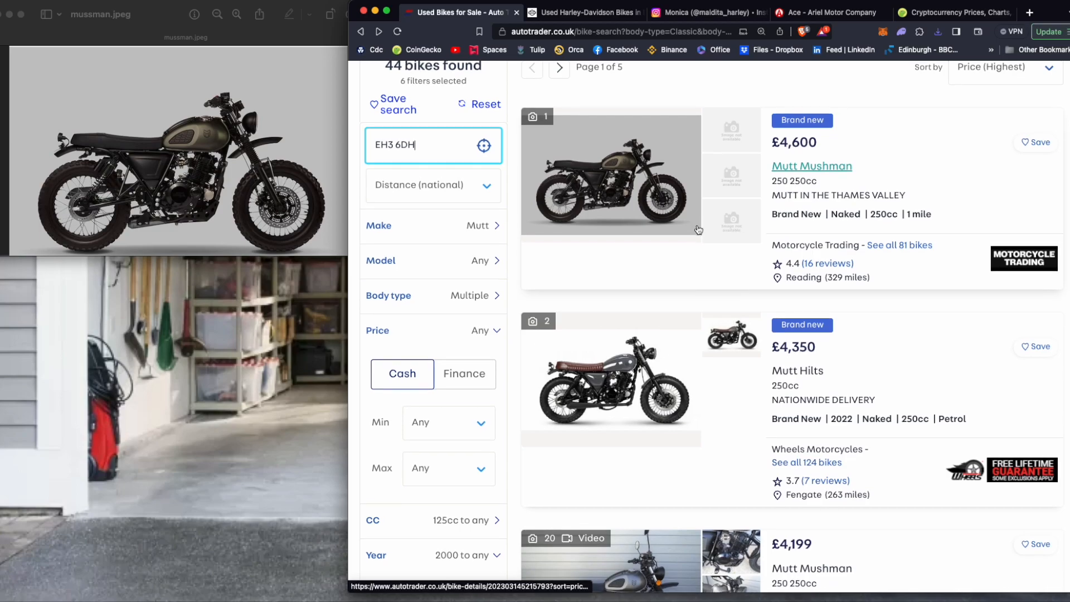
pyautogui.scroll(-3)
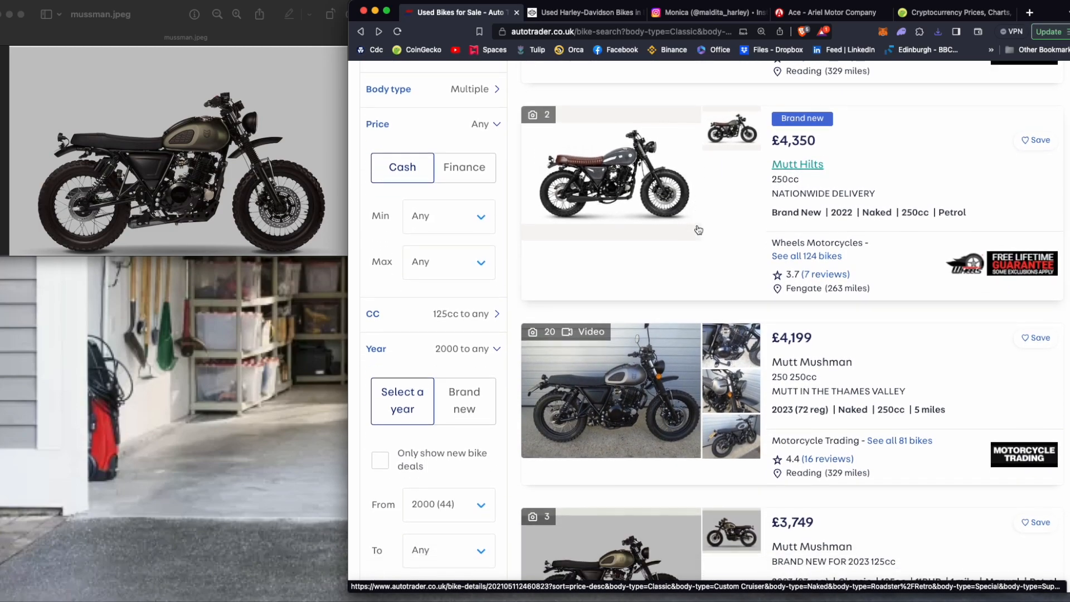
pyautogui.scroll(-3)
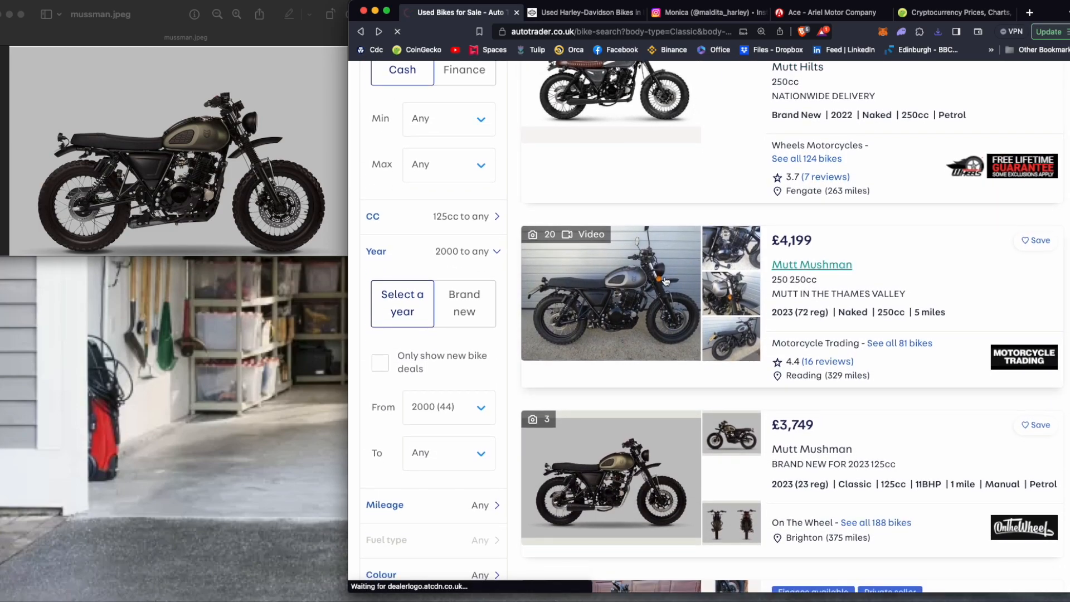
pyautogui.click(811, 264)
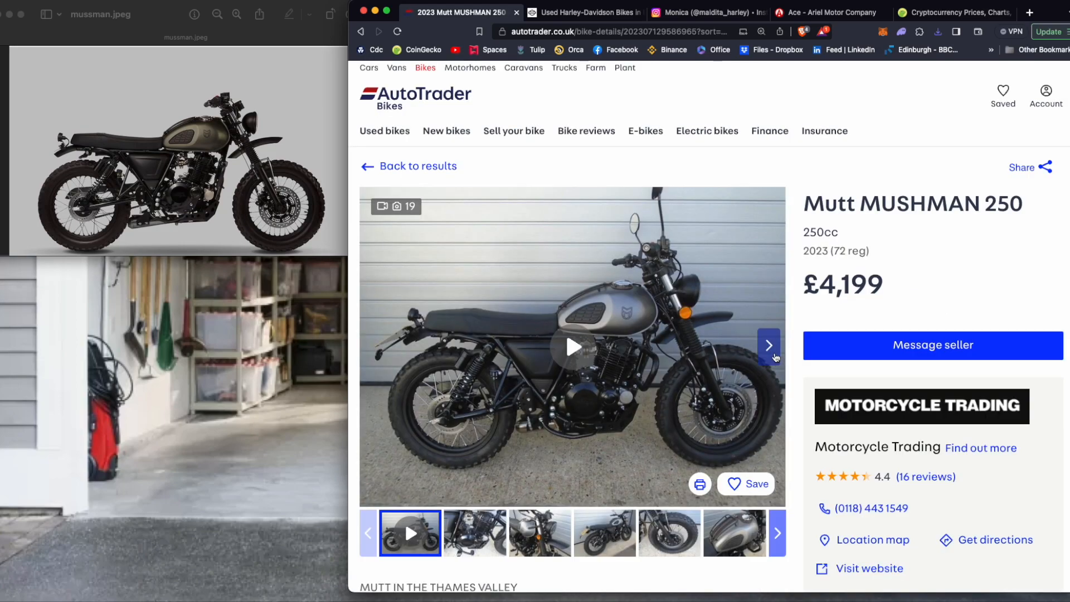
pyautogui.moveTo(768, 346)
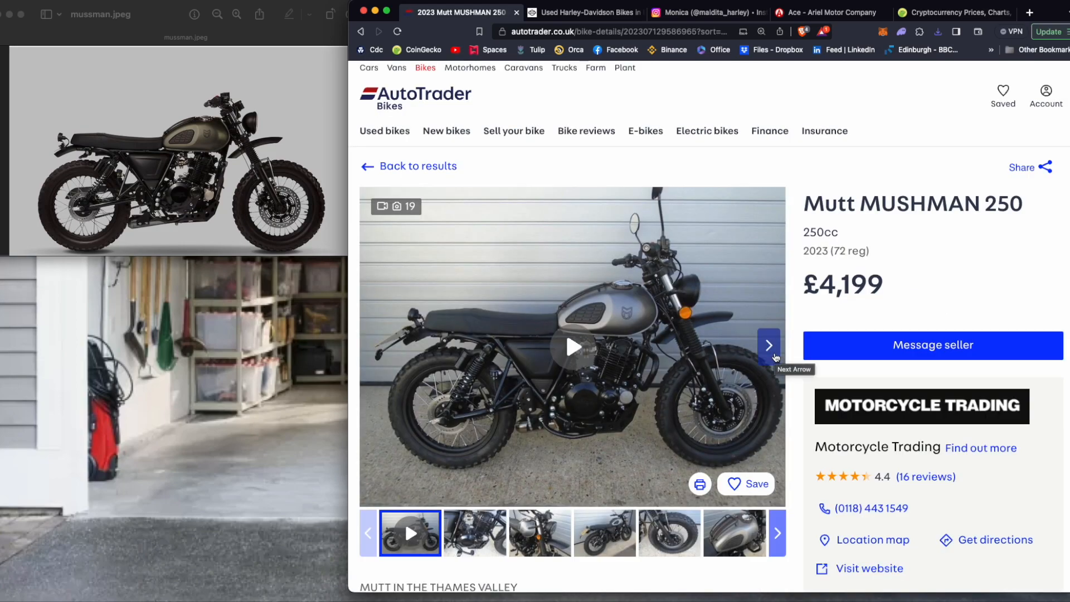
pyautogui.scroll(-3)
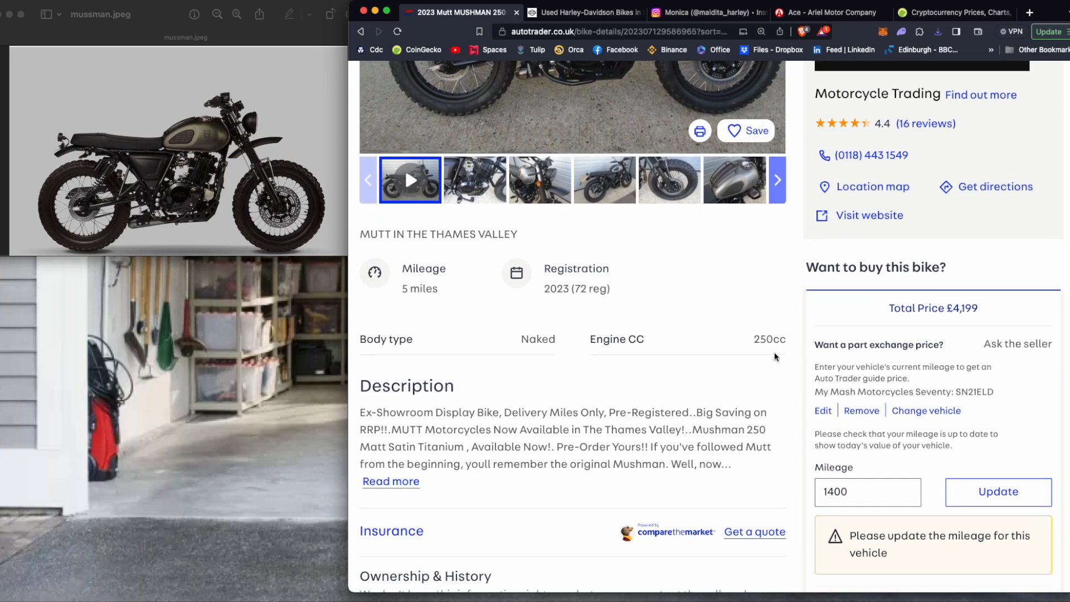
pyautogui.scroll(-3)
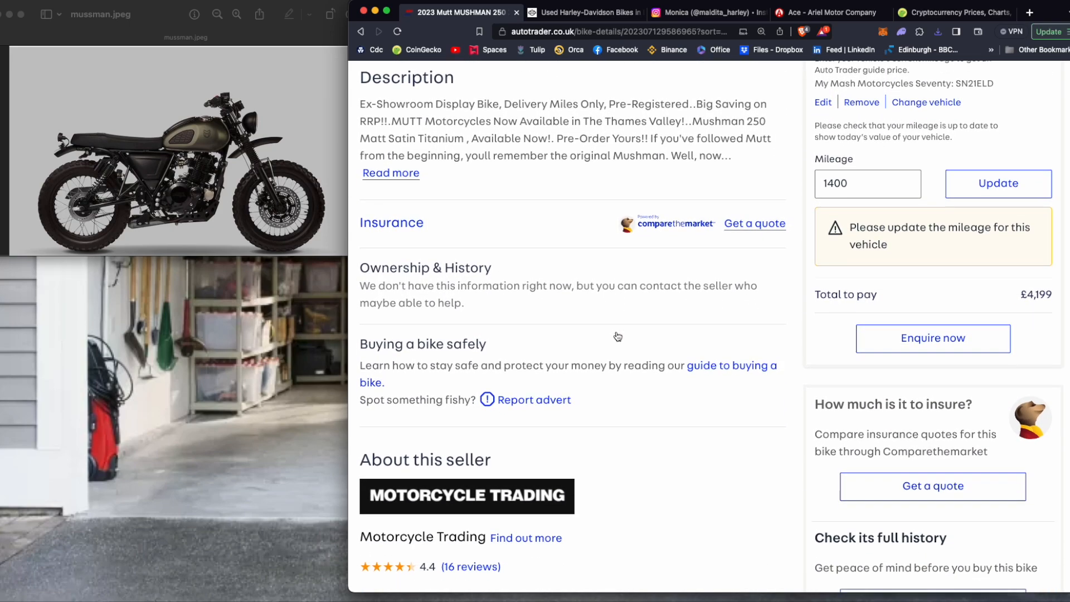
pyautogui.scroll(3)
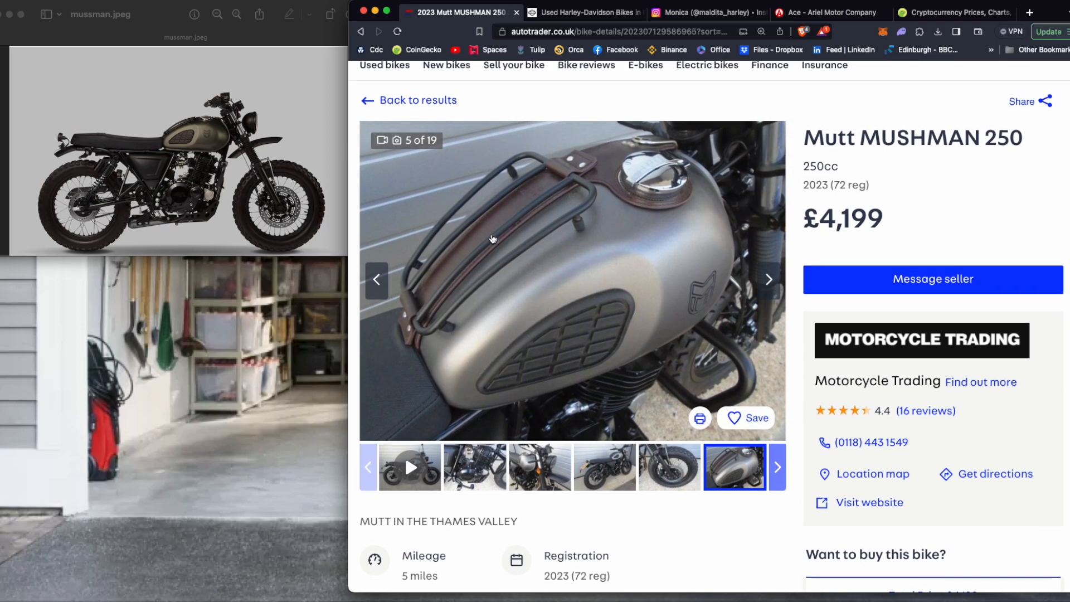
pyautogui.moveTo(608, 226)
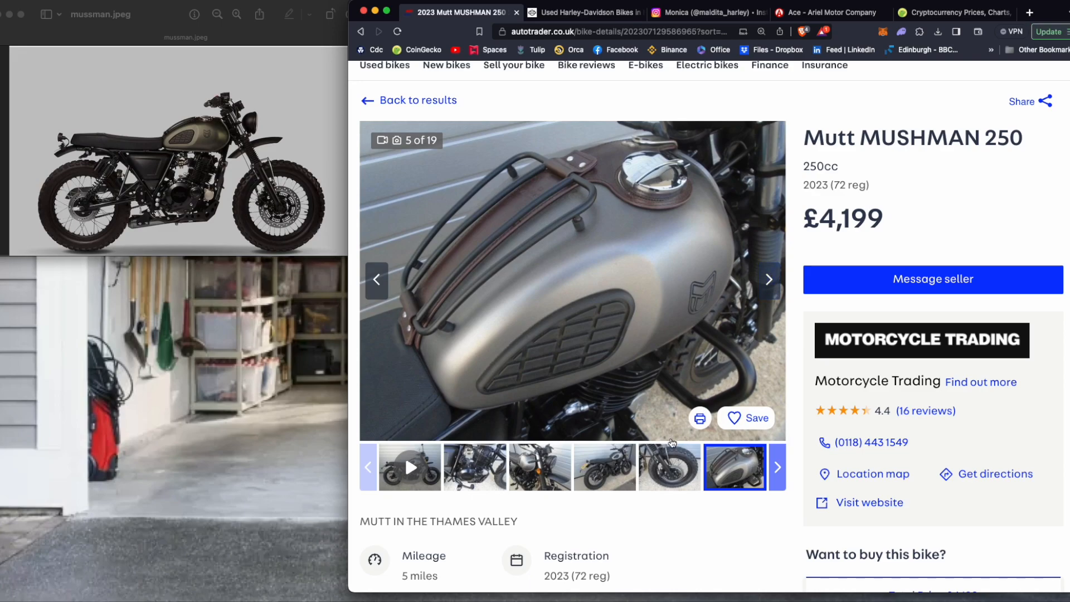
# - View the side-on and front close-up photos, then play and close the walkaround video
pyautogui.click(603, 467)
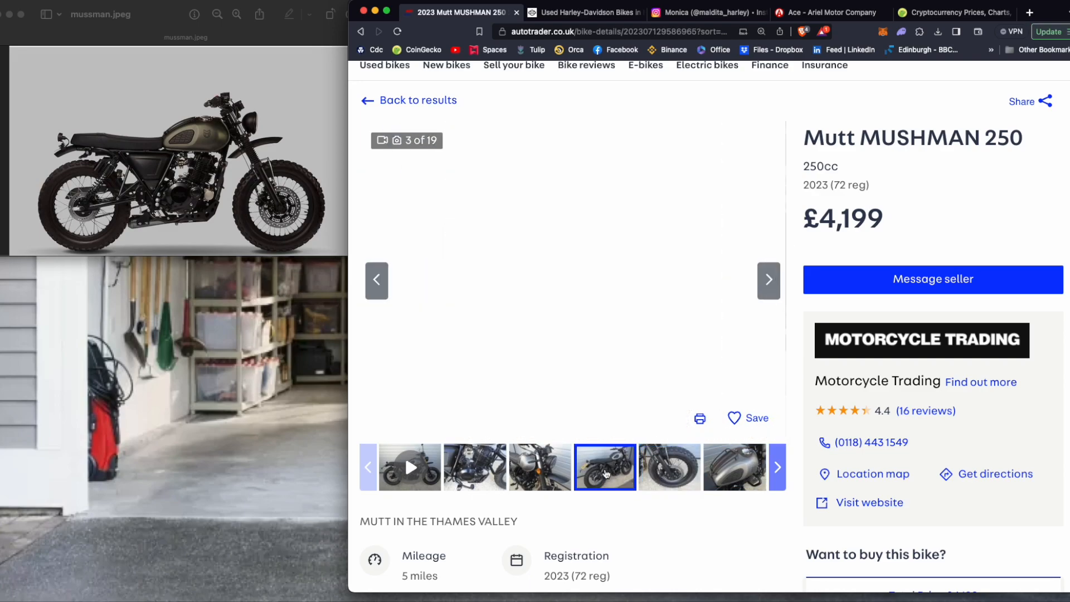
pyautogui.click(539, 467)
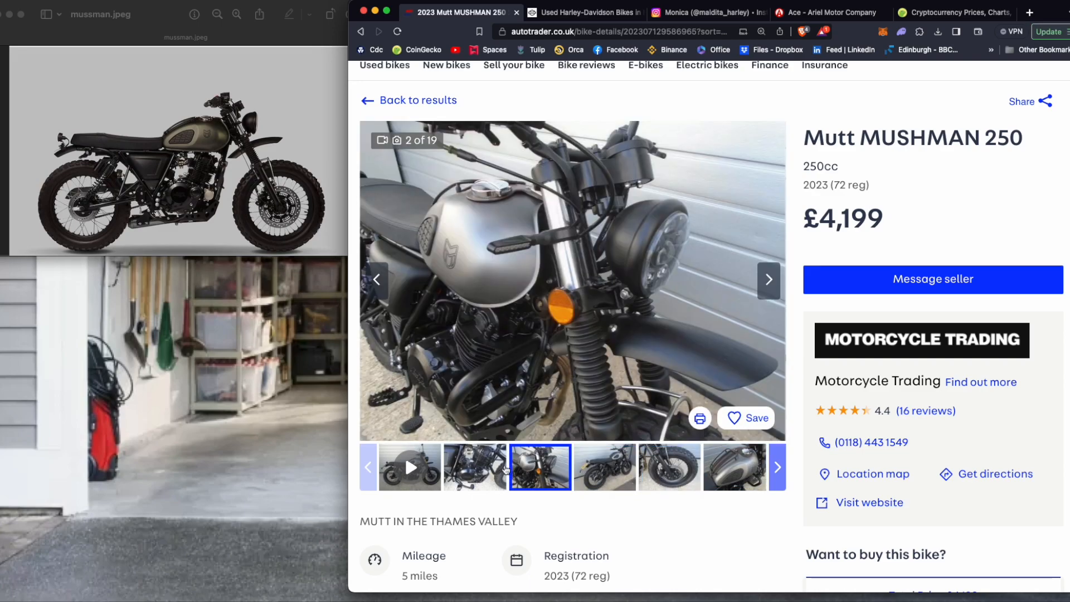
pyautogui.click(475, 467)
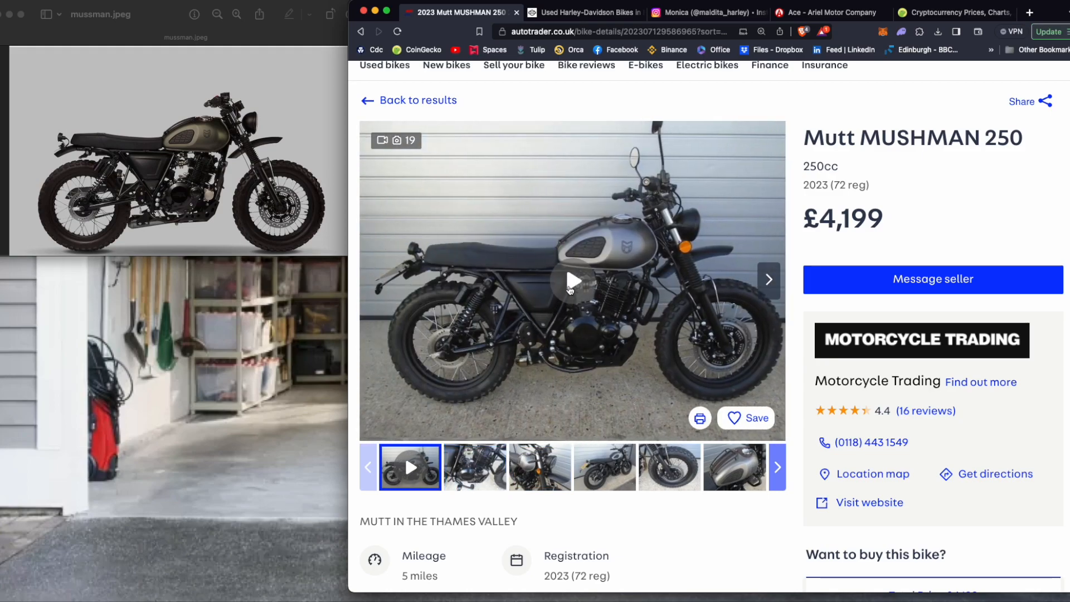
pyautogui.click(573, 281)
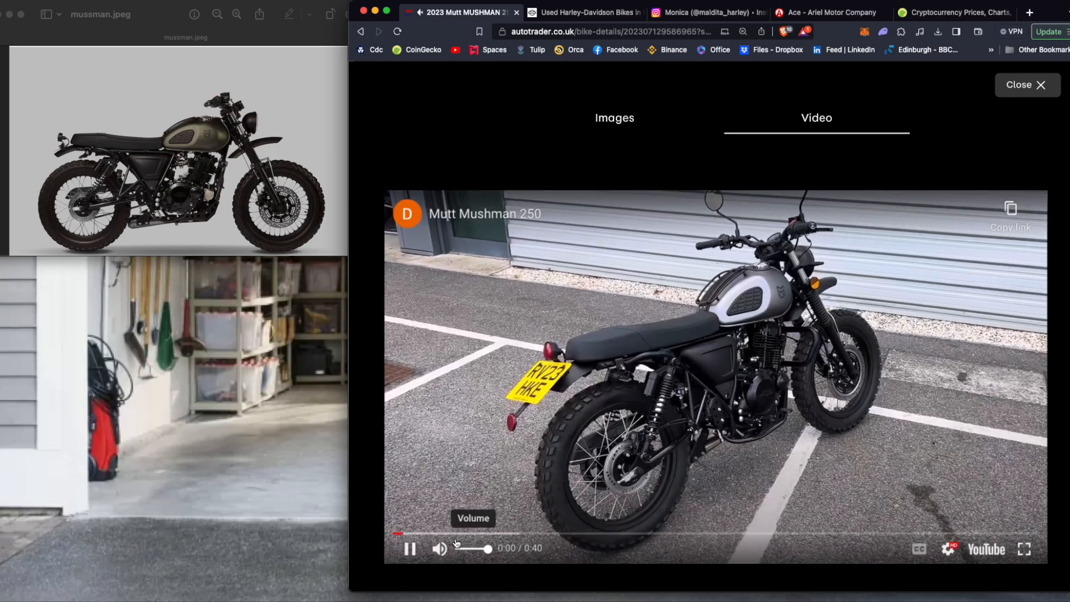
pyautogui.click(410, 547)
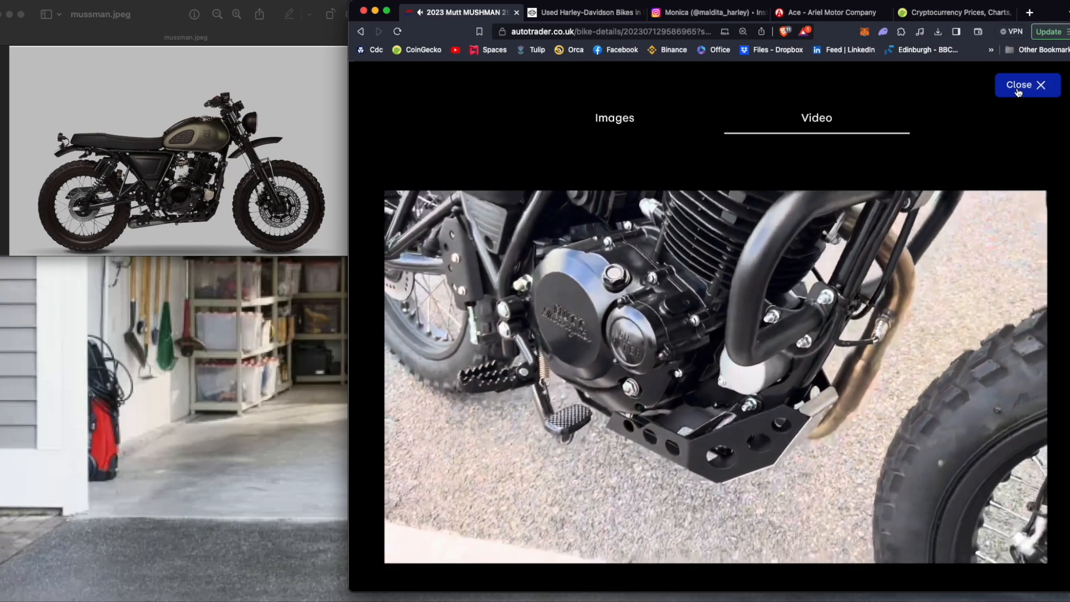
pyautogui.click(1024, 85)
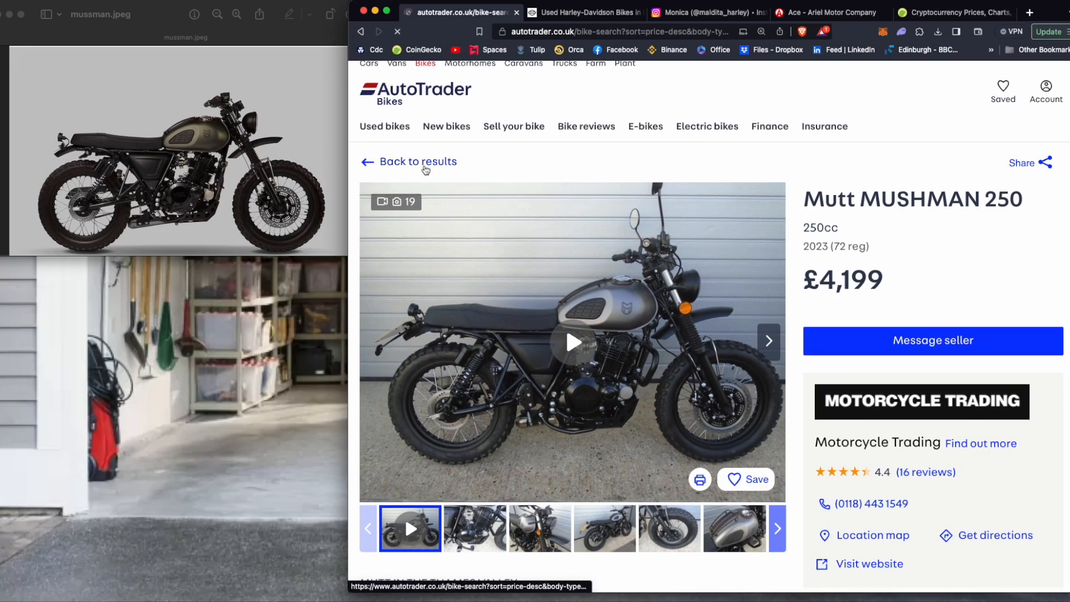
# - Back on the results, change the make filter to Ariel, leaving the 2019 Ariel Ace
pyautogui.click(417, 161)
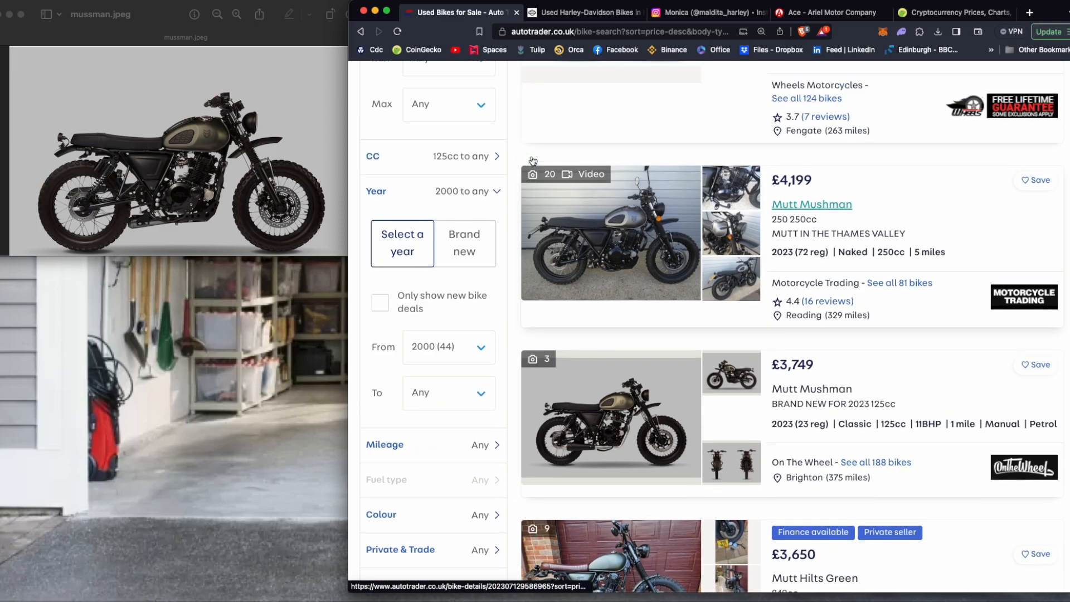
pyautogui.scroll(3)
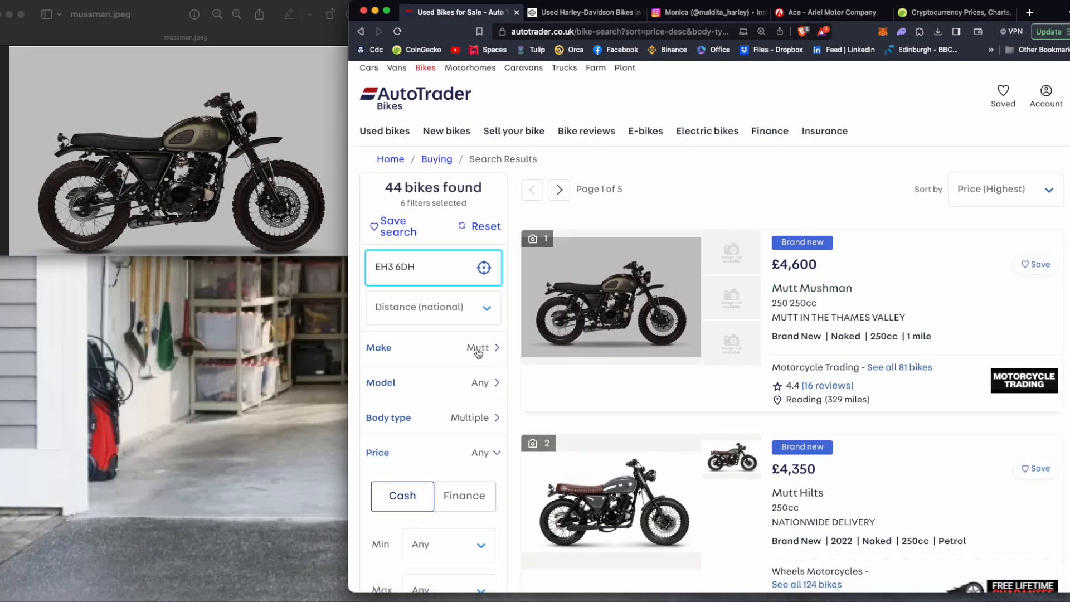
pyautogui.click(478, 350)
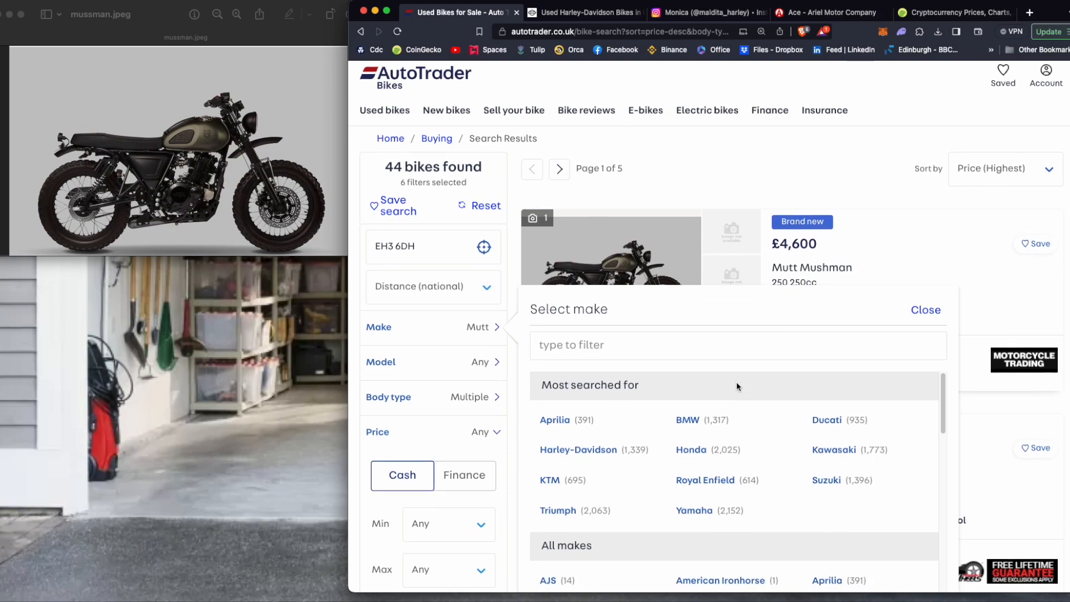
pyautogui.scroll(-3)
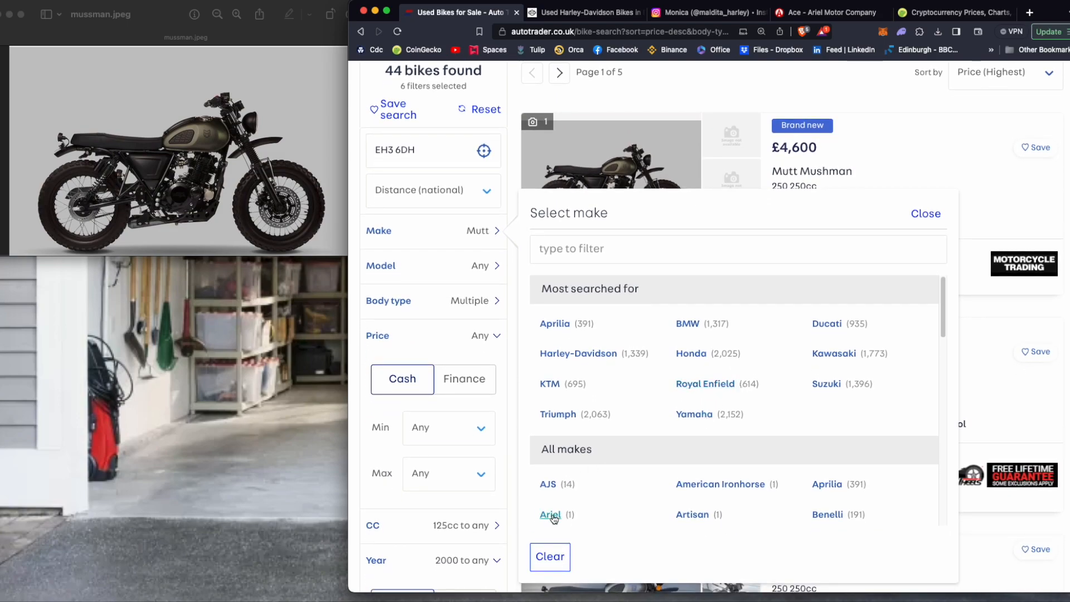
pyautogui.click(550, 515)
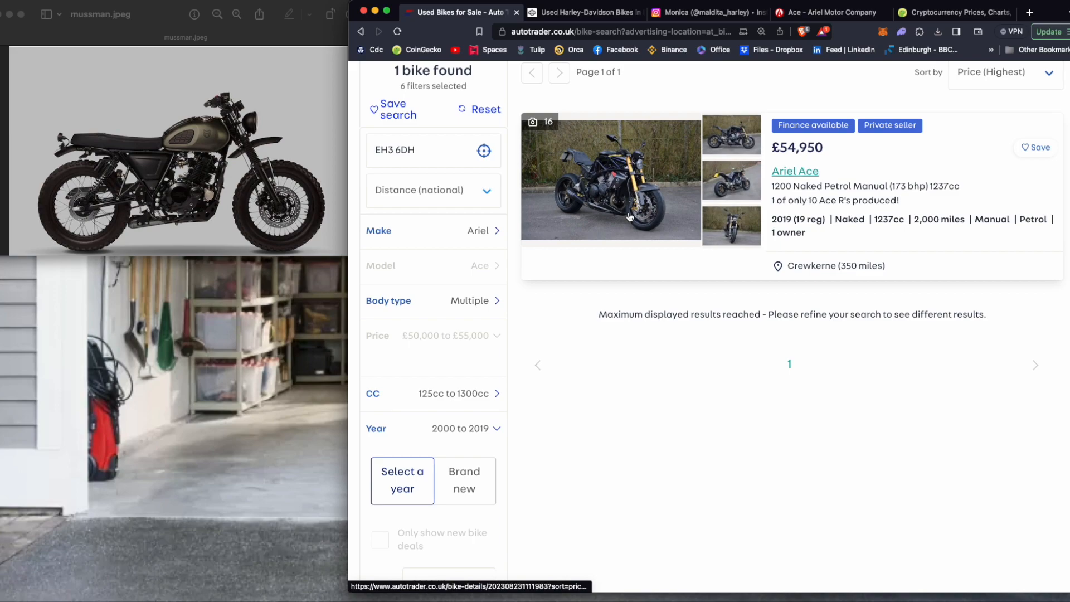
# - Browse the £54,950 Ariel Ace listing's front and side photos, then view Ariel's Ace page
pyautogui.click(609, 179)
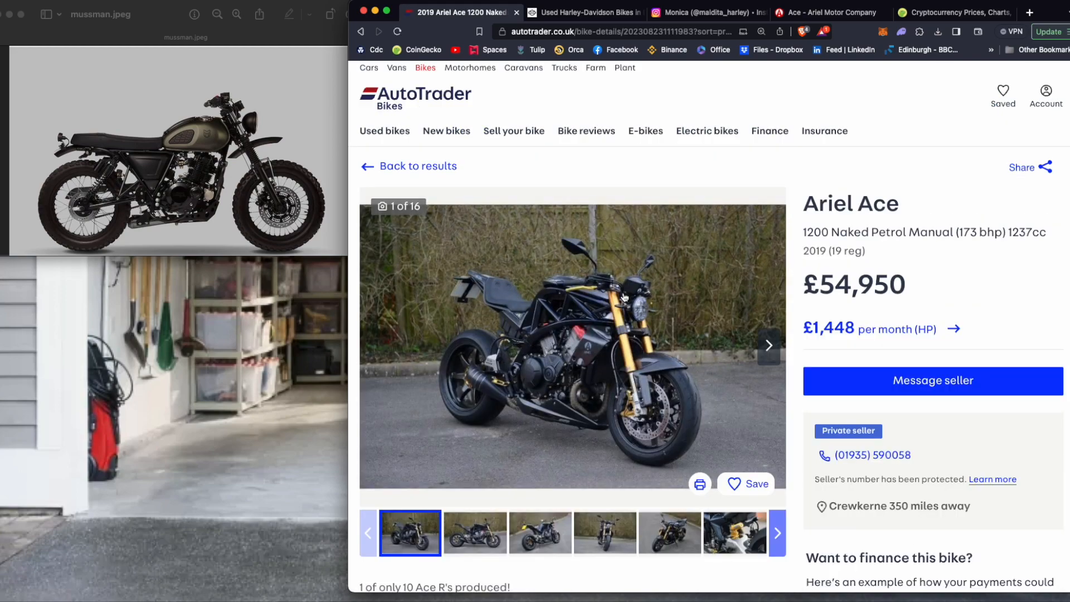
pyautogui.scroll(-3)
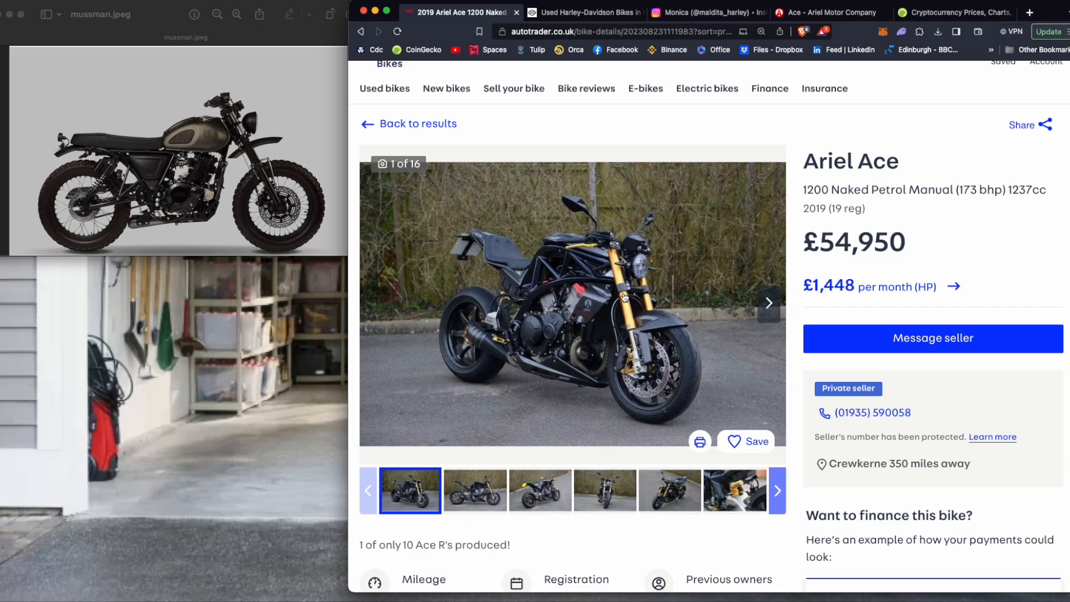
pyautogui.scroll(-3)
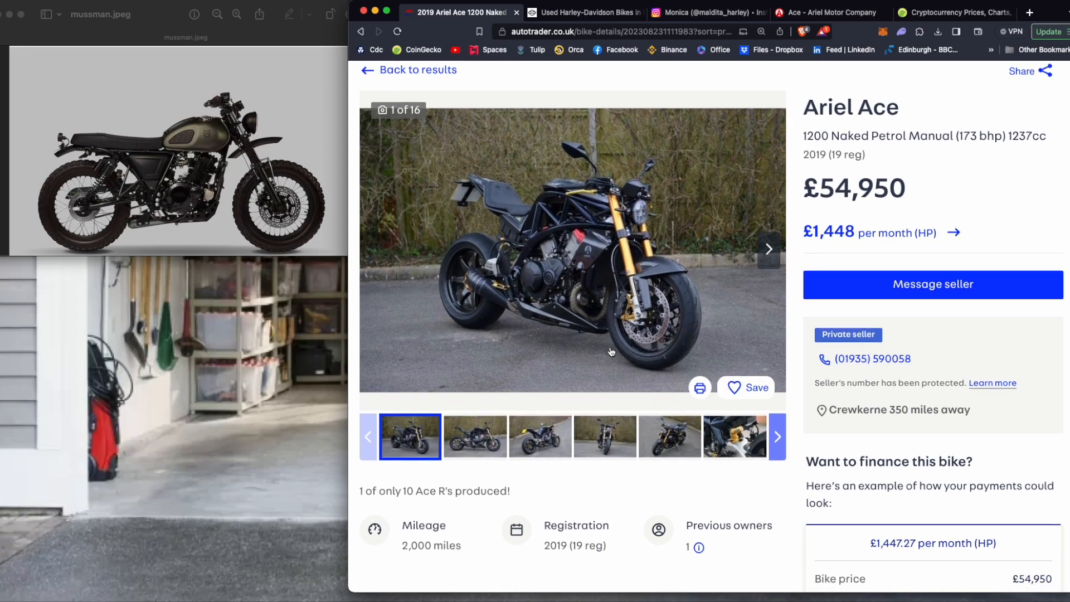
pyautogui.scroll(-3)
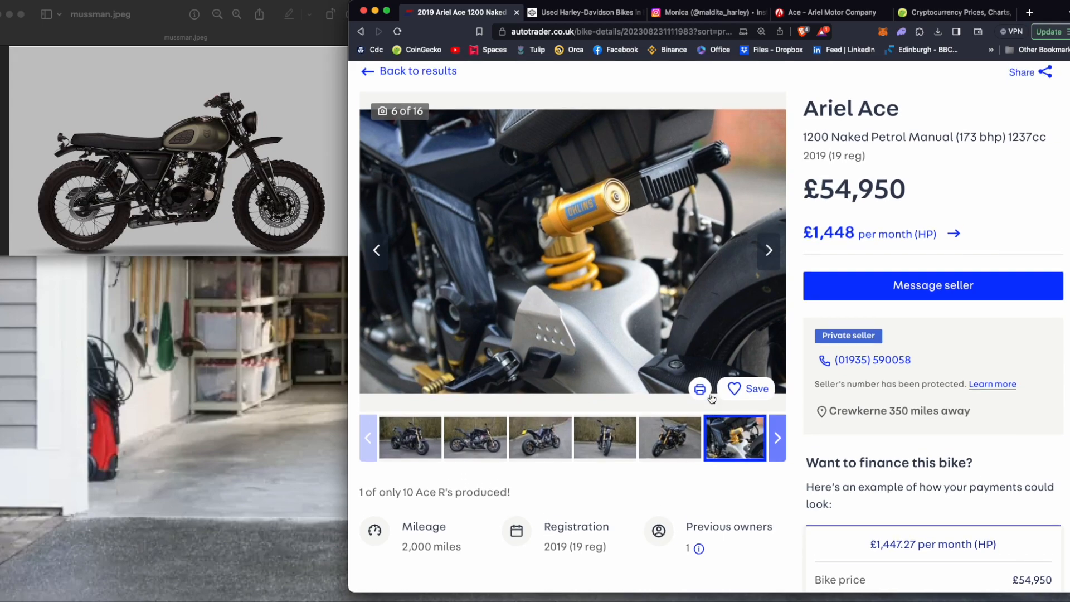
pyautogui.scroll(-3)
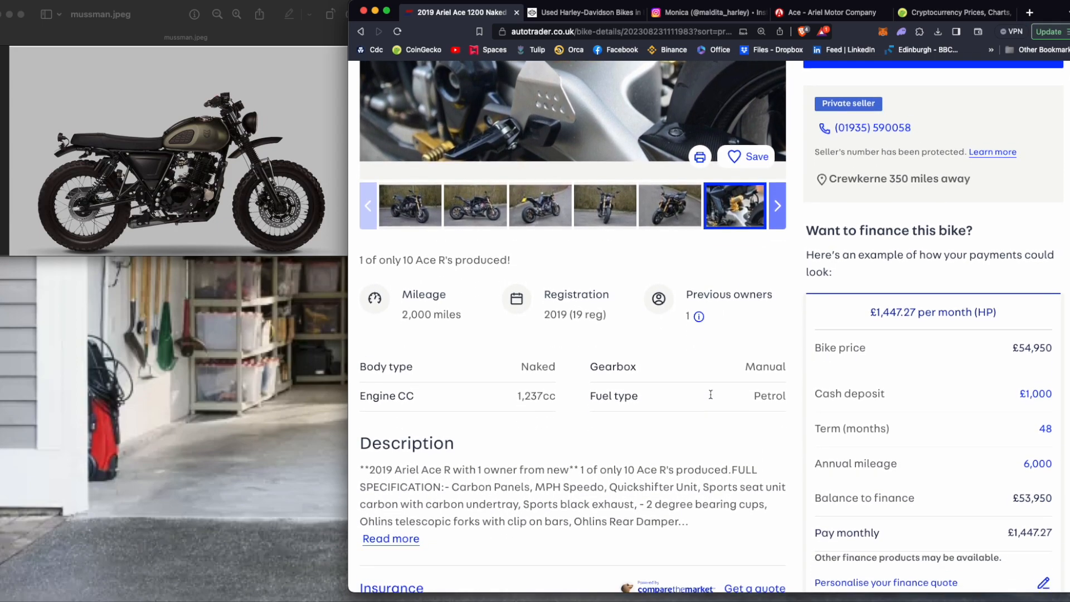
pyautogui.scroll(3)
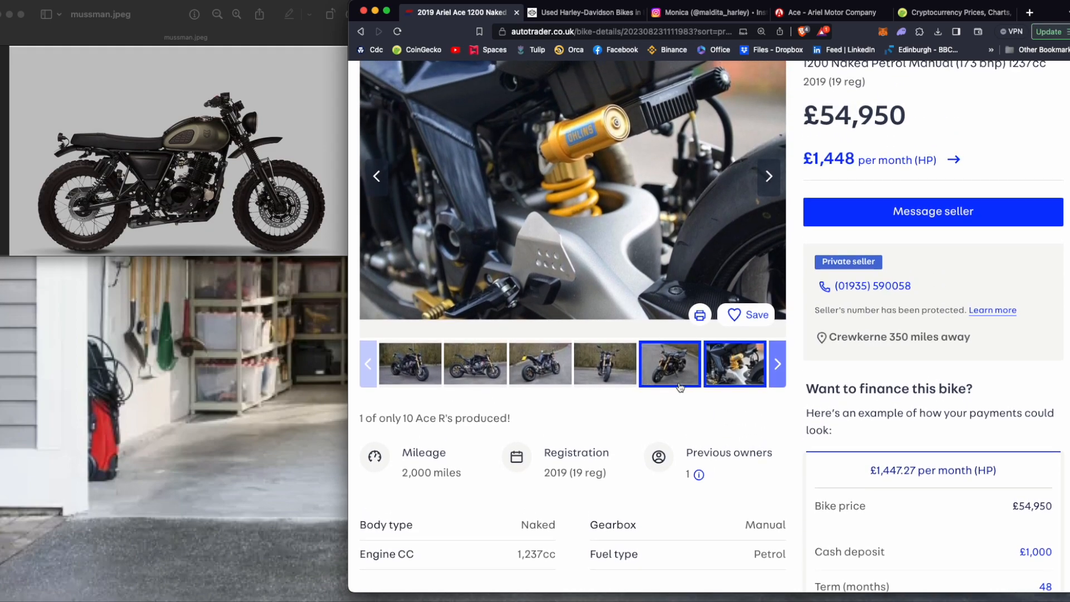
pyautogui.click(539, 363)
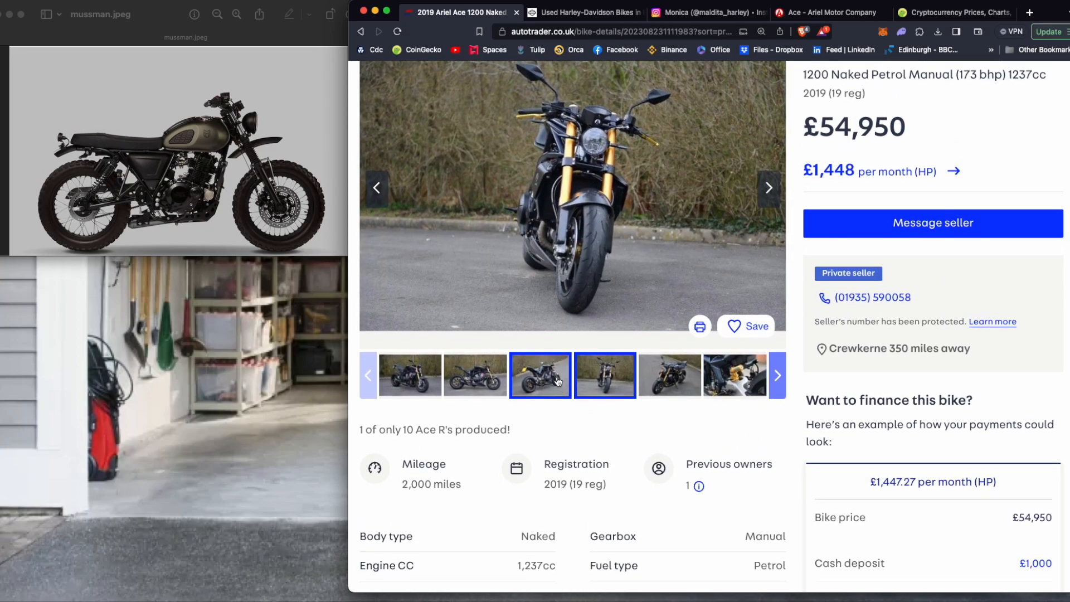
pyautogui.click(540, 375)
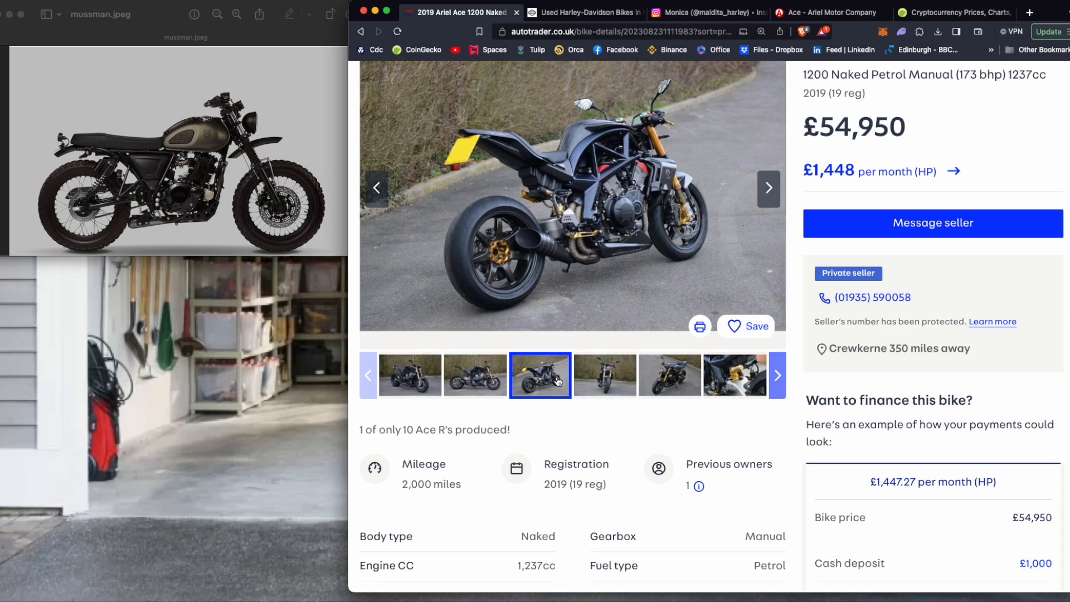
pyautogui.click(826, 12)
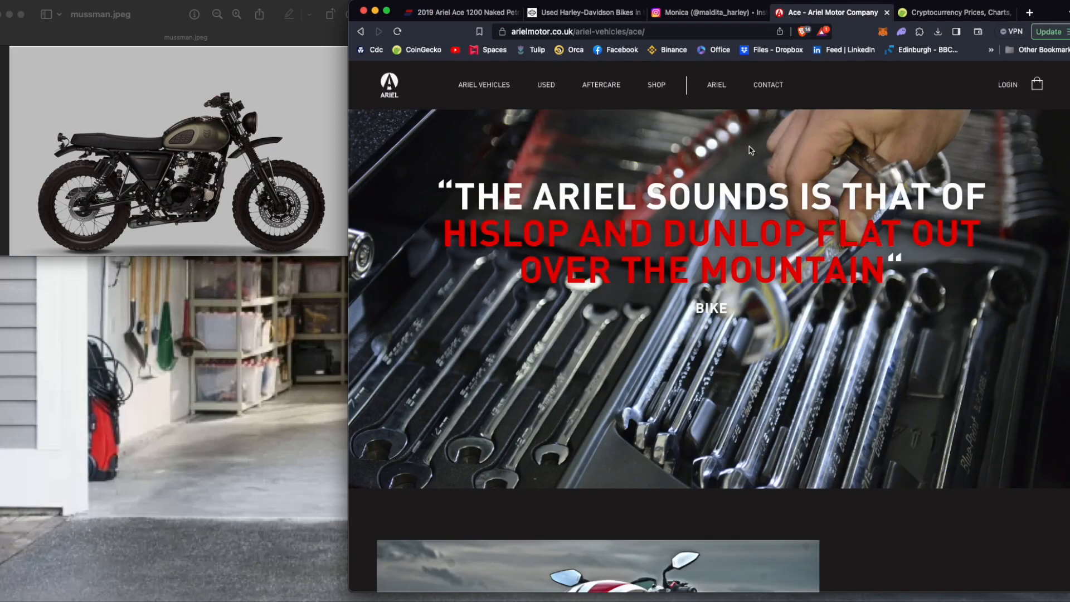
pyautogui.scroll(-3)
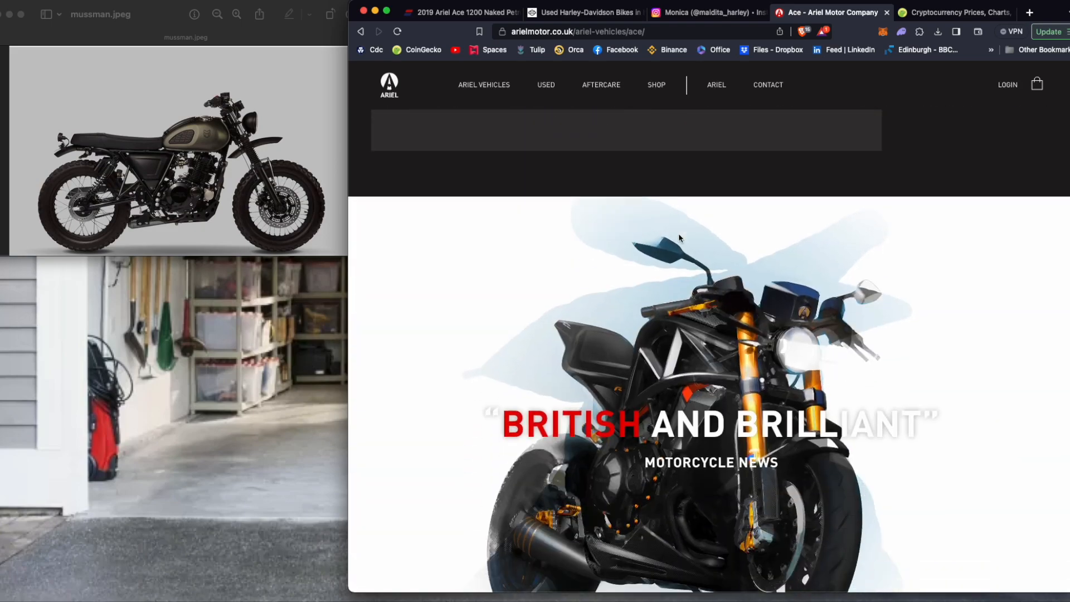
pyautogui.scroll(-3)
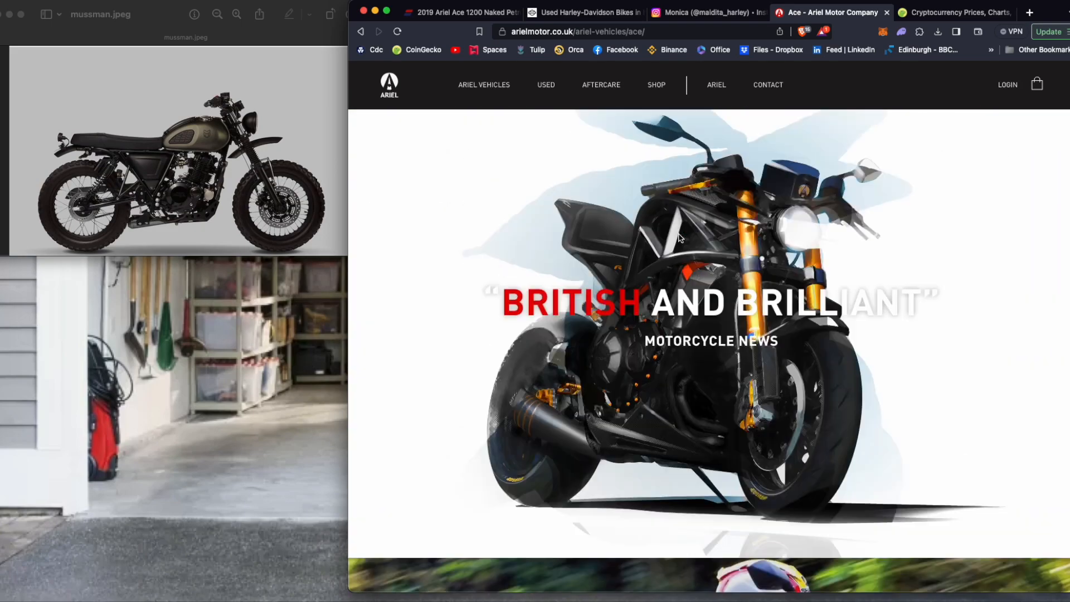
pyautogui.scroll(-3)
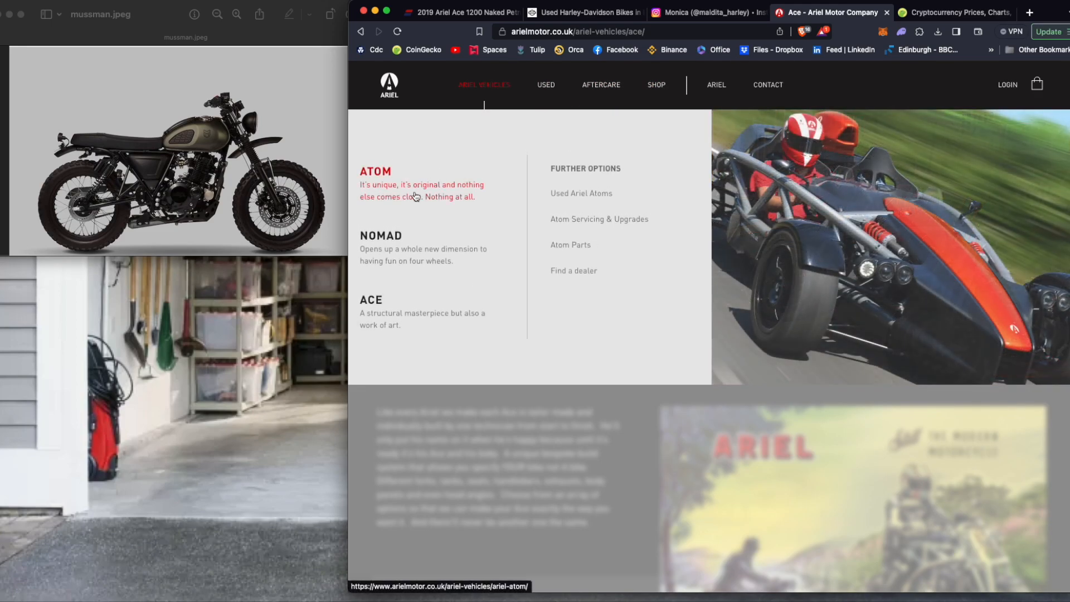
pyautogui.click(371, 300)
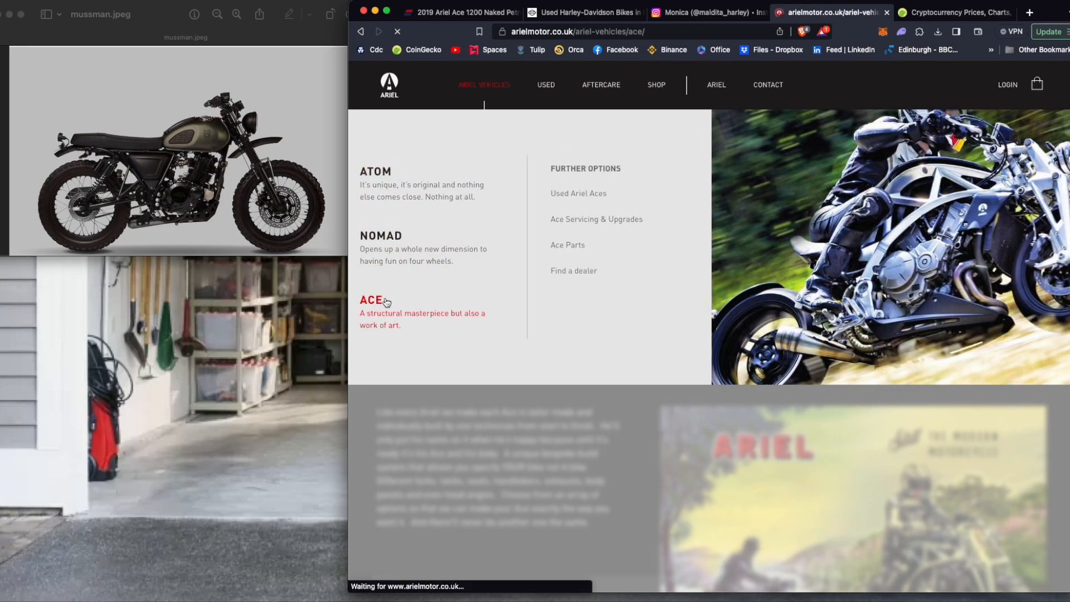
pyautogui.click(371, 300)
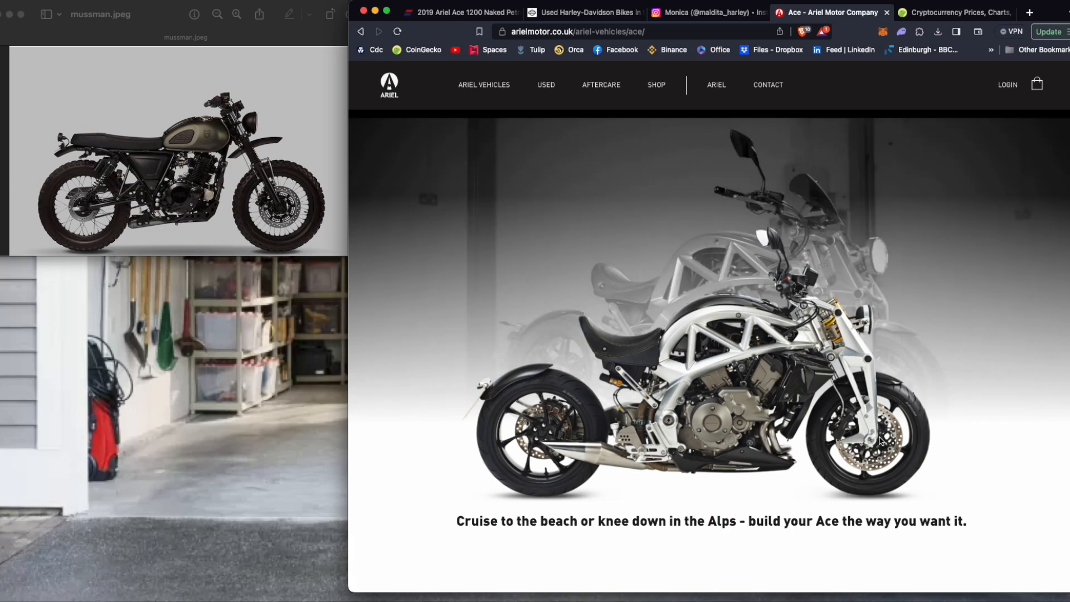
pyautogui.moveTo(880, 404)
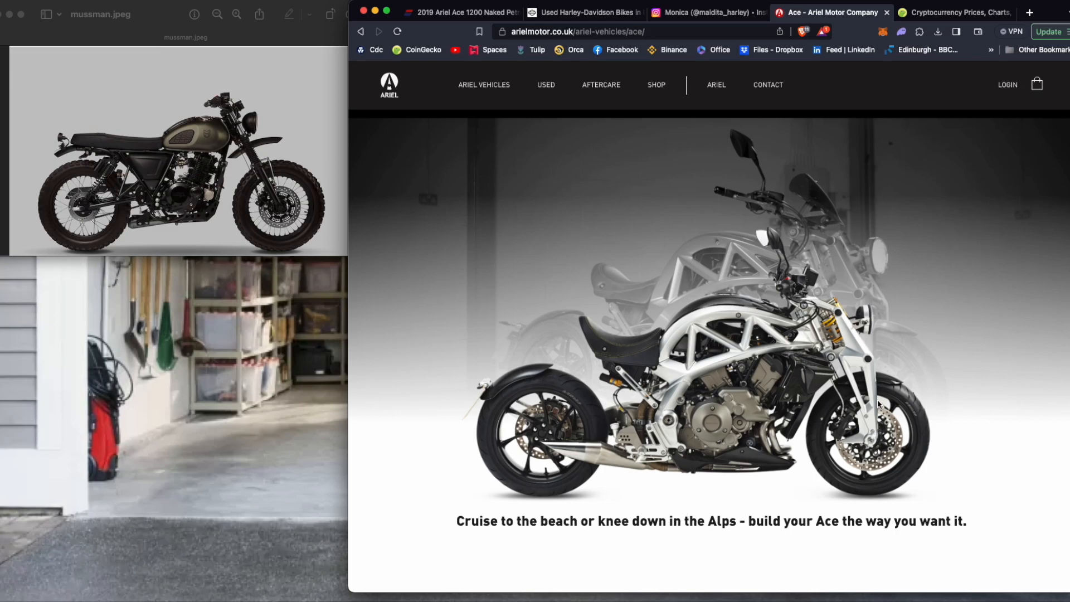
pyautogui.scroll(-3)
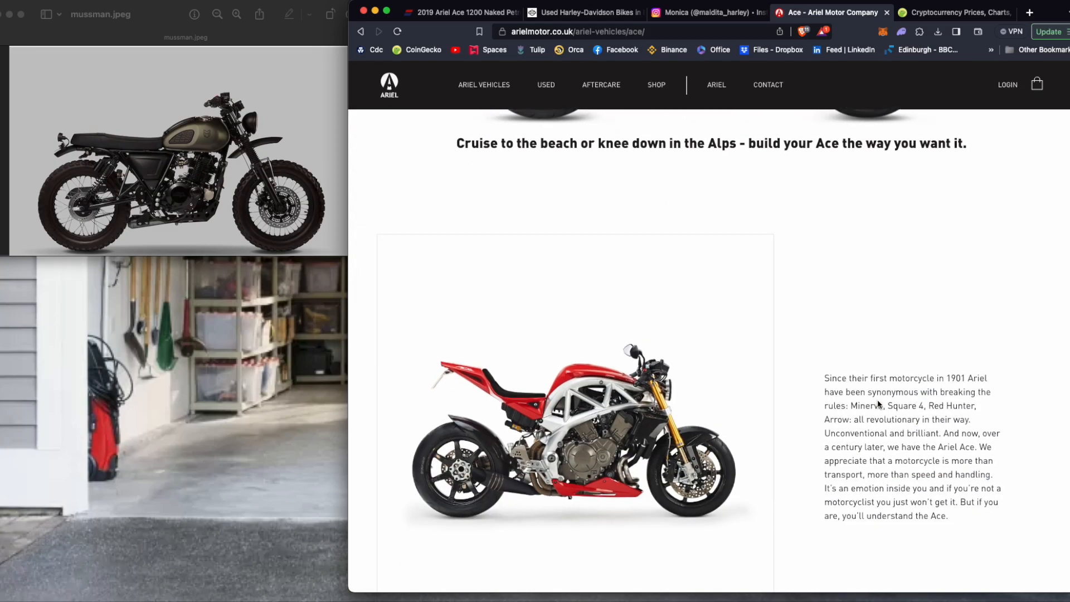
pyautogui.scroll(-3)
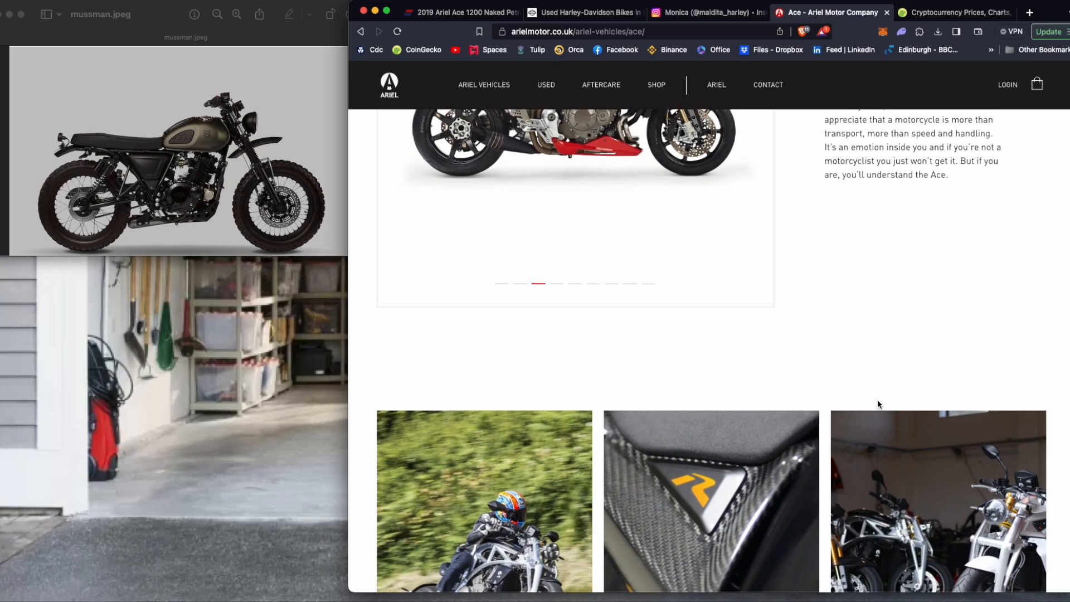
pyautogui.scroll(-3)
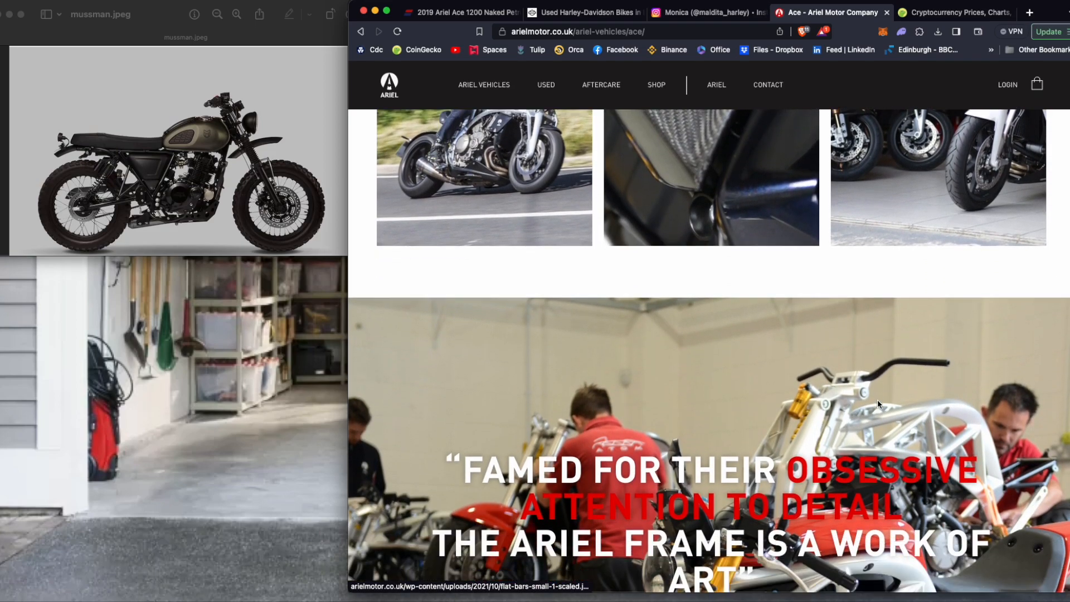
pyautogui.scroll(-3)
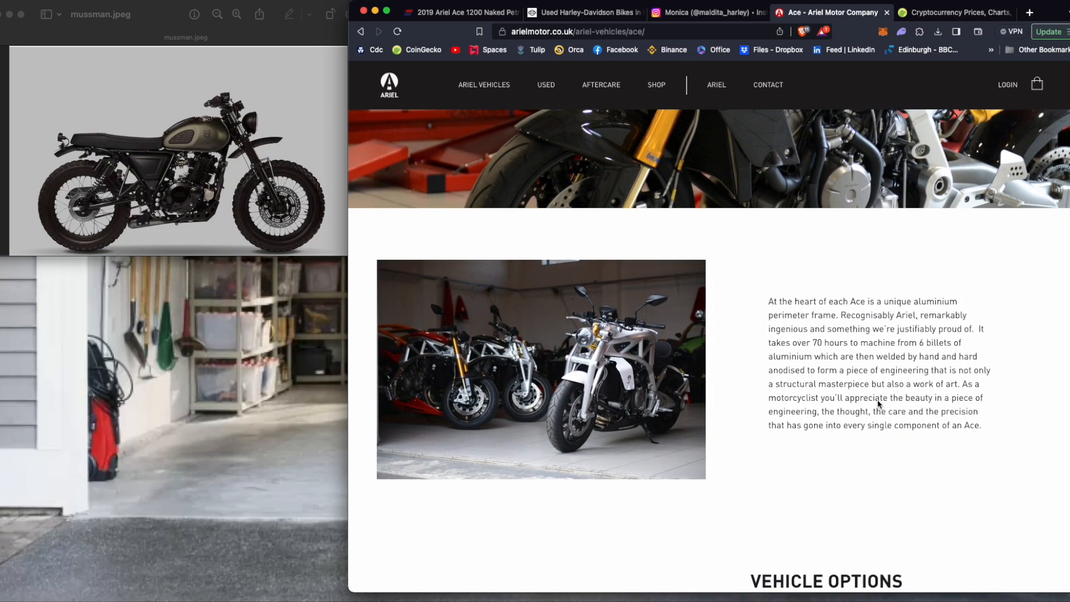
pyautogui.scroll(-3)
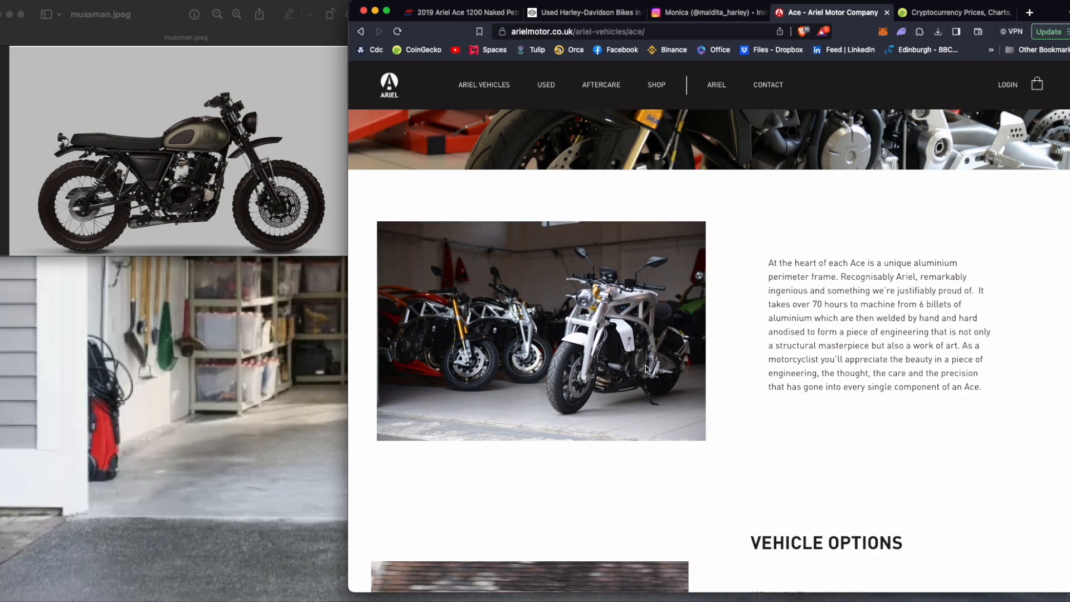
pyautogui.moveTo(585, 353)
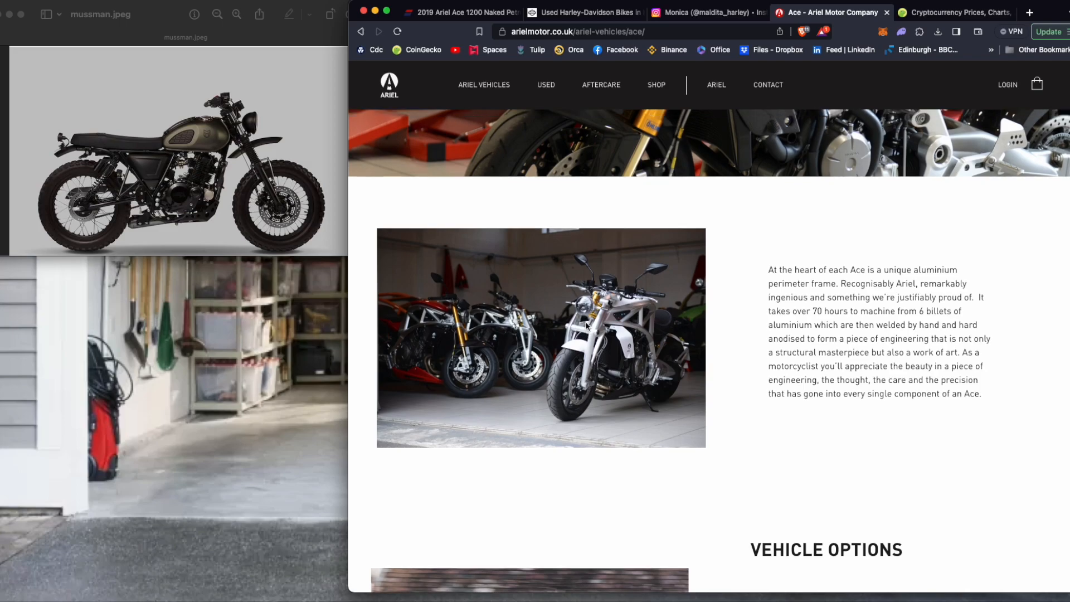
pyautogui.scroll(-3)
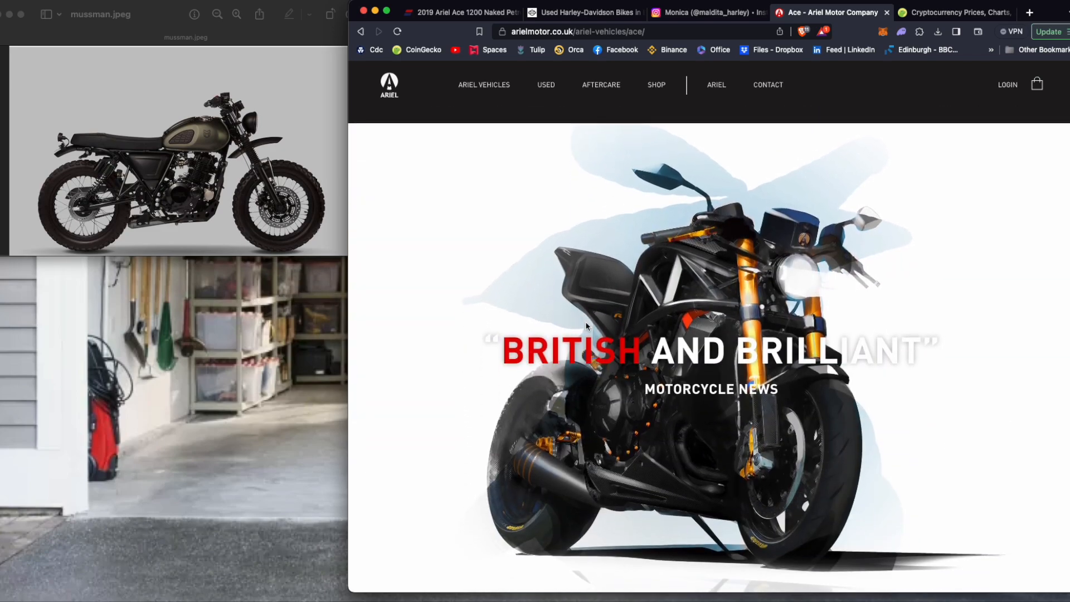
pyautogui.scroll(-3)
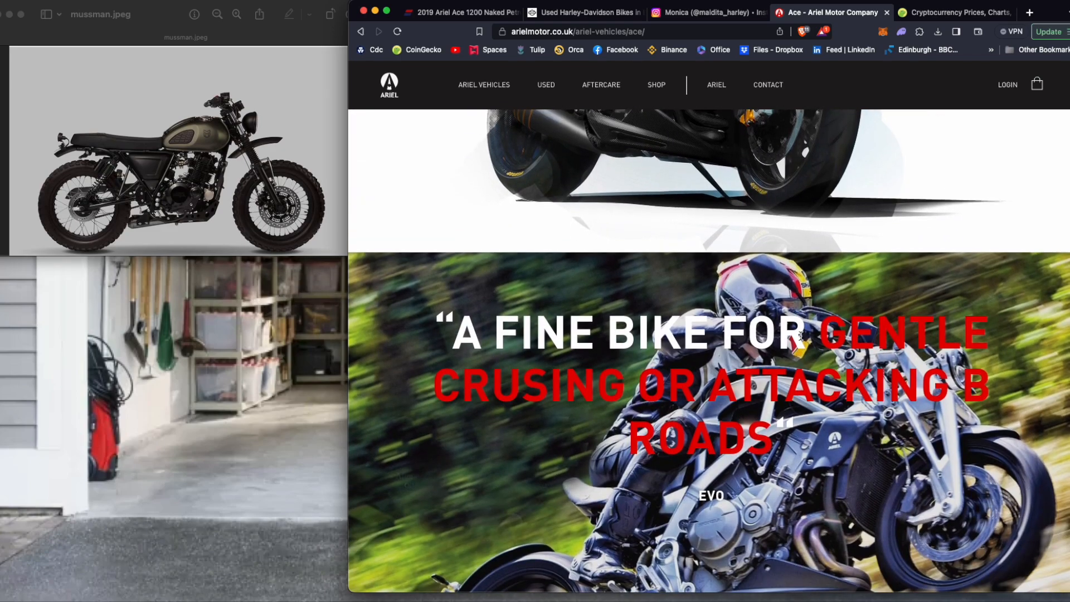
pyautogui.scroll(-3)
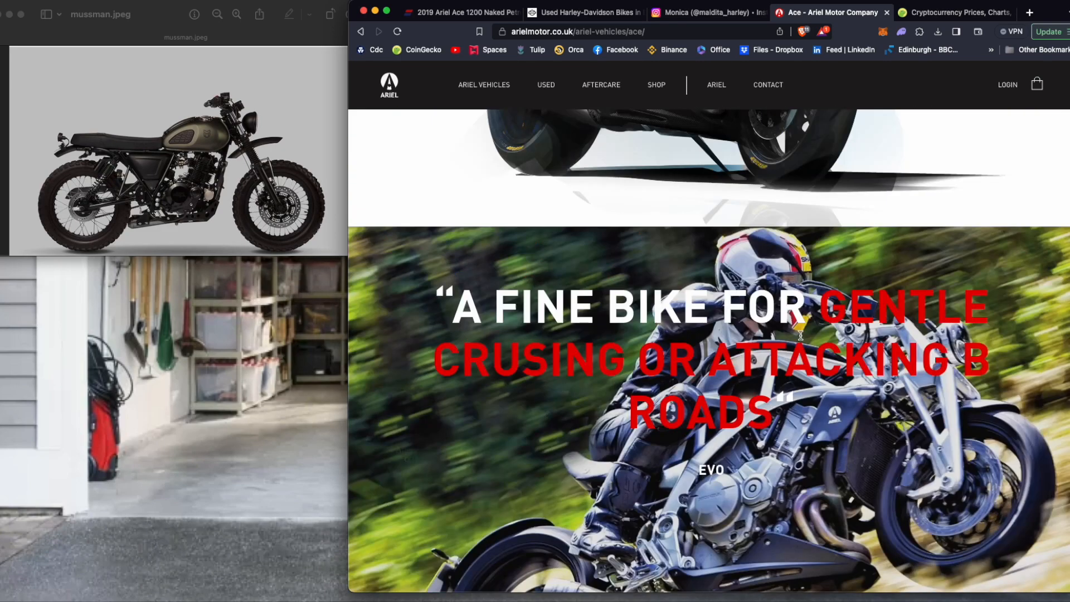
pyautogui.scroll(-3)
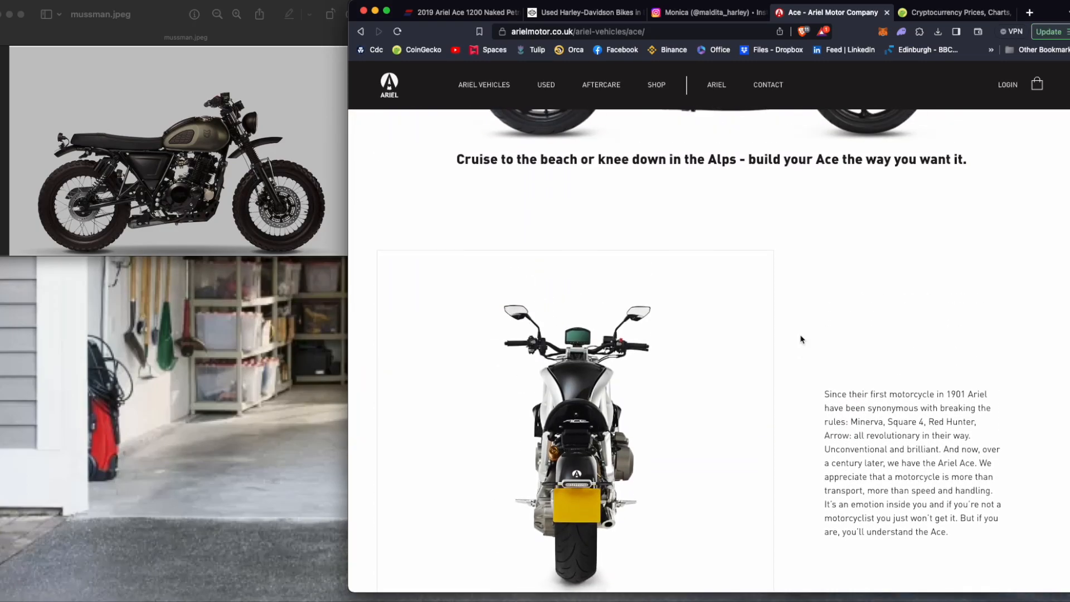
pyautogui.scroll(3)
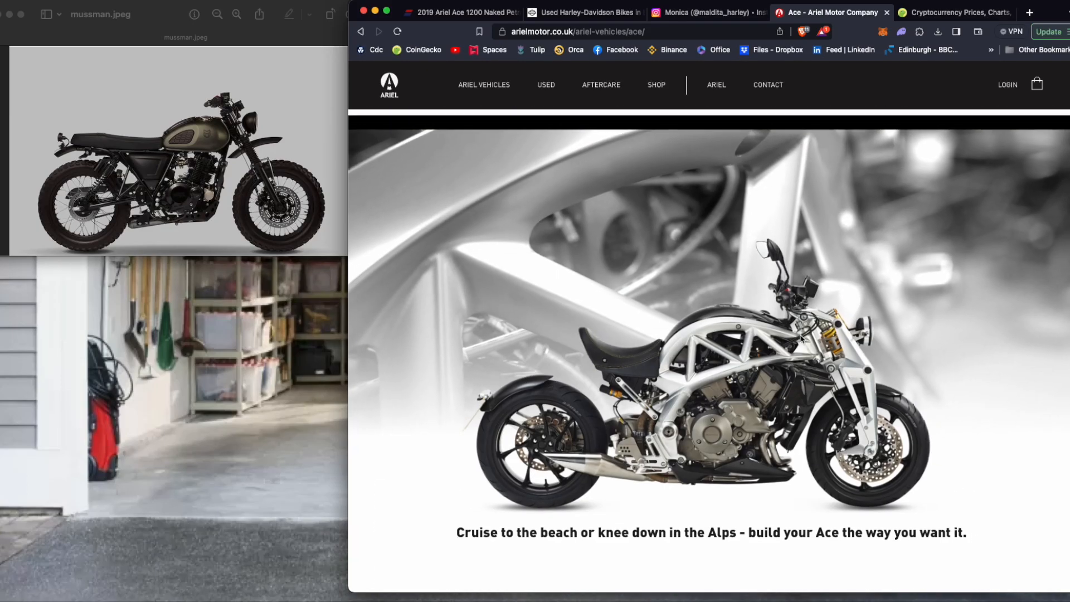
pyautogui.scroll(-3)
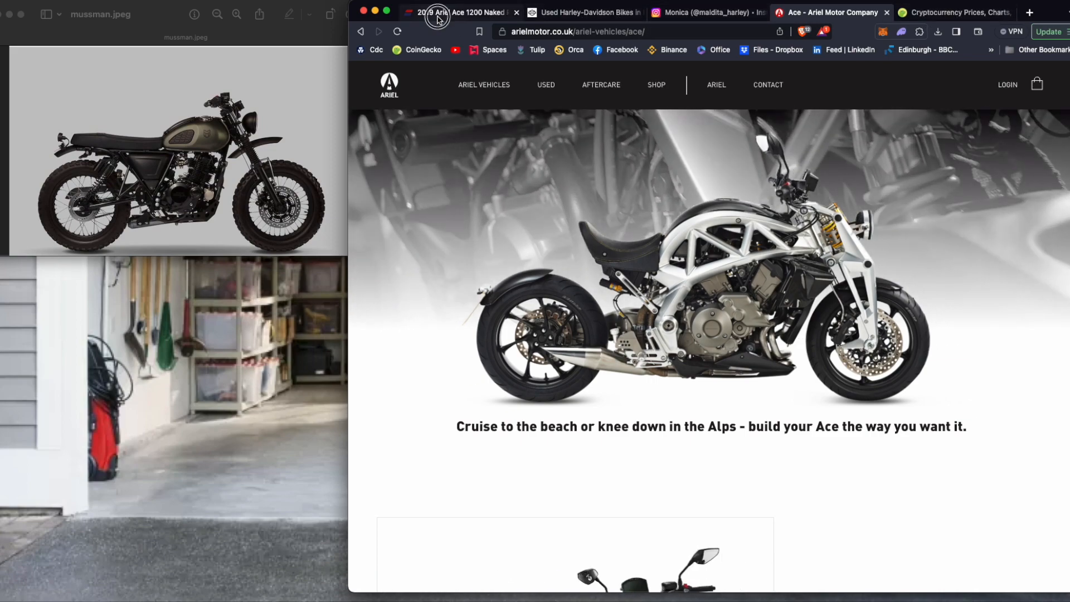
# - Save the black Ariel Ace side-view photo from the AutoTrader listing as ariel.jpeg
pyautogui.click(457, 13)
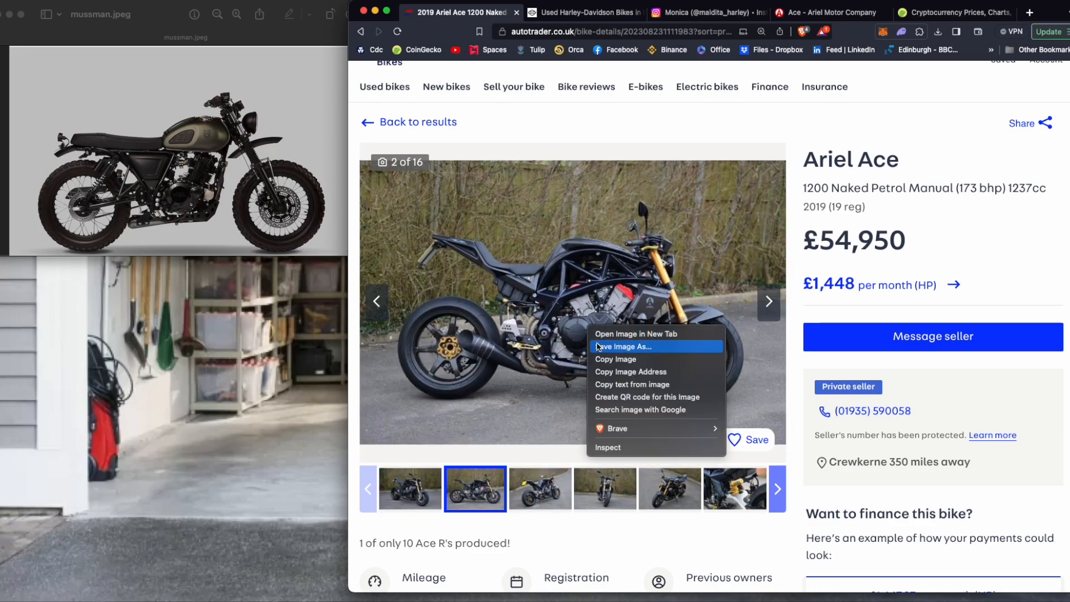
pyautogui.click(623, 346)
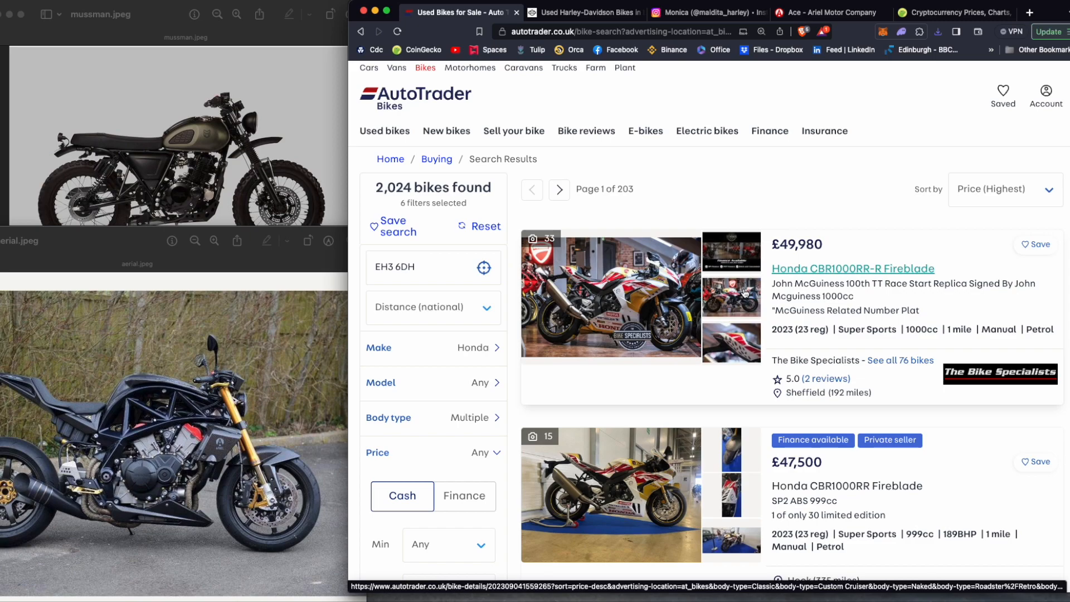
pyautogui.scroll(-3)
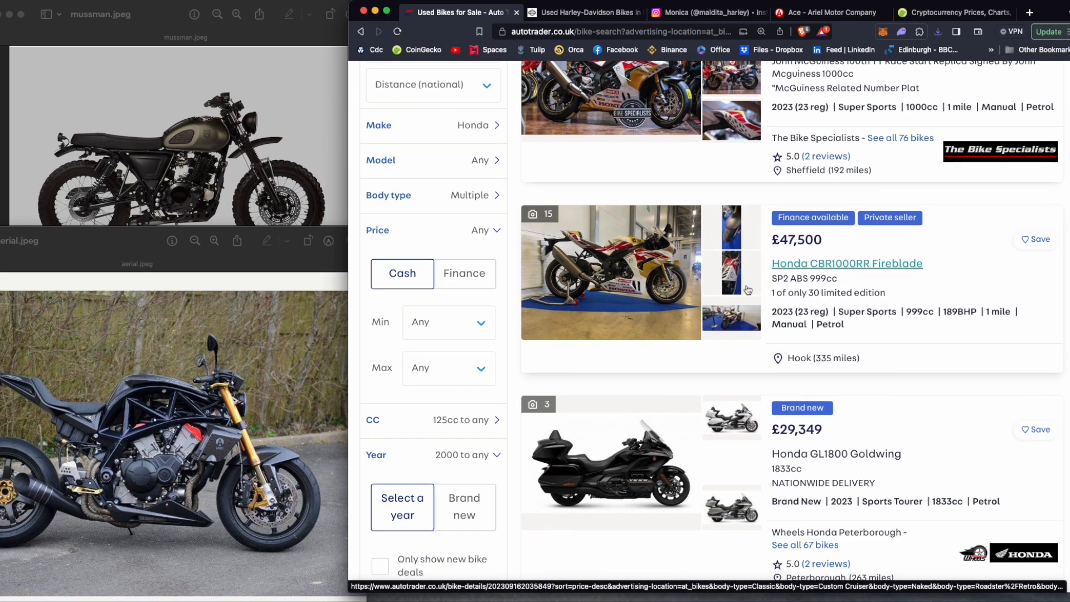
pyautogui.scroll(-3)
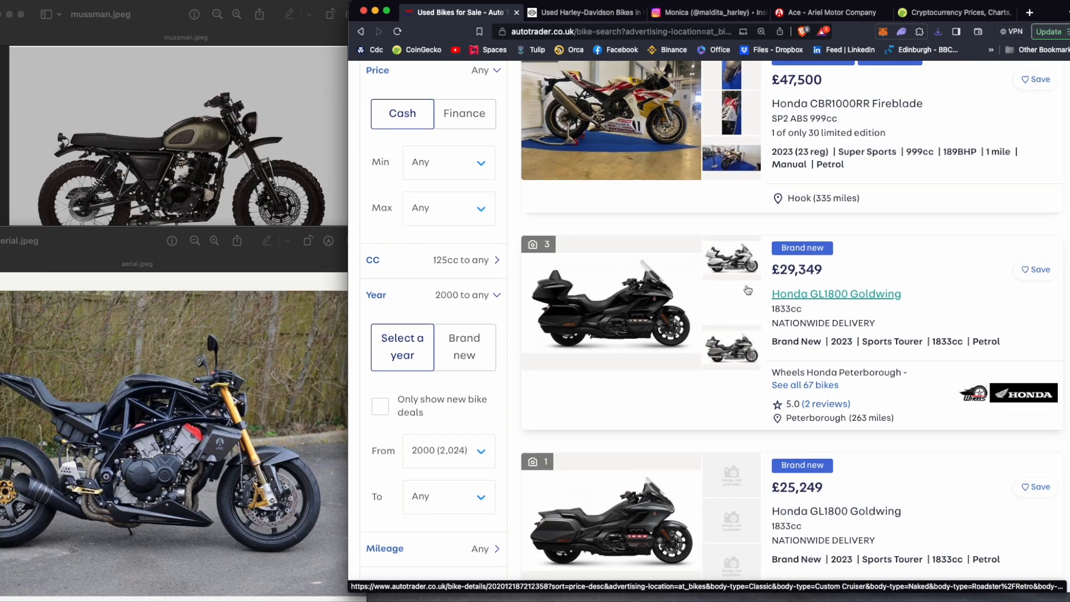
pyautogui.scroll(-3)
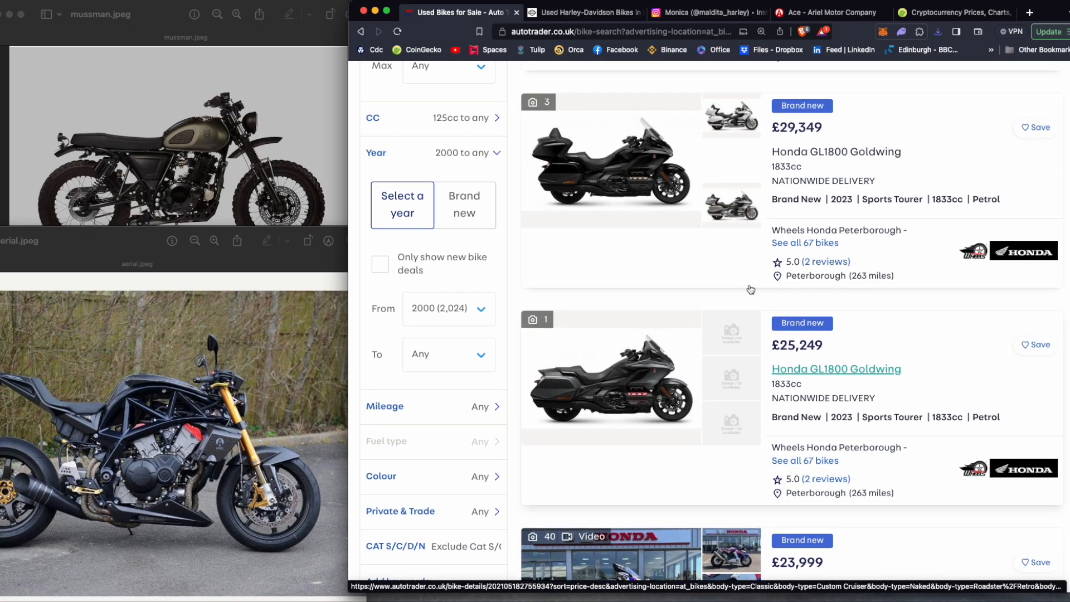
pyautogui.scroll(-3)
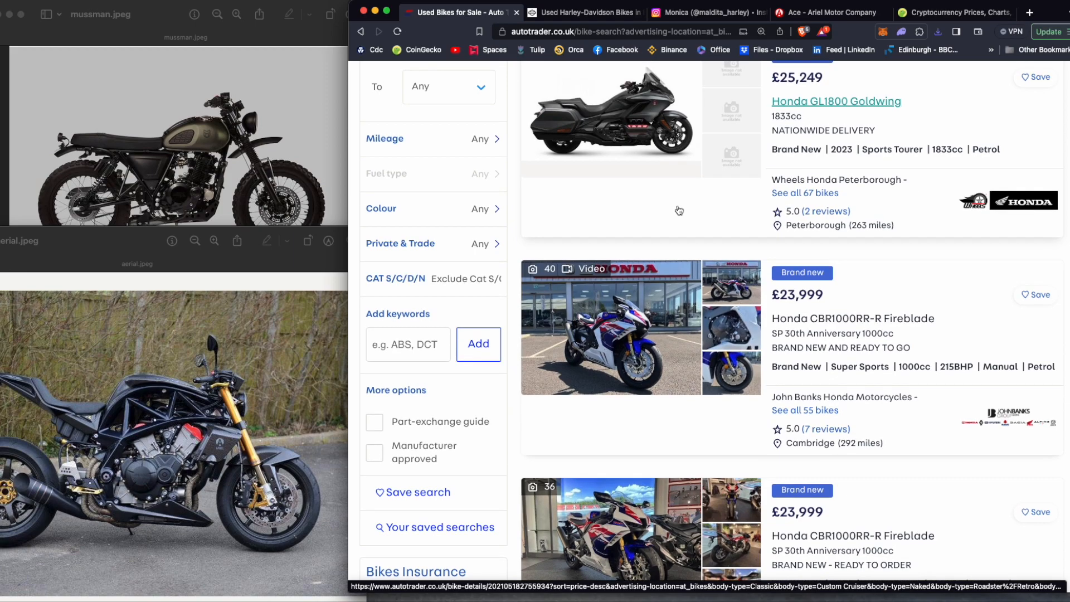
pyautogui.scroll(-3)
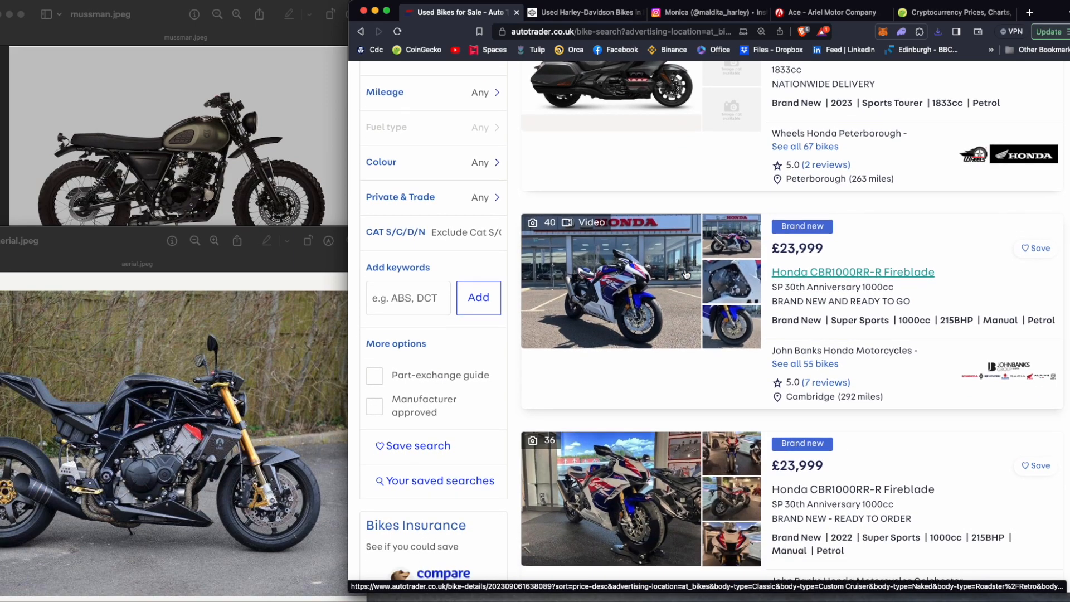
pyautogui.scroll(-3)
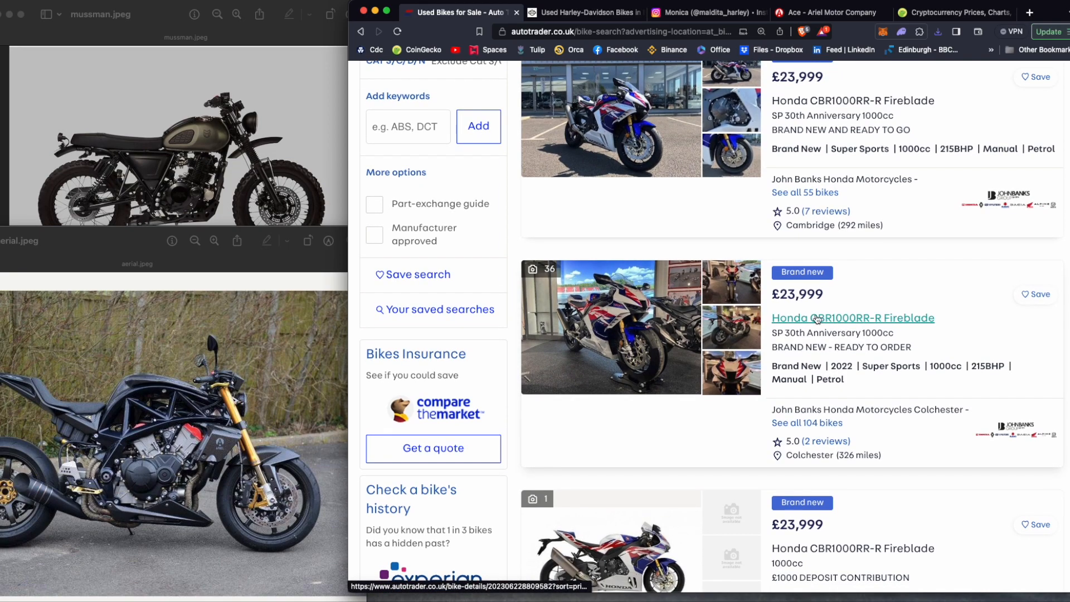
pyautogui.moveTo(899, 338)
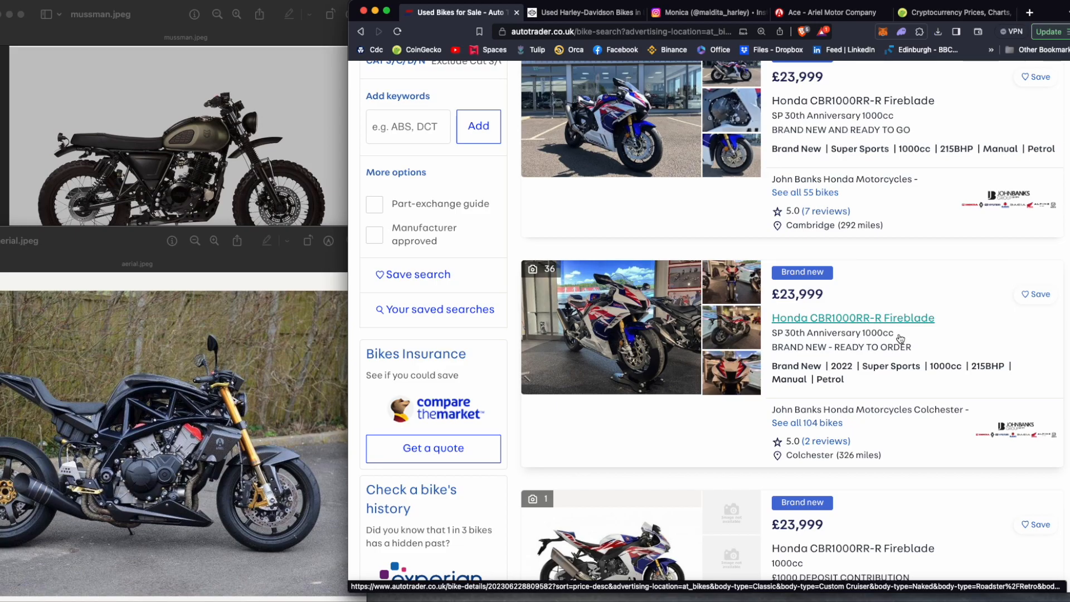
pyautogui.scroll(-3)
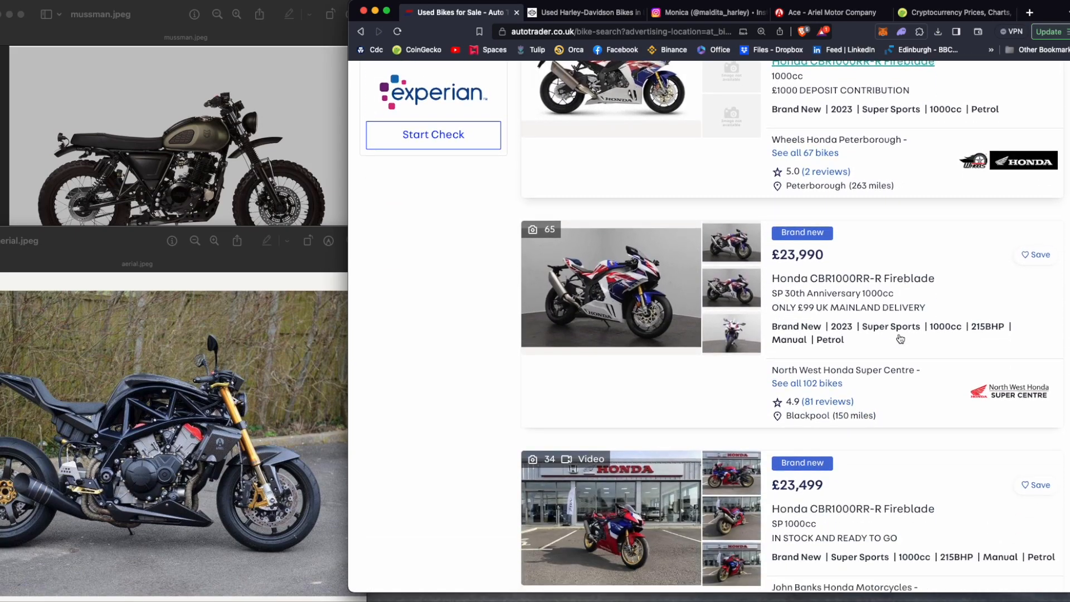
pyautogui.scroll(3)
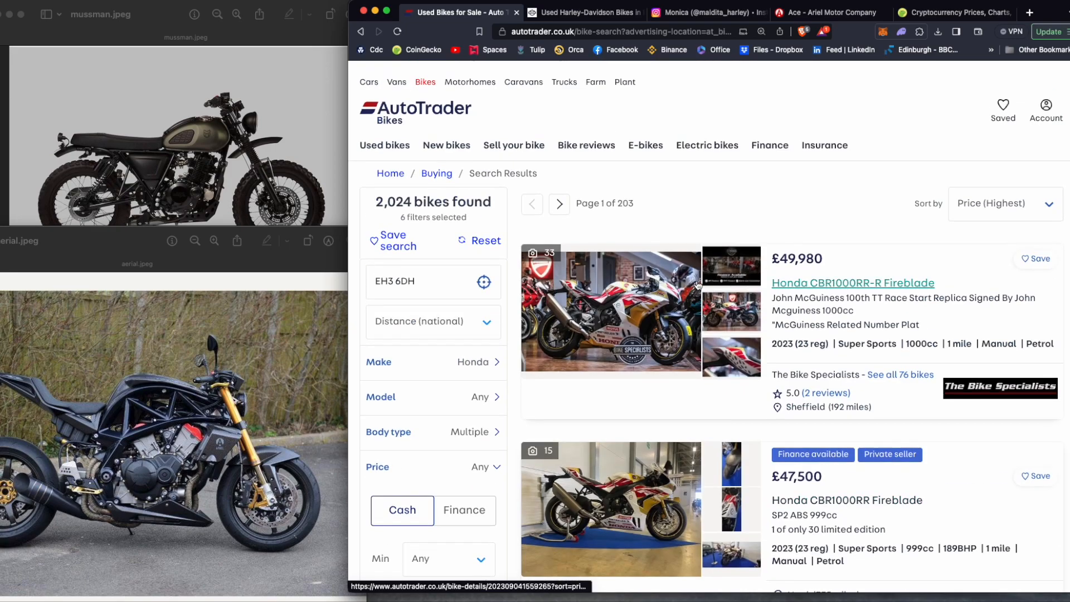
pyautogui.scroll(-3)
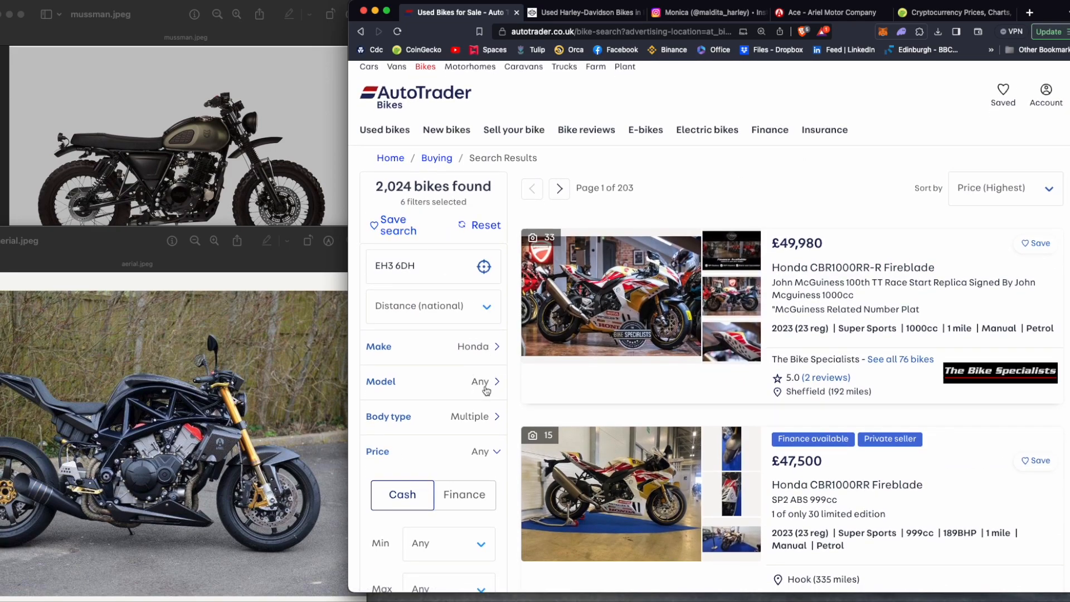
# - Narrow the Honda results to the CB1000R model and navigate back to that results list
pyautogui.click(433, 381)
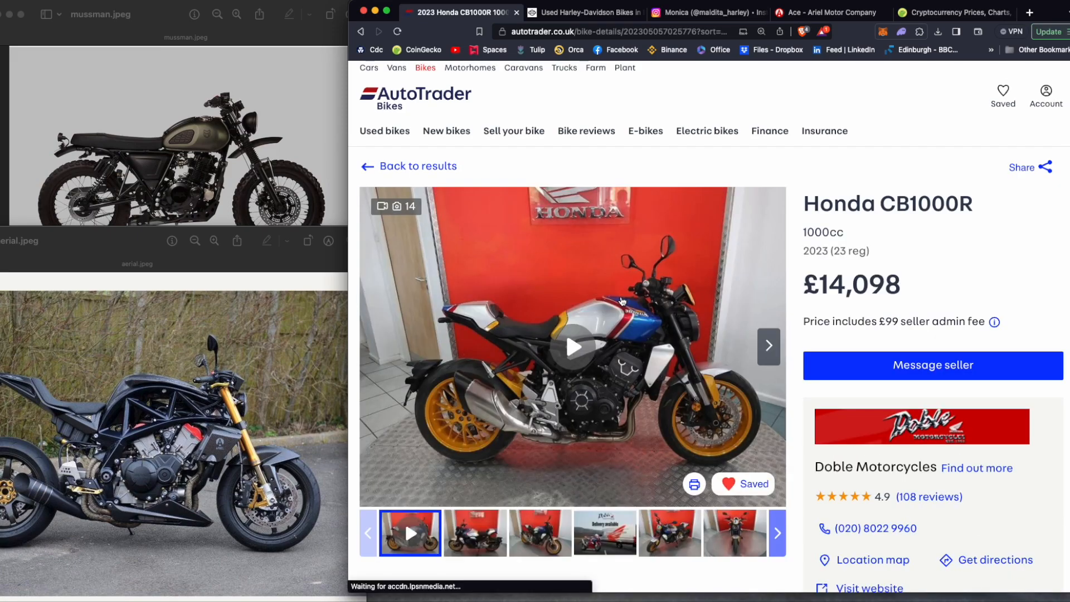
pyautogui.moveTo(430, 154)
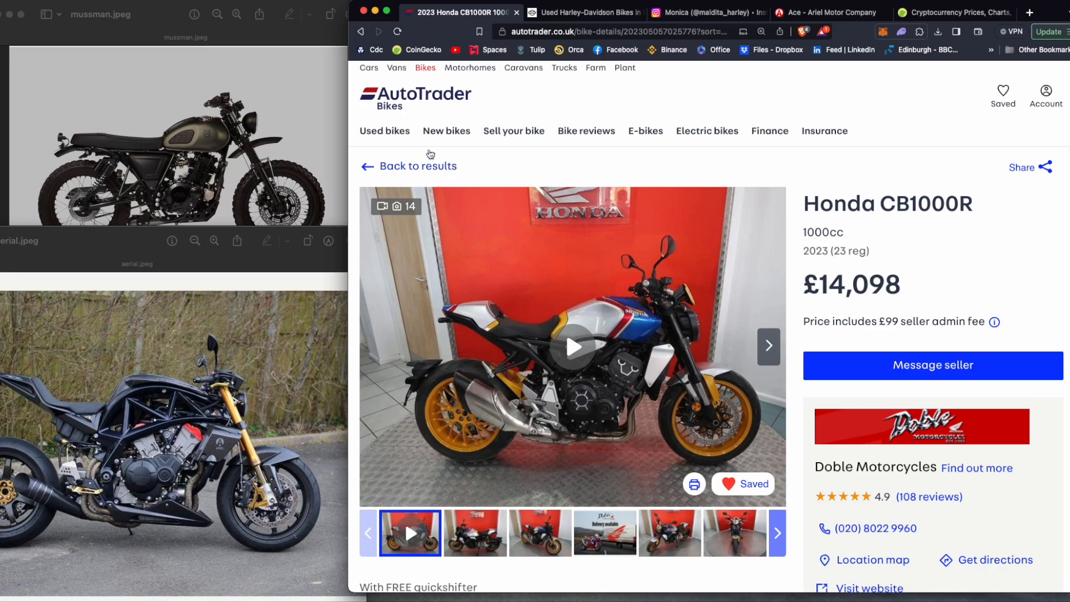
pyautogui.click(362, 31)
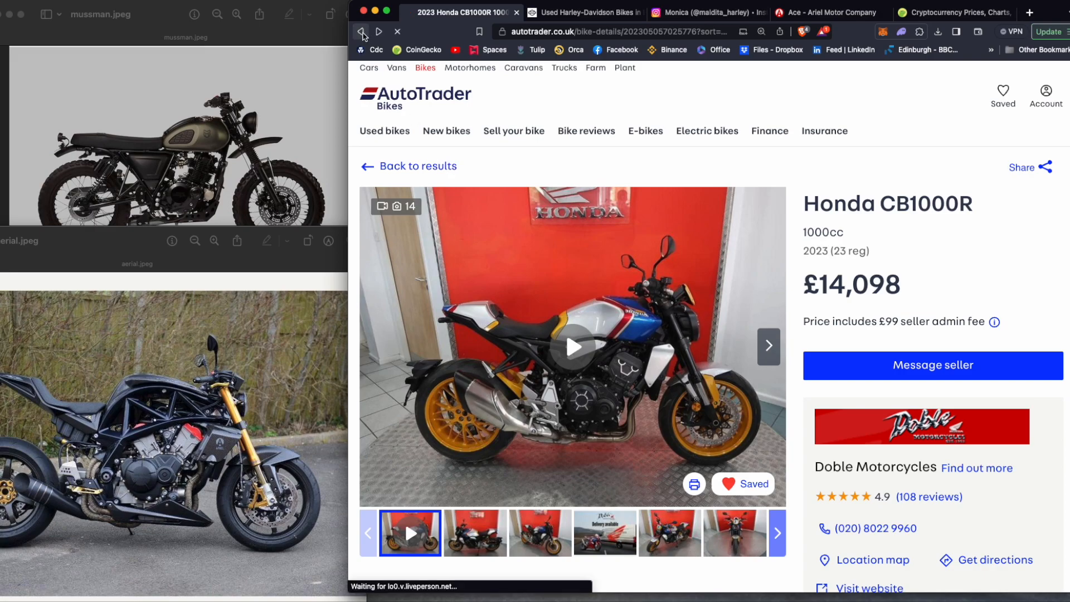
pyautogui.click(362, 32)
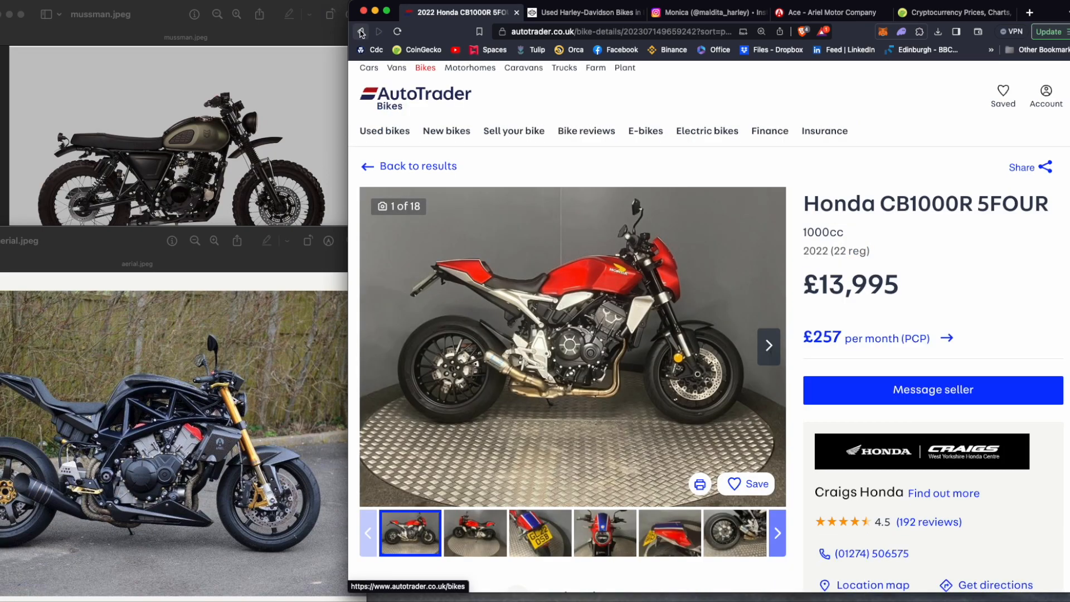
pyautogui.click(361, 31)
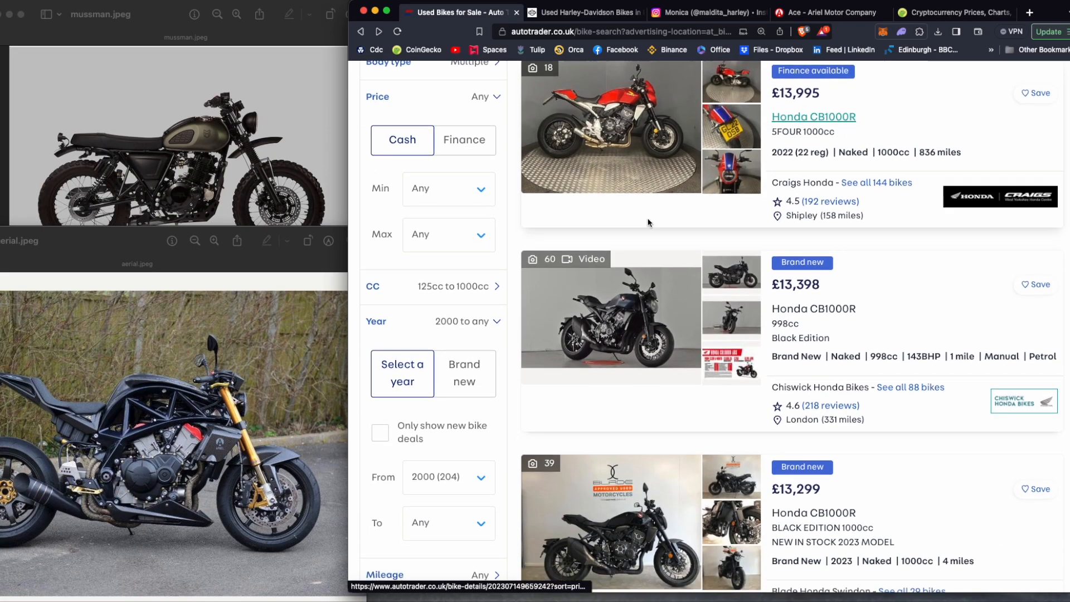
# - Open the £14,098 Honda CB1000R listing, step through its photos and bring up the photo menu
pyautogui.scroll(-3)
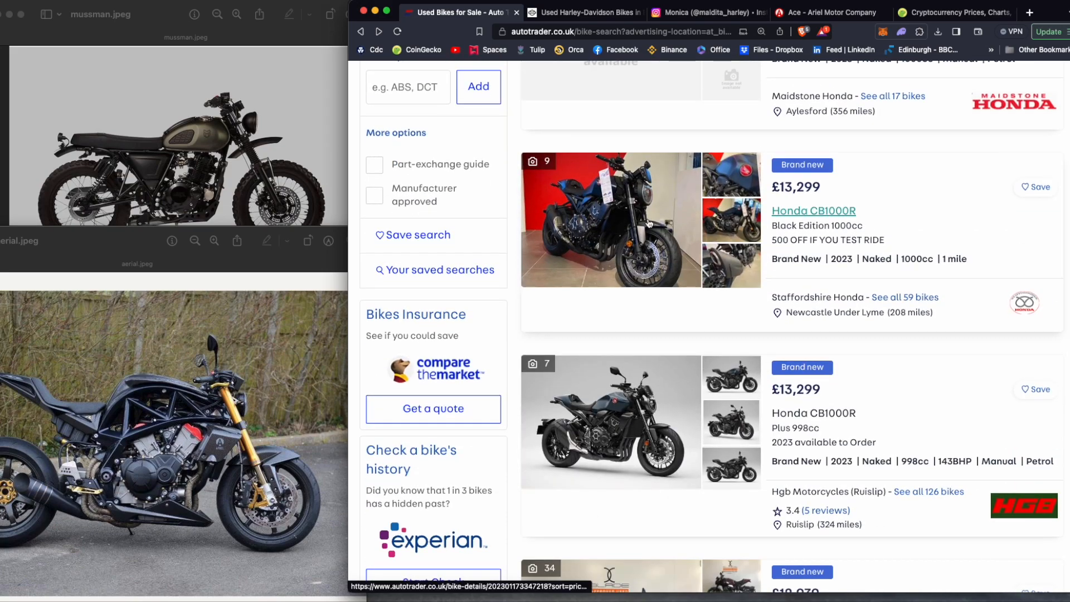
pyautogui.scroll(-3)
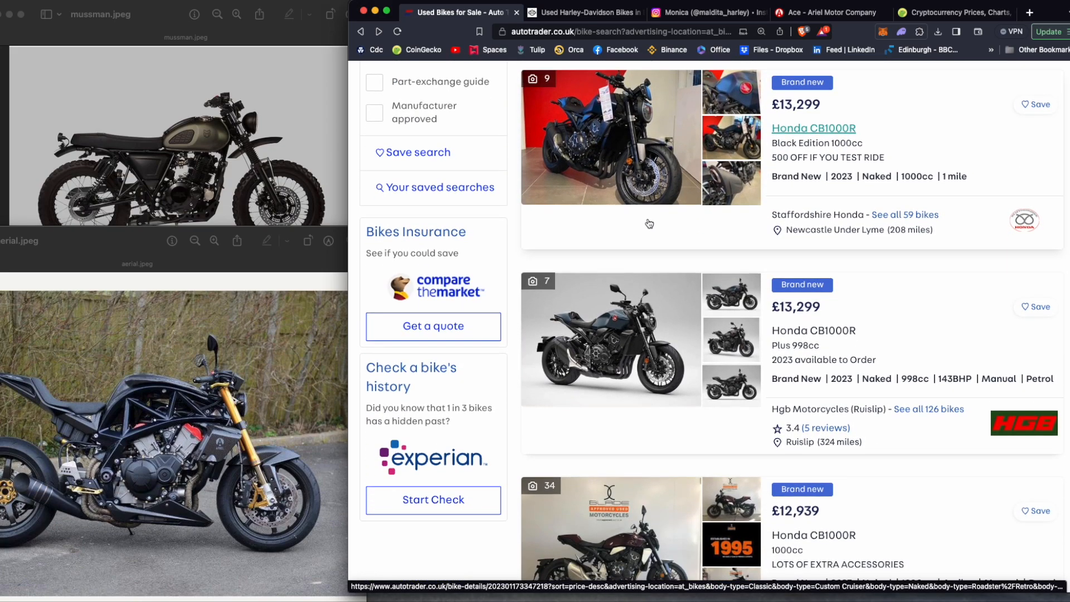
pyautogui.scroll(-3)
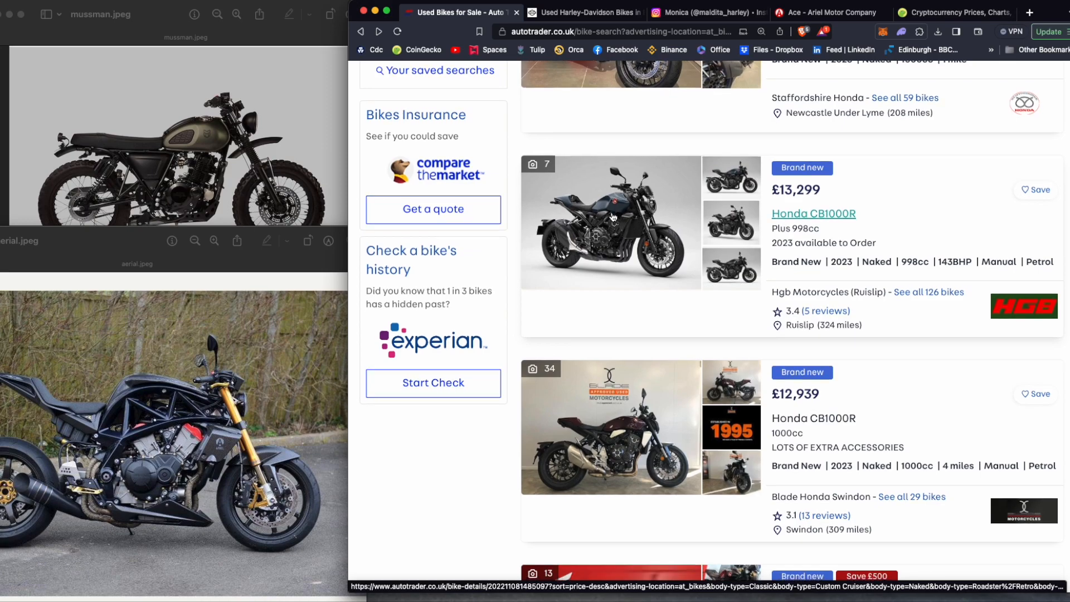
pyautogui.scroll(-3)
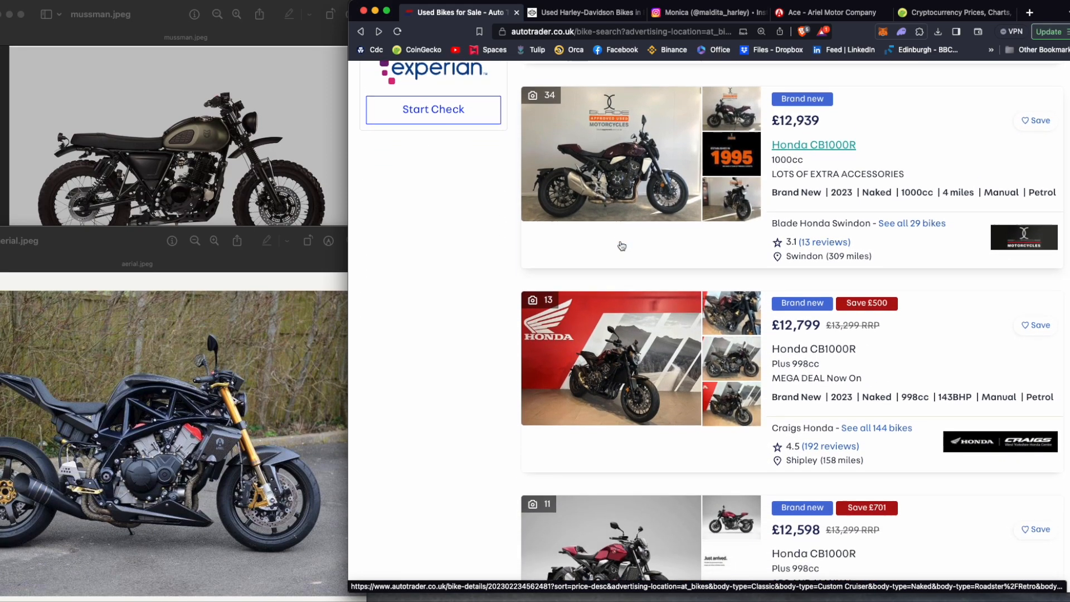
pyautogui.scroll(-3)
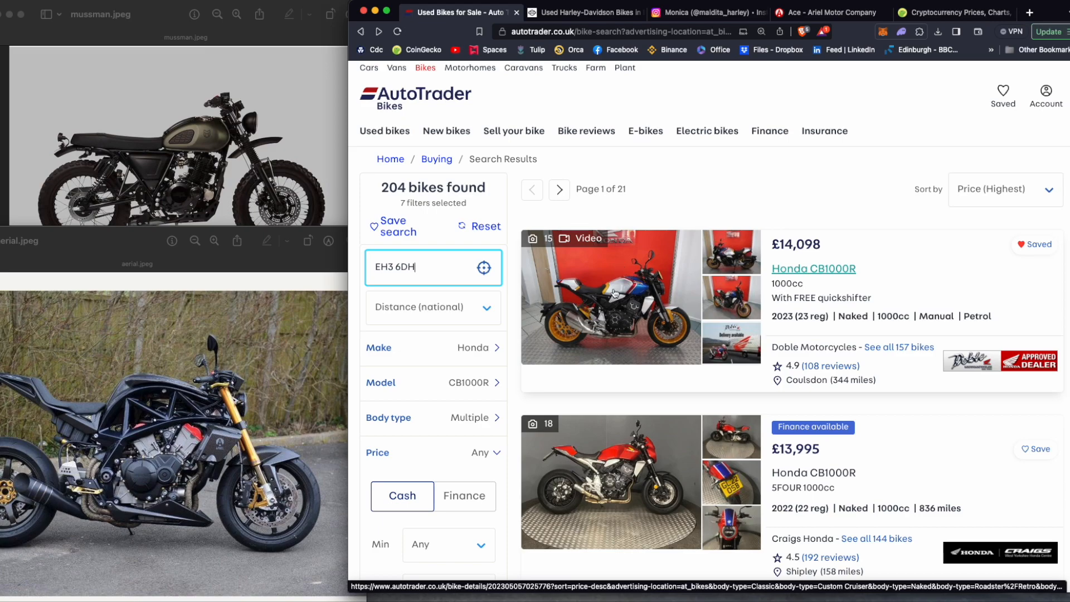
pyautogui.click(812, 268)
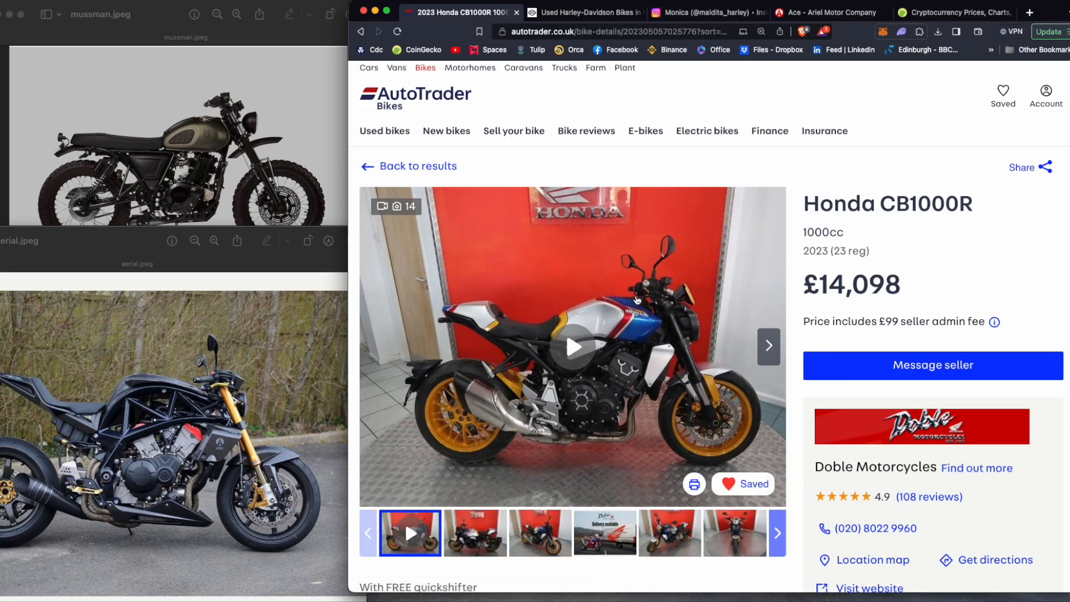
pyautogui.click(669, 532)
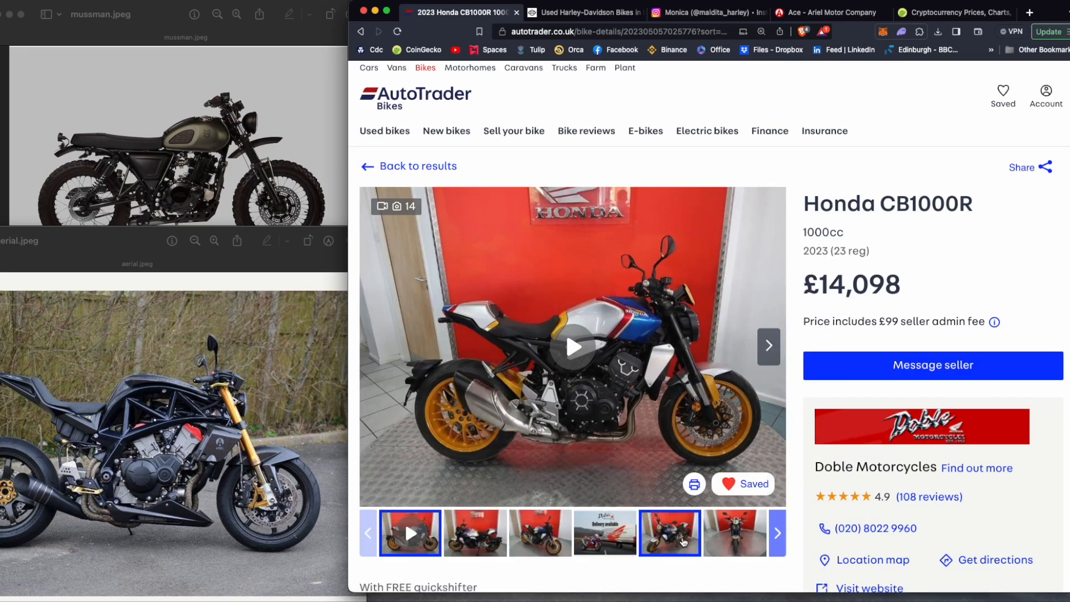
pyautogui.click(775, 532)
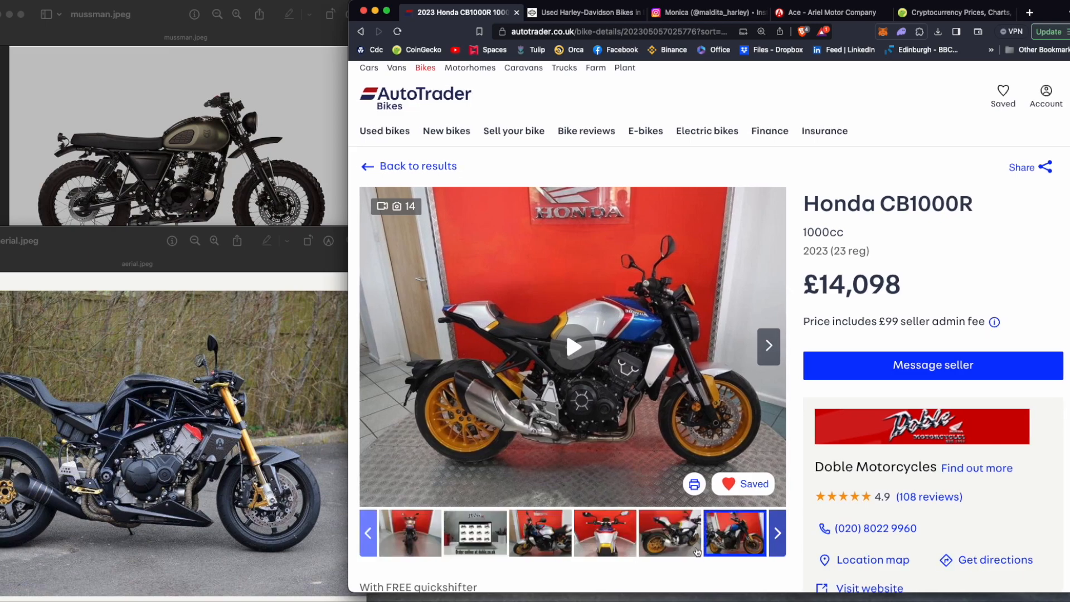
pyautogui.rightClick(574, 341)
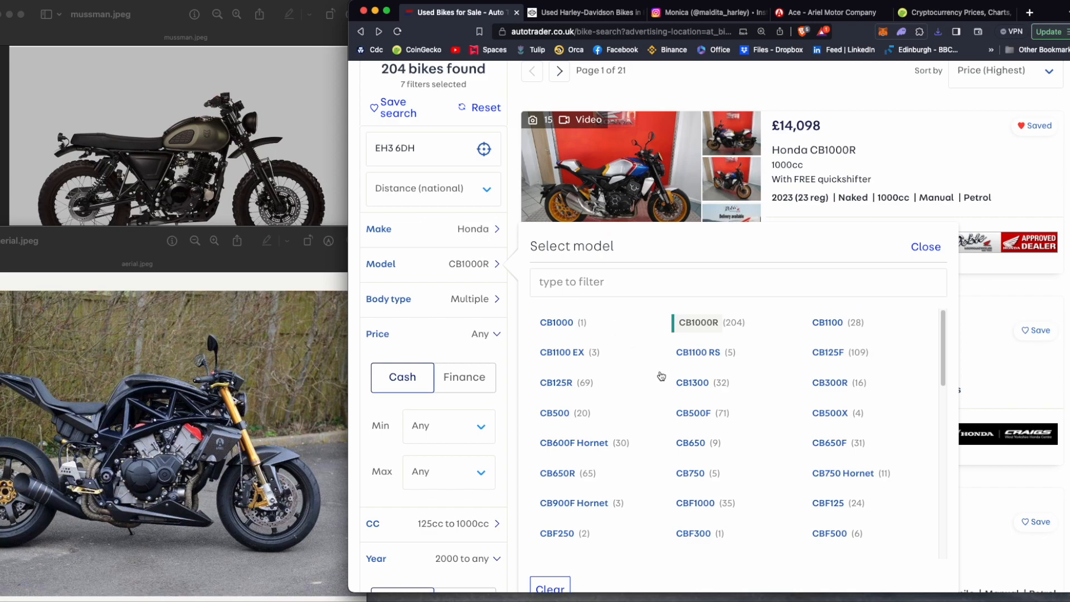
# - Switch the Honda model filter to CBR650R and scroll through the 68 results
pyautogui.scroll(-3)
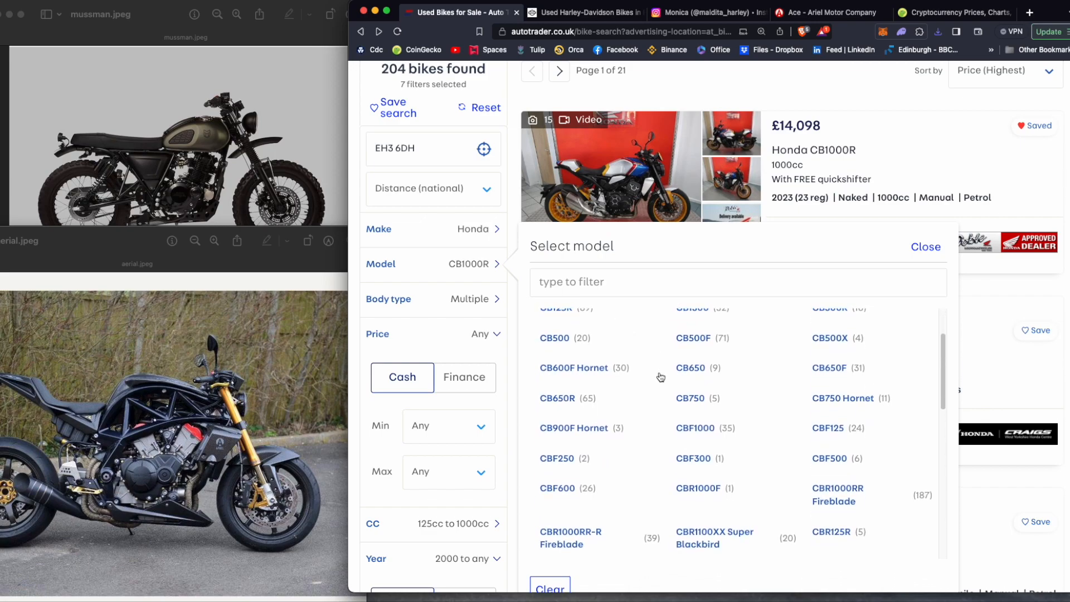
pyautogui.scroll(-3)
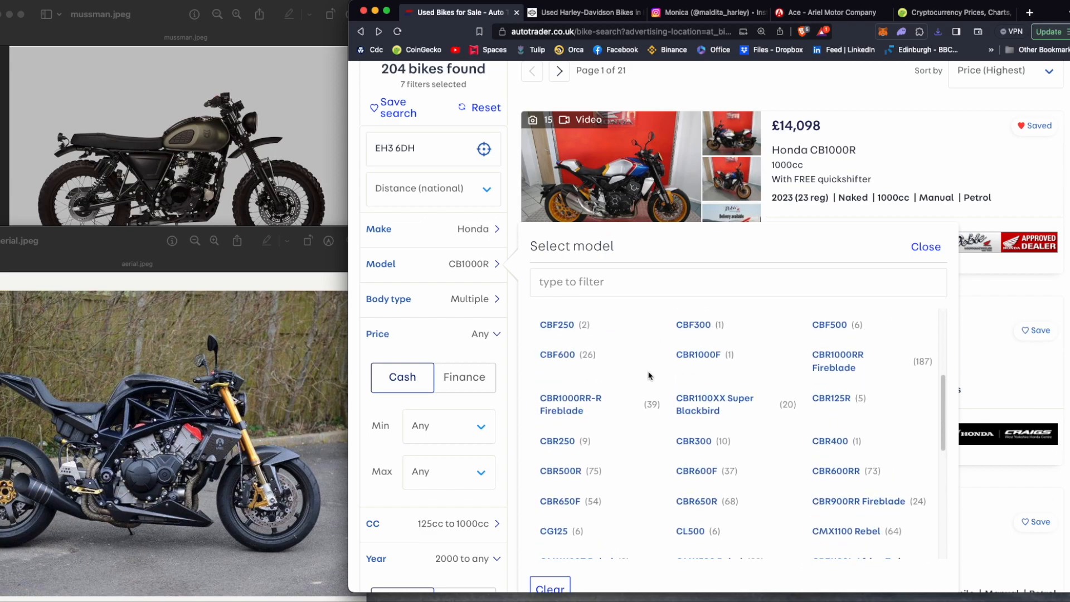
pyautogui.moveTo(598, 446)
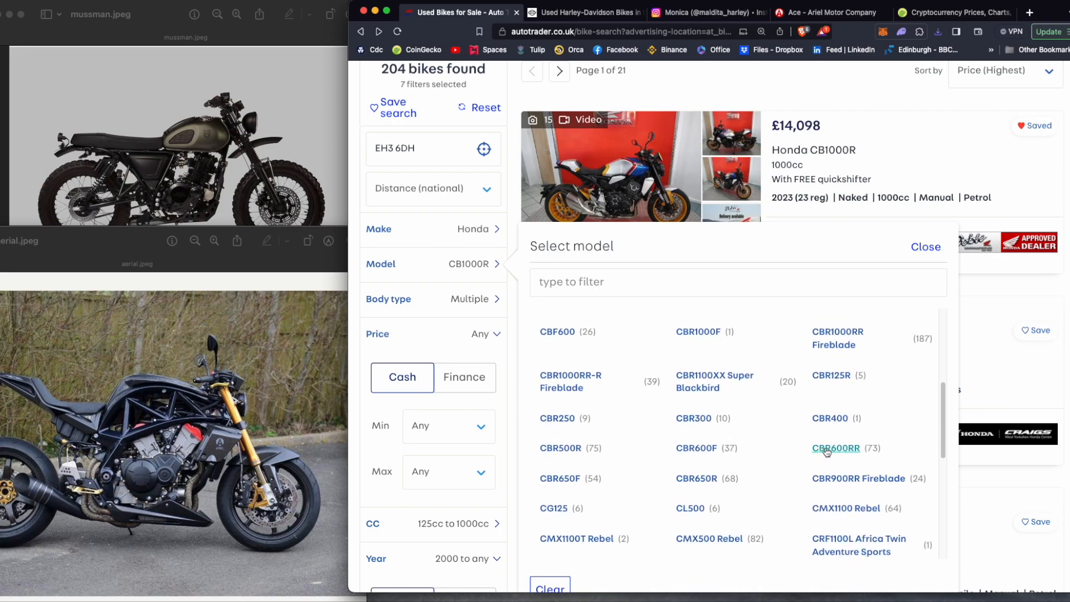
pyautogui.click(925, 246)
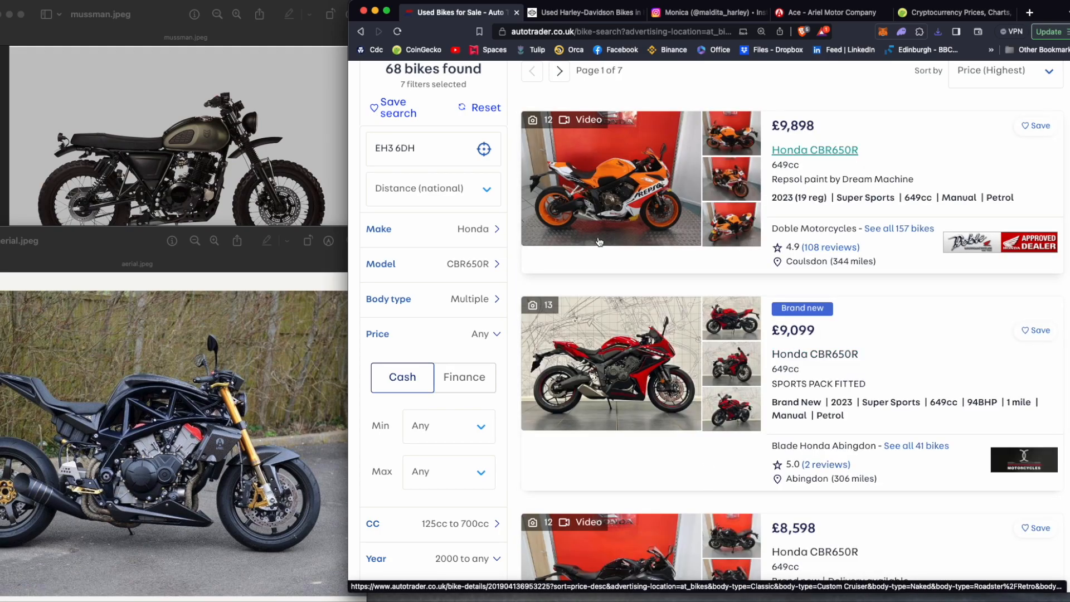
pyautogui.moveTo(659, 203)
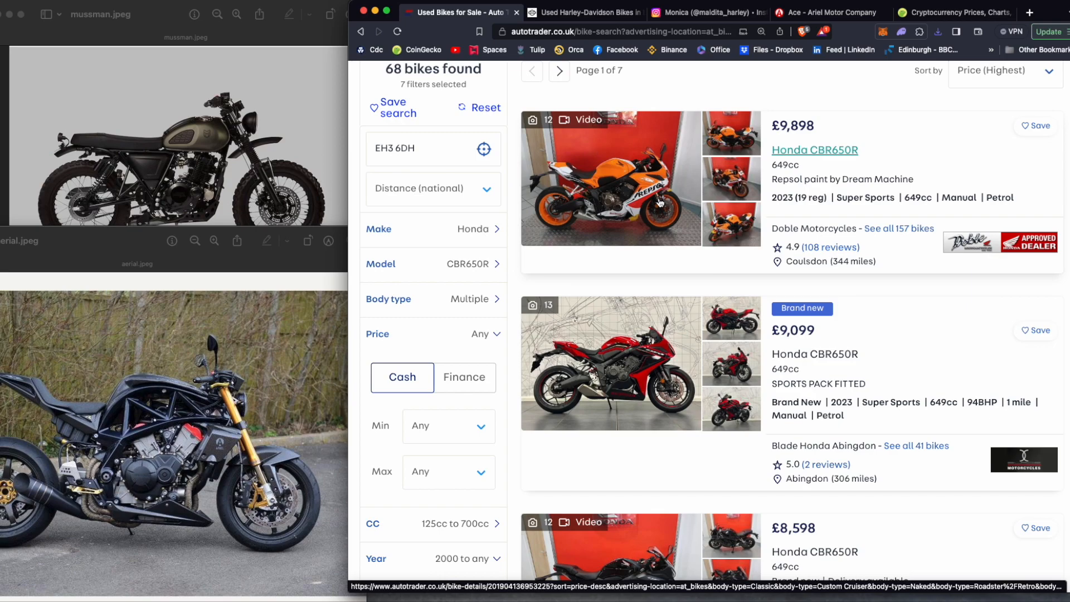
pyautogui.scroll(-3)
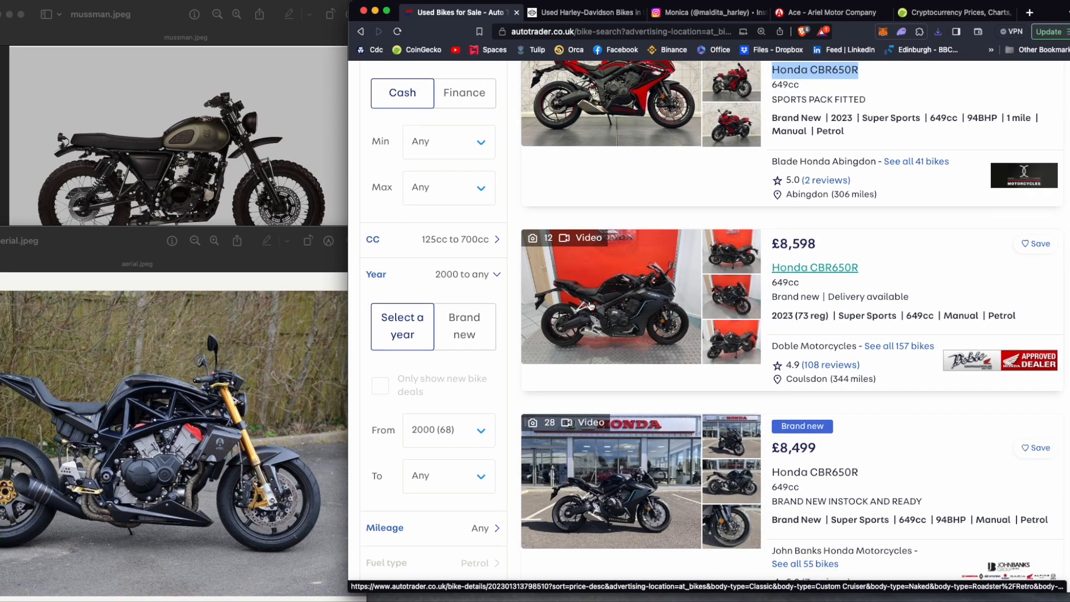
pyautogui.scroll(-3)
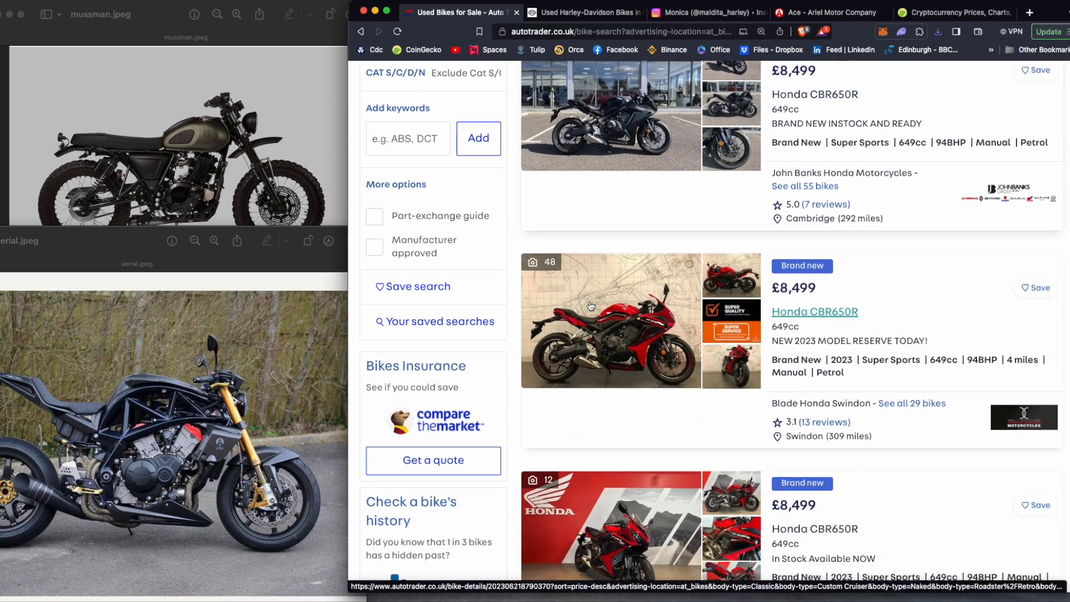
pyautogui.scroll(-3)
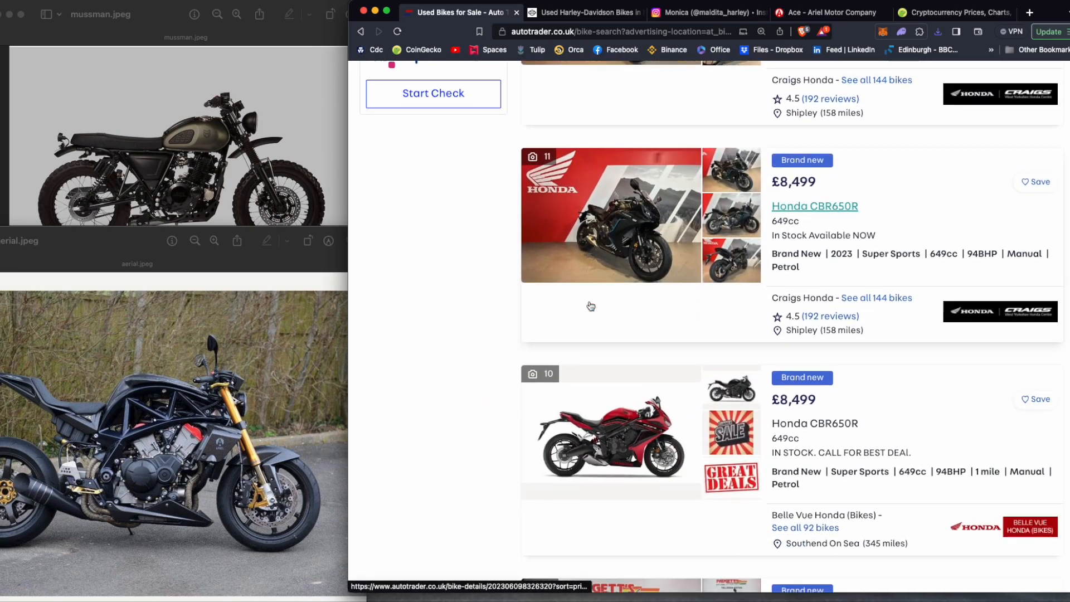
pyautogui.scroll(-3)
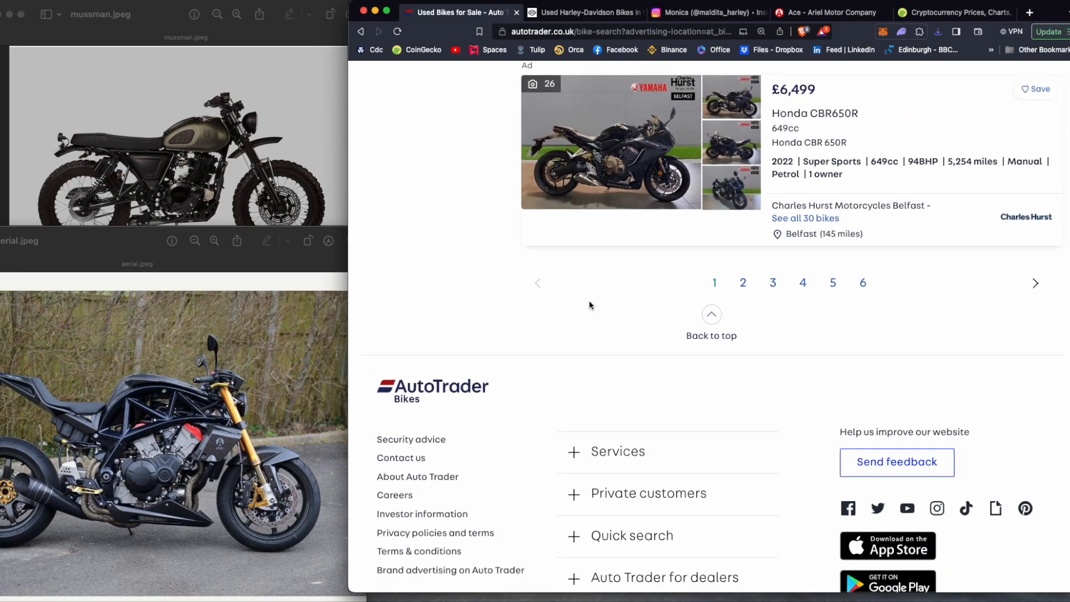
pyautogui.scroll(3)
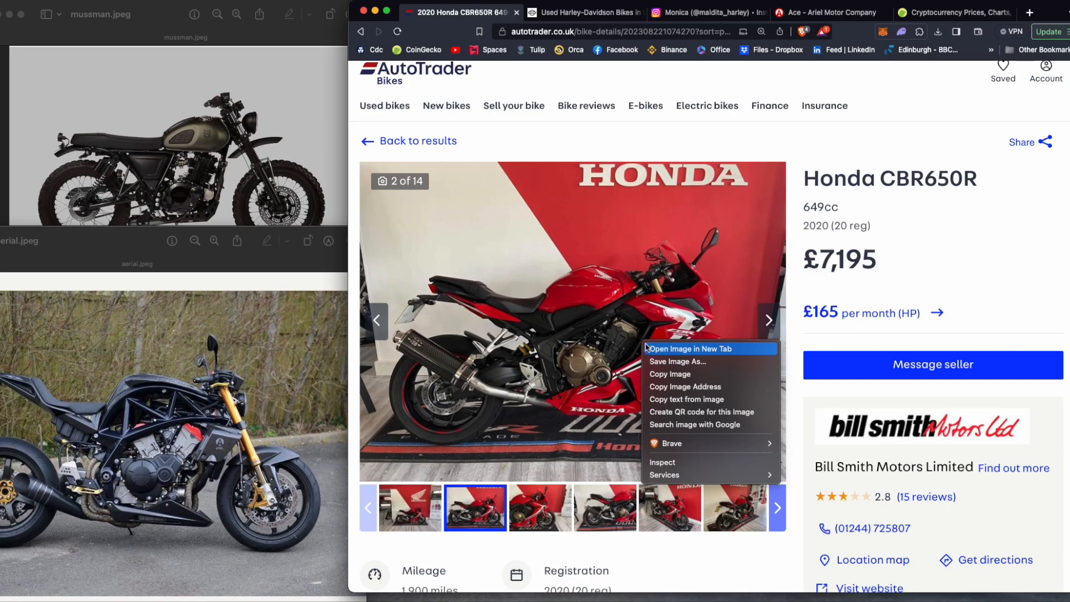
pyautogui.moveTo(670, 373)
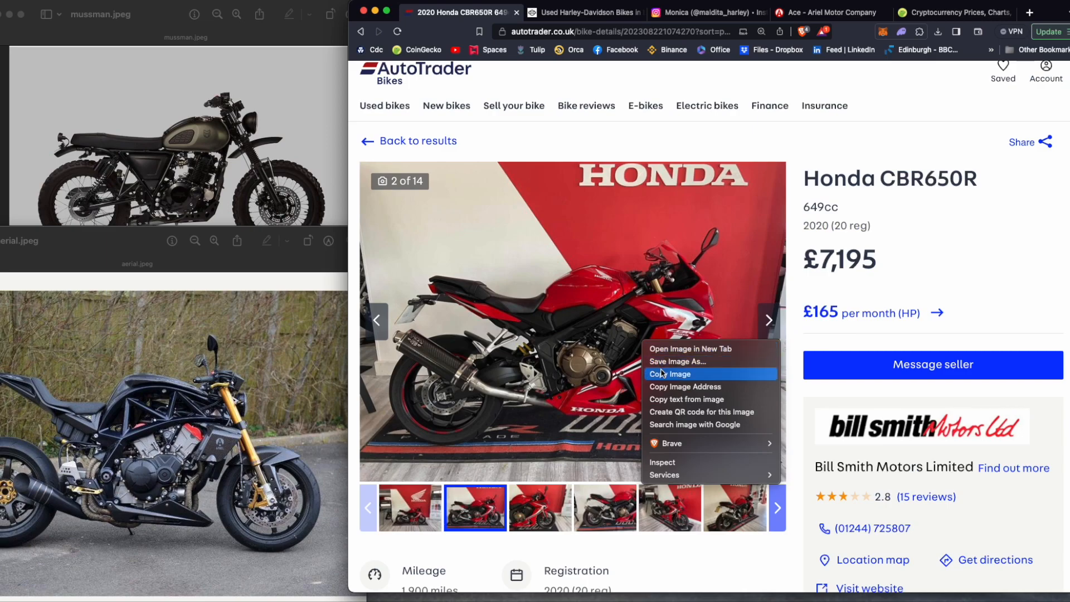
pyautogui.moveTo(683, 373)
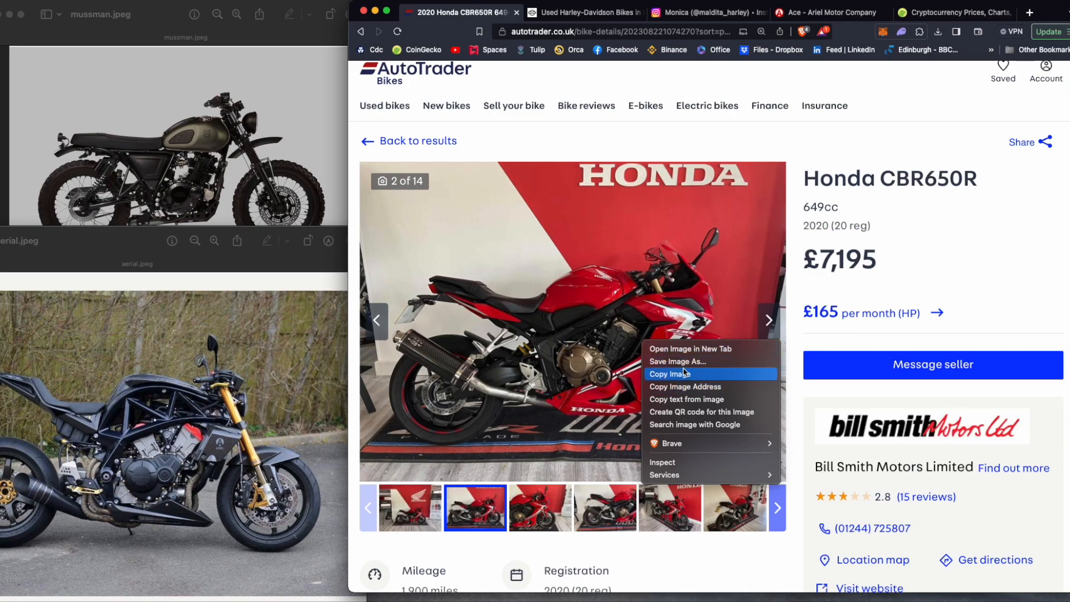
# - Copy the red Honda CBR650R's second photo from the £7,195 listing
pyautogui.click(677, 362)
pyautogui.write('honda')
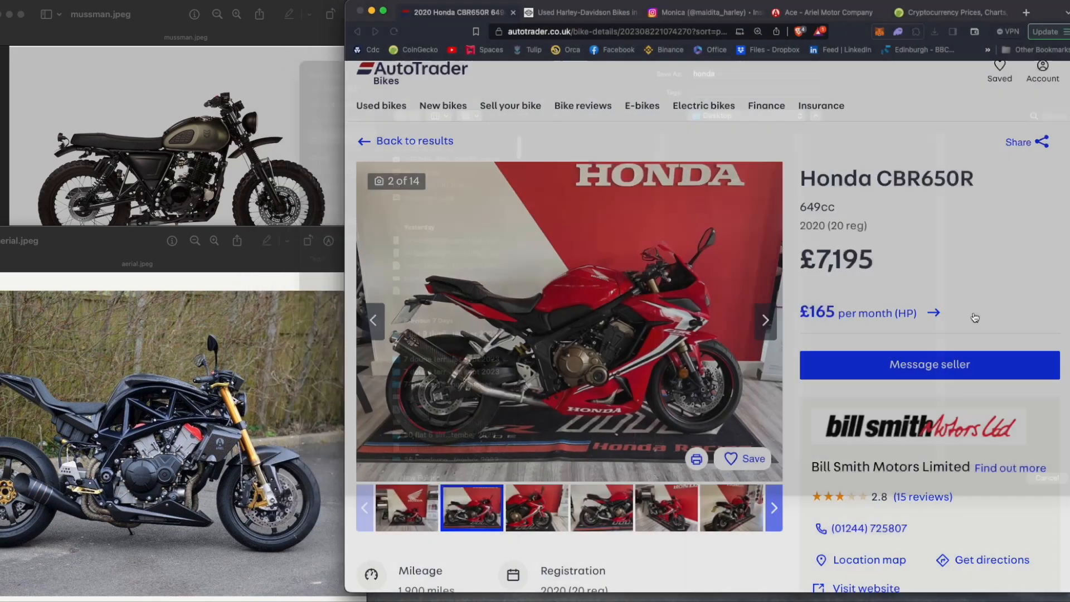
pyautogui.click(937, 31)
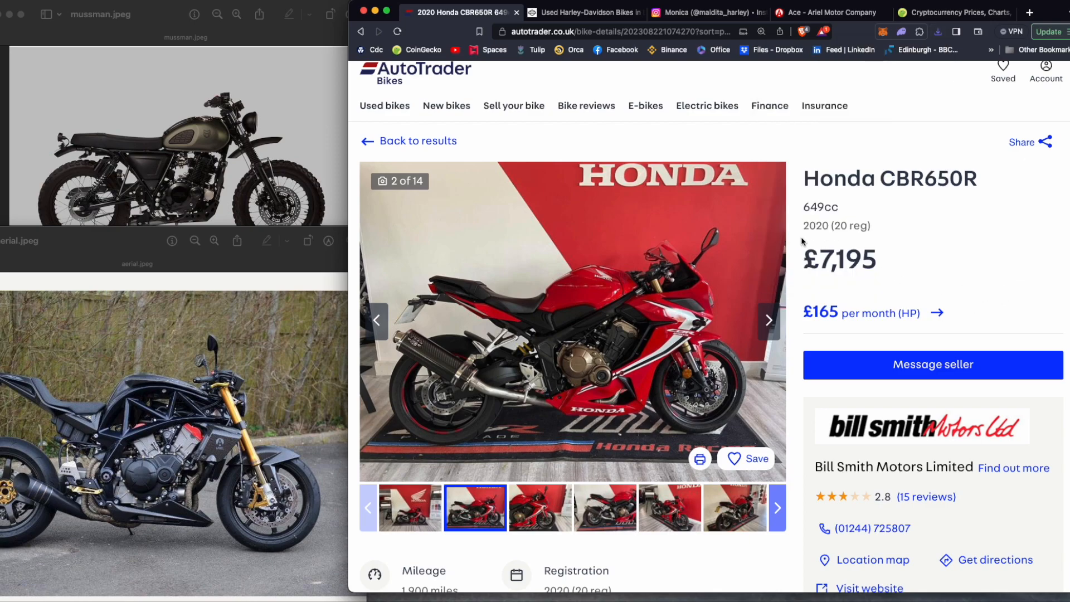
pyautogui.moveTo(650, 386)
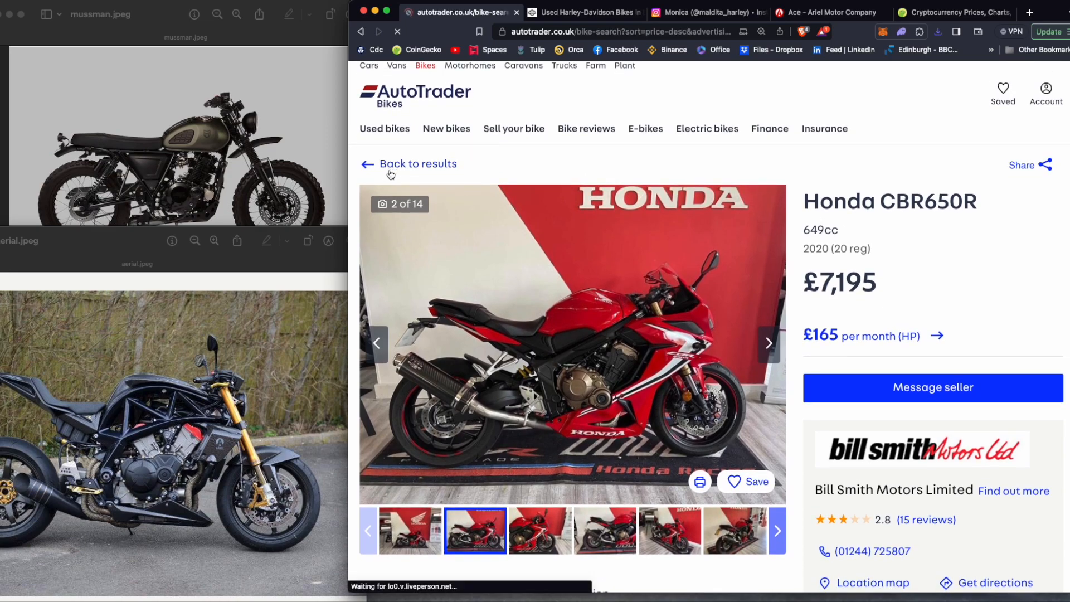
# - Return to the Aprilia RS660 search results and move to the second page
pyautogui.click(414, 164)
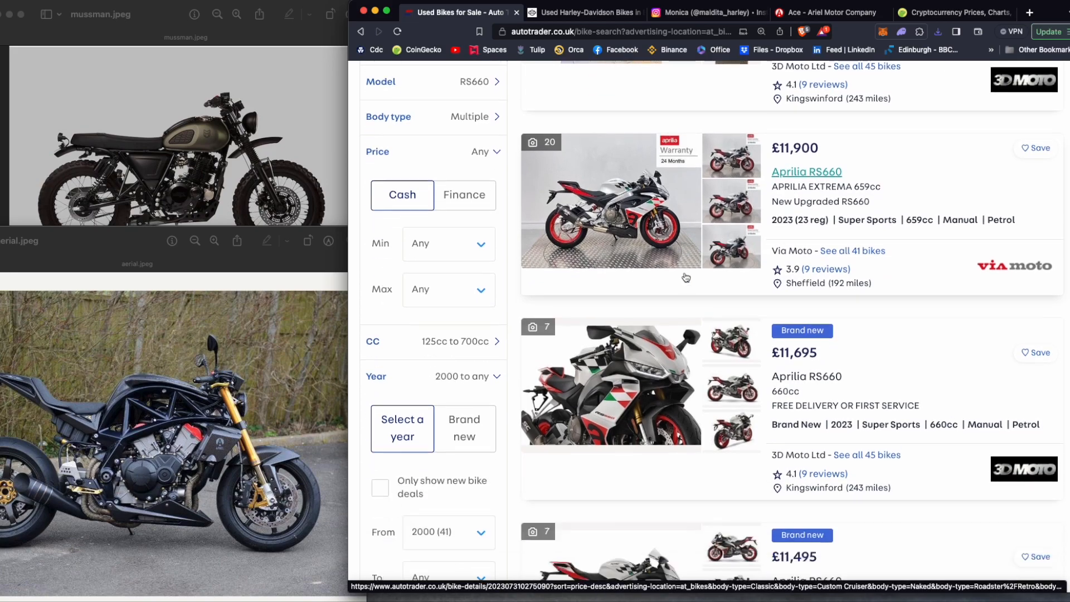
pyautogui.scroll(-3)
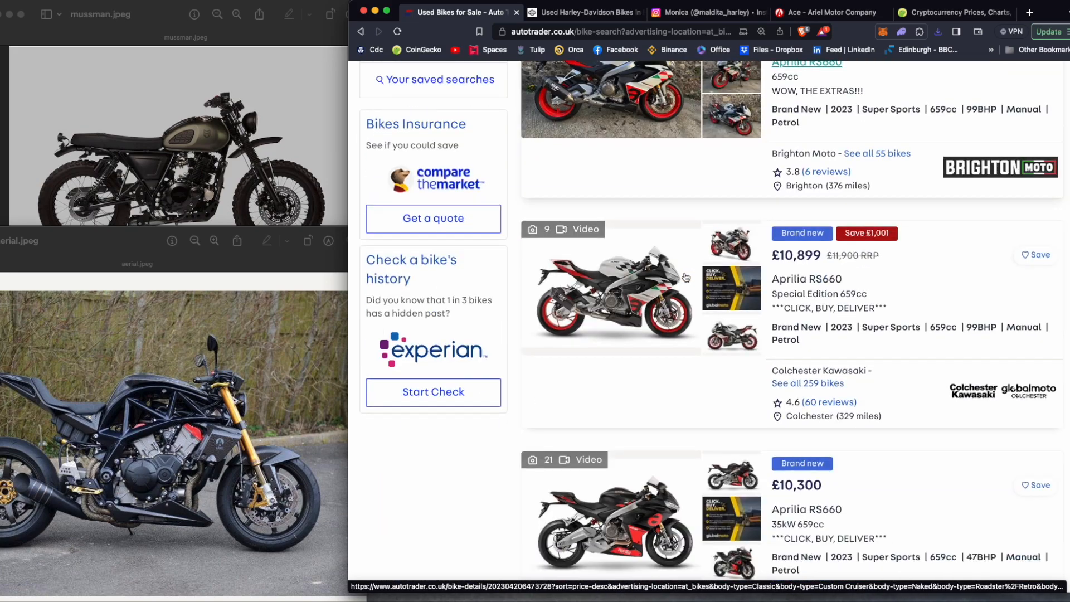
pyautogui.scroll(-3)
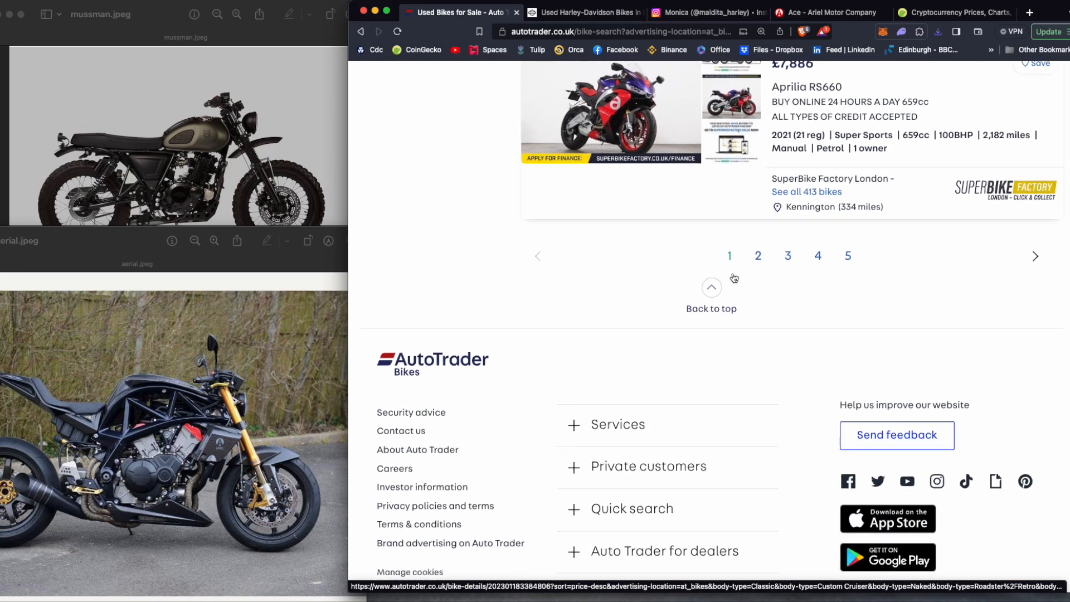
pyautogui.click(757, 255)
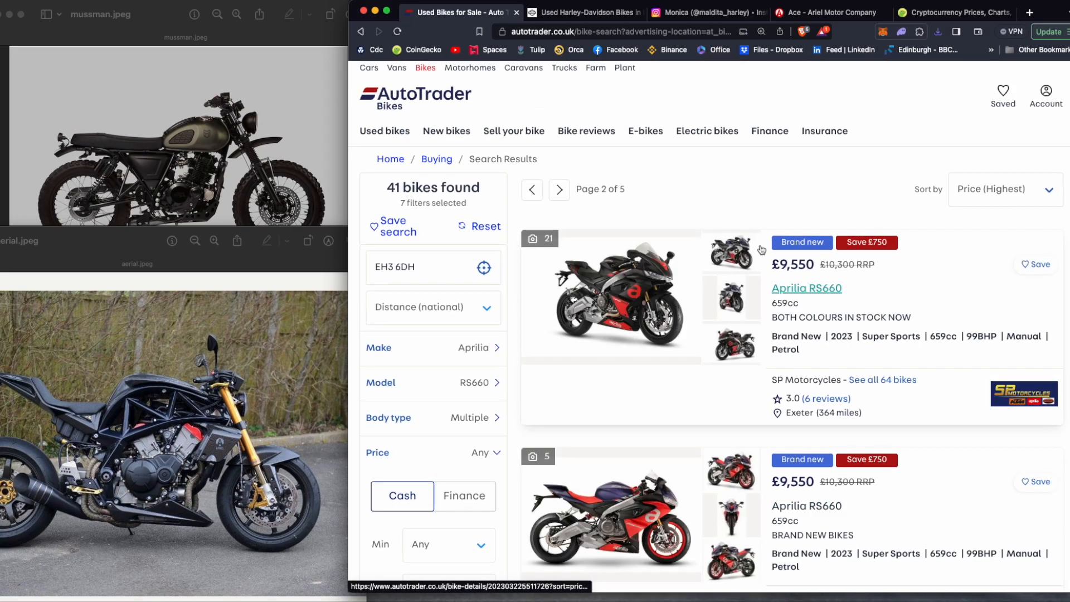
# - Browse the remaining RS660 results toward the £8,391 2022 listing on the last page
pyautogui.scroll(-3)
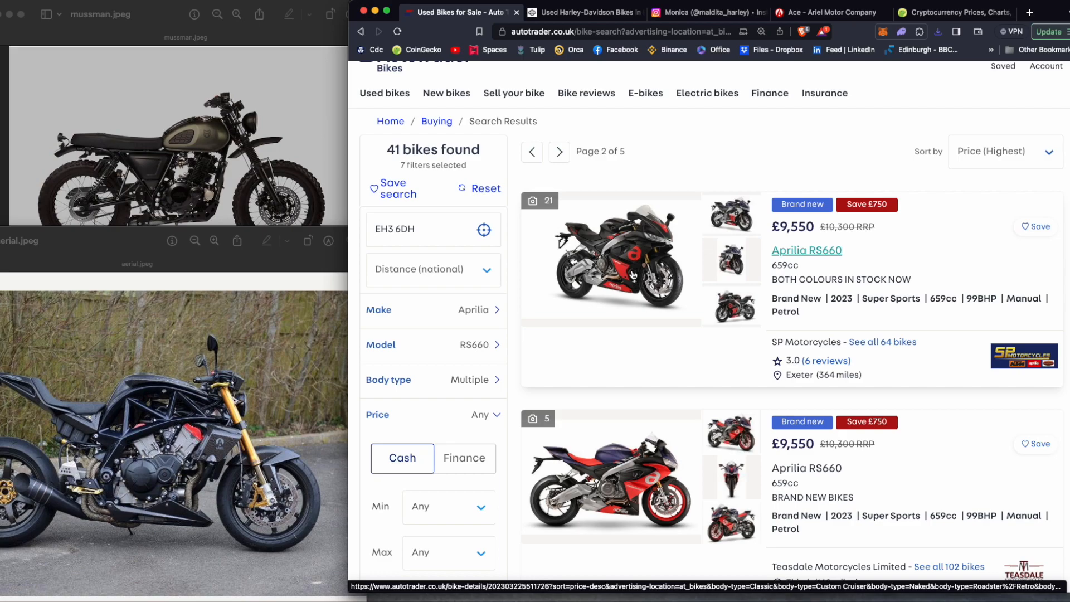
pyautogui.scroll(-3)
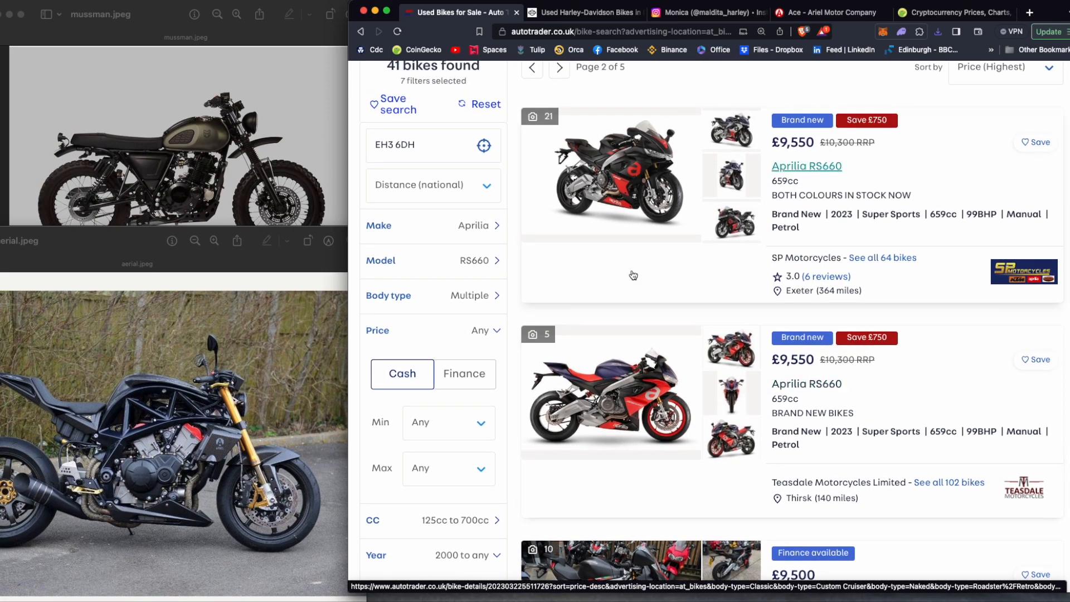
pyautogui.scroll(3)
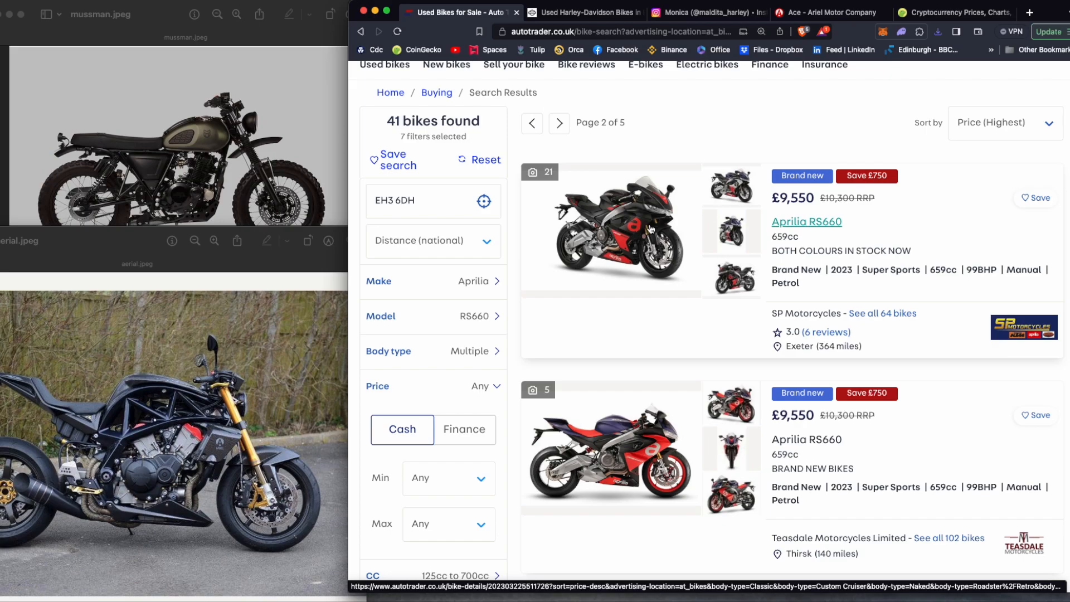
pyautogui.scroll(-3)
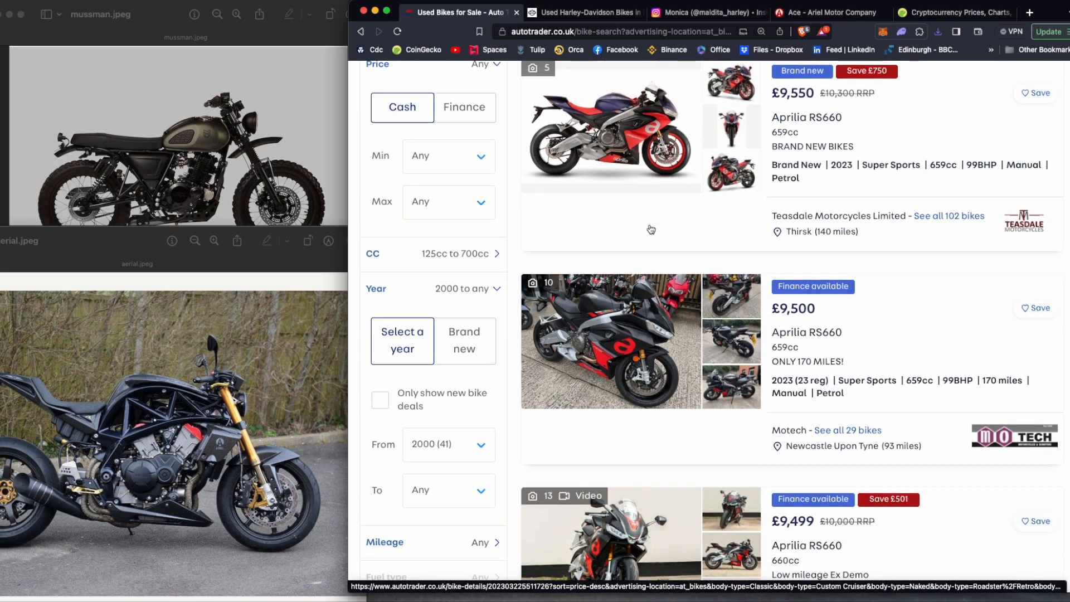
pyautogui.scroll(-3)
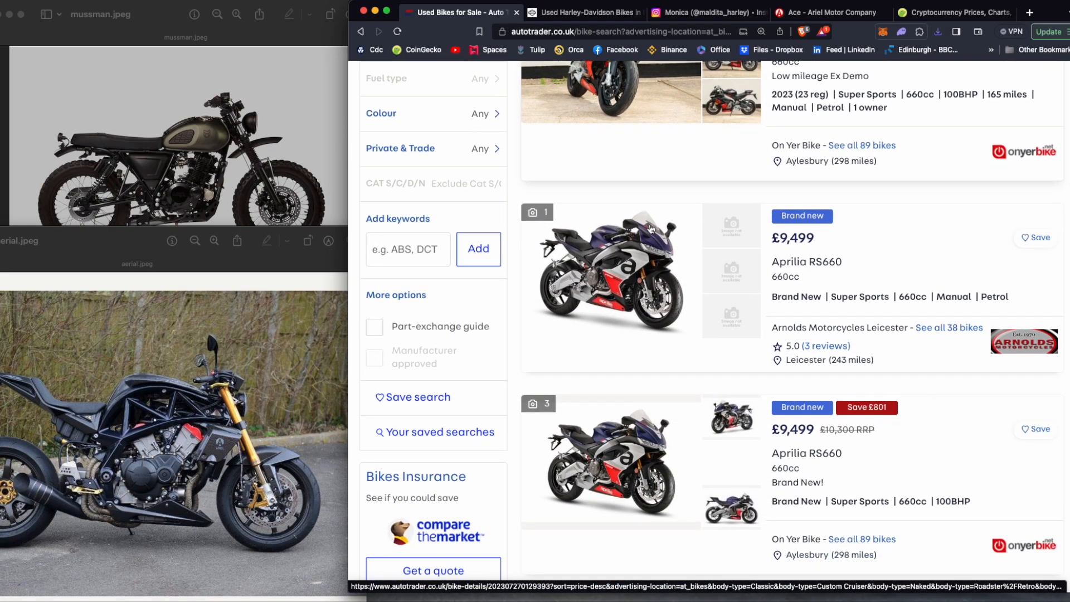
pyautogui.scroll(-3)
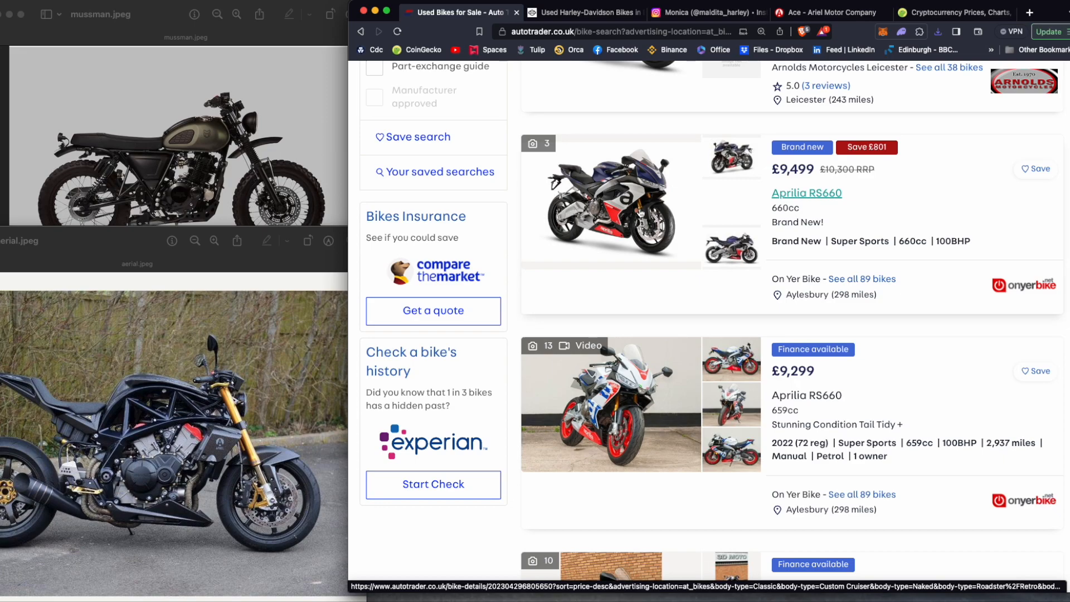
pyautogui.scroll(-3)
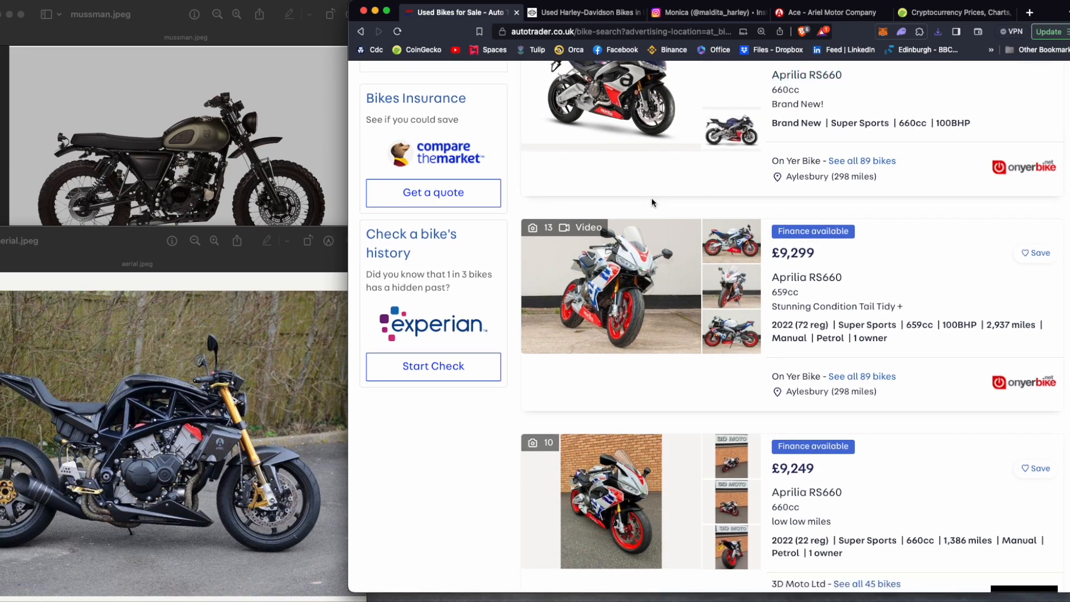
pyautogui.scroll(-3)
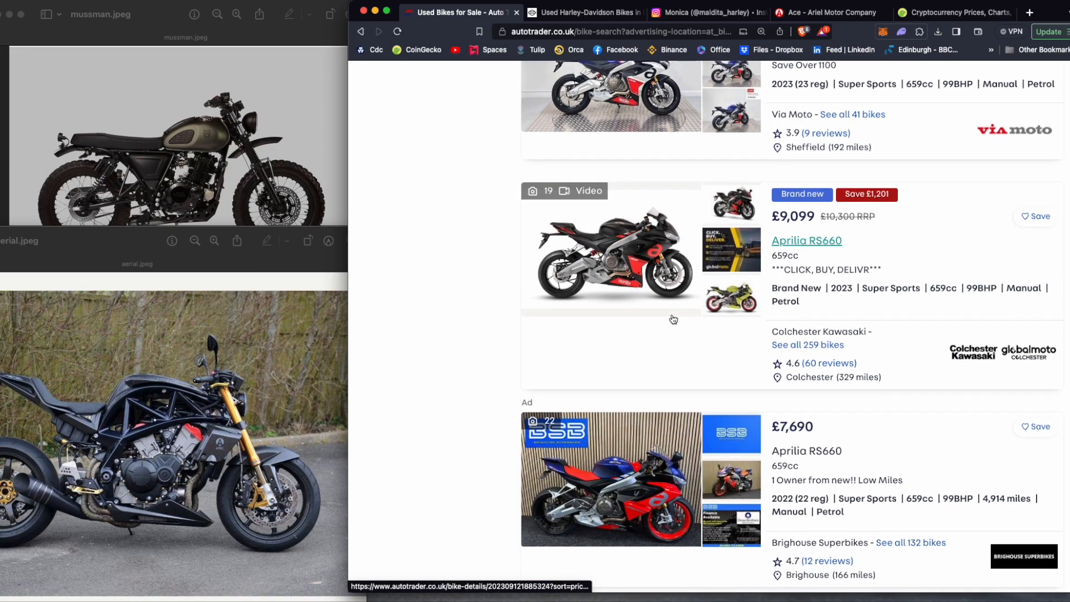
pyautogui.scroll(-3)
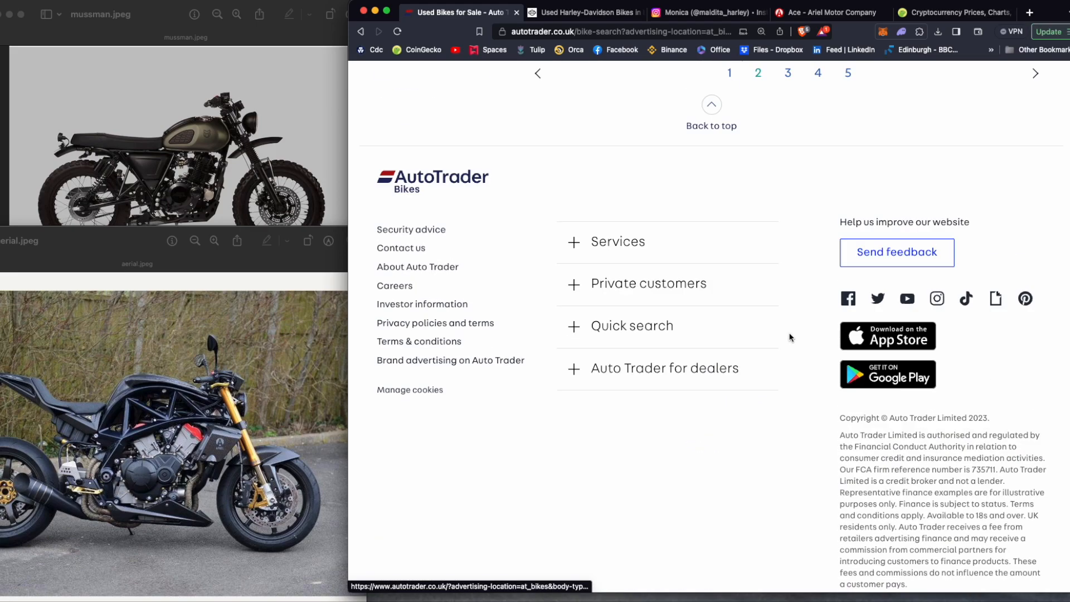
pyautogui.scroll(3)
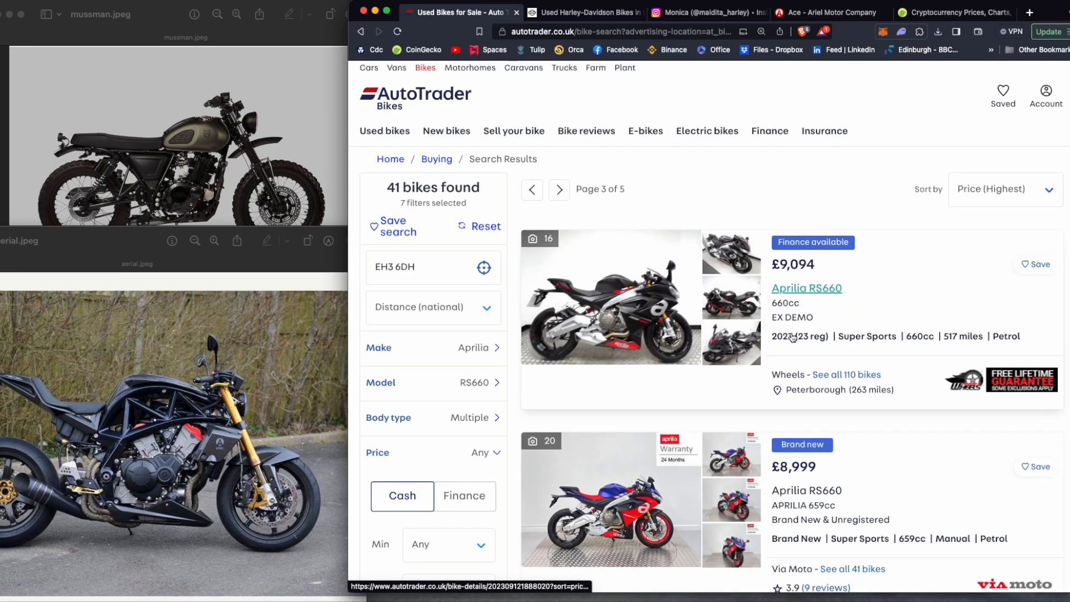
pyautogui.scroll(-3)
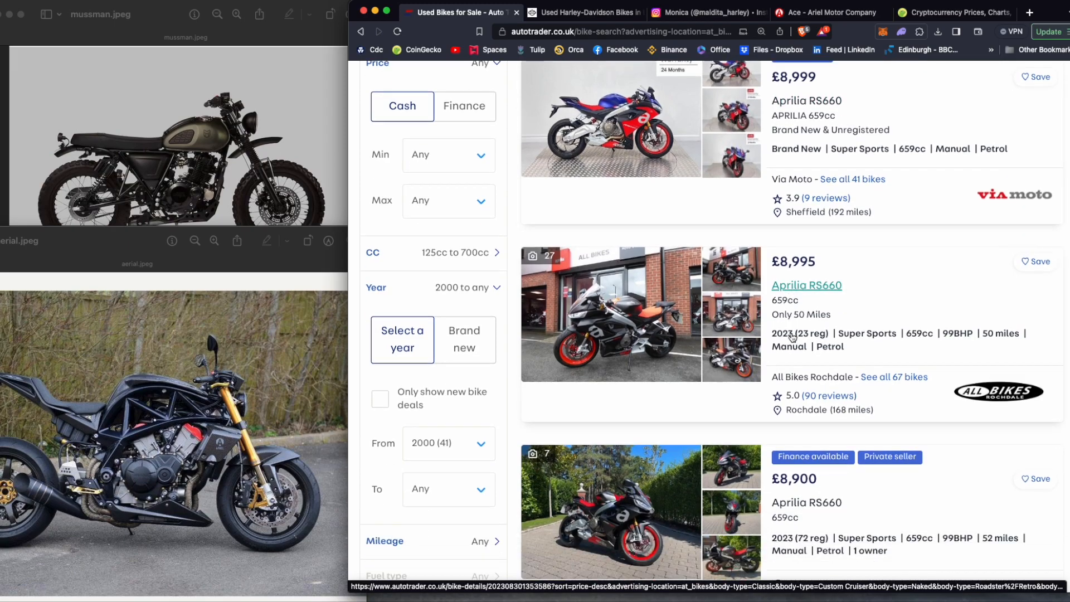
pyautogui.scroll(-3)
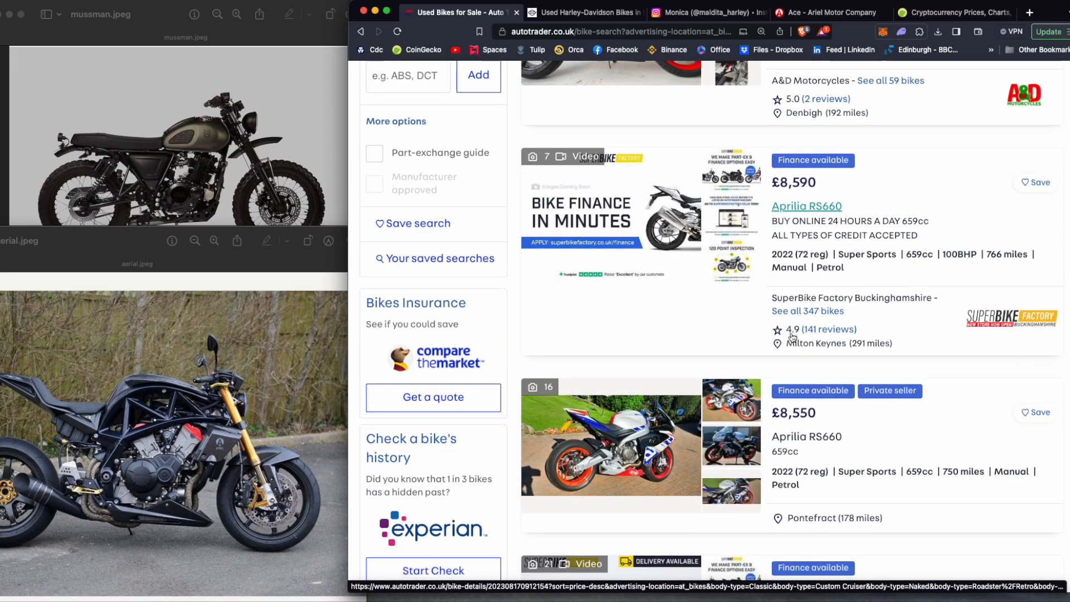
pyautogui.scroll(-3)
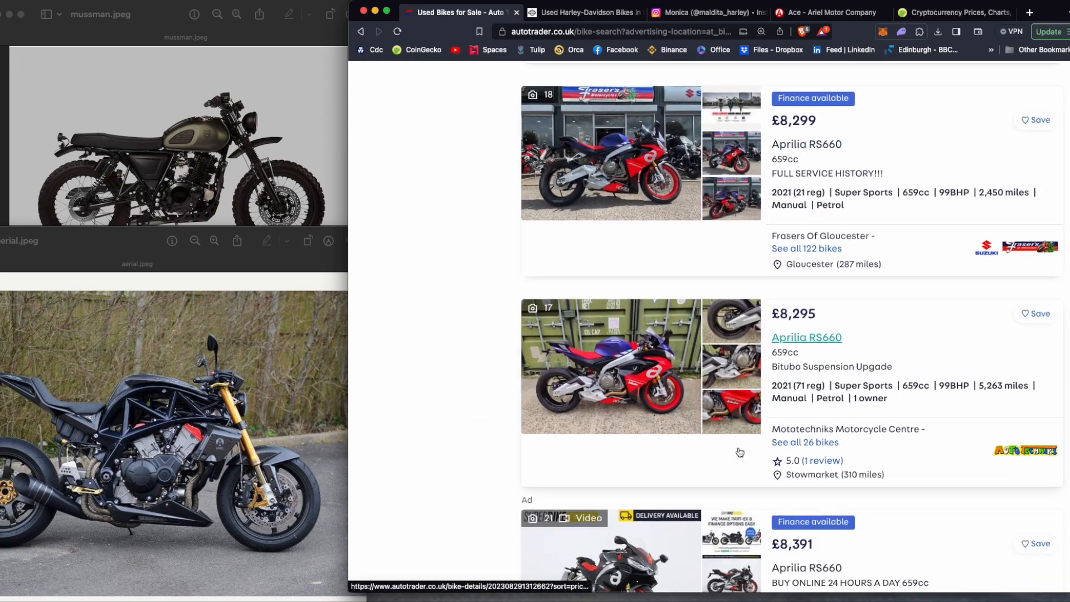
pyautogui.scroll(-3)
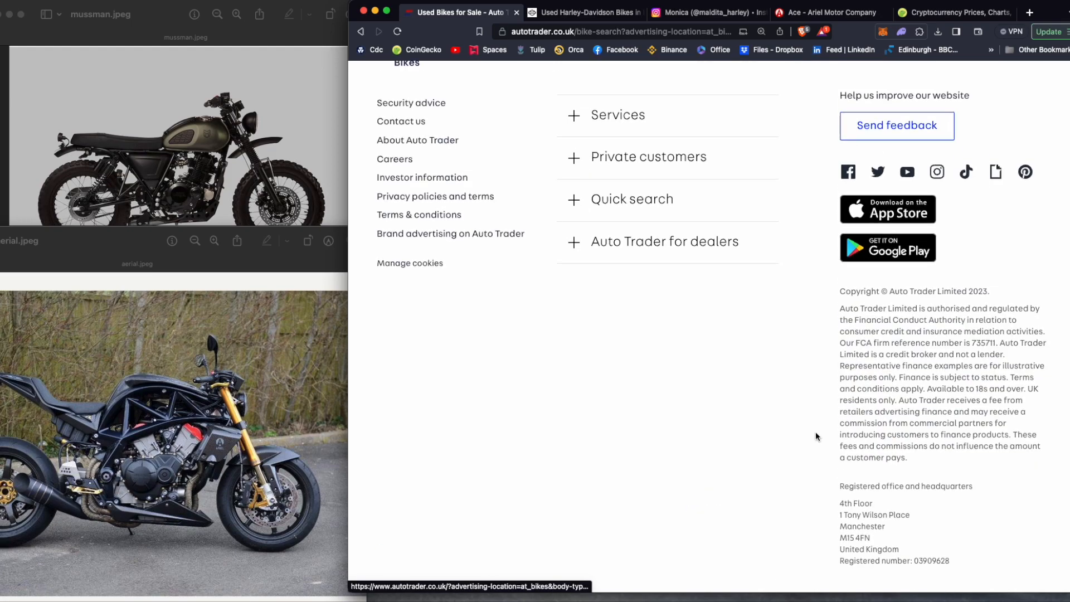
pyautogui.scroll(3)
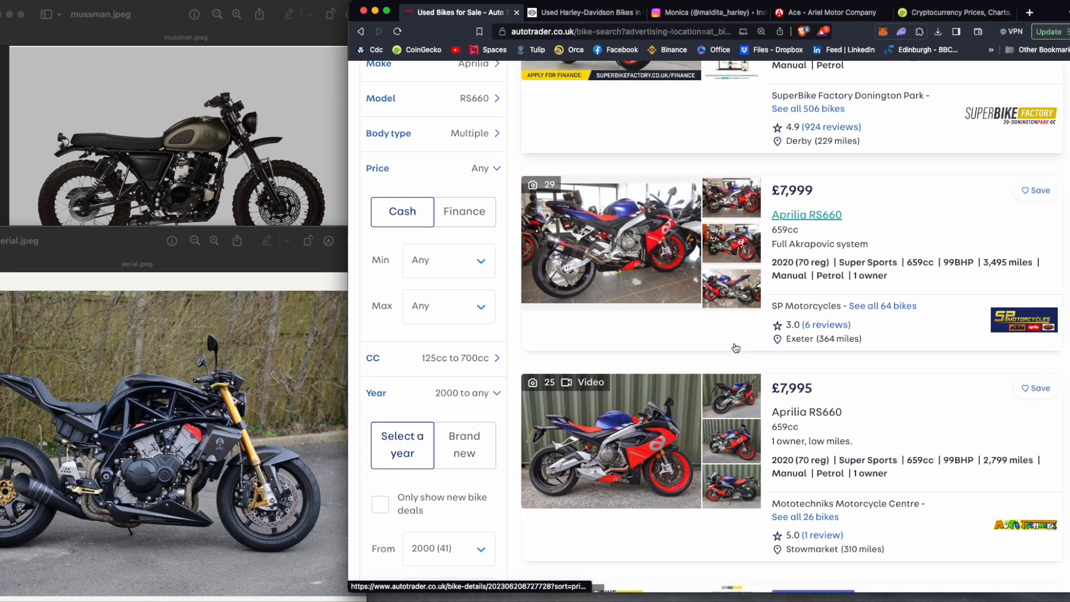
pyautogui.scroll(-3)
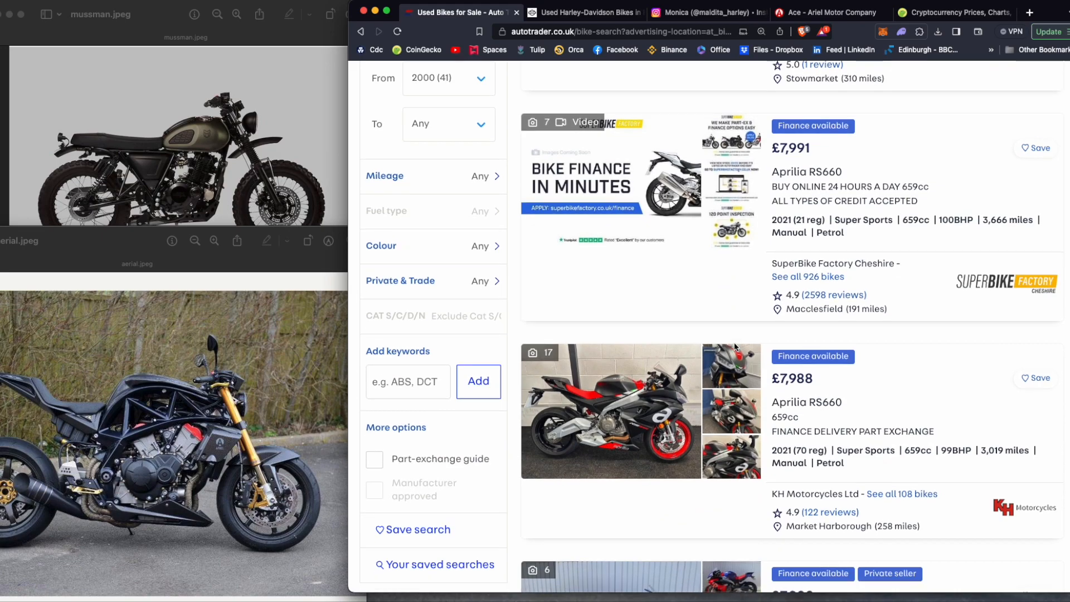
pyautogui.scroll(-3)
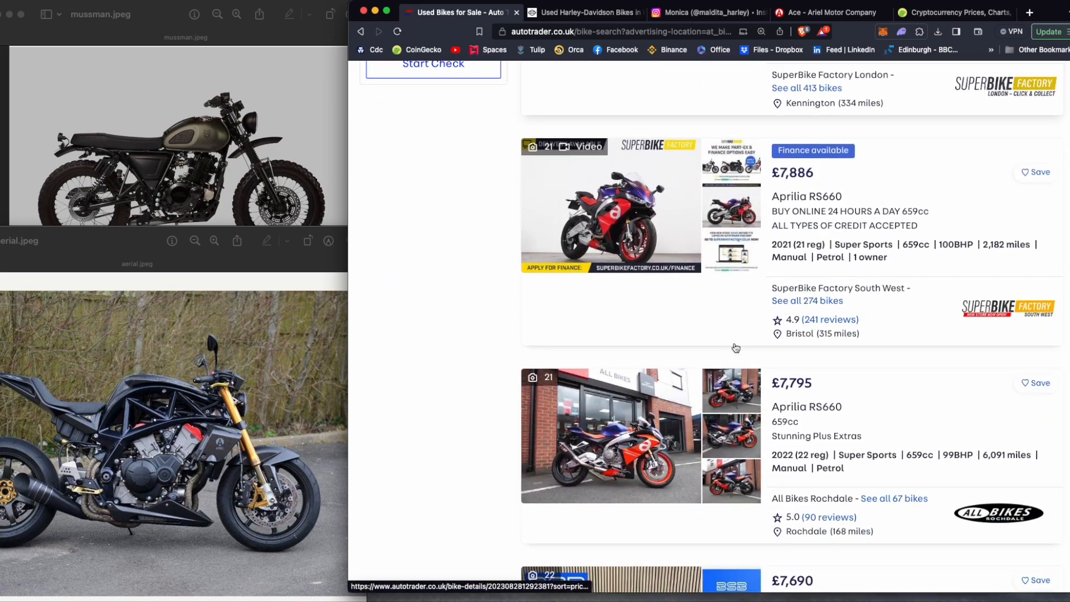
pyautogui.scroll(-3)
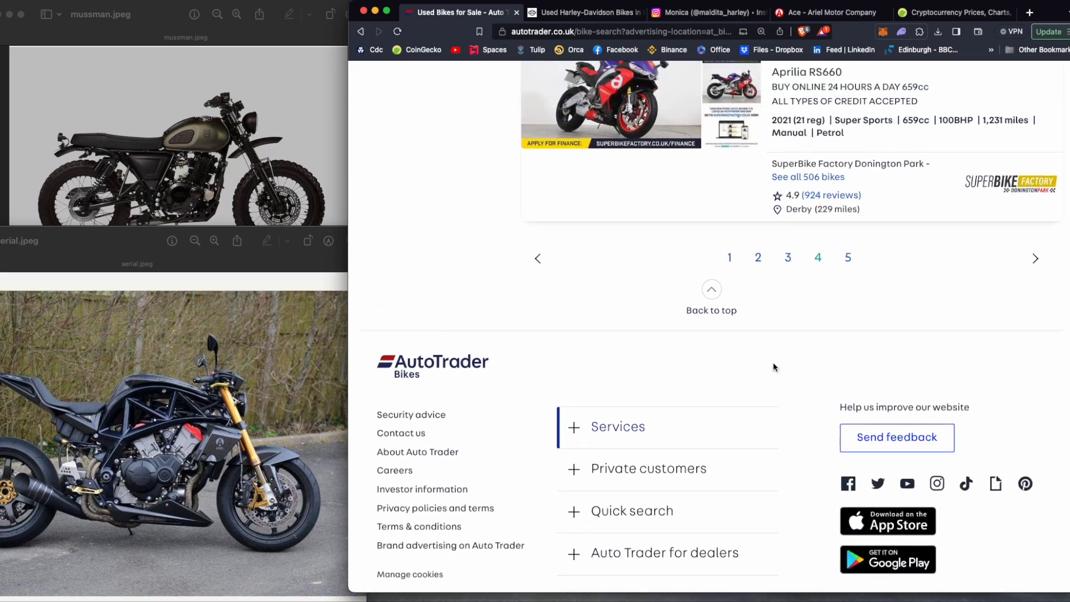
pyautogui.scroll(3)
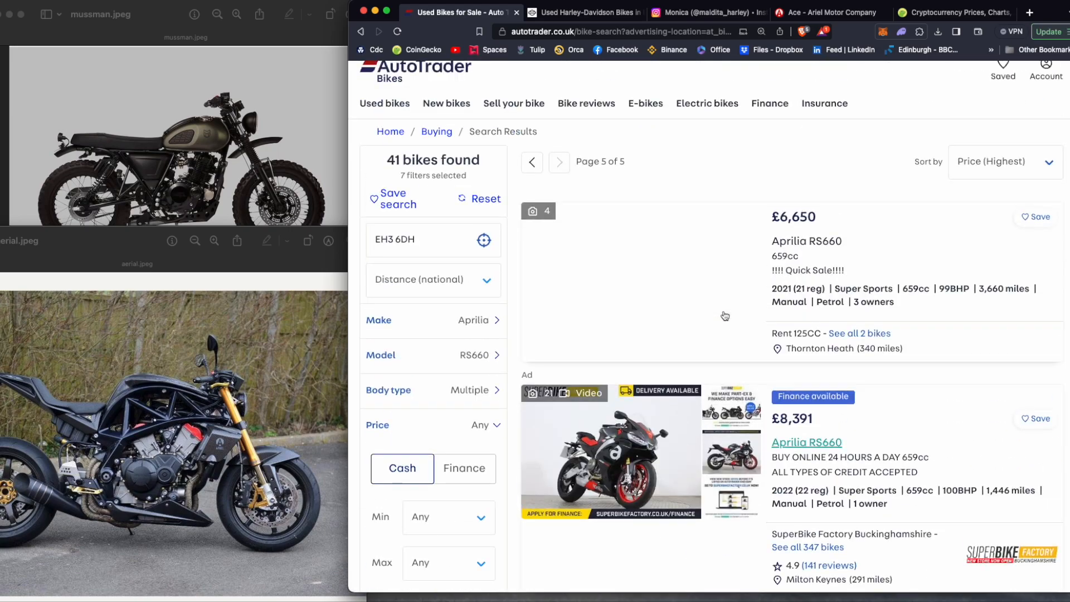
pyautogui.scroll(-3)
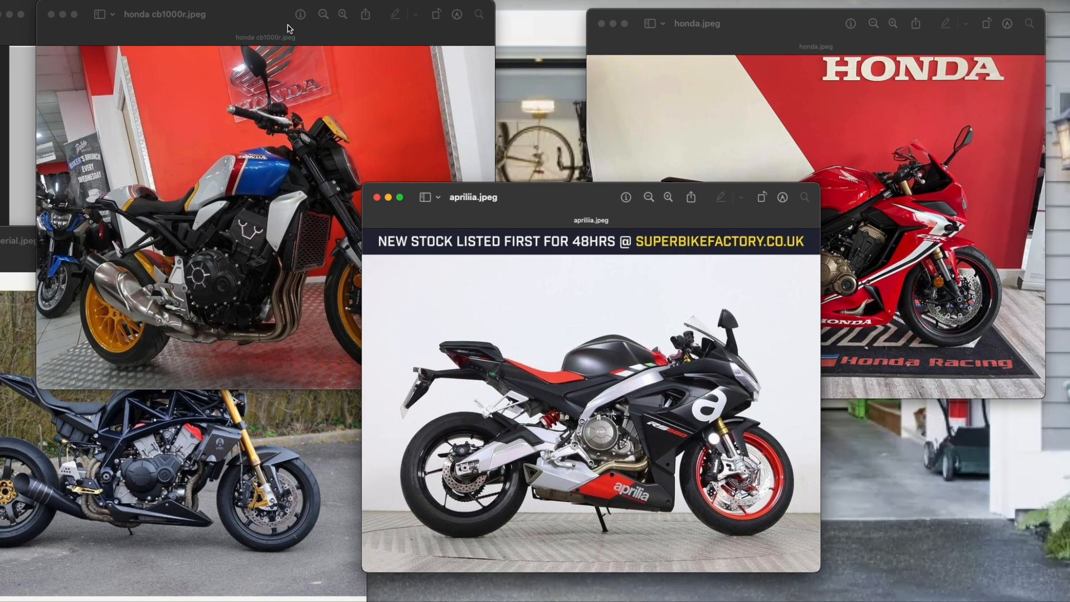
# - Line up the Honda CB1000R, Aprilia and red Honda photo windows across the top
pyautogui.click(164, 14)
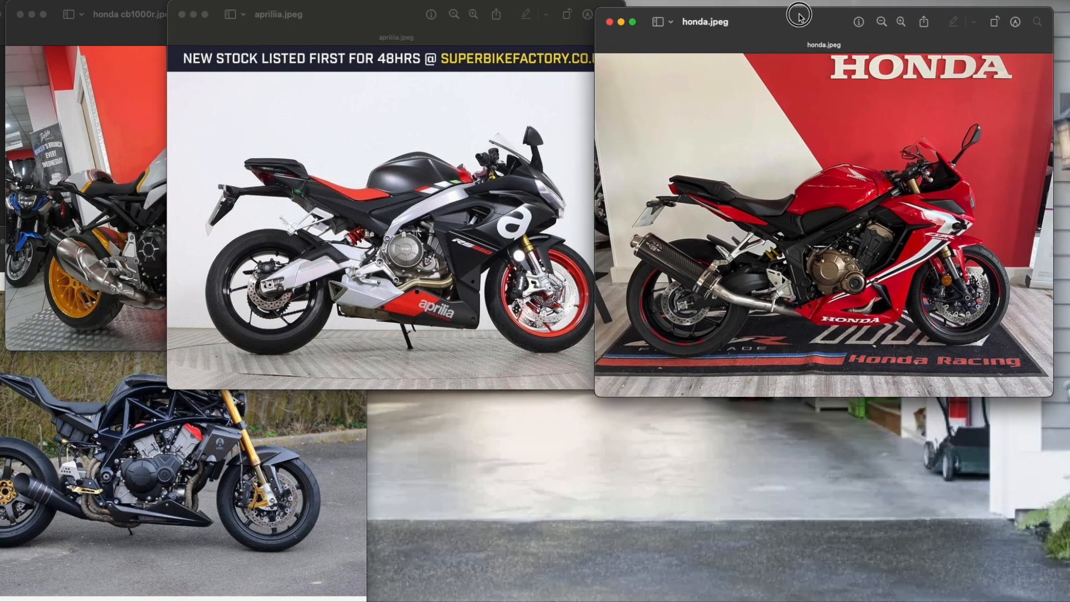
pyautogui.click(395, 13)
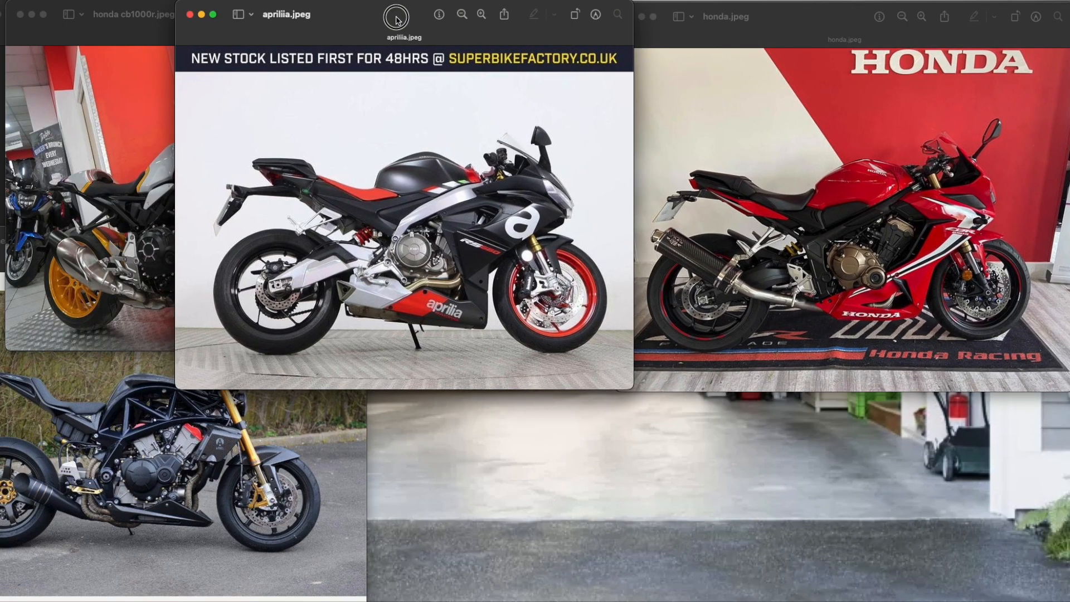
pyautogui.moveTo(899, 225)
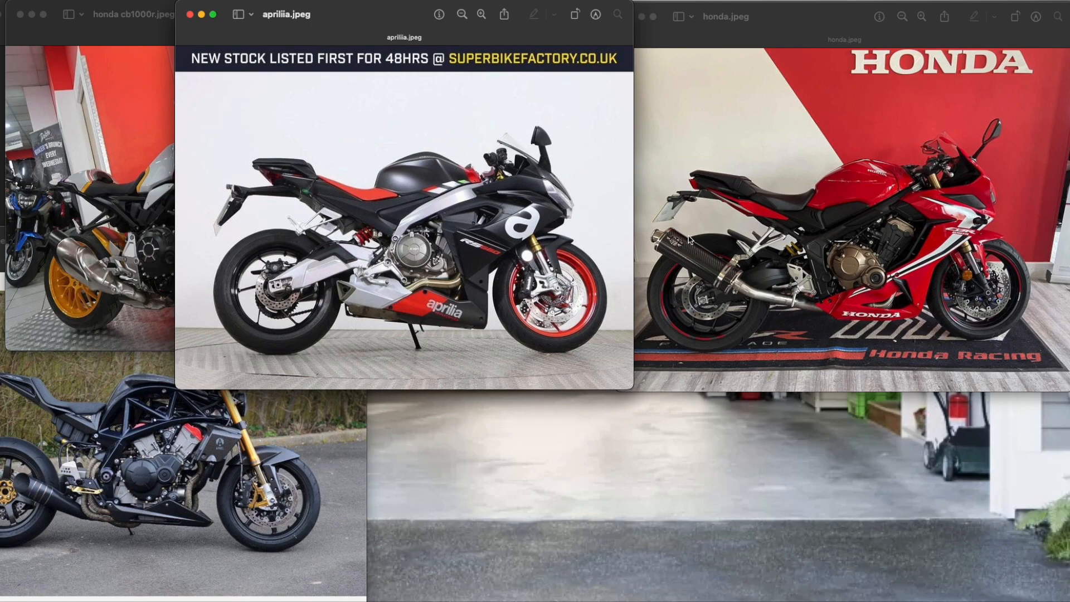
pyautogui.moveTo(773, 336)
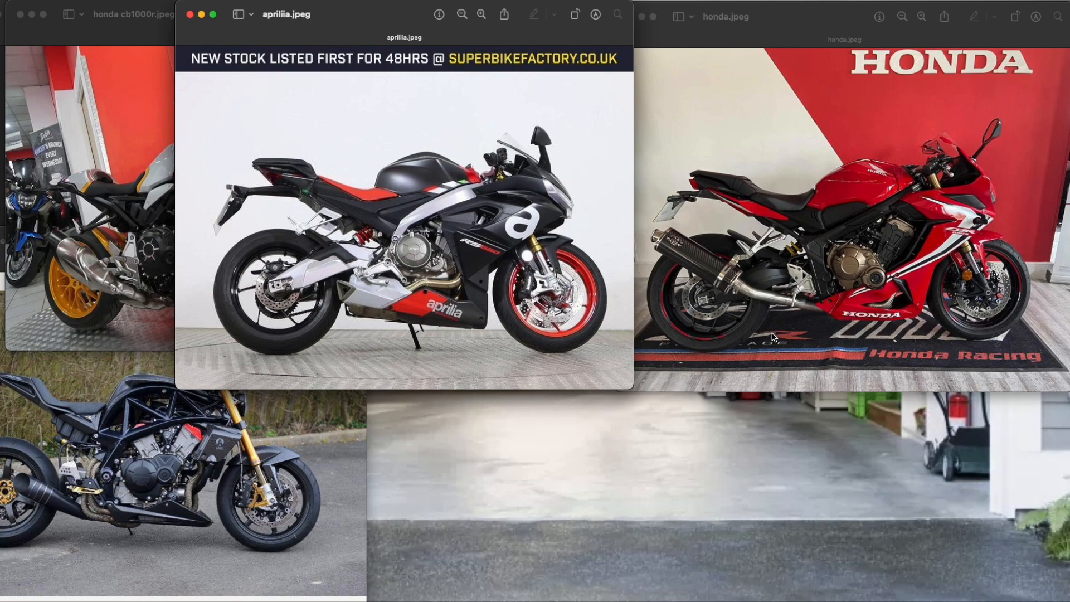
pyautogui.moveTo(490, 302)
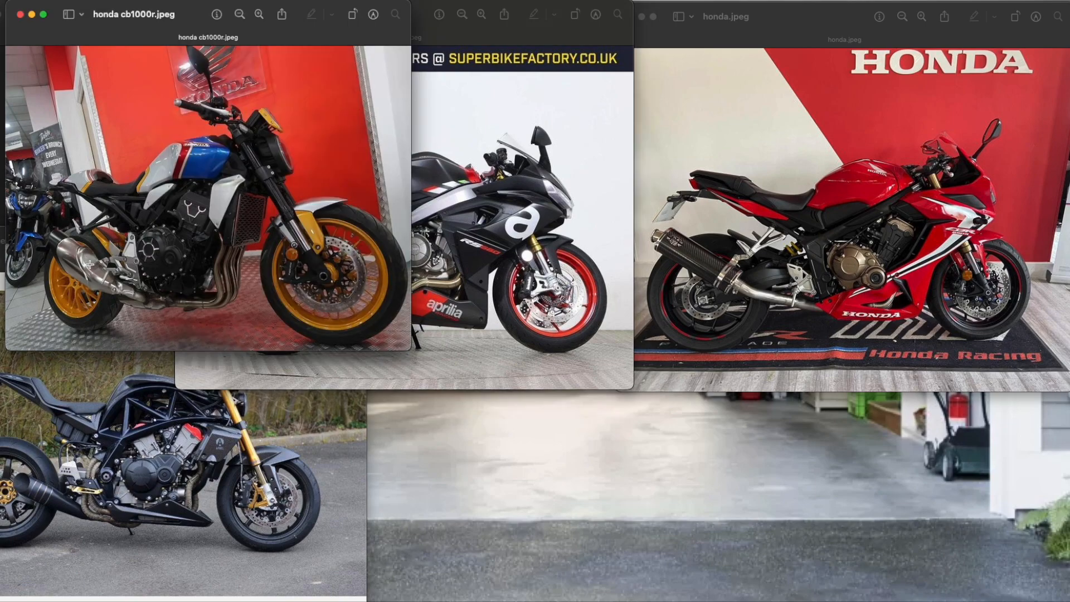
pyautogui.moveTo(151, 259)
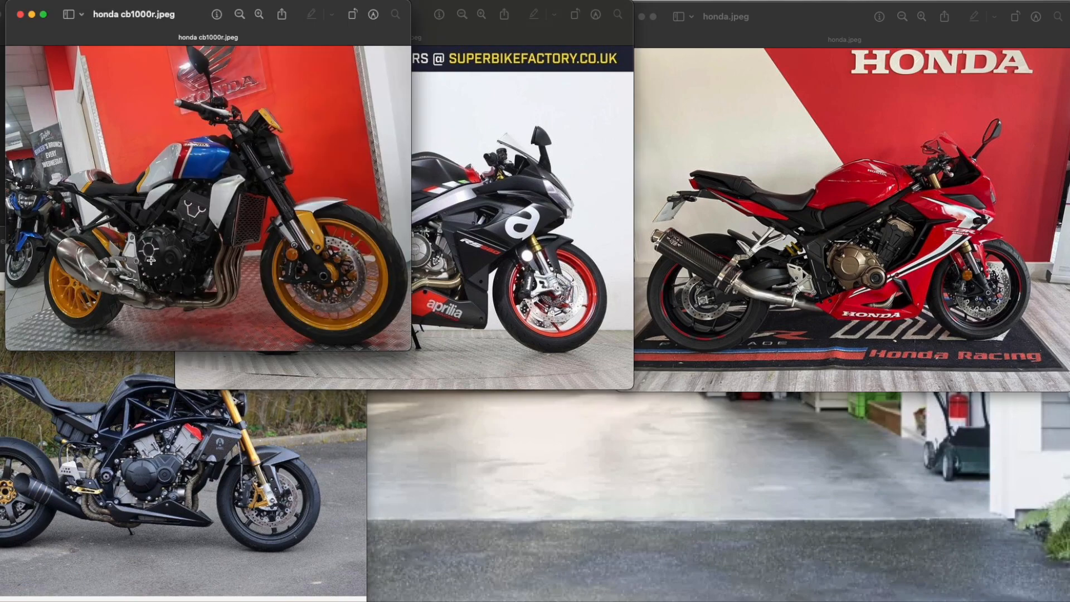
pyautogui.moveTo(256, 259)
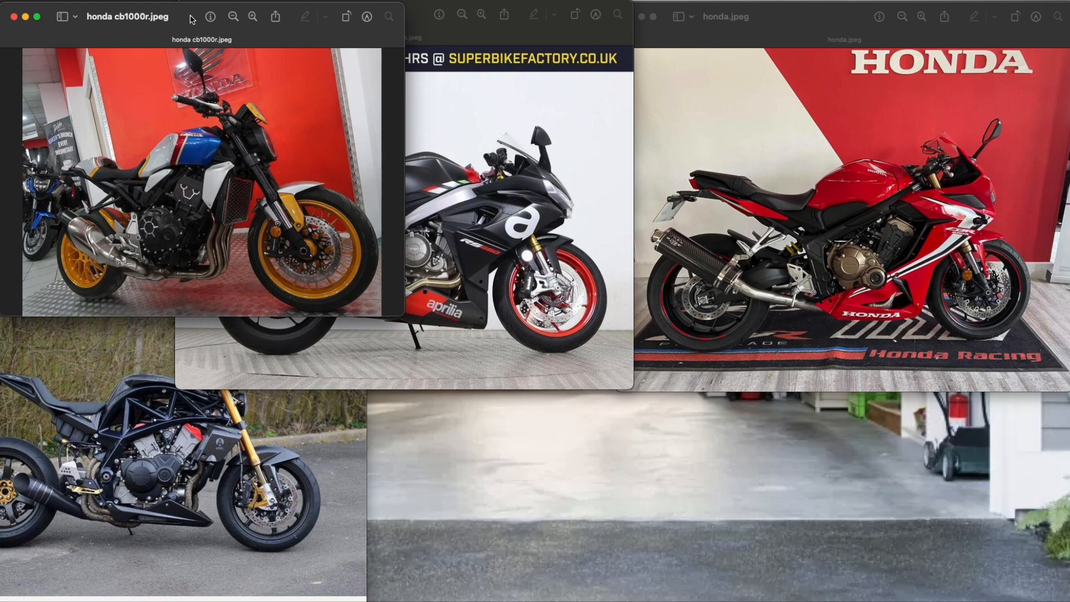
pyautogui.moveTo(442, 124)
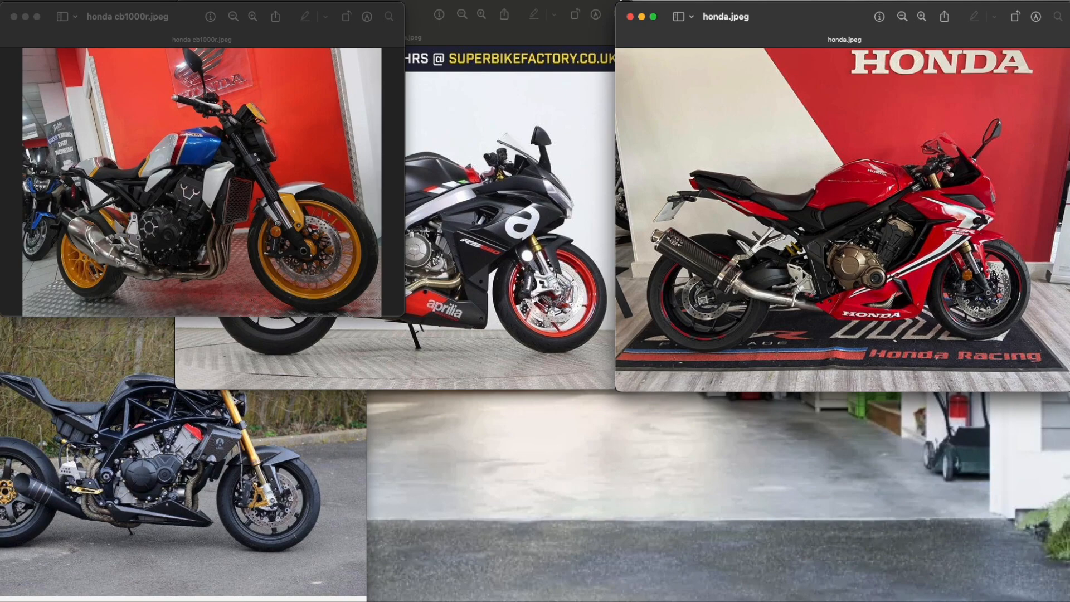
# - Bring forward the Honda CB1000R photo and move it to the collage's bottom centre
pyautogui.click(621, 16)
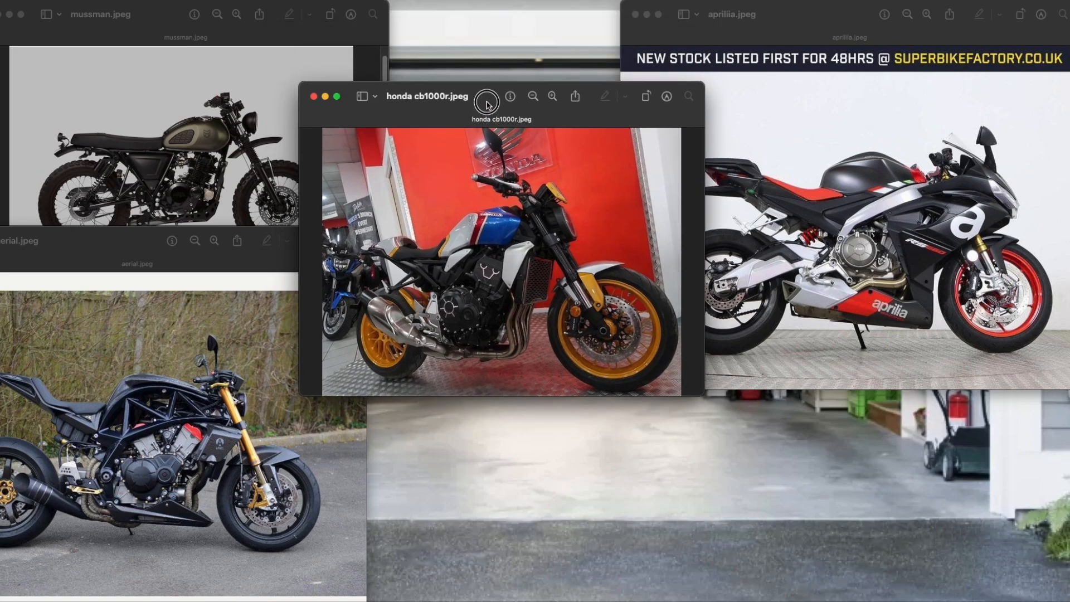
pyautogui.moveTo(426, 96); pyautogui.dragTo(426, 171)
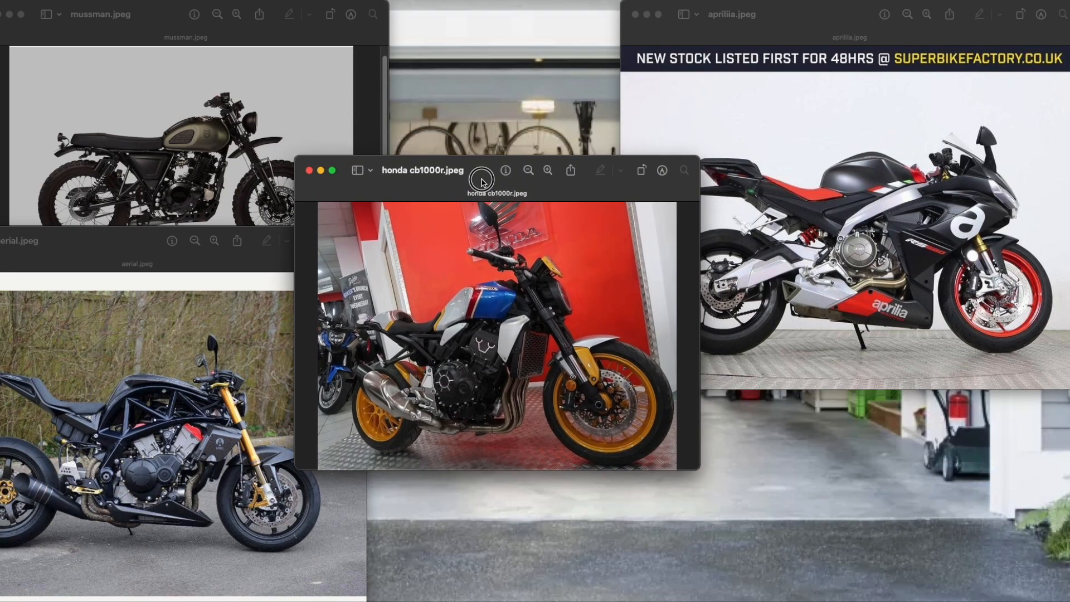
pyautogui.moveTo(423, 170); pyautogui.dragTo(433, 294)
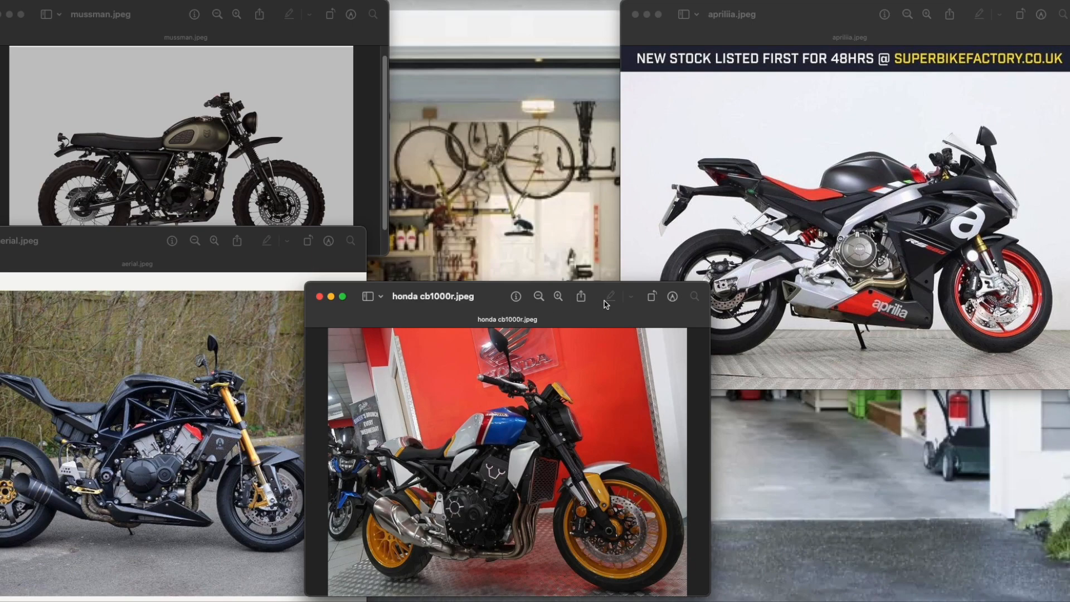
pyautogui.moveTo(601, 317)
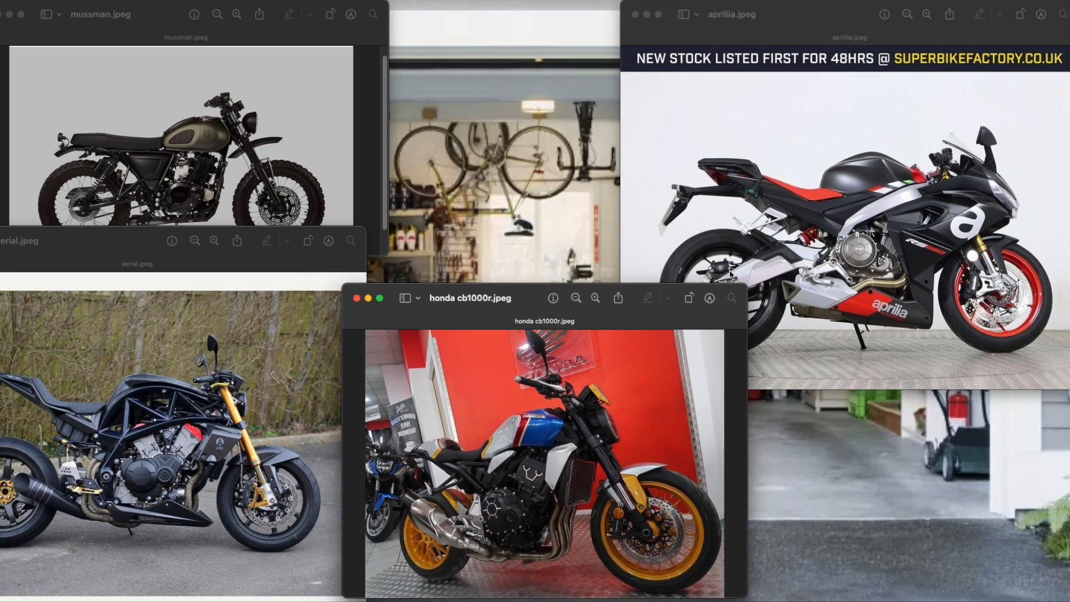
pyautogui.moveTo(543, 117)
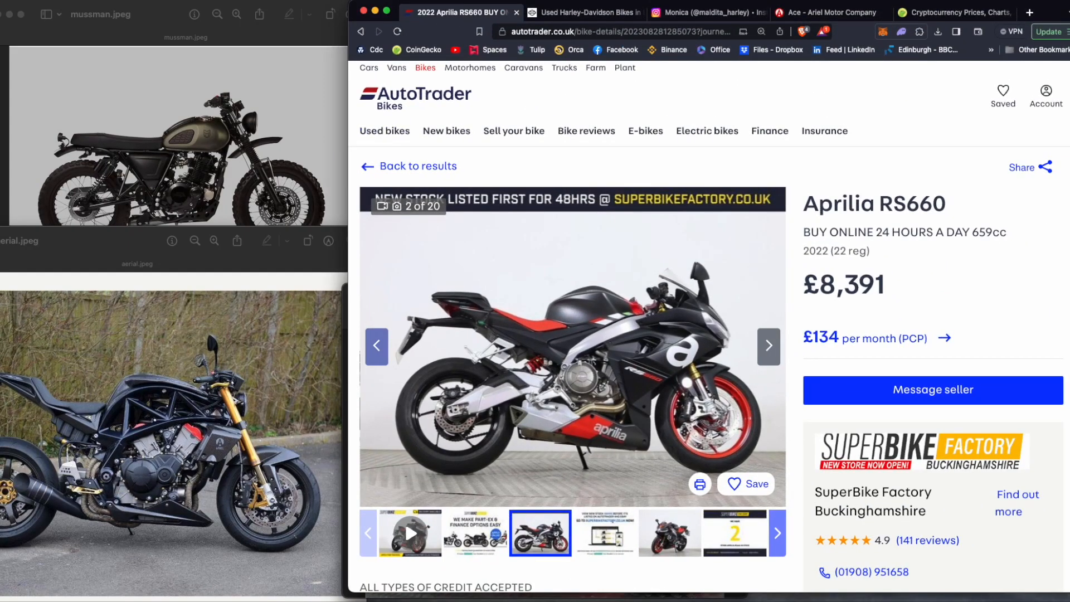
pyautogui.moveTo(429, 88)
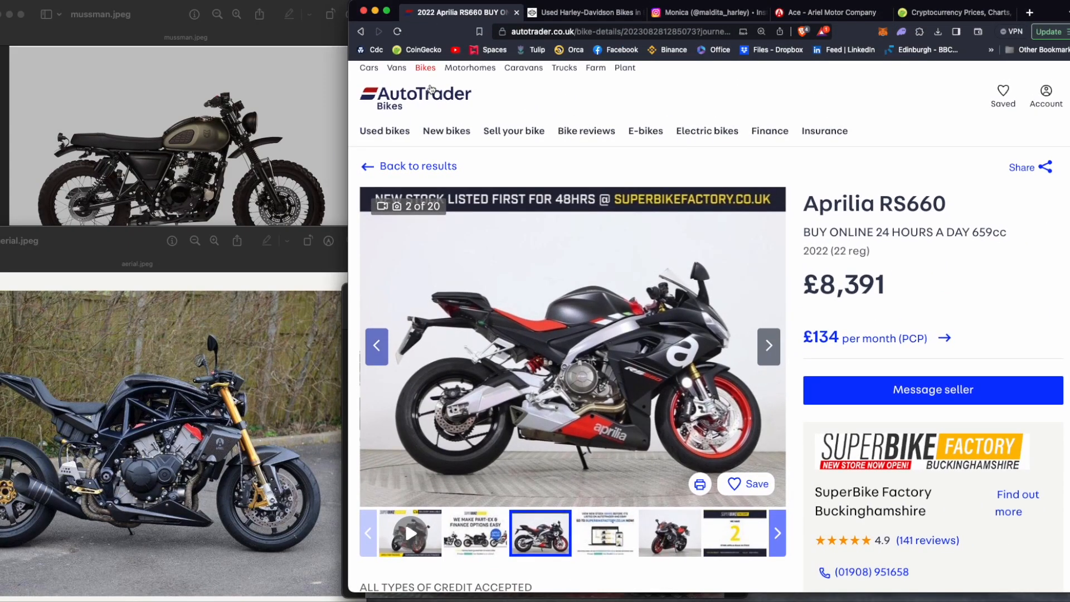
# - Return to the 1,340 Harley-Davidson results, scroll through them, then back to the top
pyautogui.click(416, 166)
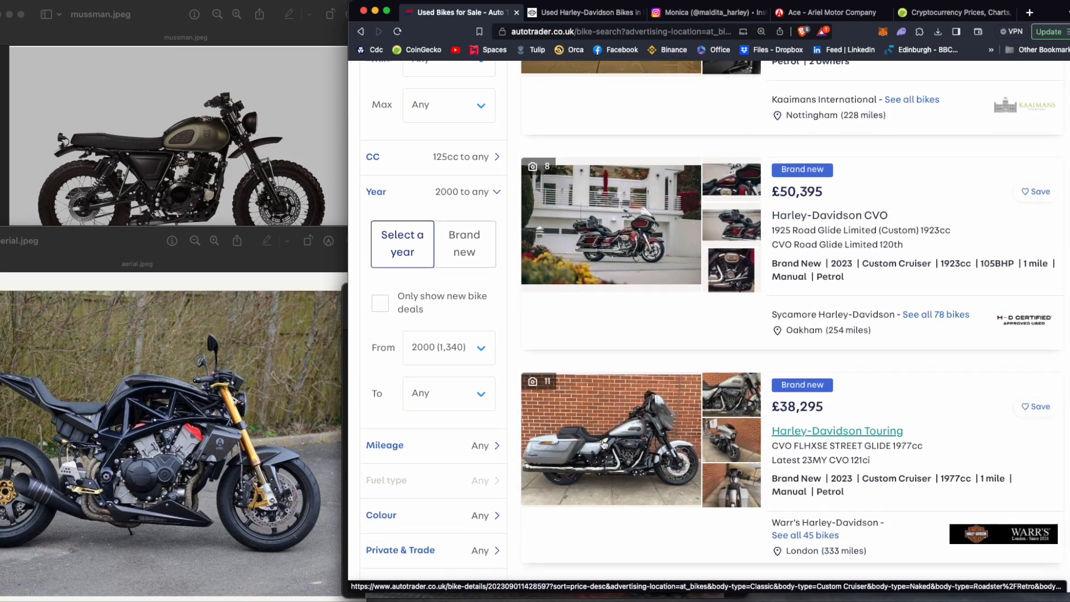
pyautogui.scroll(-3)
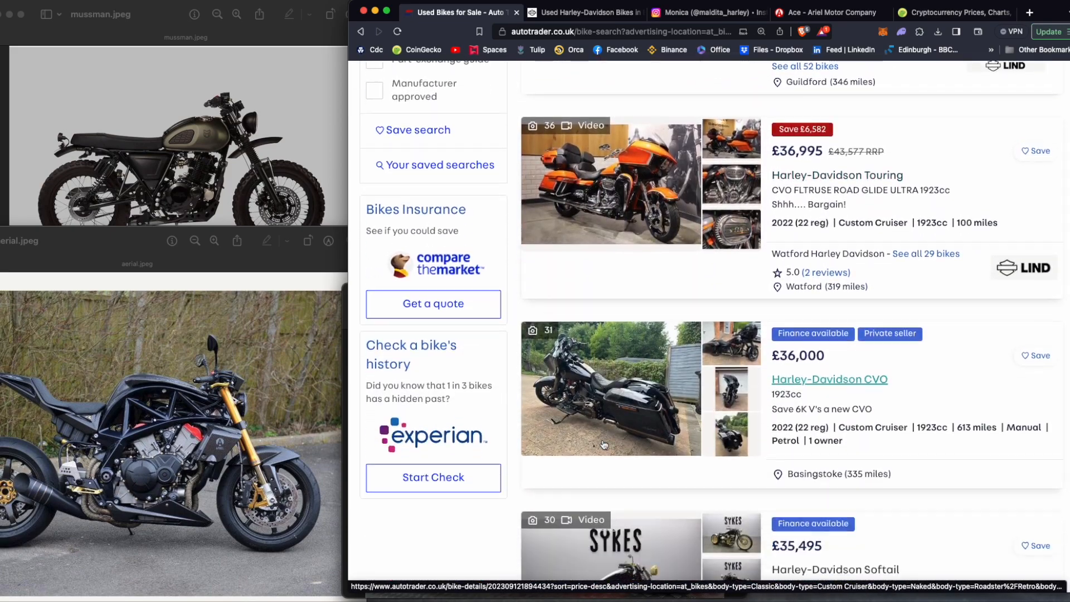
pyautogui.scroll(-3)
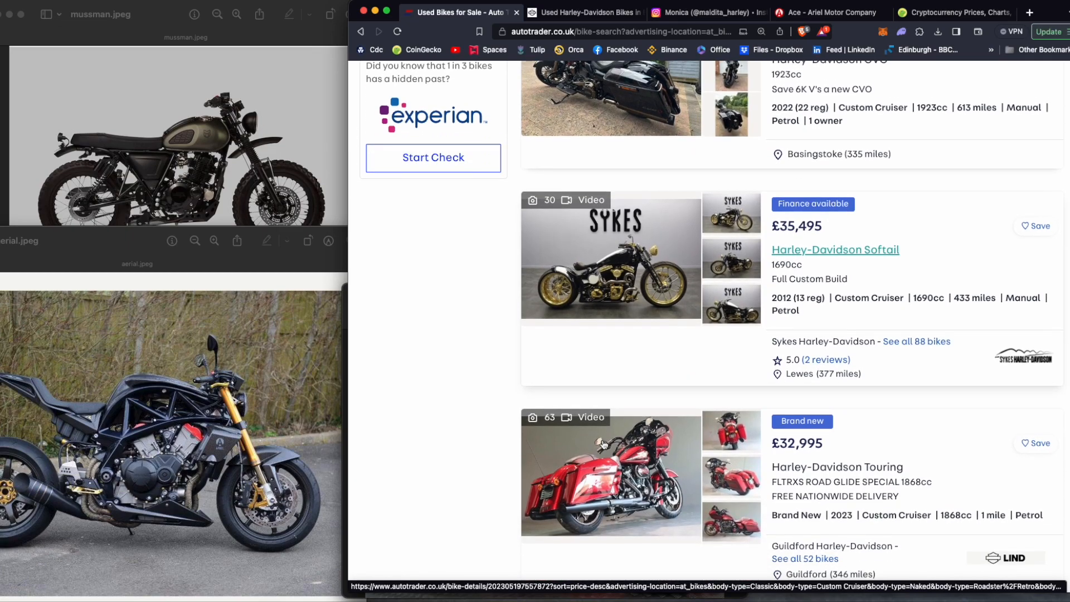
pyautogui.scroll(-3)
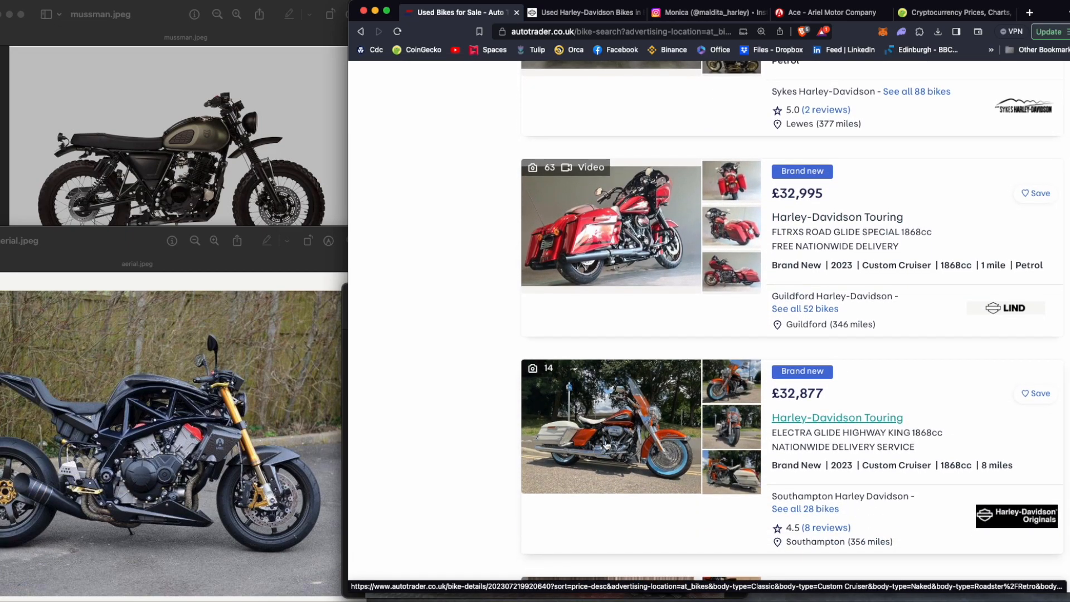
pyautogui.scroll(-3)
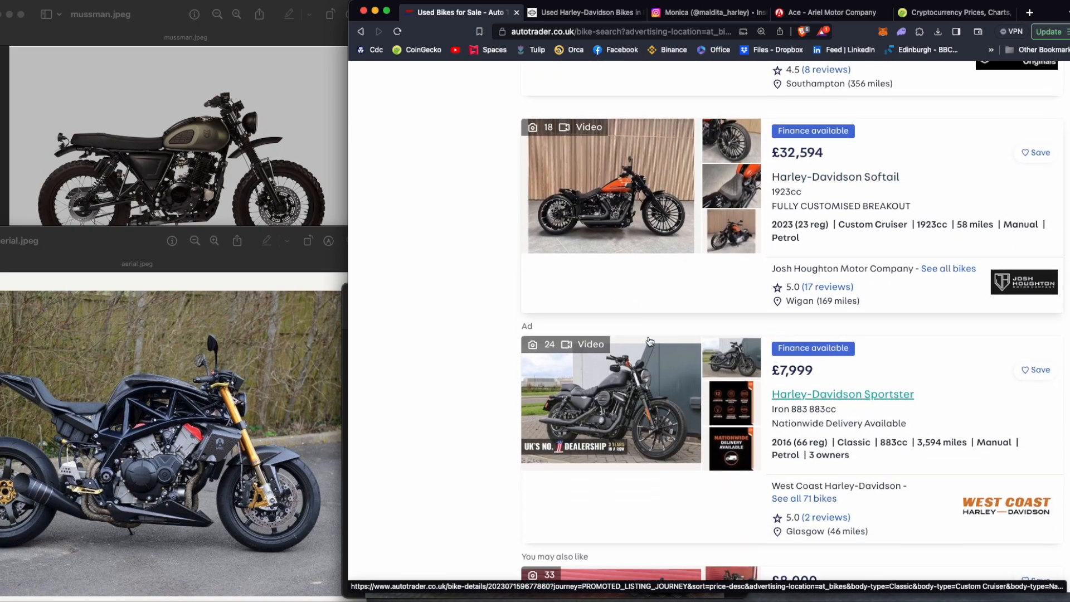
pyautogui.scroll(-3)
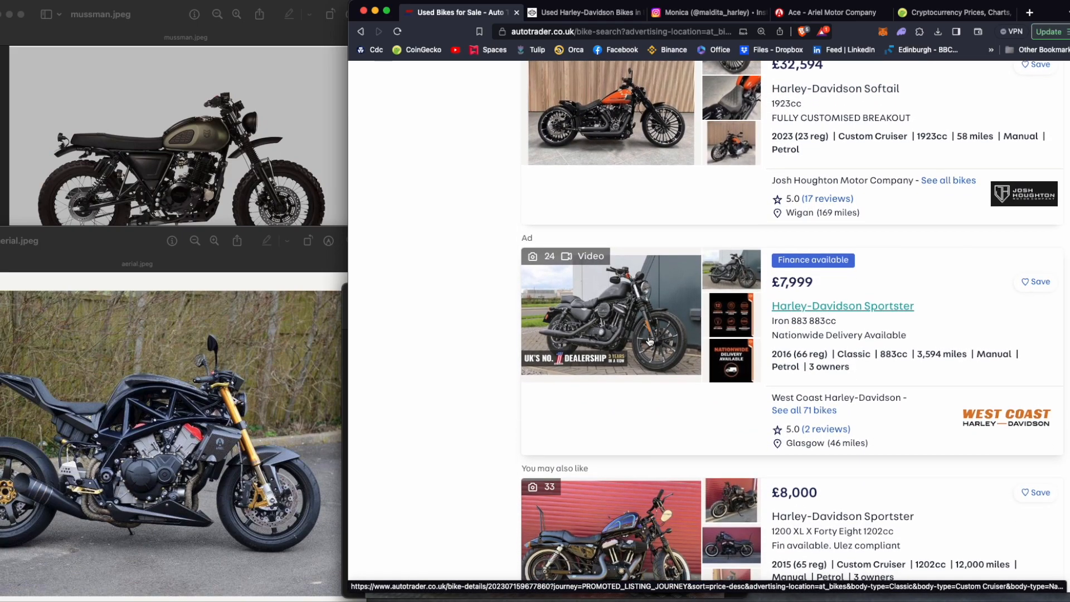
pyautogui.scroll(-3)
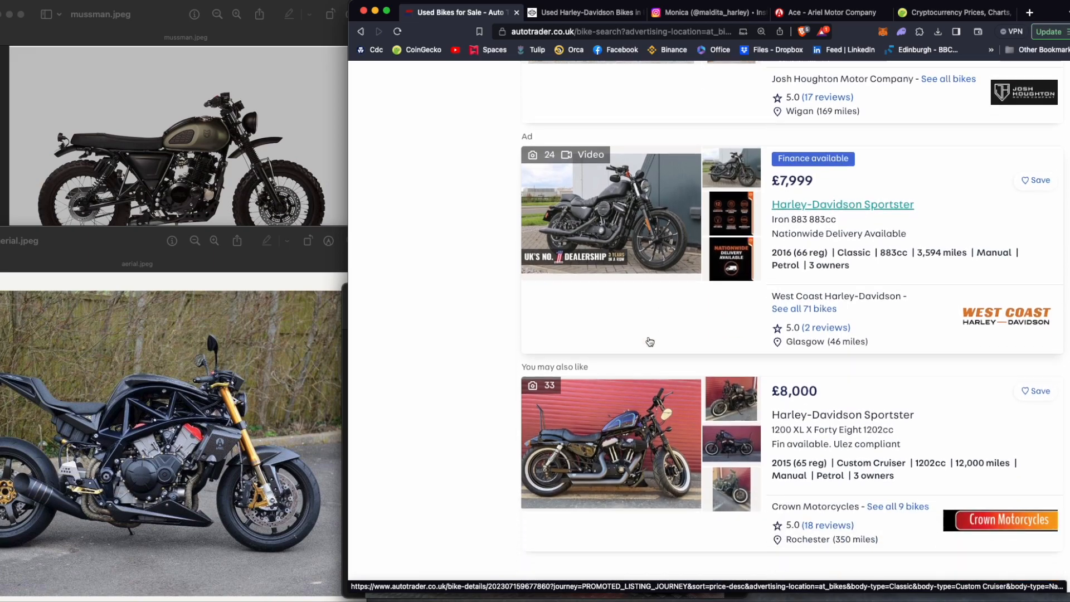
pyautogui.scroll(-3)
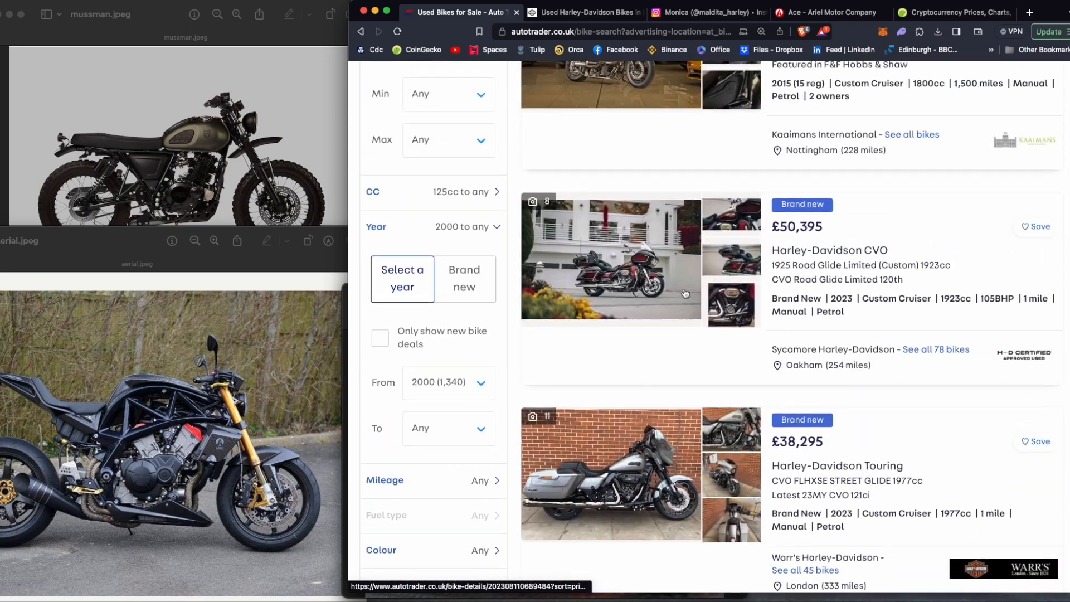
pyautogui.scroll(3)
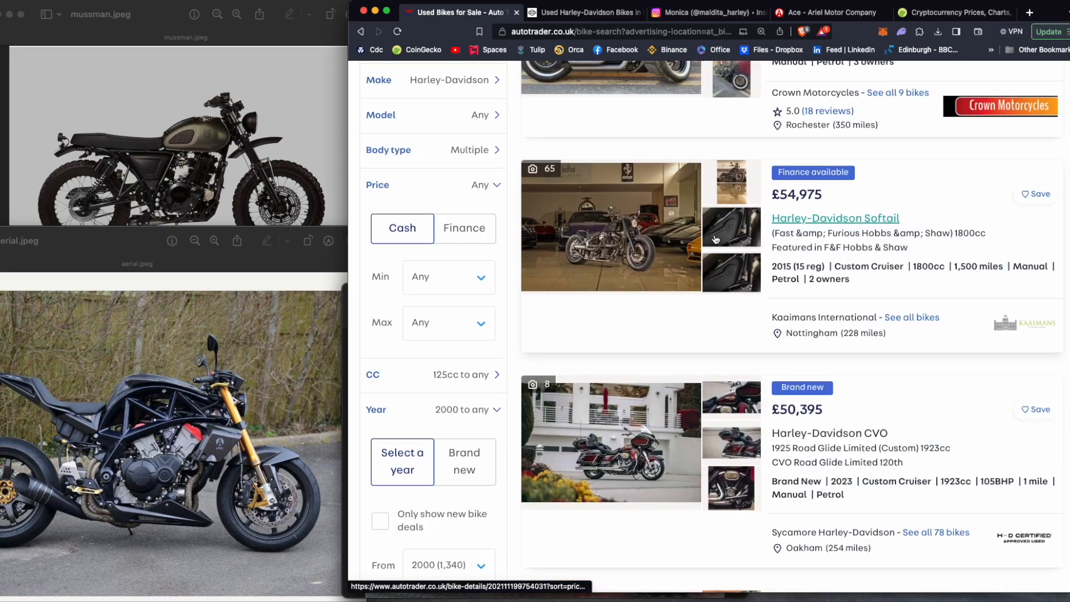
pyautogui.scroll(3)
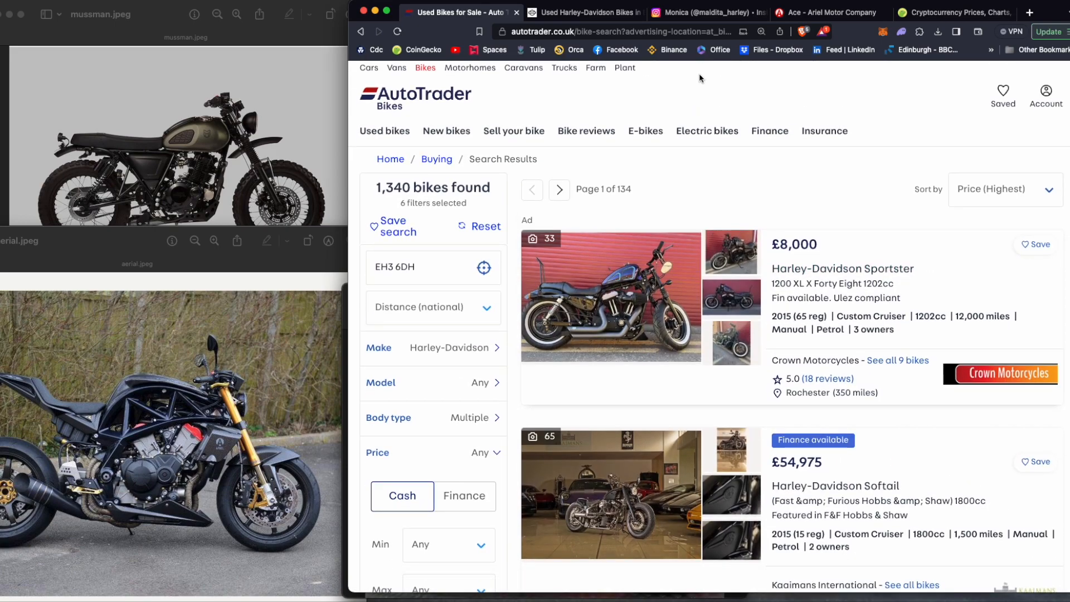
# - Switch to the maldita_harley Instagram profile and scroll deep through its Sportster posts
pyautogui.click(703, 13)
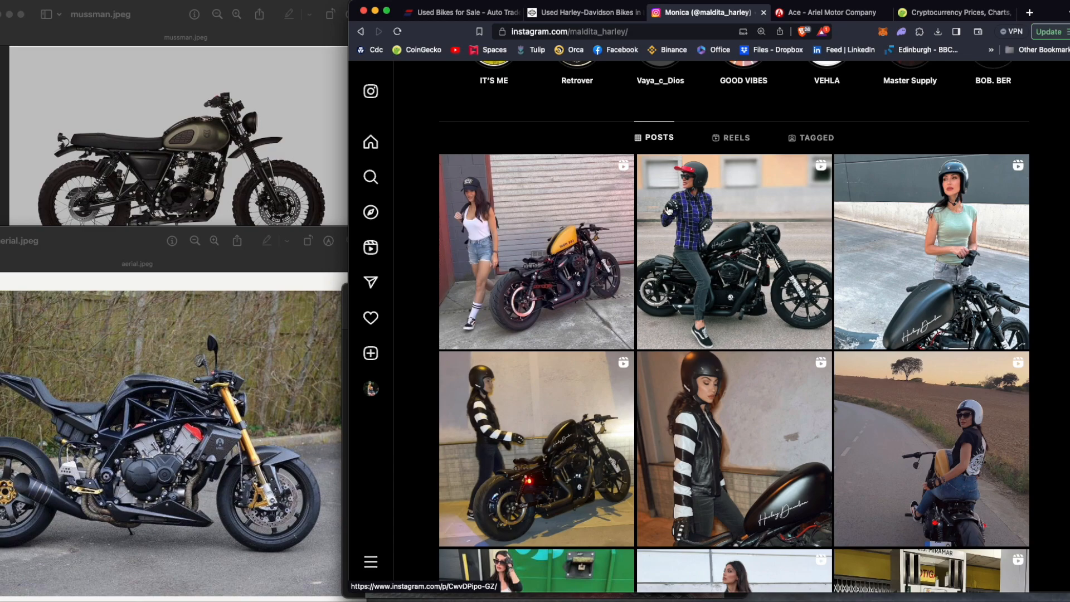
pyautogui.moveTo(694, 259)
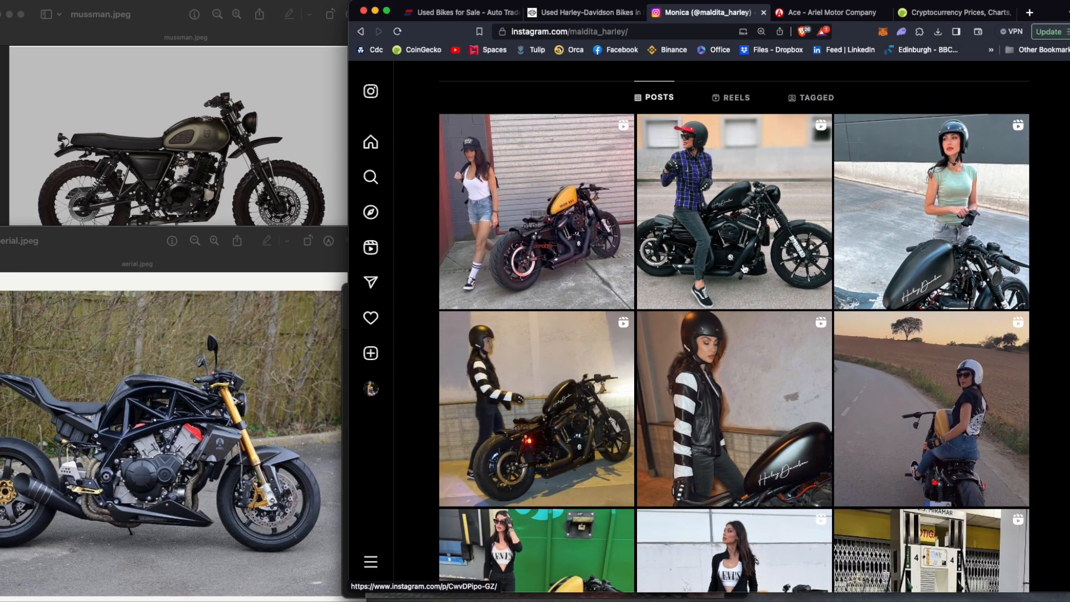
pyautogui.scroll(-3)
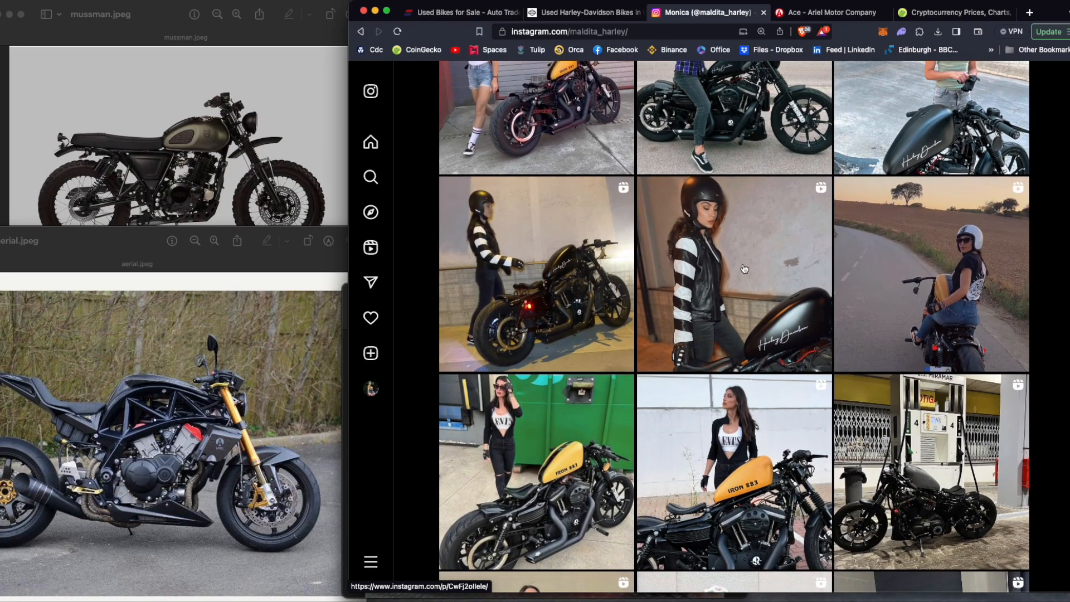
pyautogui.scroll(-3)
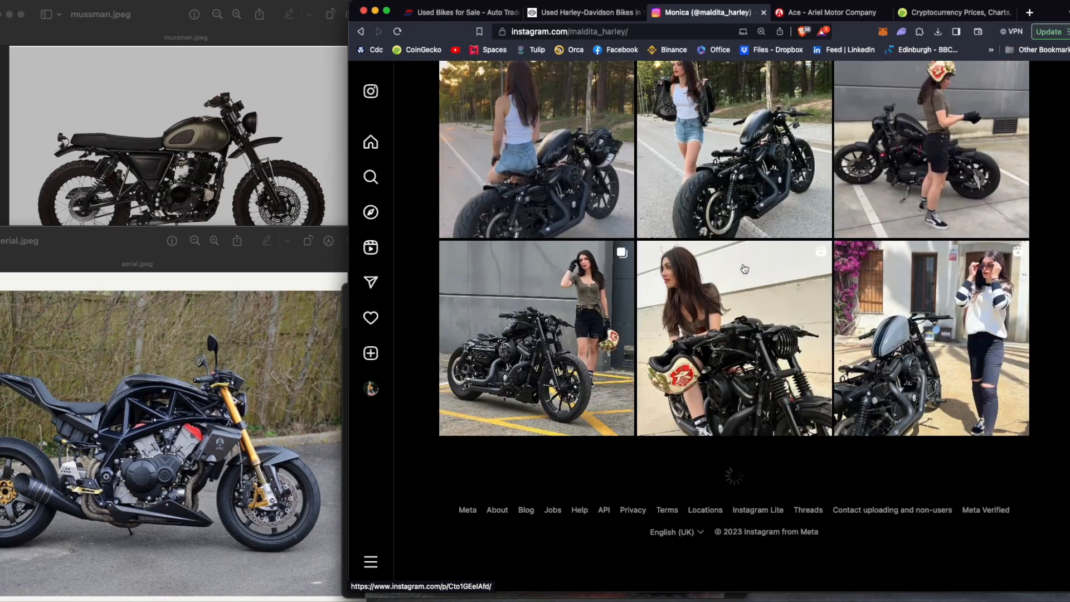
pyautogui.scroll(-3)
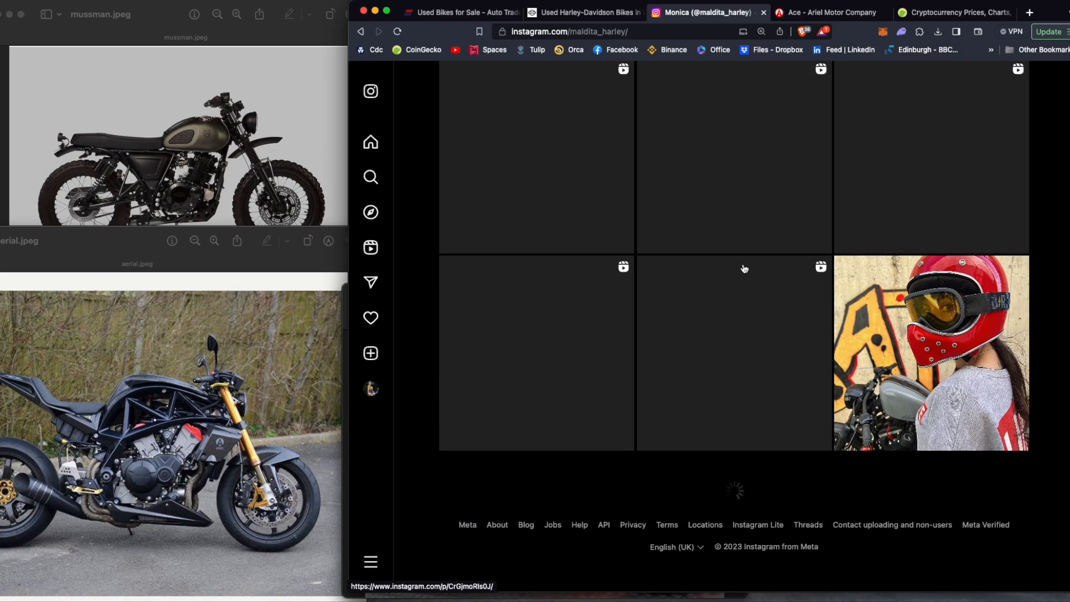
pyautogui.scroll(-3)
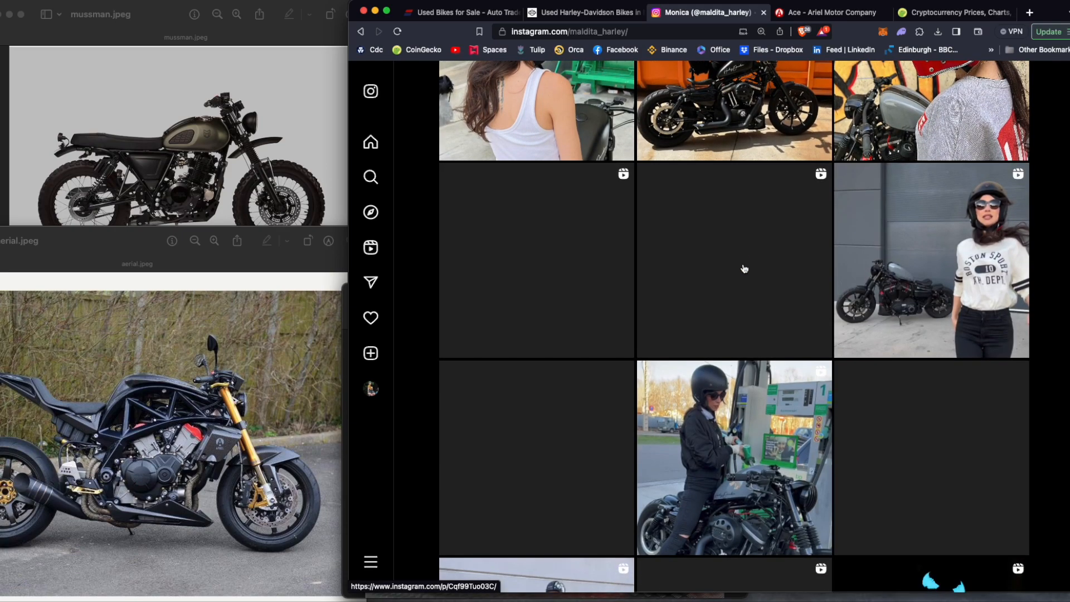
pyautogui.scroll(-3)
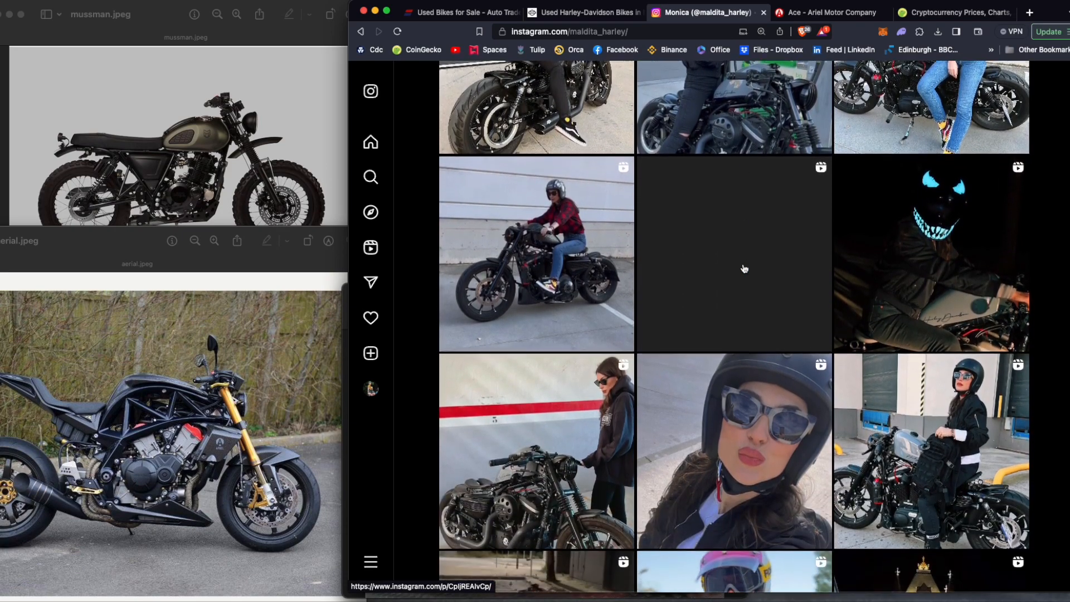
pyautogui.scroll(-3)
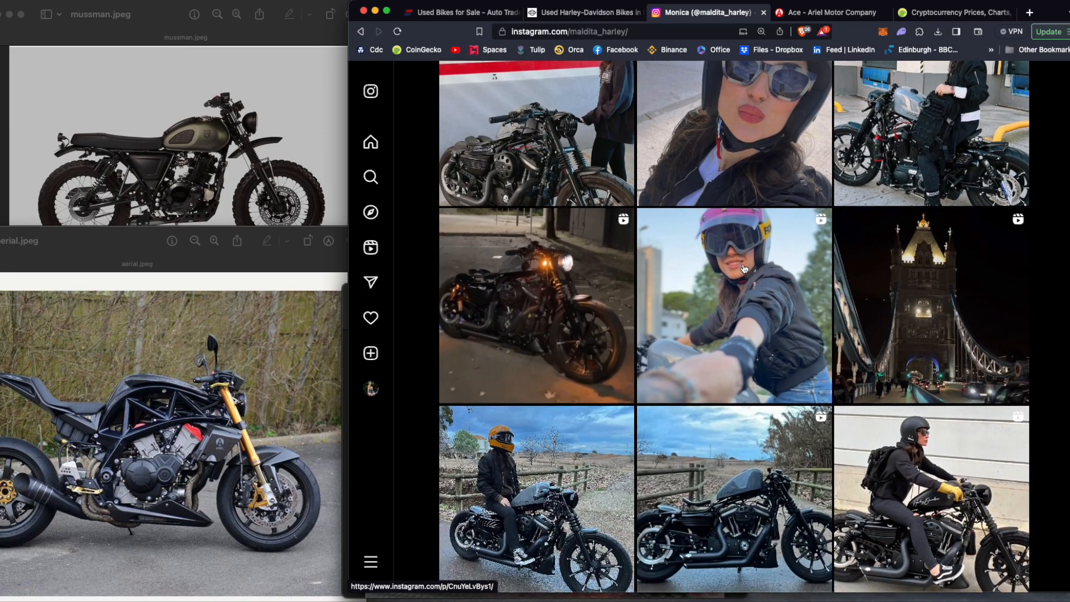
pyautogui.scroll(-3)
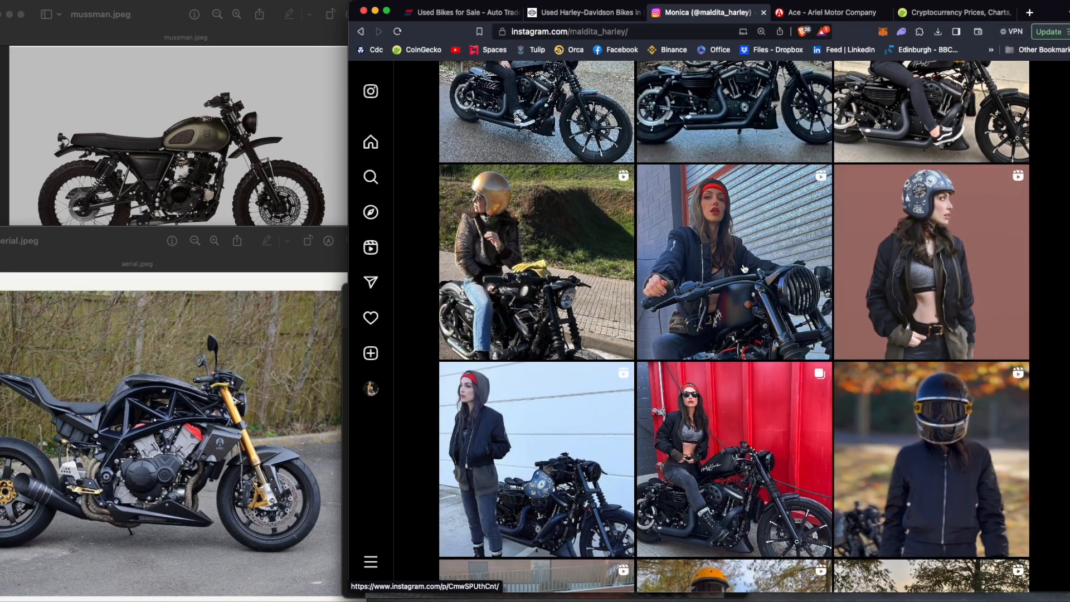
pyautogui.scroll(-3)
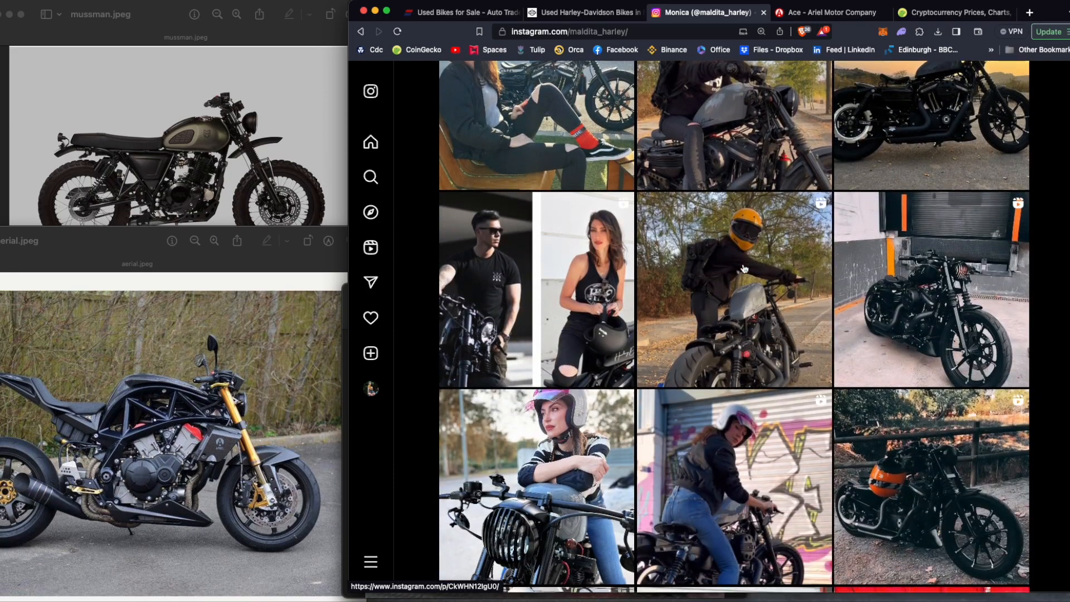
pyautogui.scroll(-3)
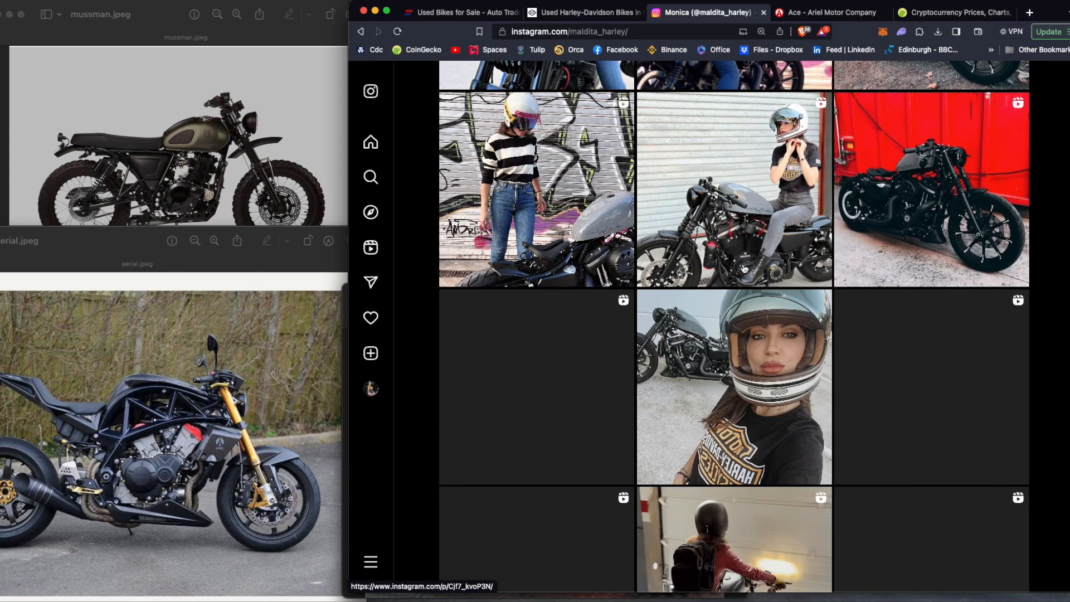
pyautogui.scroll(-3)
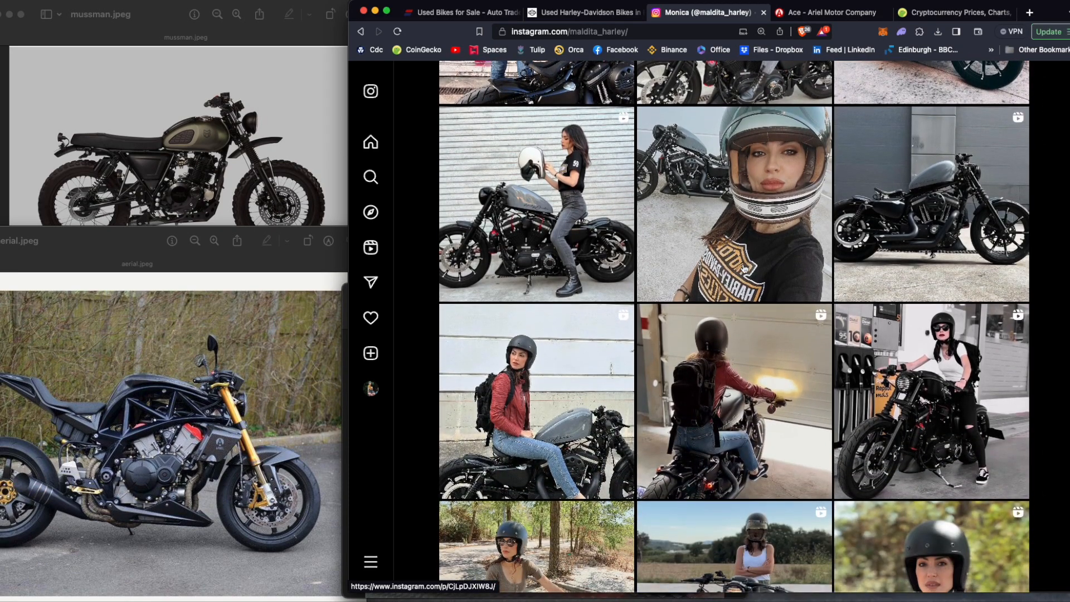
pyautogui.scroll(-3)
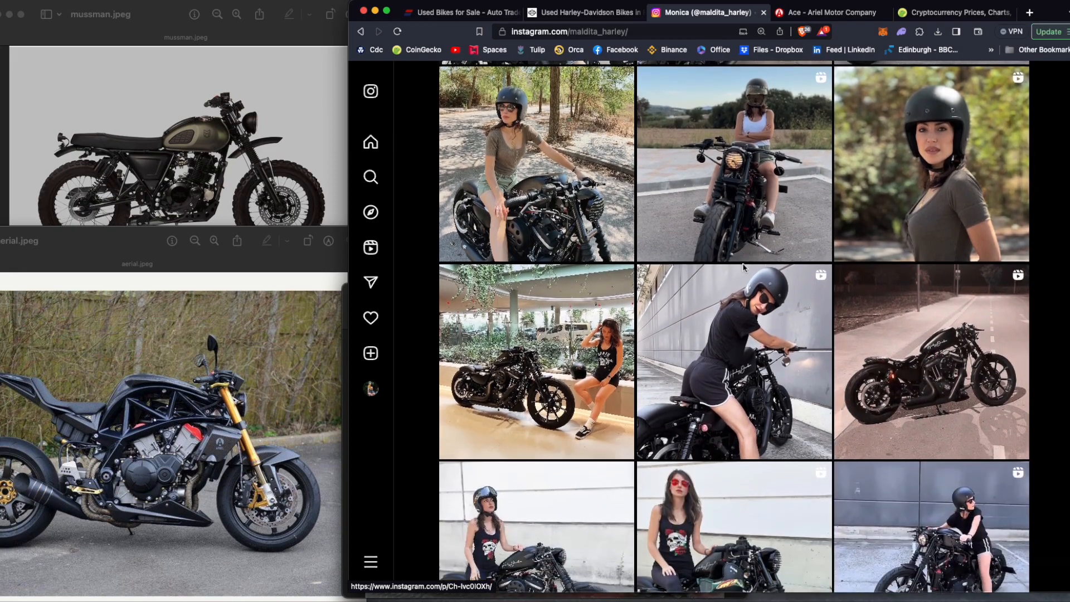
pyautogui.scroll(-3)
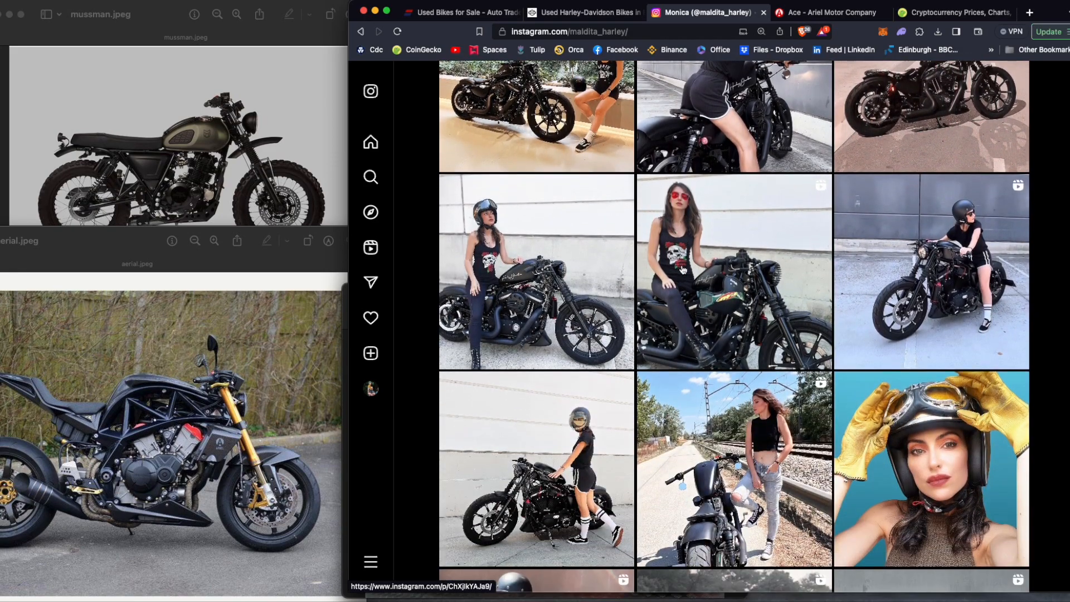
pyautogui.scroll(-3)
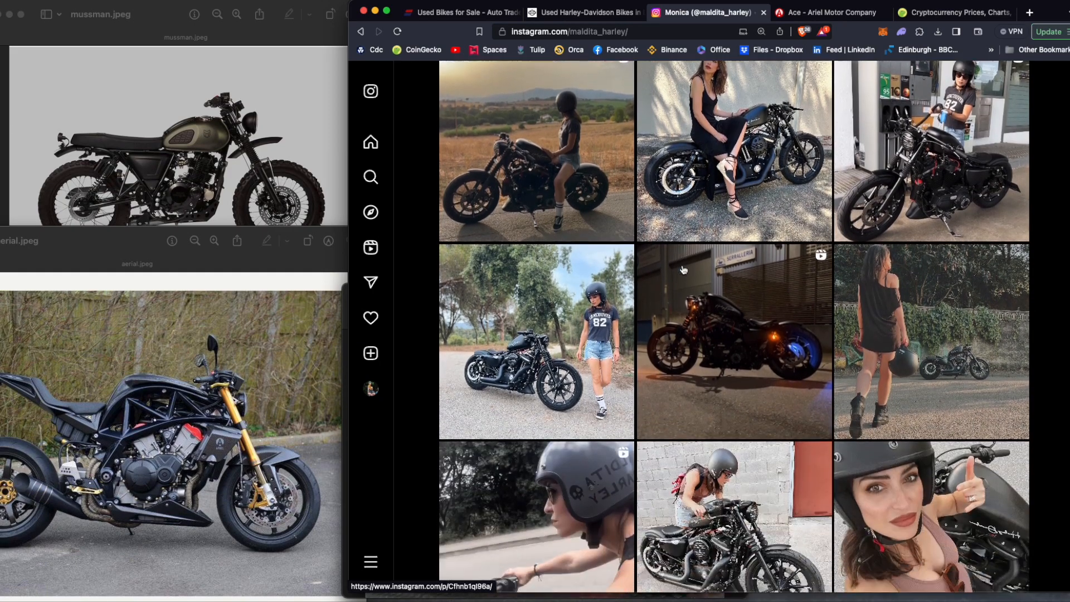
pyautogui.scroll(-3)
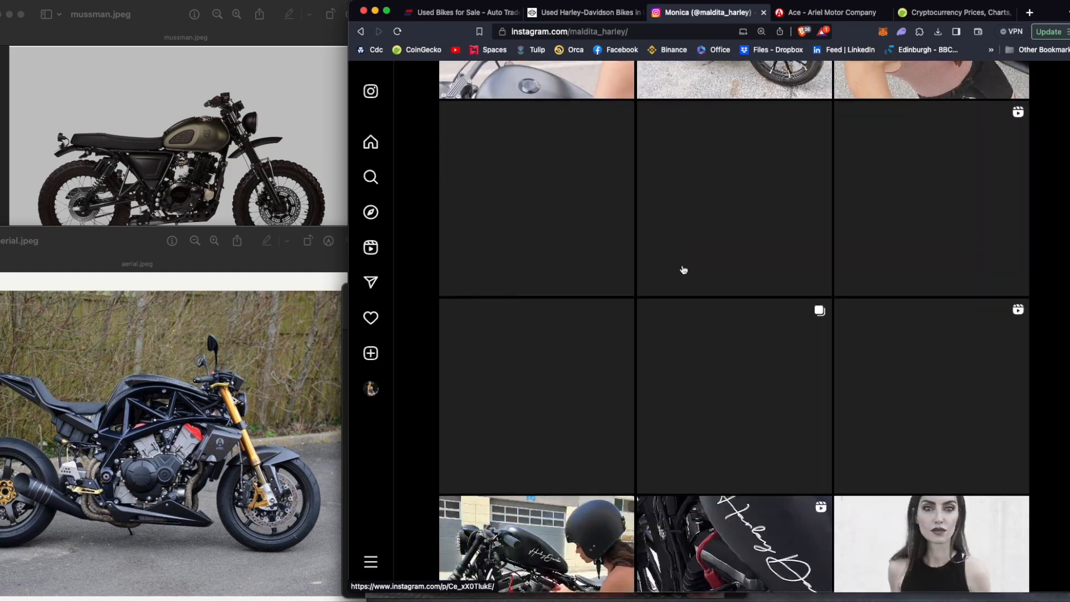
pyautogui.scroll(-3)
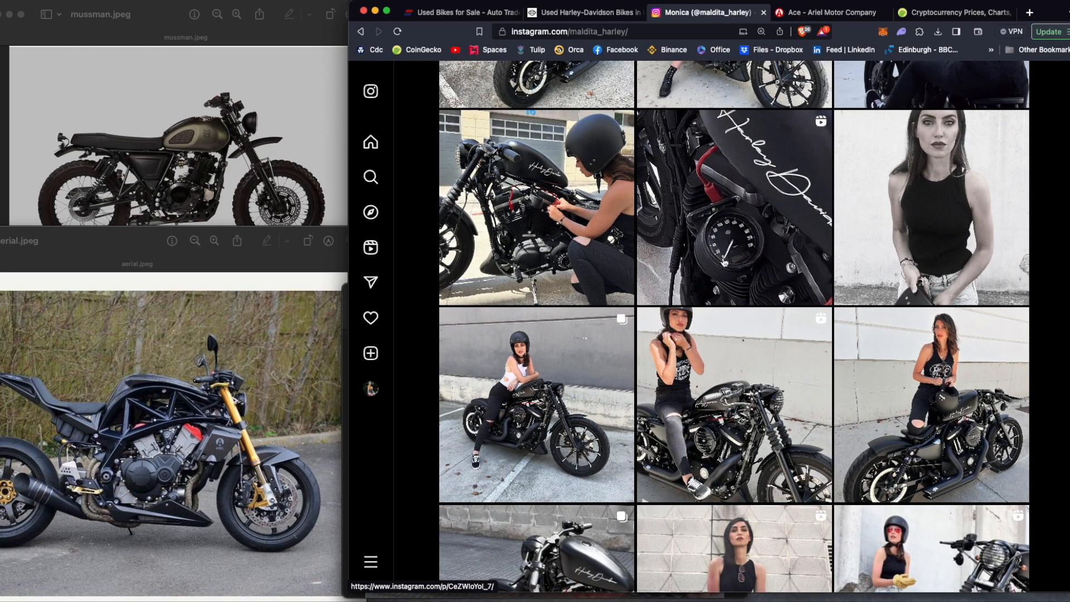
pyautogui.moveTo(717, 151)
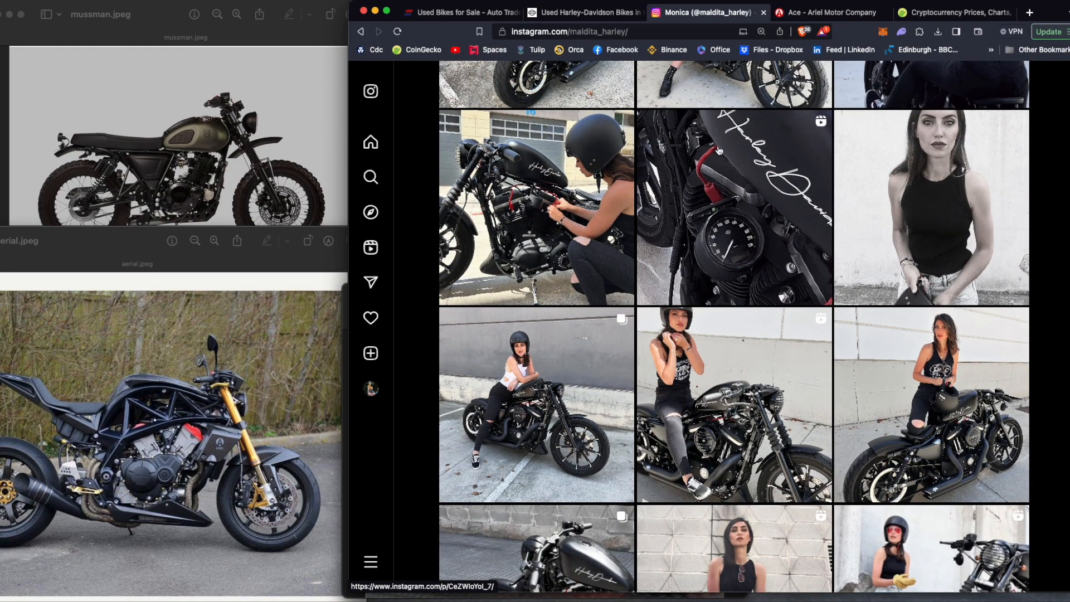
pyautogui.scroll(-3)
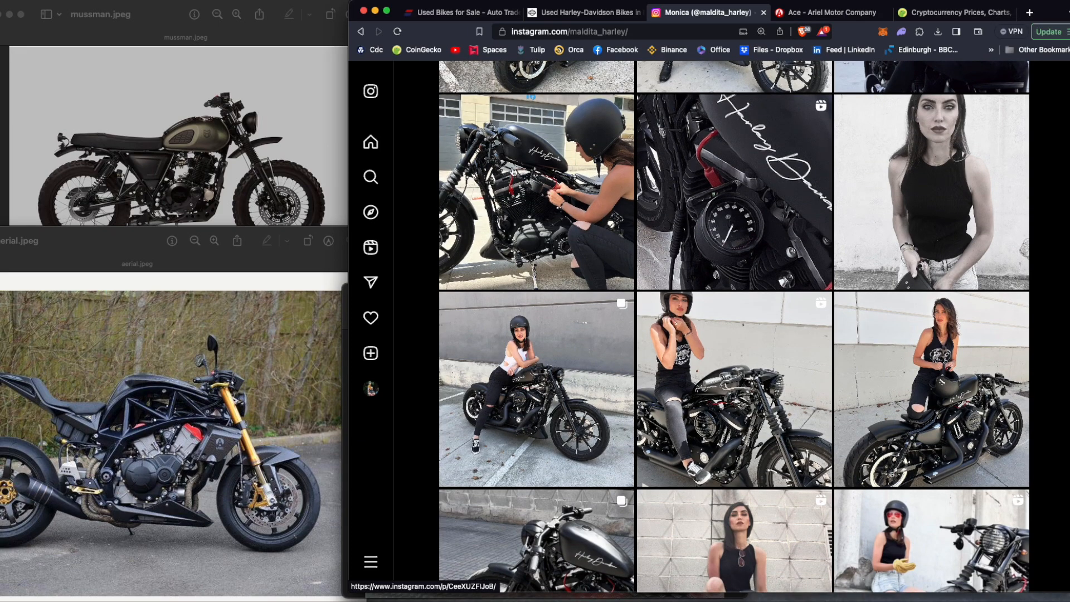
pyautogui.scroll(-3)
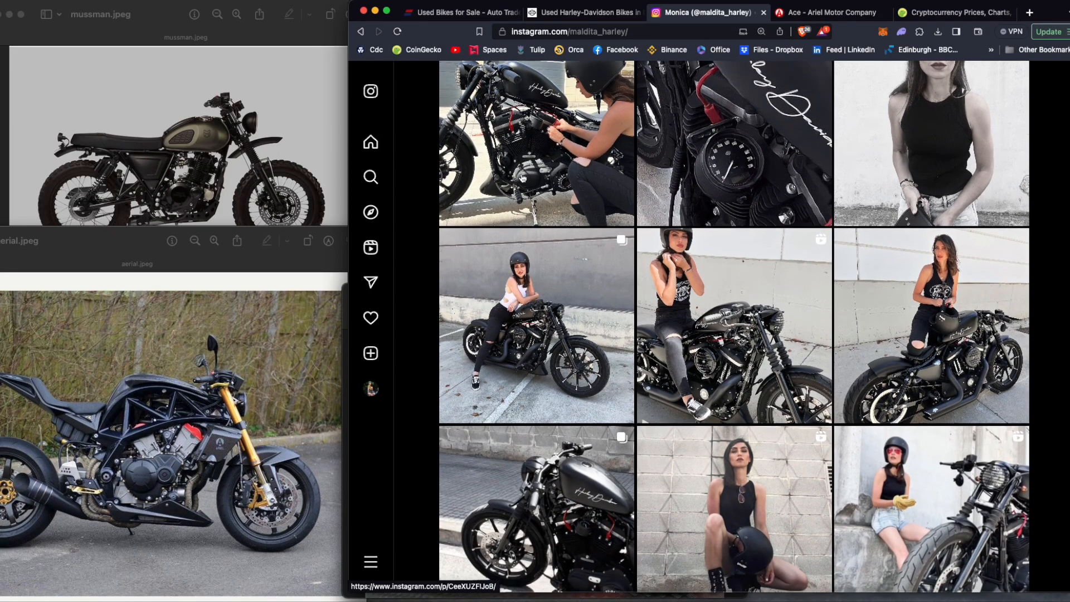
pyautogui.scroll(-3)
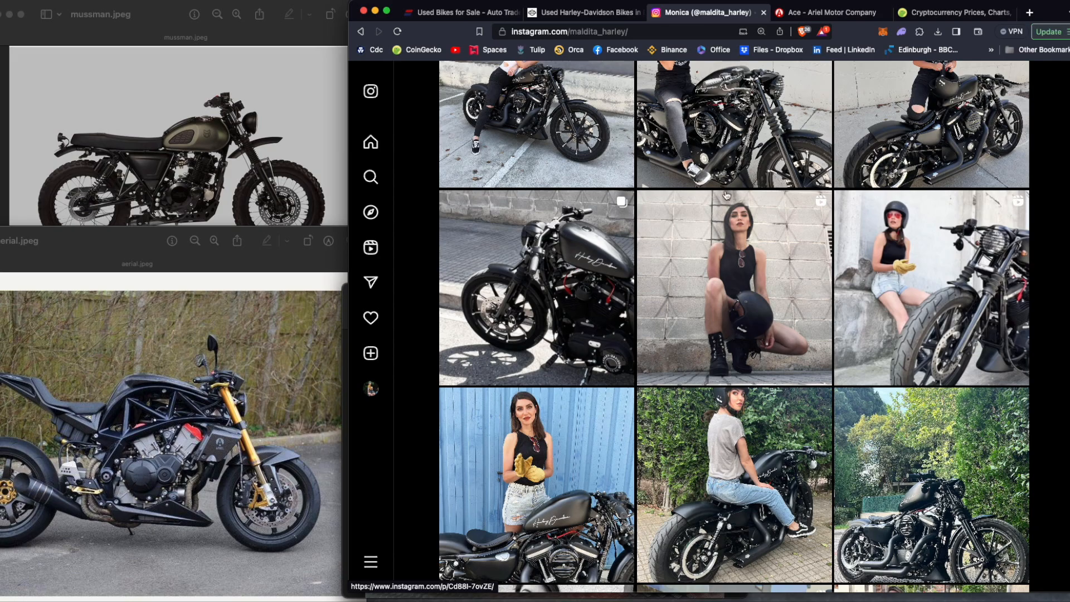
pyautogui.scroll(-3)
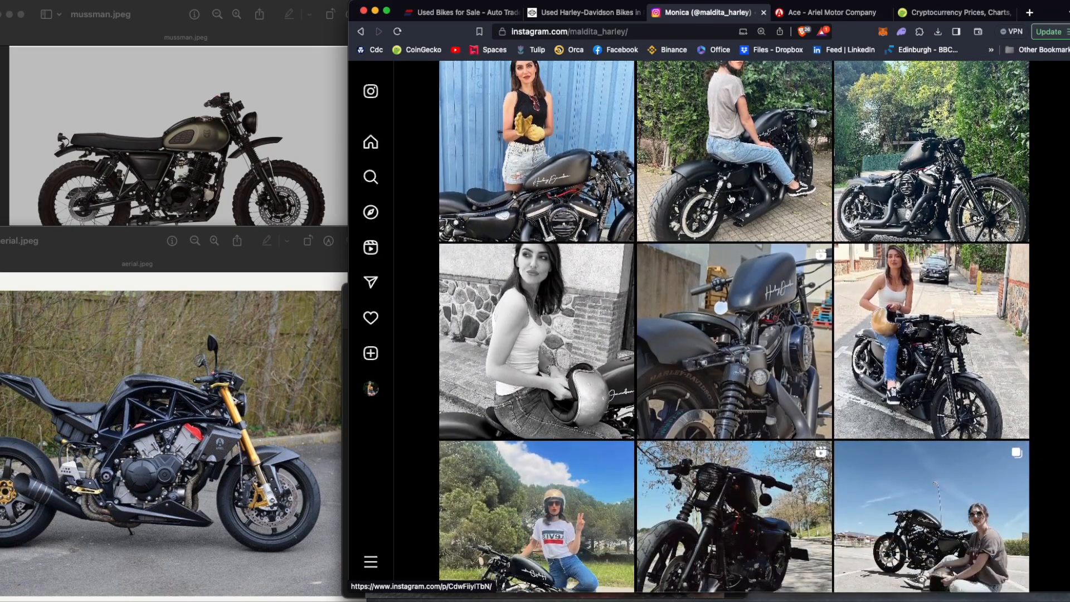
pyautogui.scroll(-3)
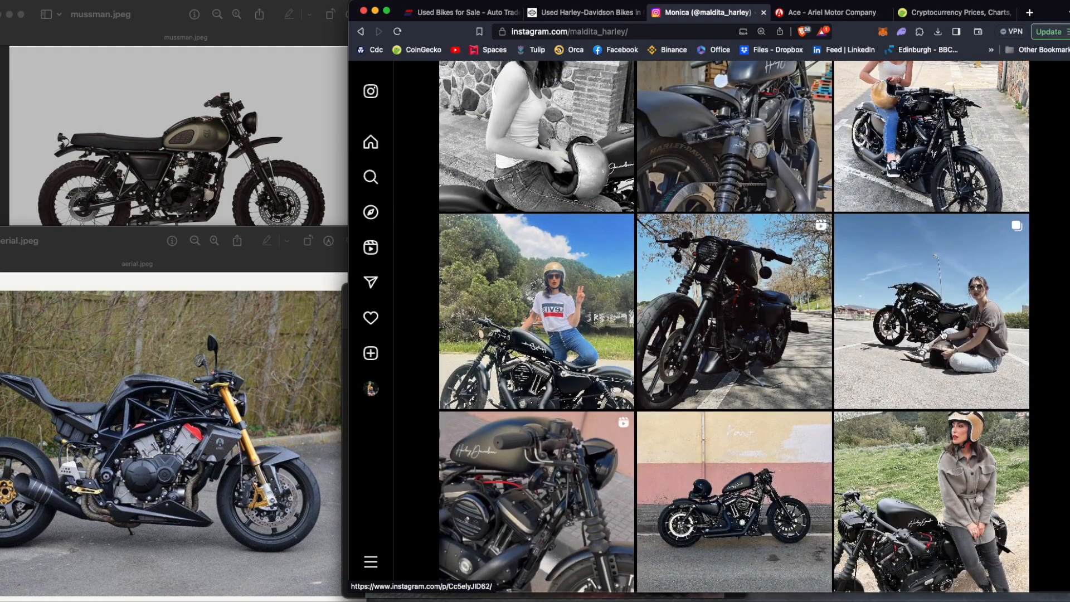
pyautogui.scroll(-3)
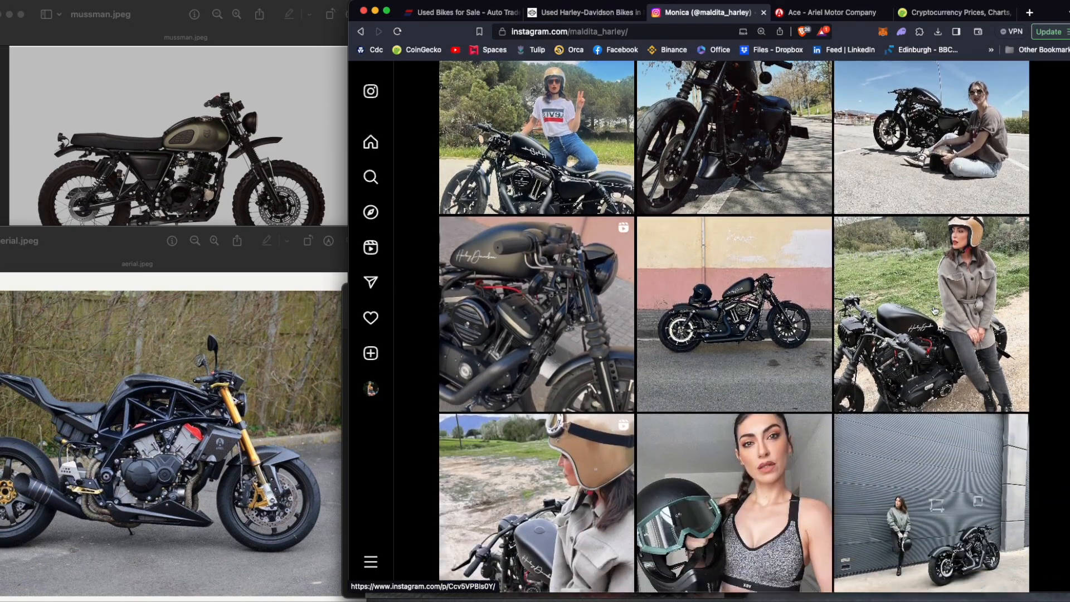
pyautogui.scroll(-3)
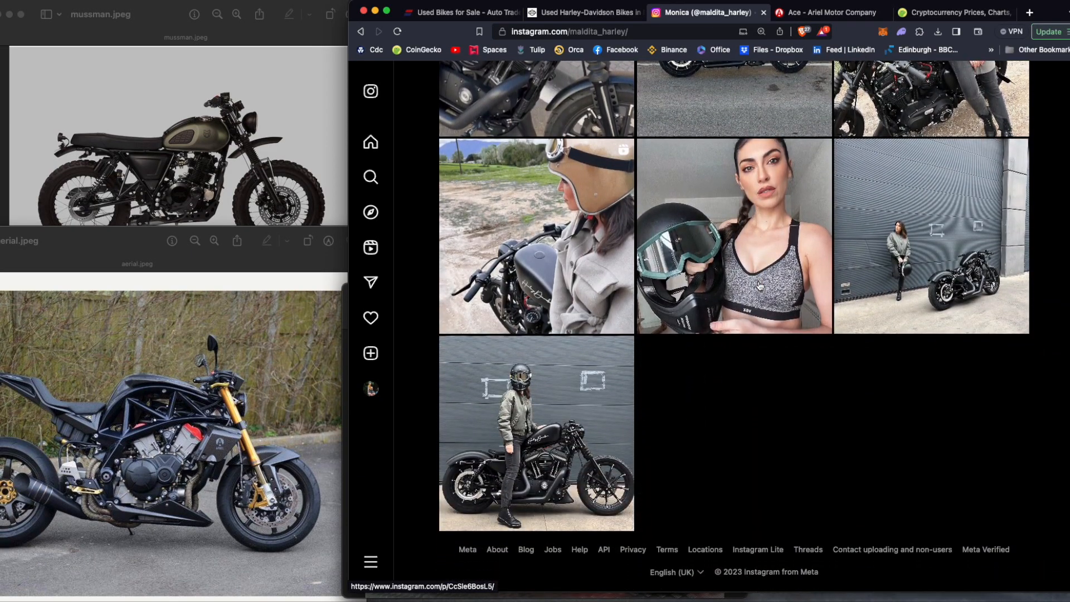
pyautogui.scroll(-3)
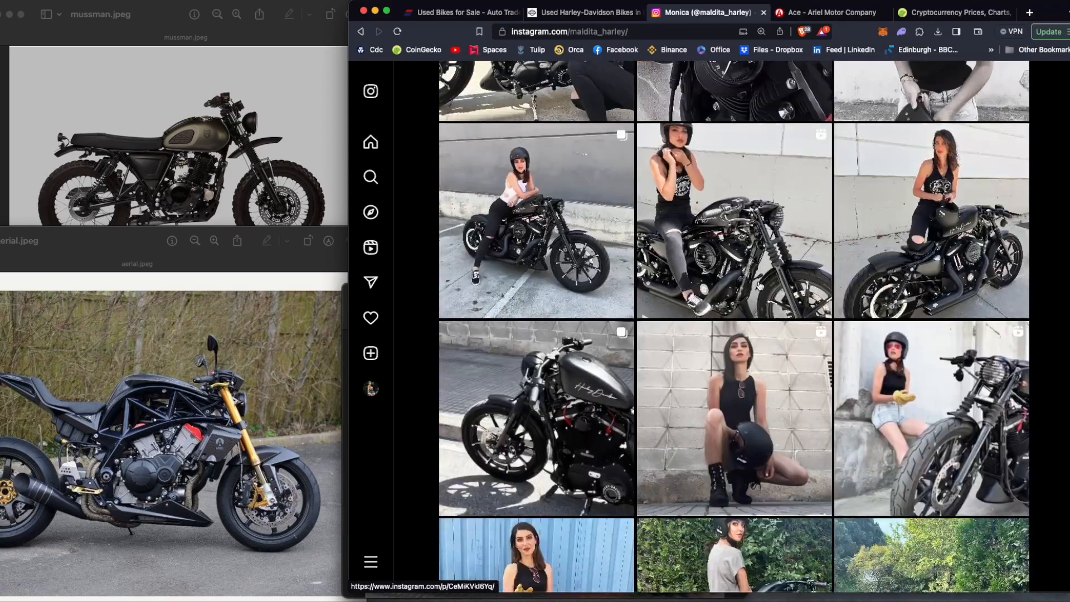
pyautogui.scroll(-3)
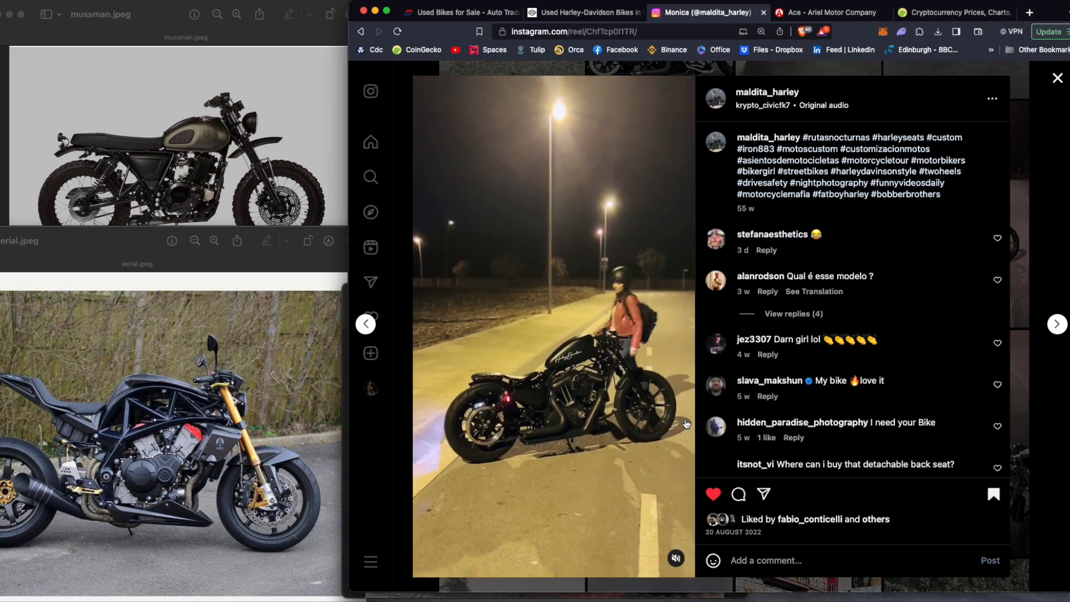
# - Toggle the night-ride reel's sound on and off several times
pyautogui.click(676, 557)
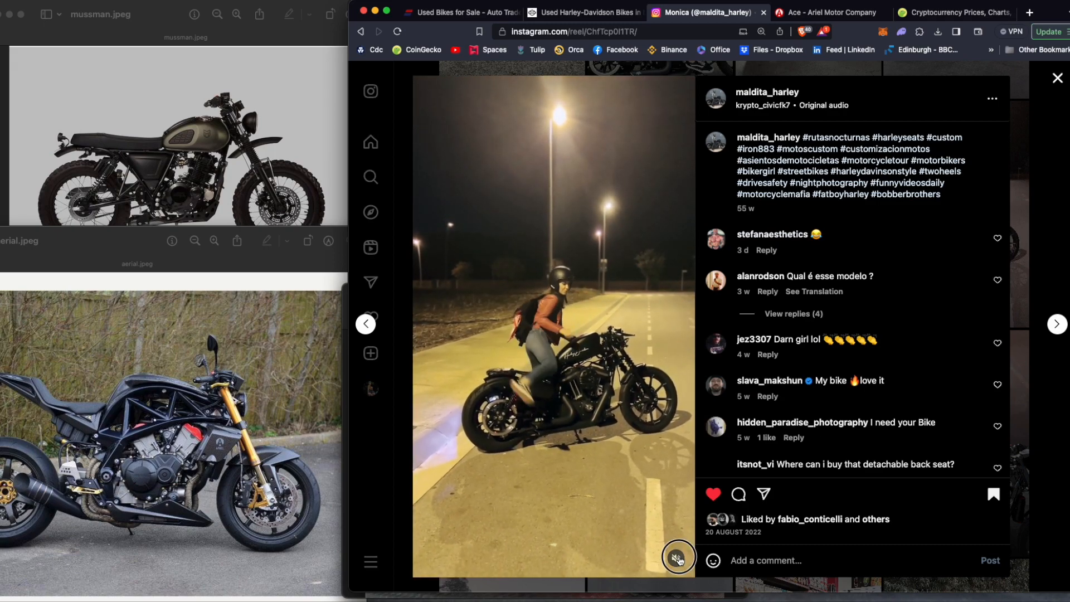
pyautogui.click(676, 559)
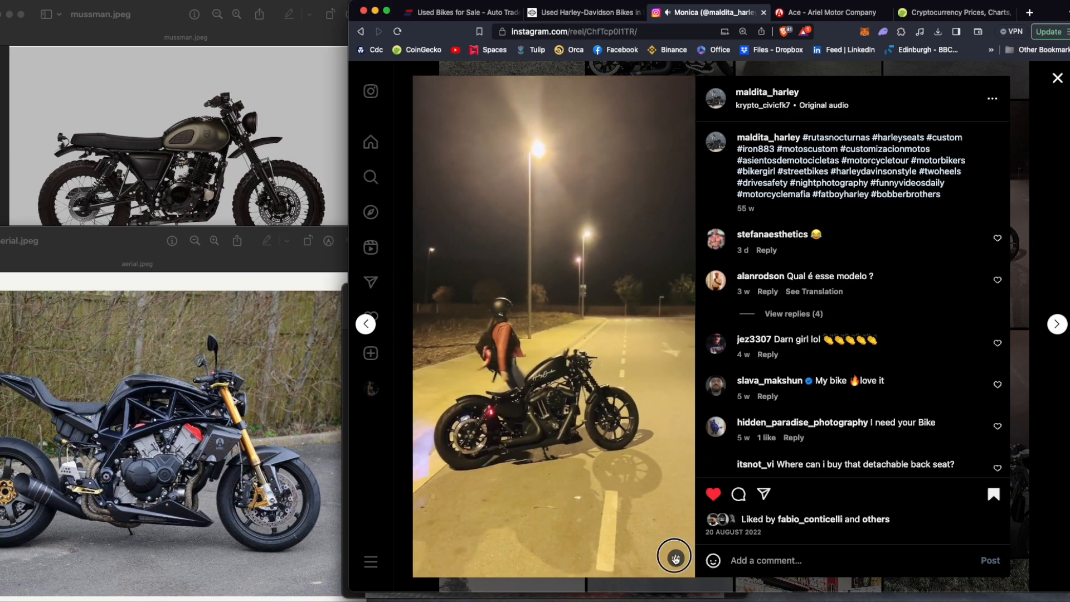
pyautogui.click(674, 554)
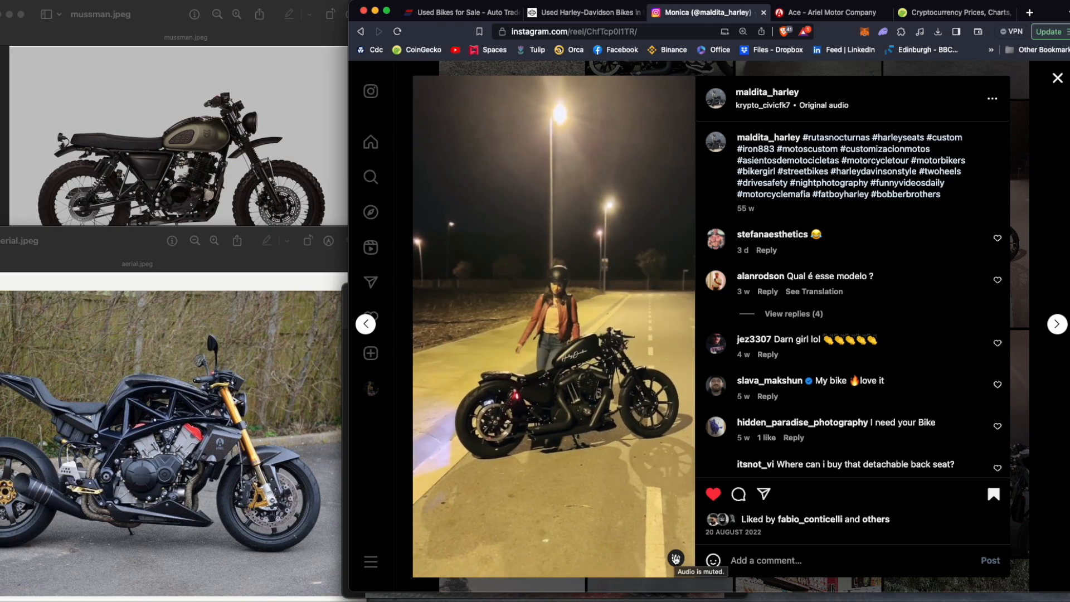
pyautogui.click(674, 558)
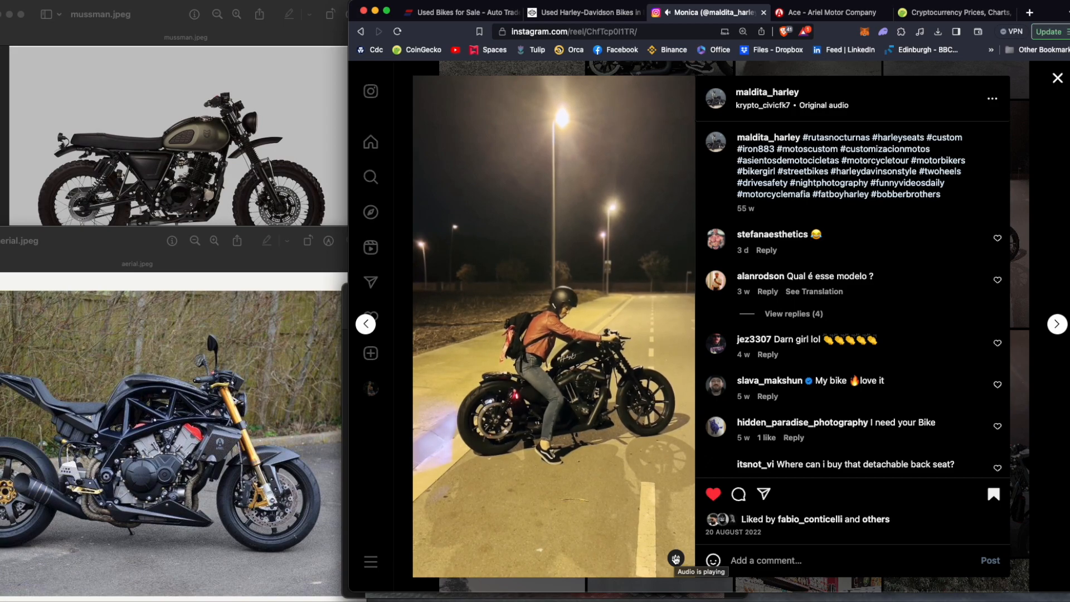
pyautogui.click(675, 559)
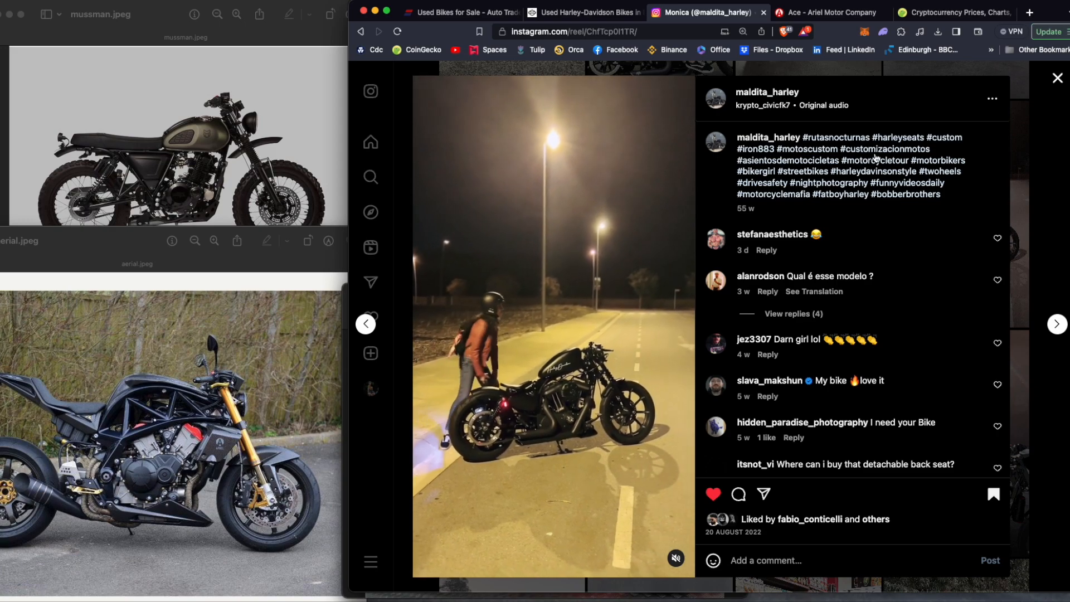
# - Close the reel and return to the Sportster listing tab
pyautogui.scroll(-3)
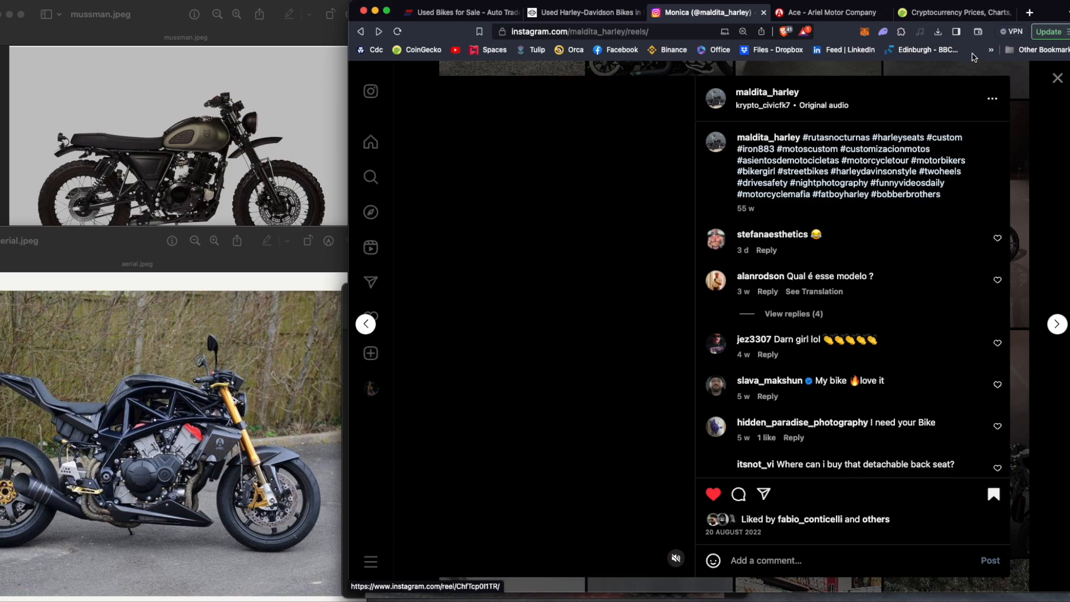
pyautogui.click(1057, 77)
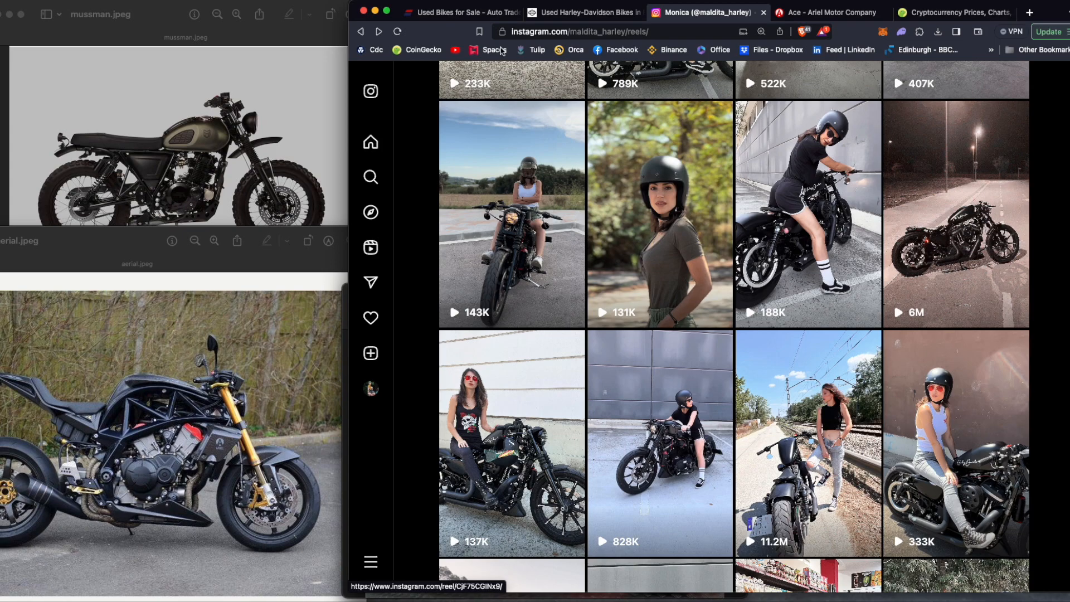
pyautogui.click(464, 12)
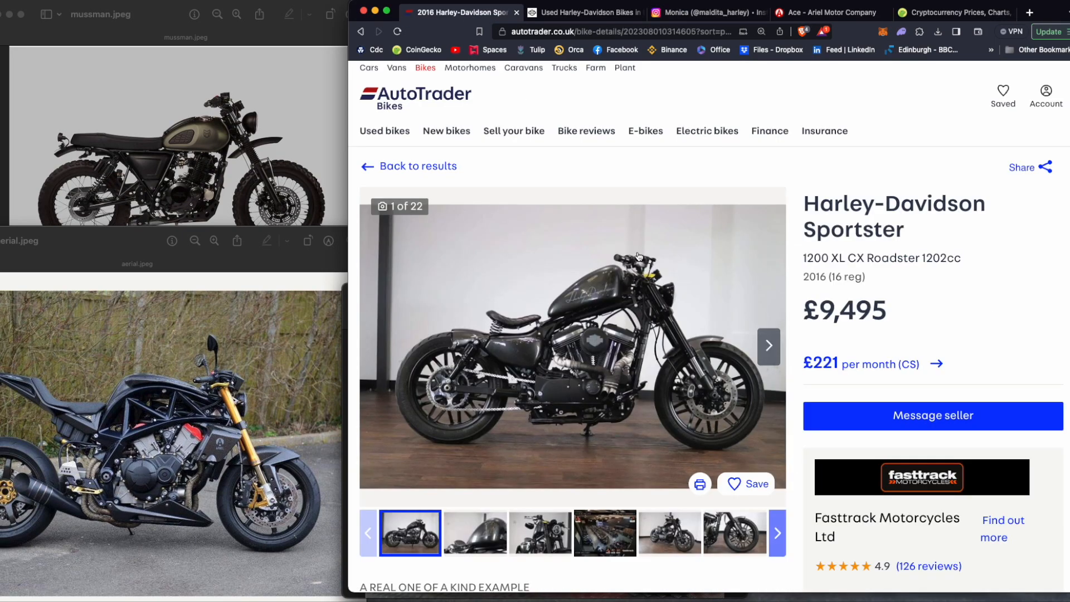
# - Briefly reopen the night-time Sportster reel on Instagram, then return to the listing
pyautogui.scroll(-3)
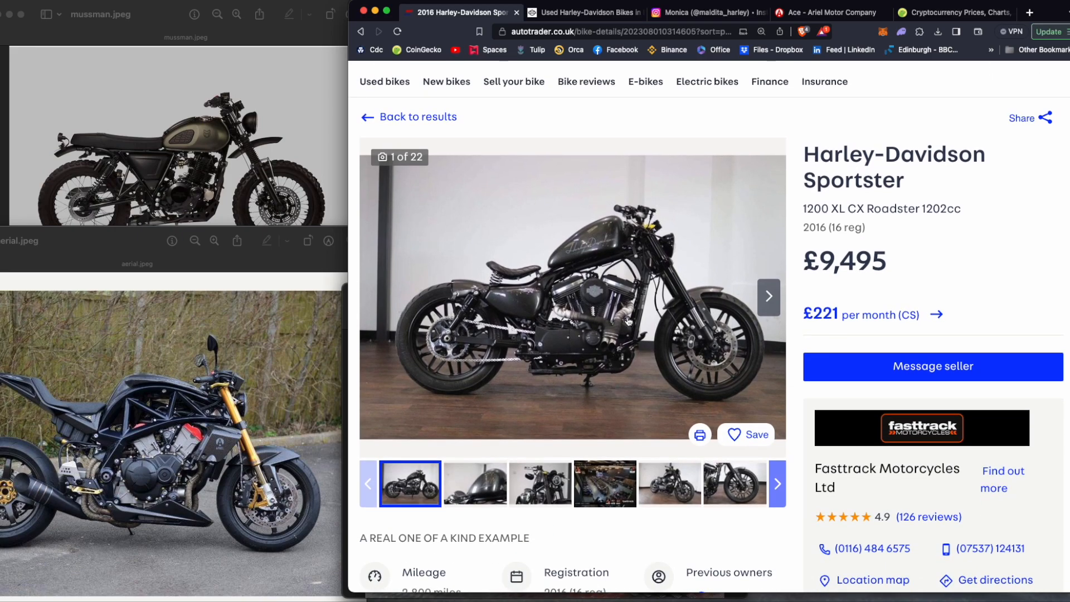
pyautogui.moveTo(613, 341)
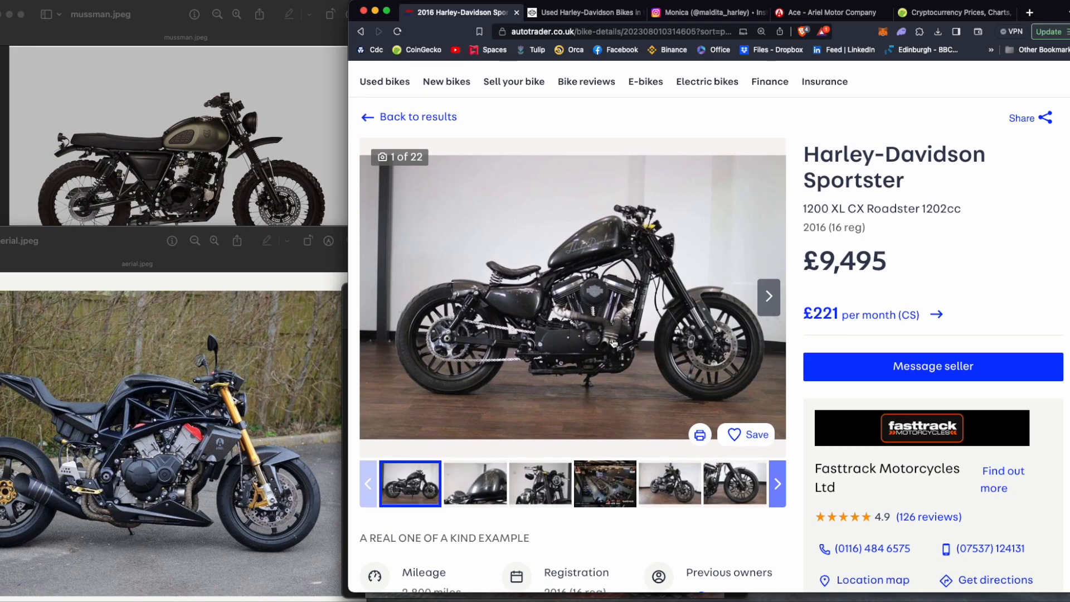
pyautogui.moveTo(528, 283)
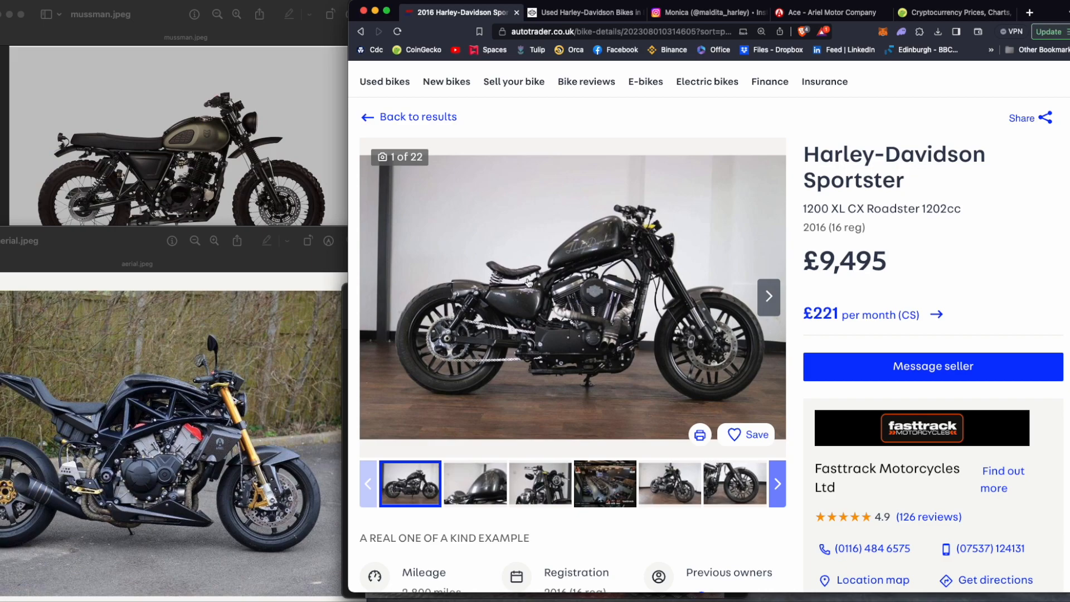
pyautogui.moveTo(612, 276)
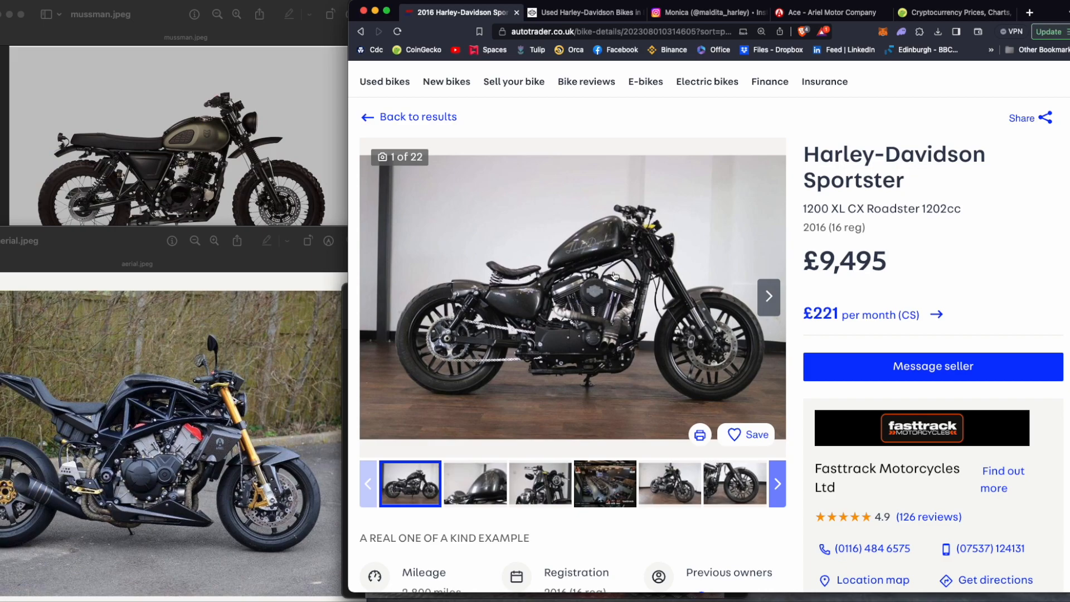
pyautogui.click(699, 12)
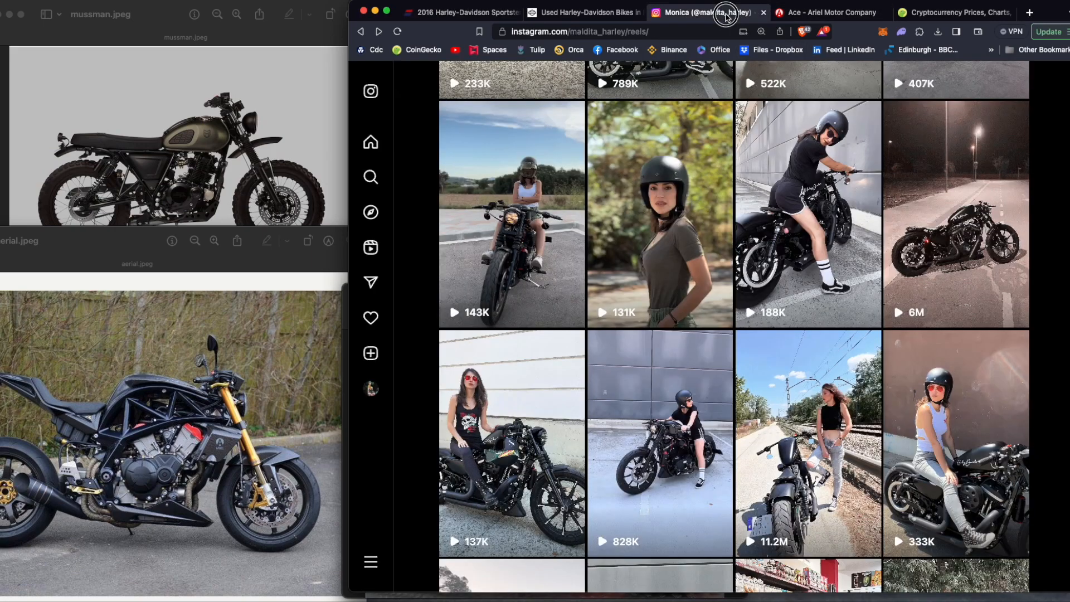
pyautogui.click(955, 213)
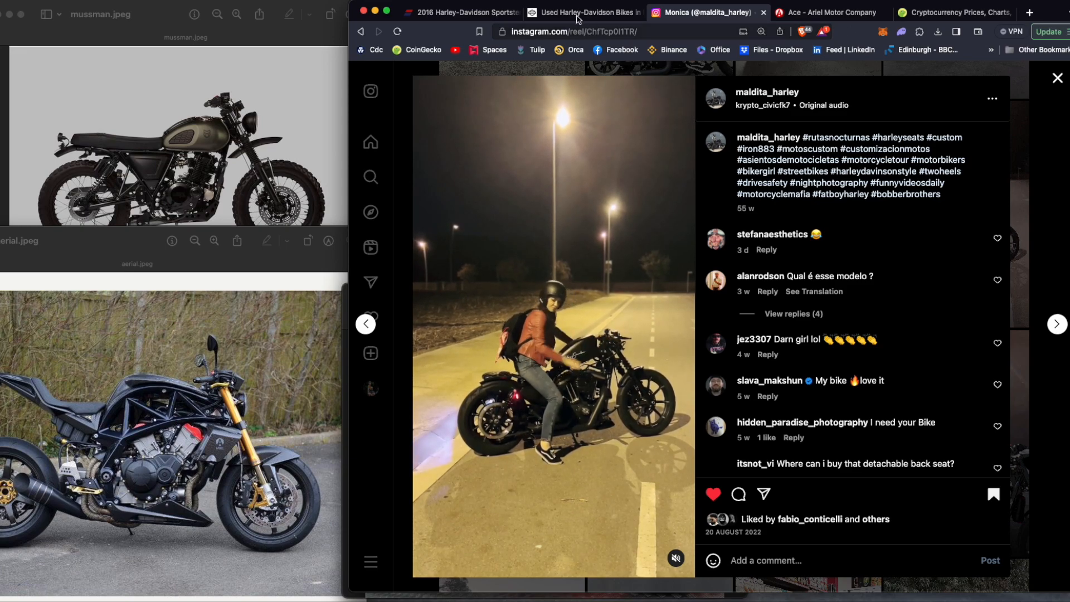
pyautogui.click(464, 12)
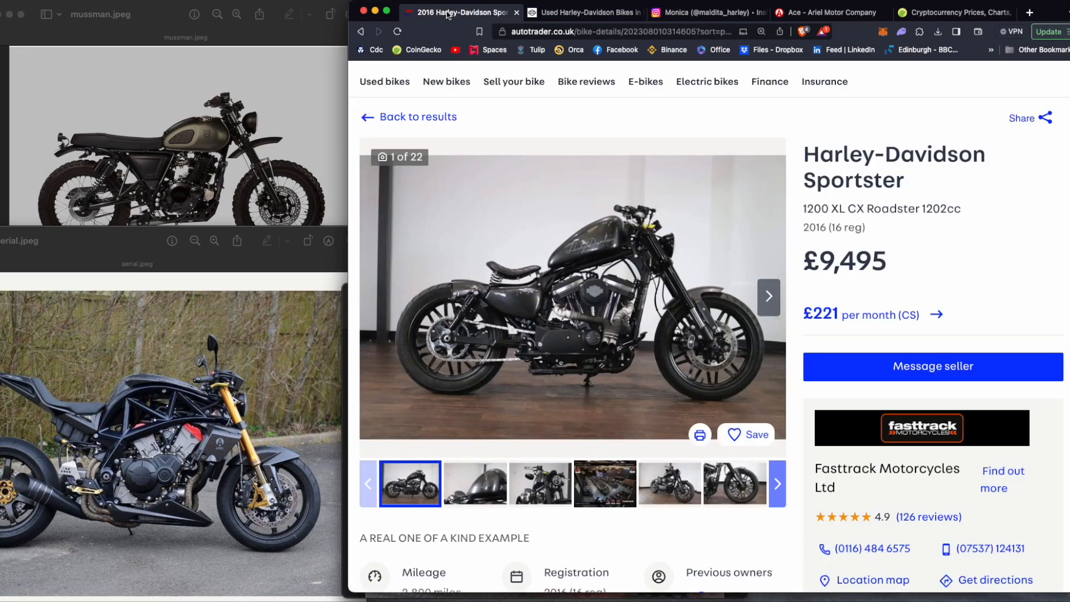
pyautogui.moveTo(606, 245)
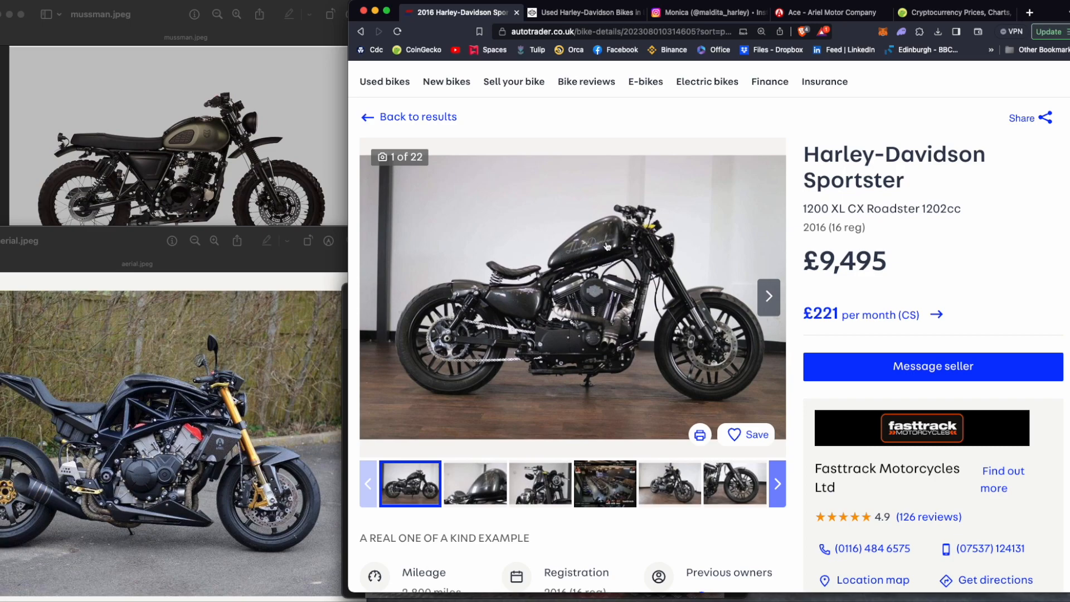
# - Browse the Sportster listing photos, return to photo 1 and bring up its image options
pyautogui.click(768, 297)
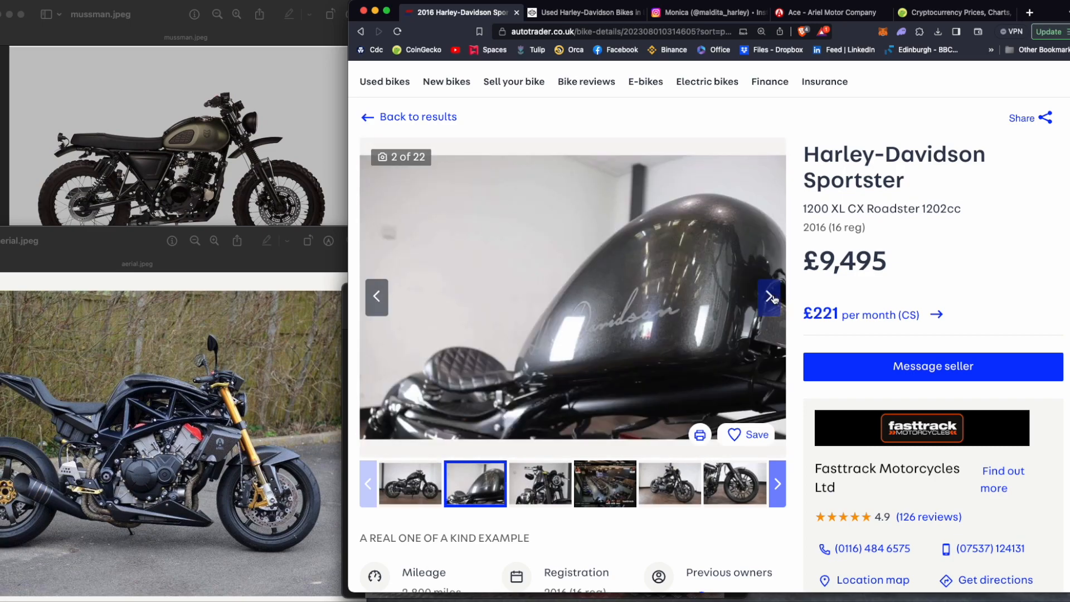
pyautogui.click(769, 297)
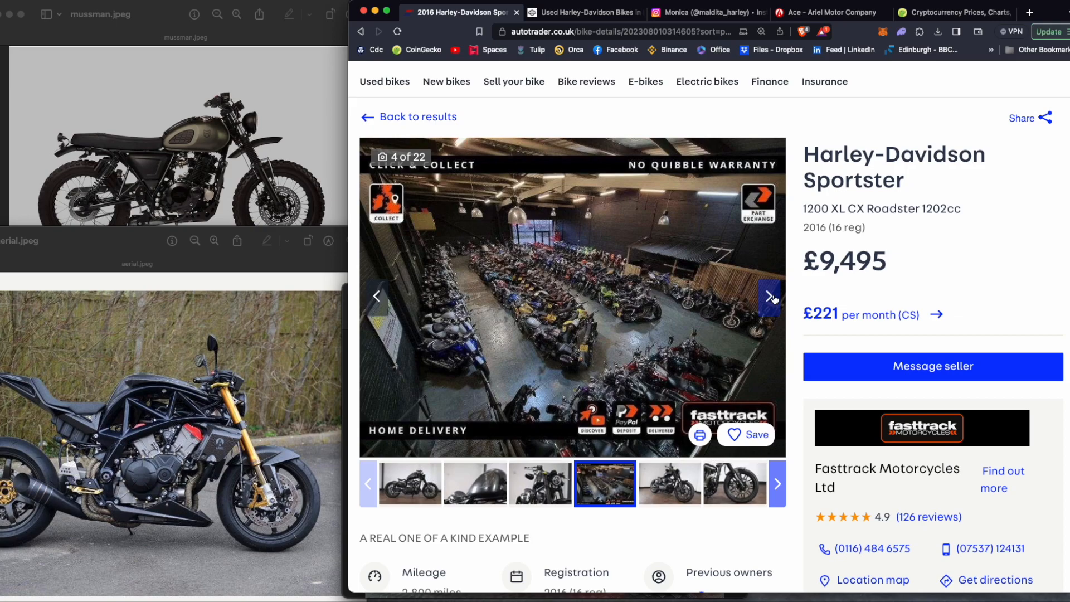
pyautogui.click(769, 296)
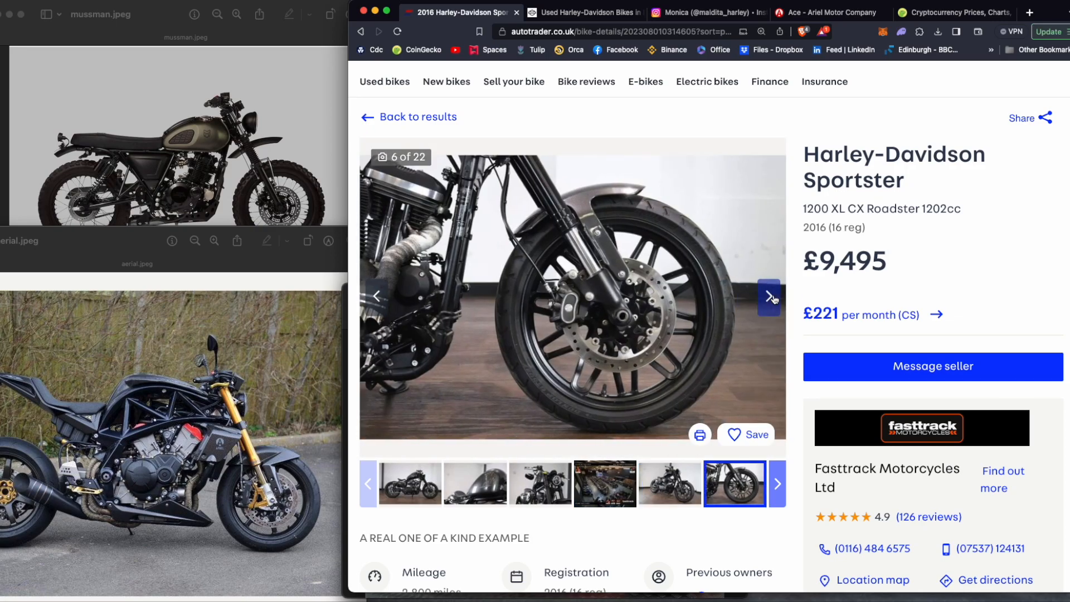
pyautogui.click(376, 297)
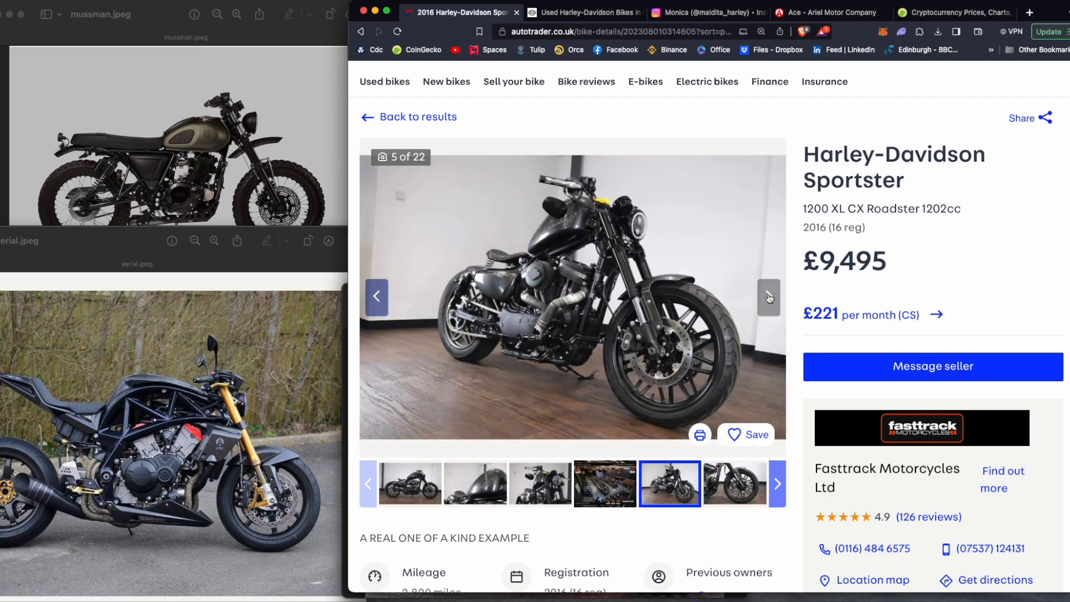
pyautogui.click(769, 297)
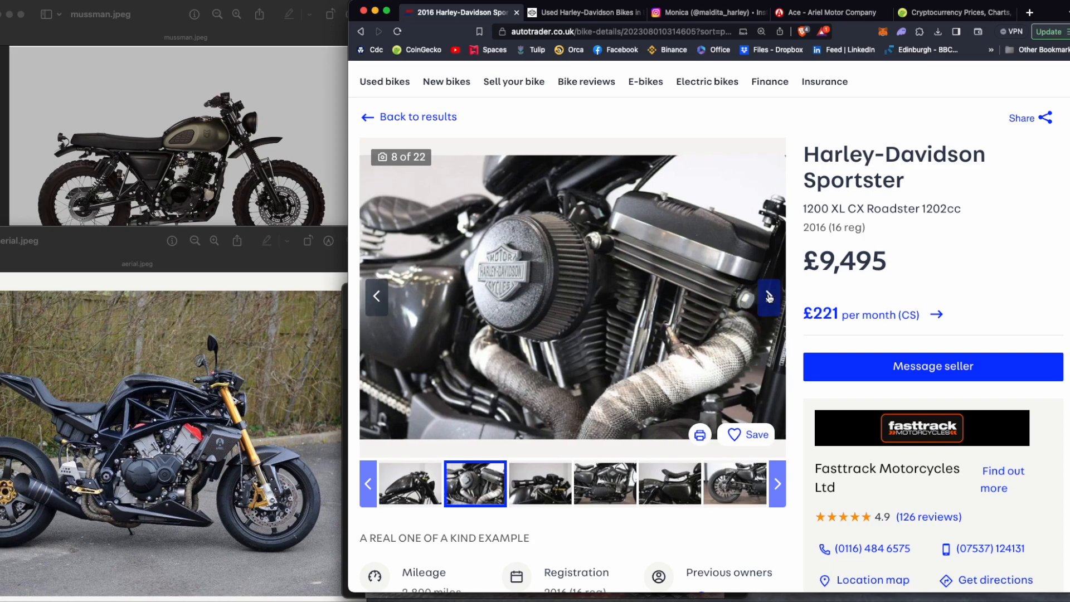
pyautogui.click(768, 296)
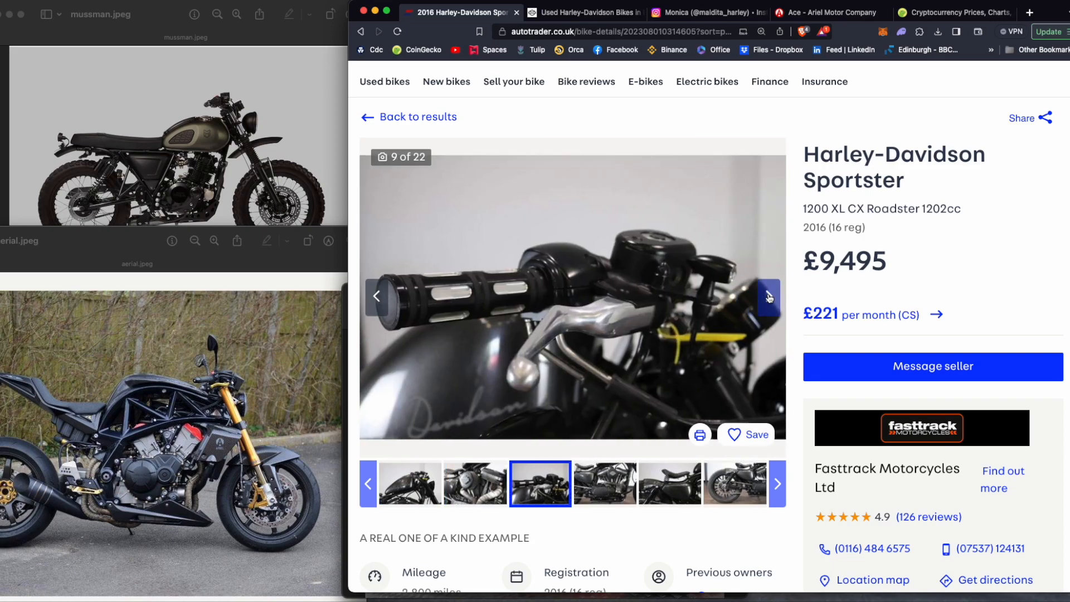
pyautogui.moveTo(863, 265)
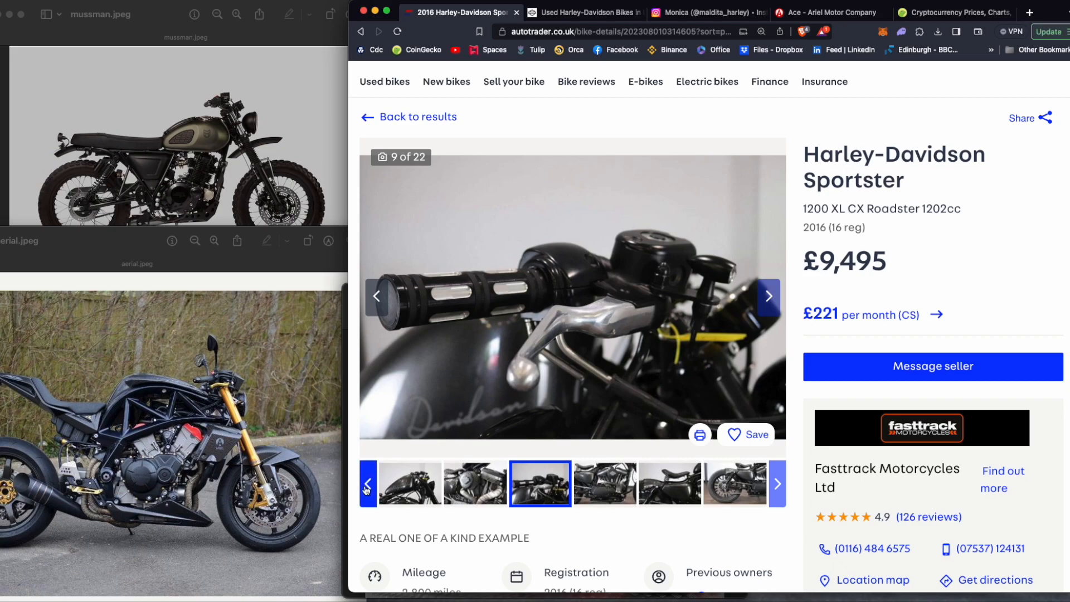
pyautogui.click(367, 483)
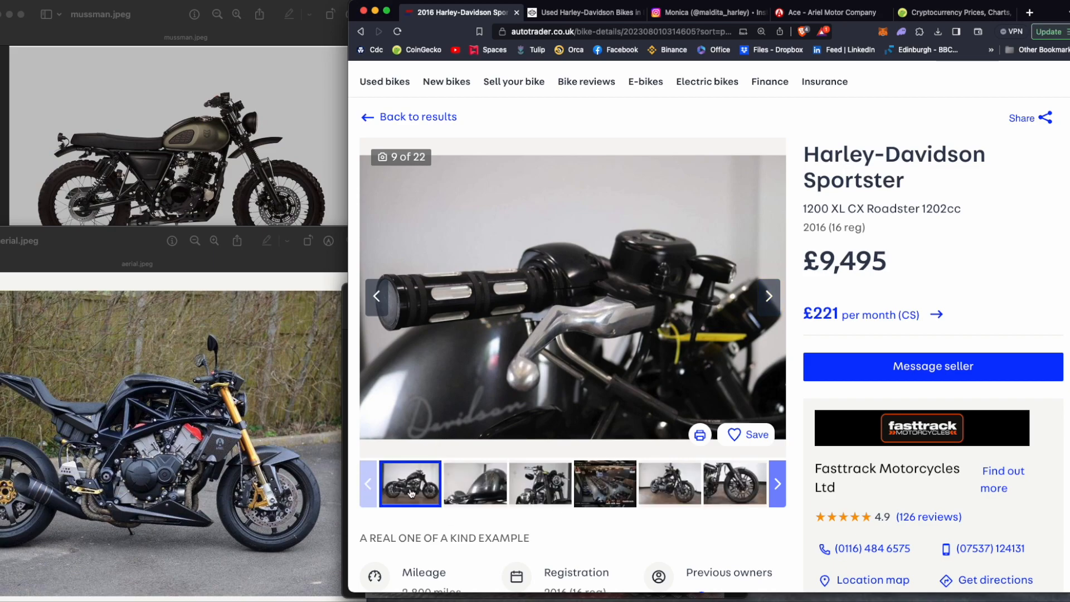
pyautogui.scroll(-3)
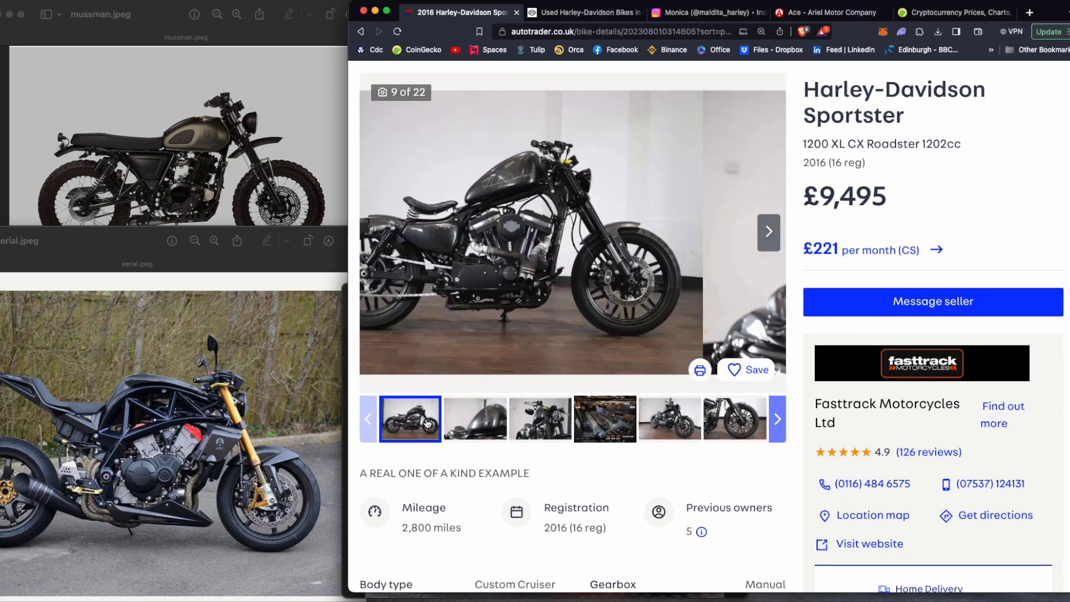
pyautogui.rightClick(590, 228)
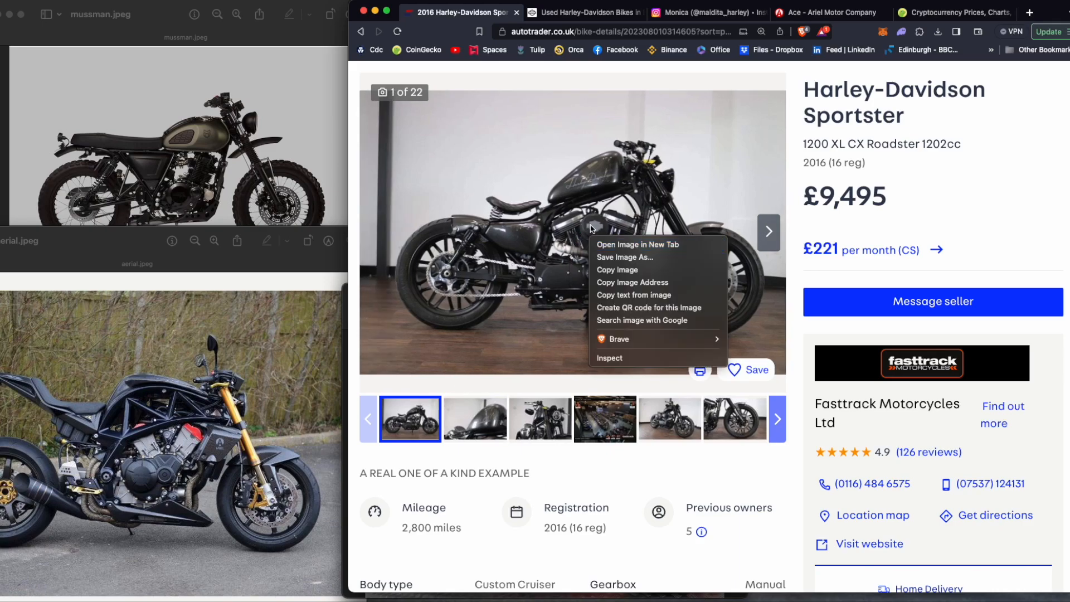
# - Save the main Sportster photo to the computer as hareley.jpeg
pyautogui.click(624, 258)
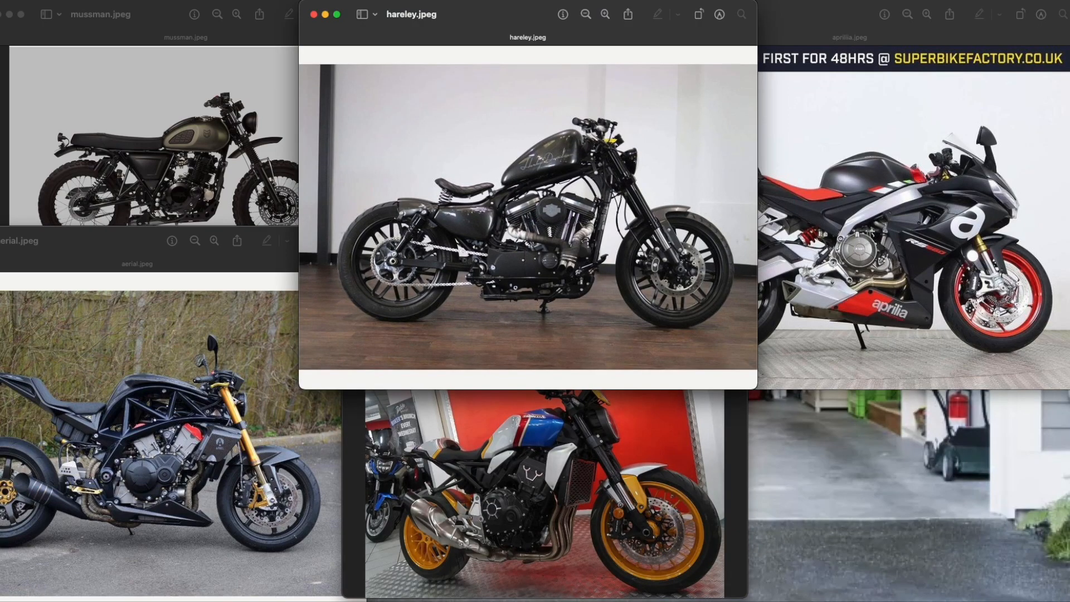
pyautogui.moveTo(774, 419)
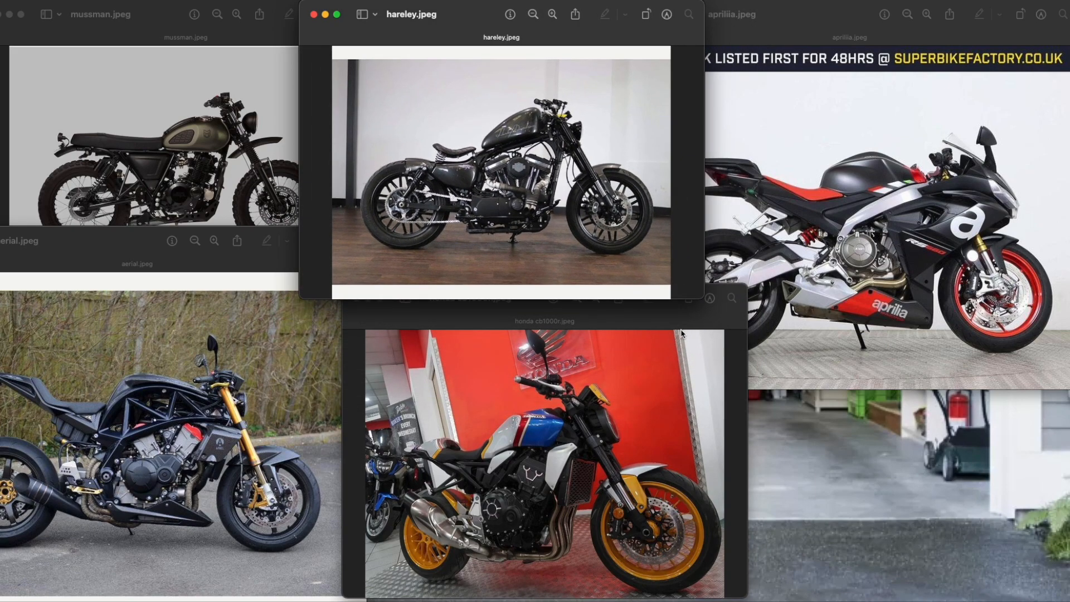
pyautogui.moveTo(685, 331)
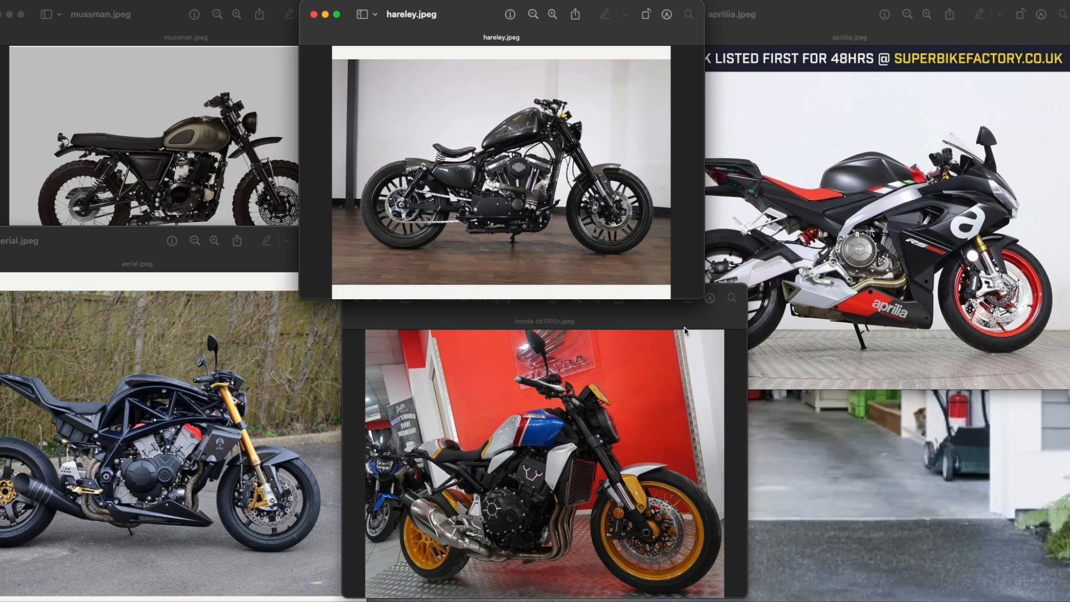
pyautogui.moveTo(686, 331)
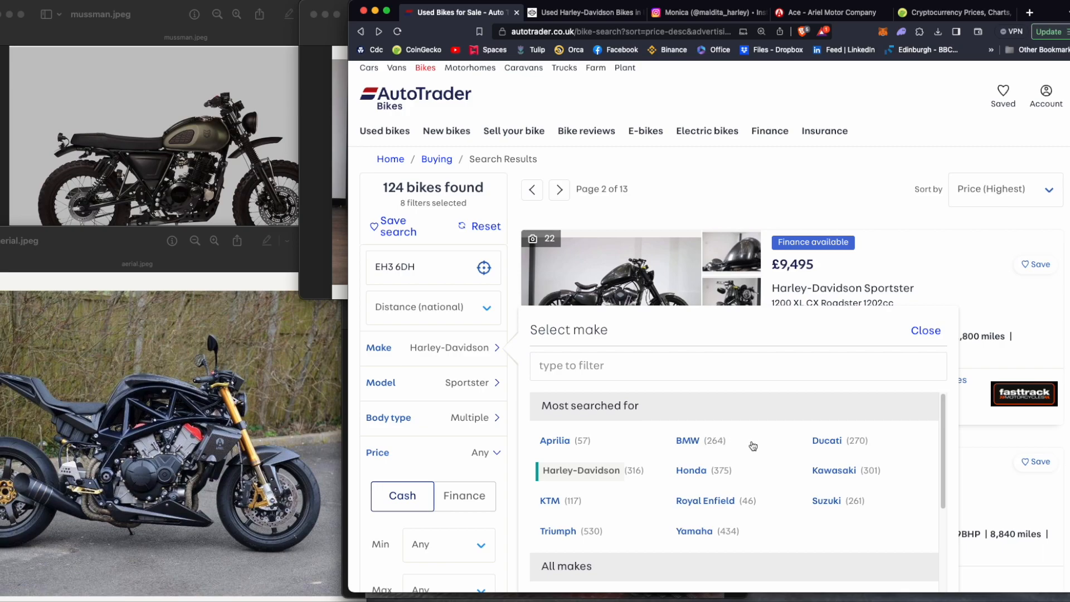
# - Change the search to Kawasaki bikes and set the earliest registration year
pyautogui.click(833, 471)
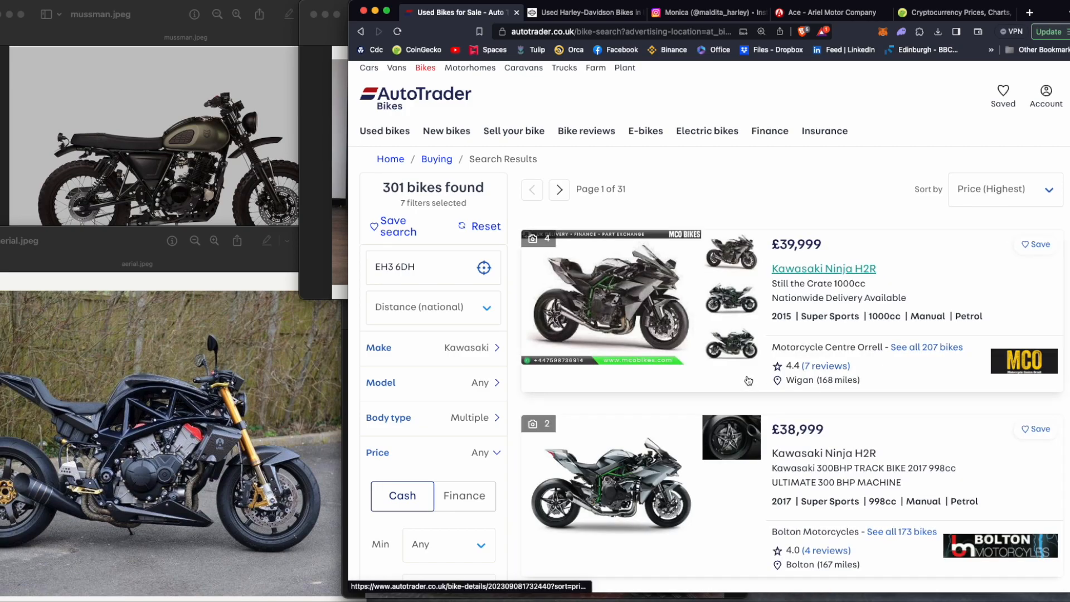
pyautogui.scroll(-3)
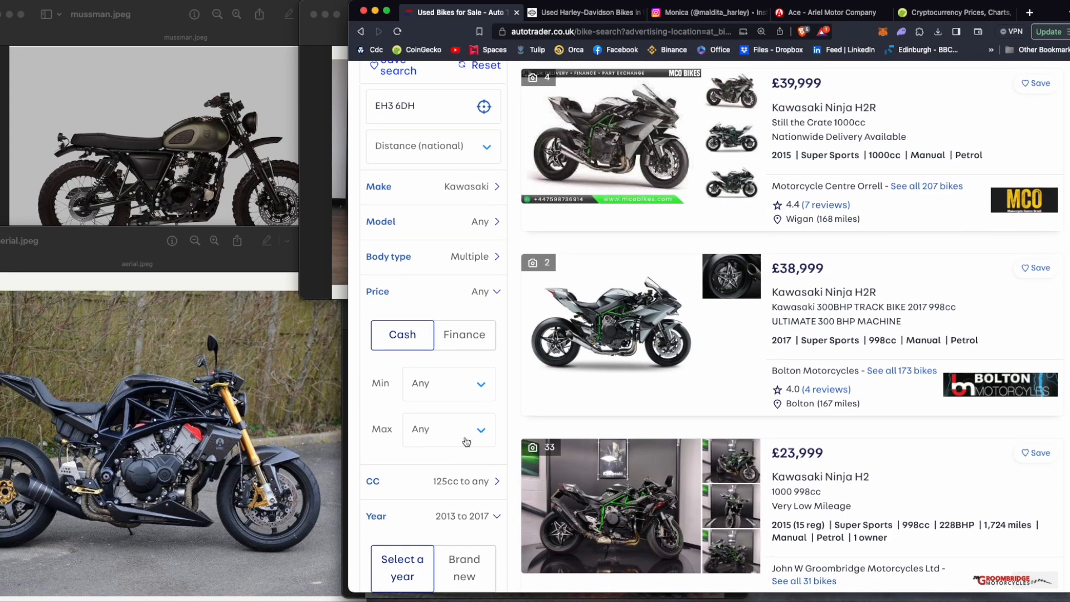
pyautogui.scroll(-3)
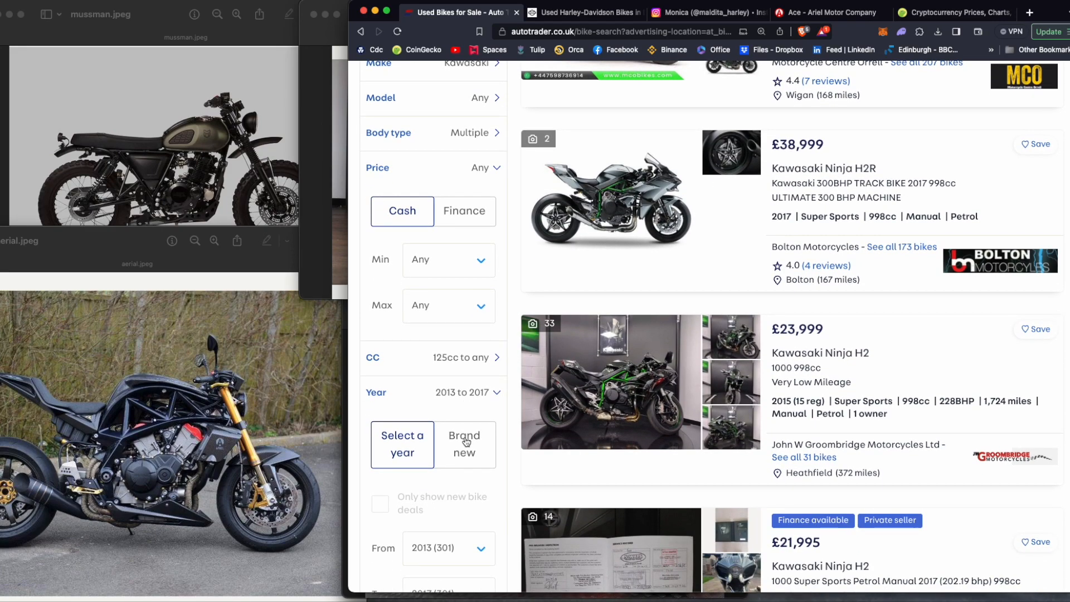
pyautogui.click(448, 548)
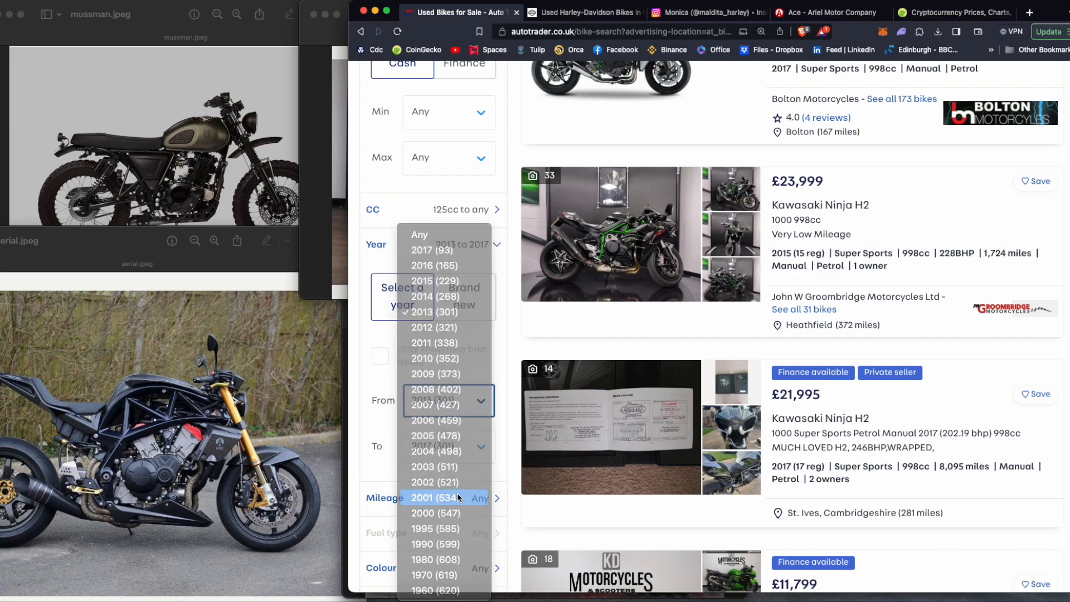
pyautogui.click(436, 498)
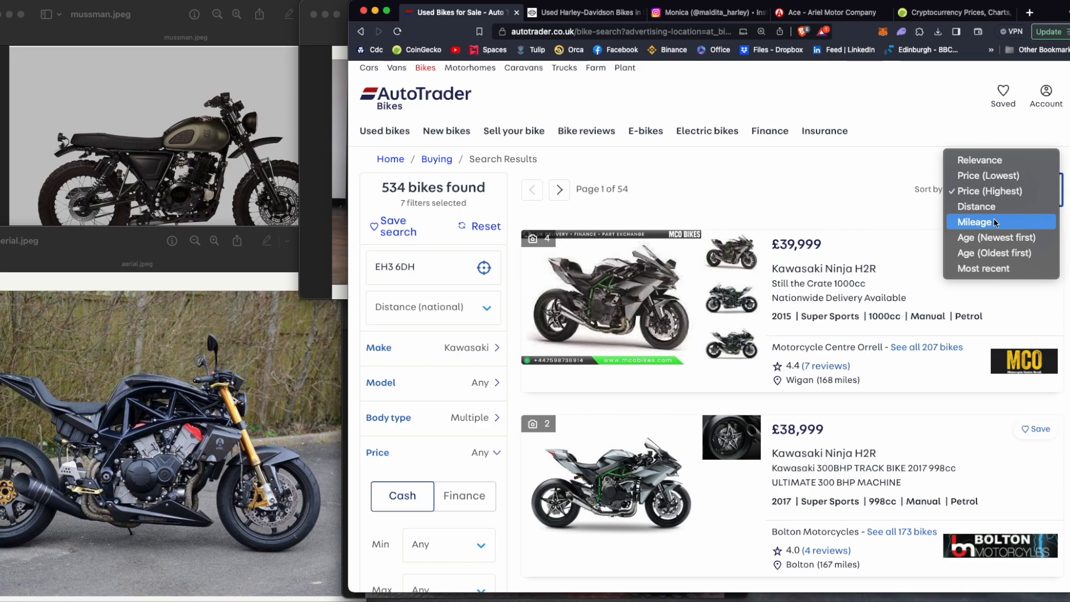
pyautogui.moveTo(1000, 191)
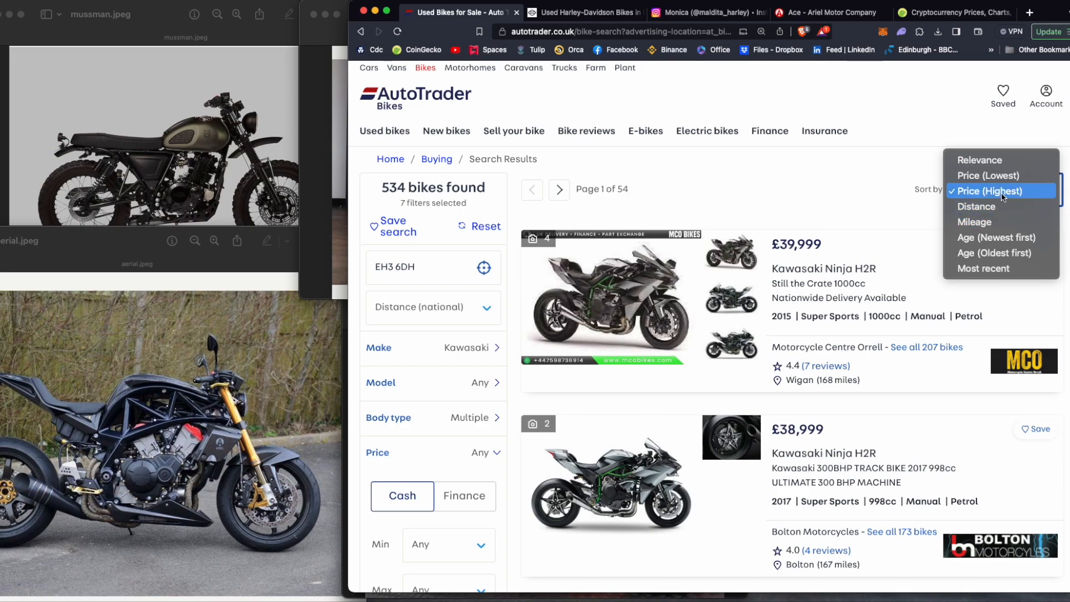
pyautogui.moveTo(1010, 193)
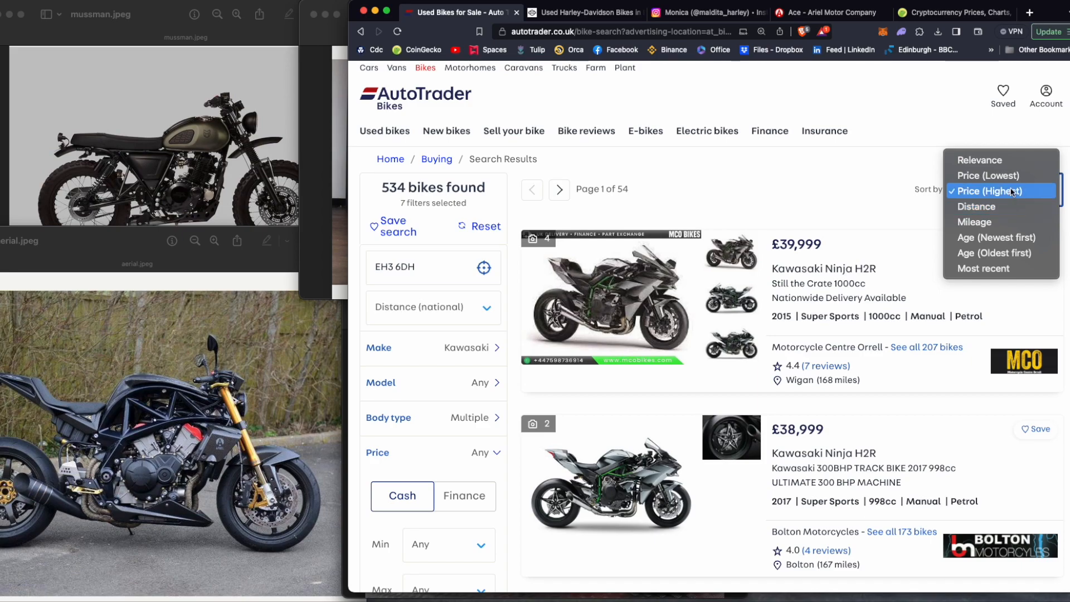
# - Sort the 534 Kawasaki results by highest price and scroll to the 2004 VN cruisers
pyautogui.click(999, 191)
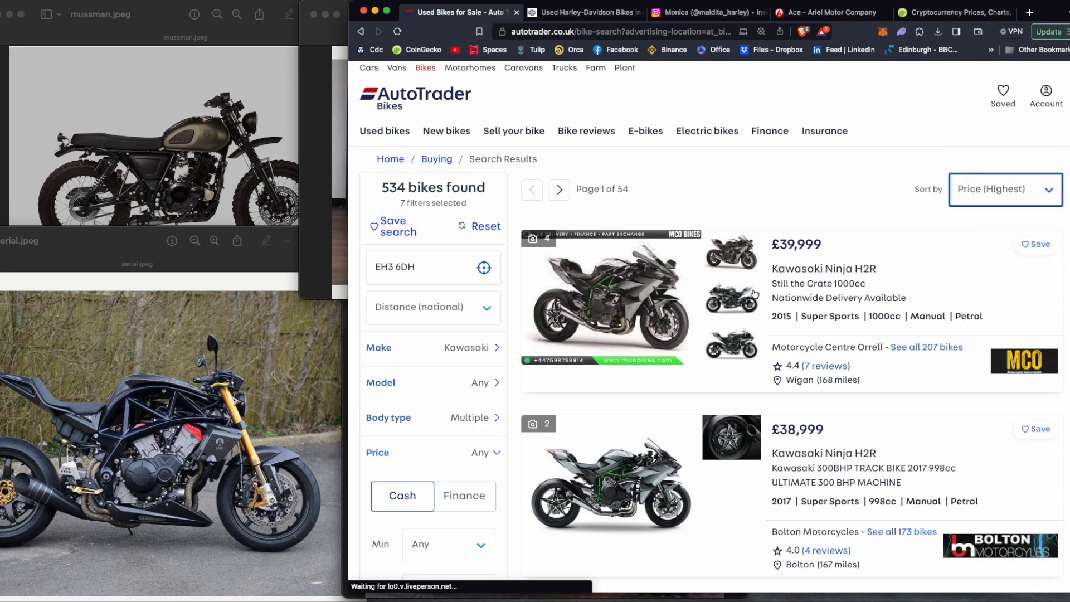
pyautogui.scroll(-3)
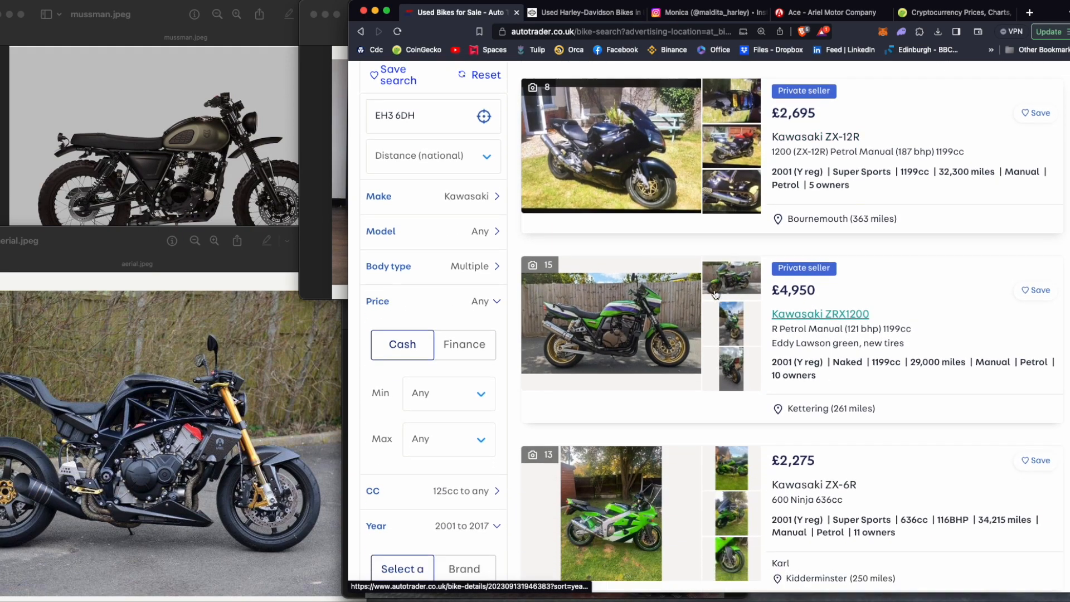
pyautogui.scroll(-3)
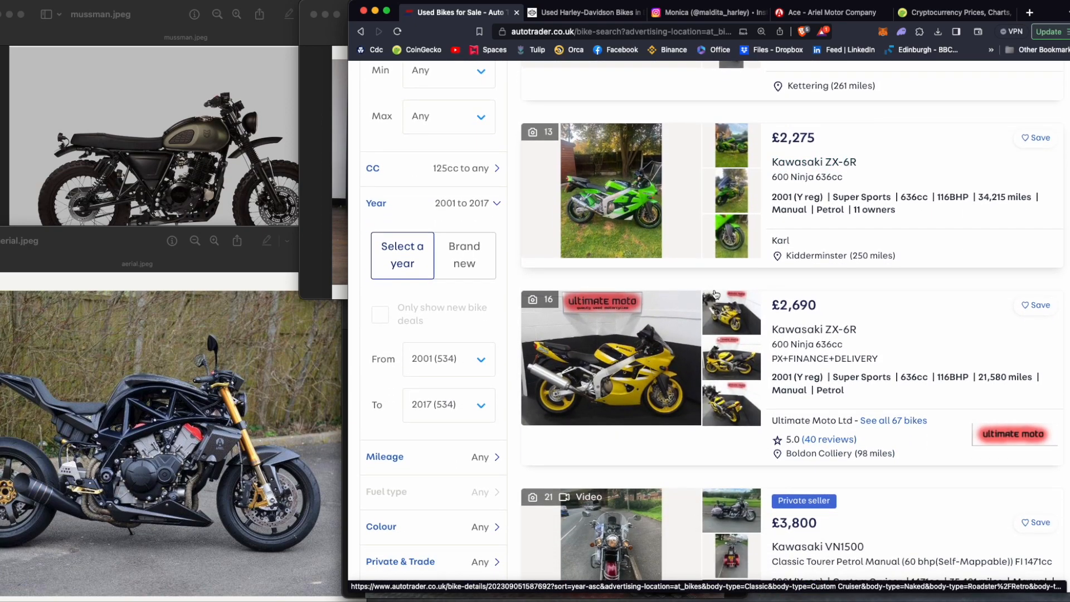
pyautogui.scroll(-3)
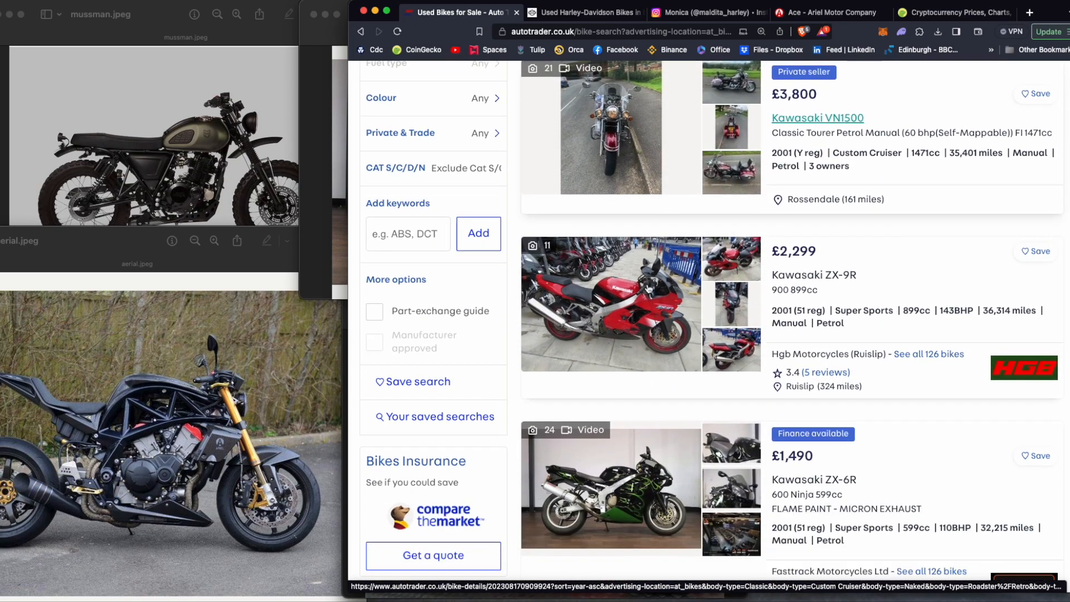
pyautogui.scroll(-3)
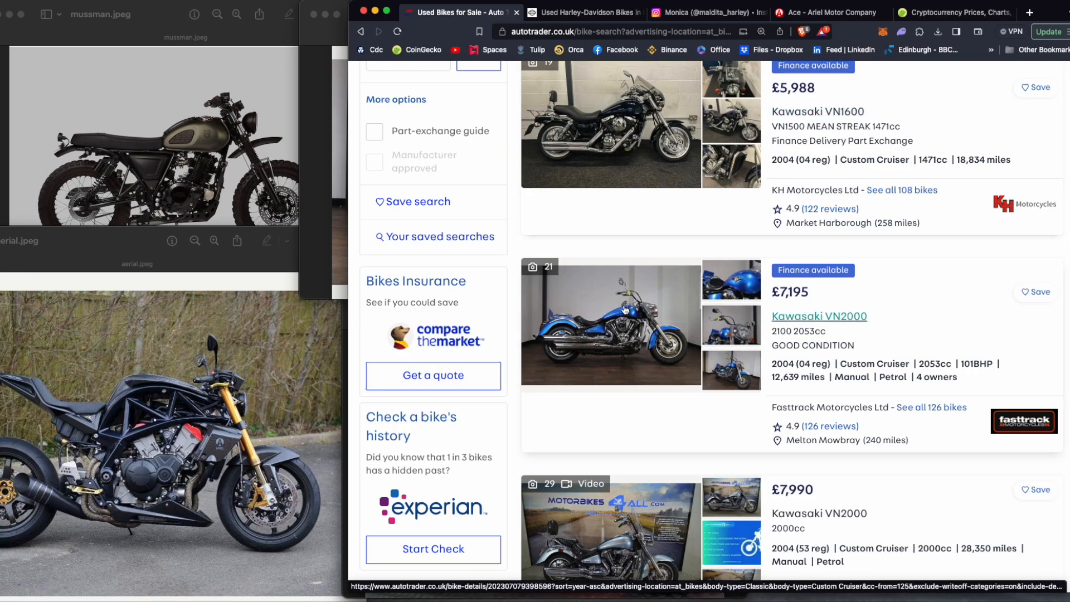
# - Open the £7,195 blue 2004 Kawasaki VN2000 listing, review its details, and use the price's context menu
pyautogui.click(819, 316)
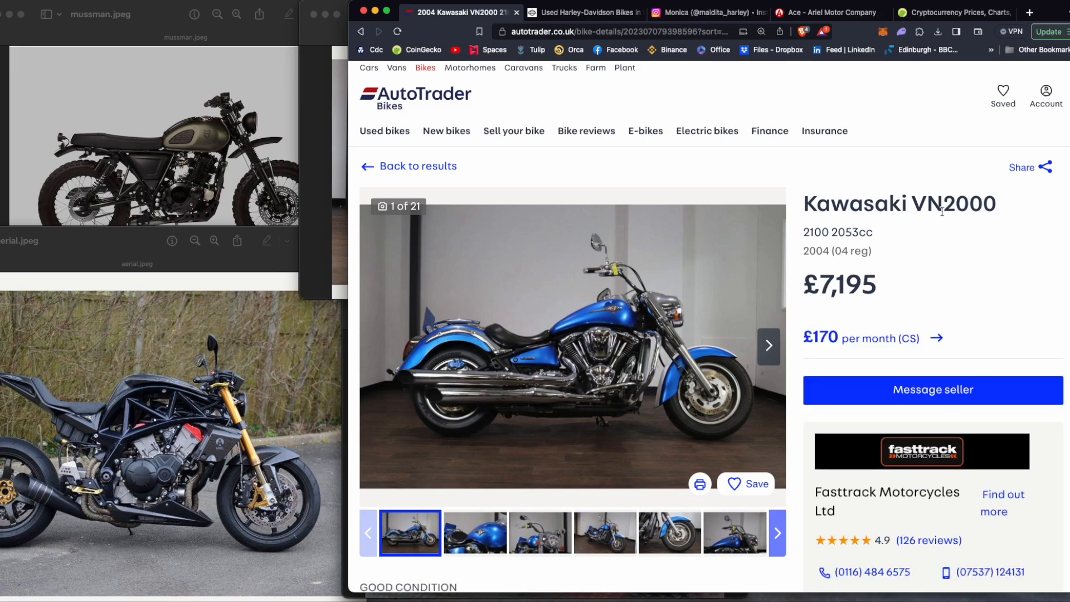
pyautogui.moveTo(911, 252)
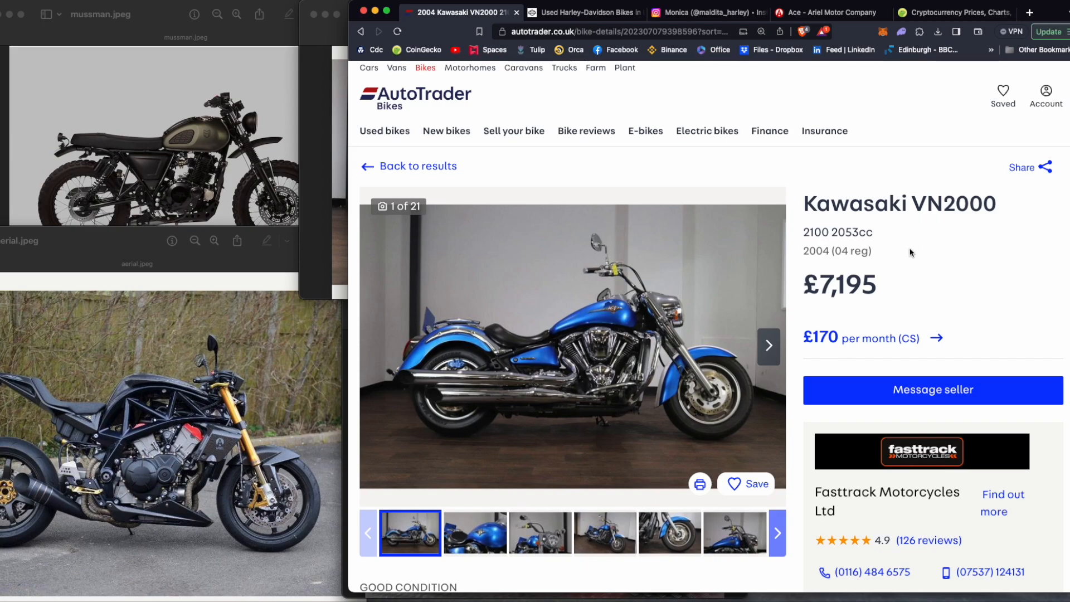
pyautogui.scroll(-3)
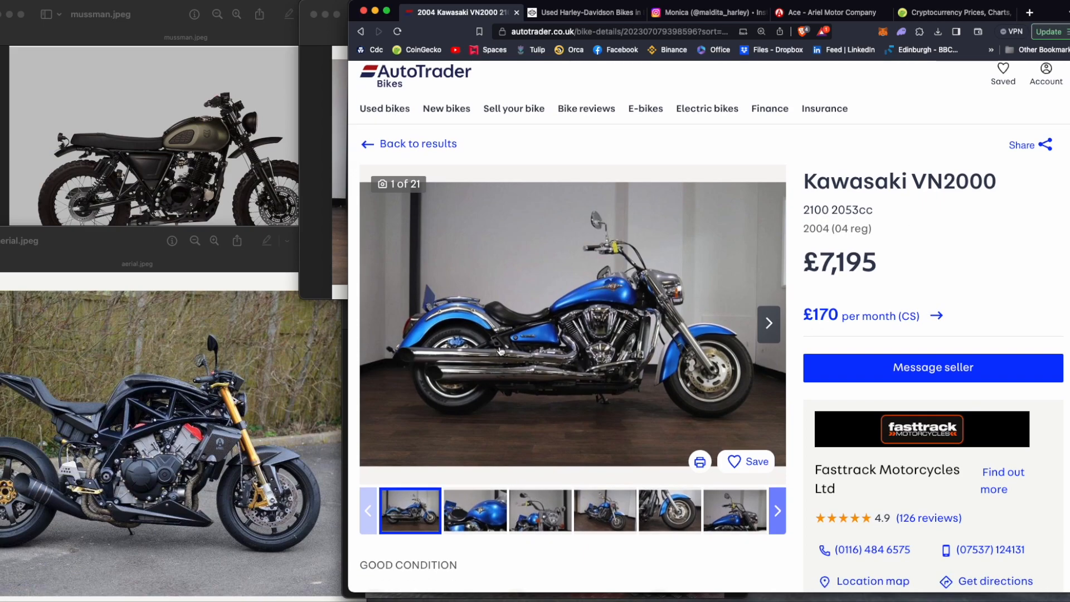
pyautogui.scroll(-3)
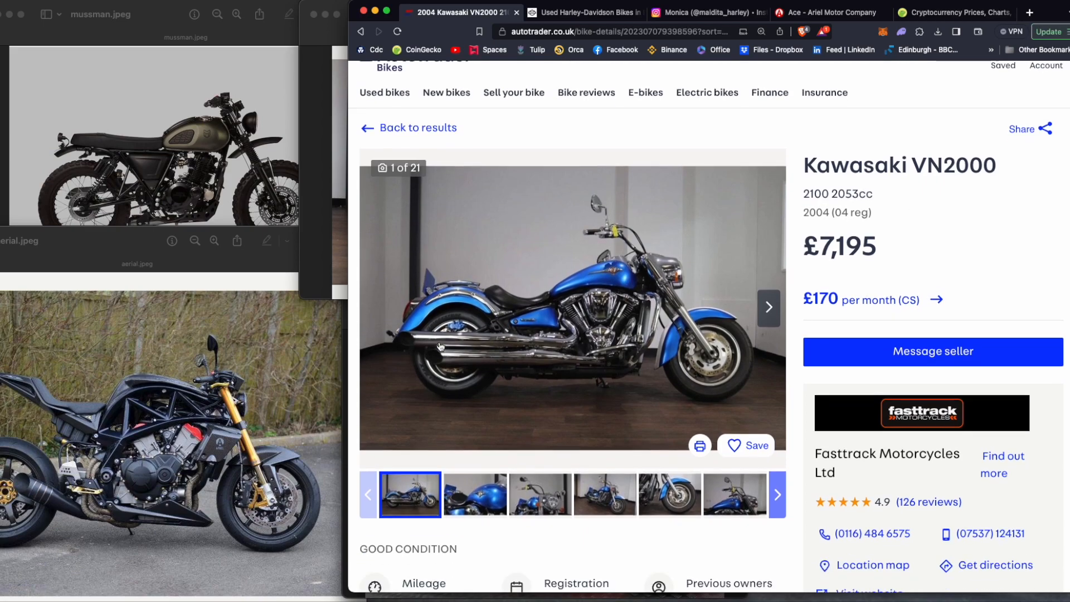
pyautogui.scroll(-3)
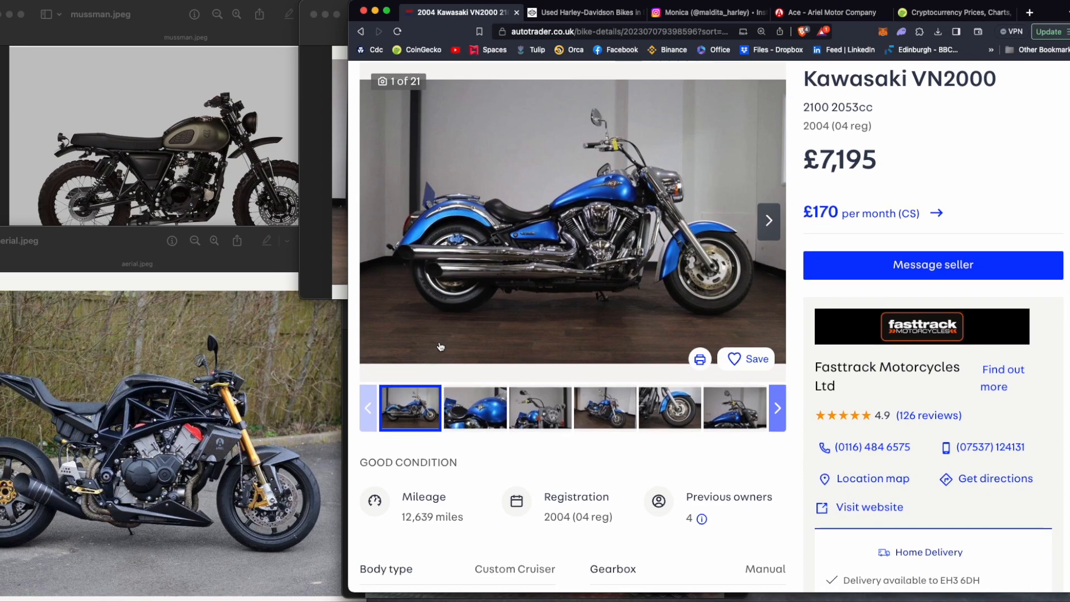
pyautogui.scroll(-3)
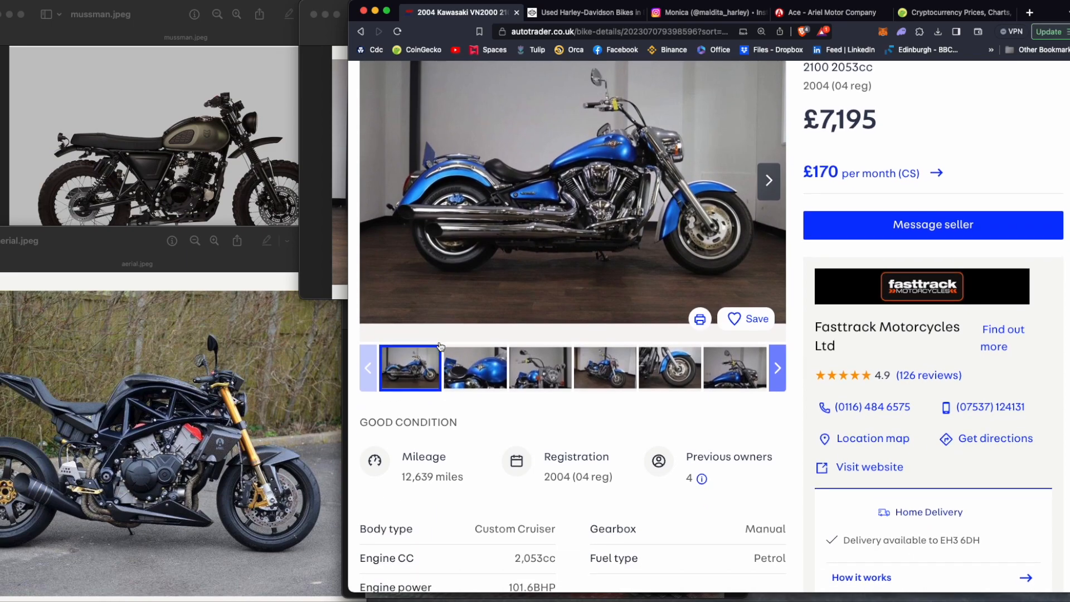
pyautogui.scroll(3)
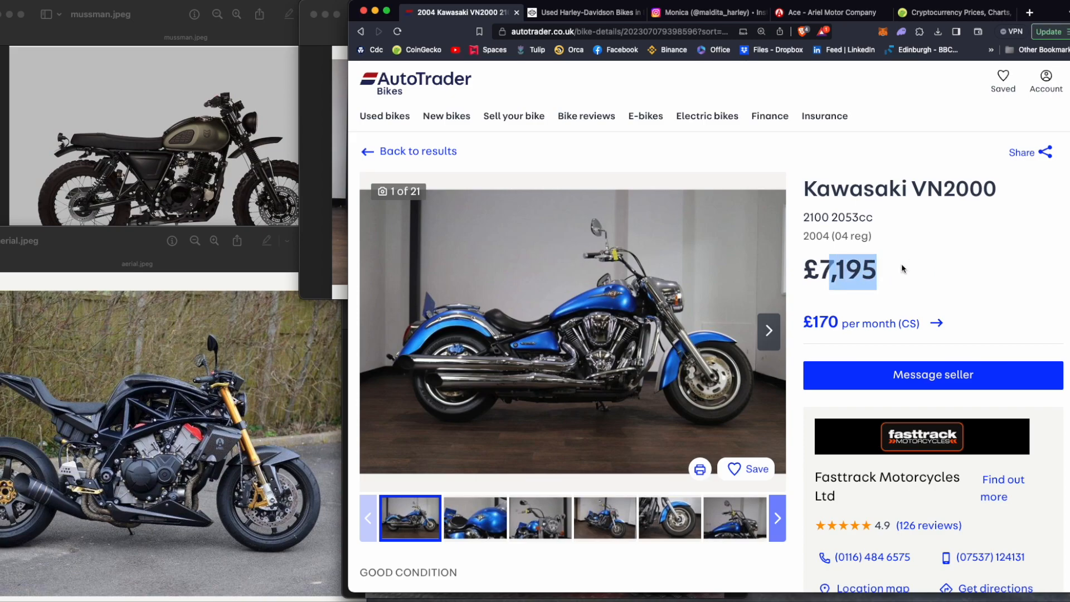
pyautogui.rightClick(597, 321)
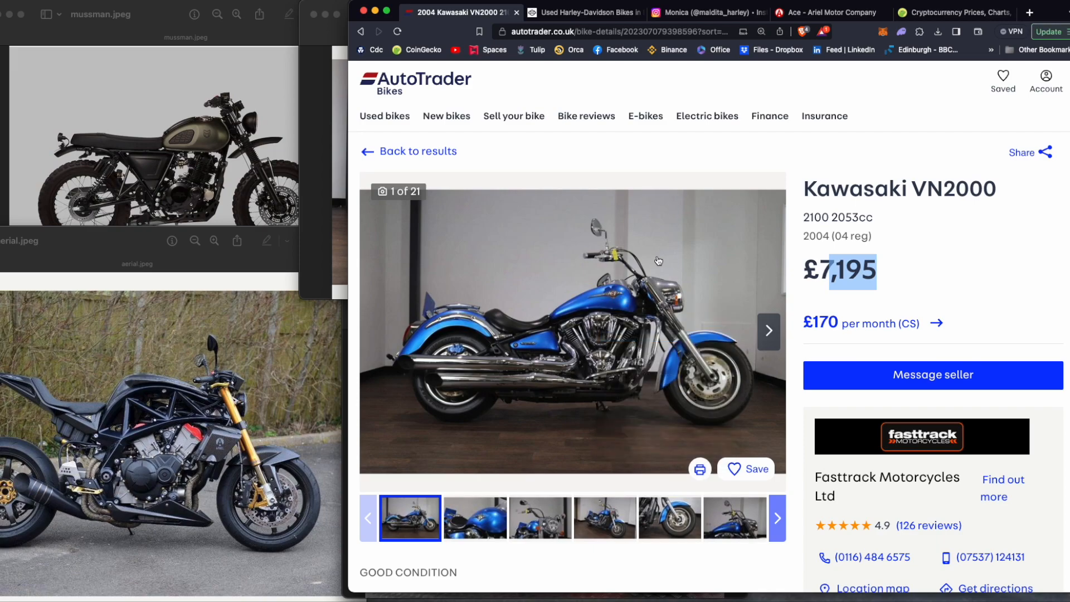
pyautogui.click(700, 468)
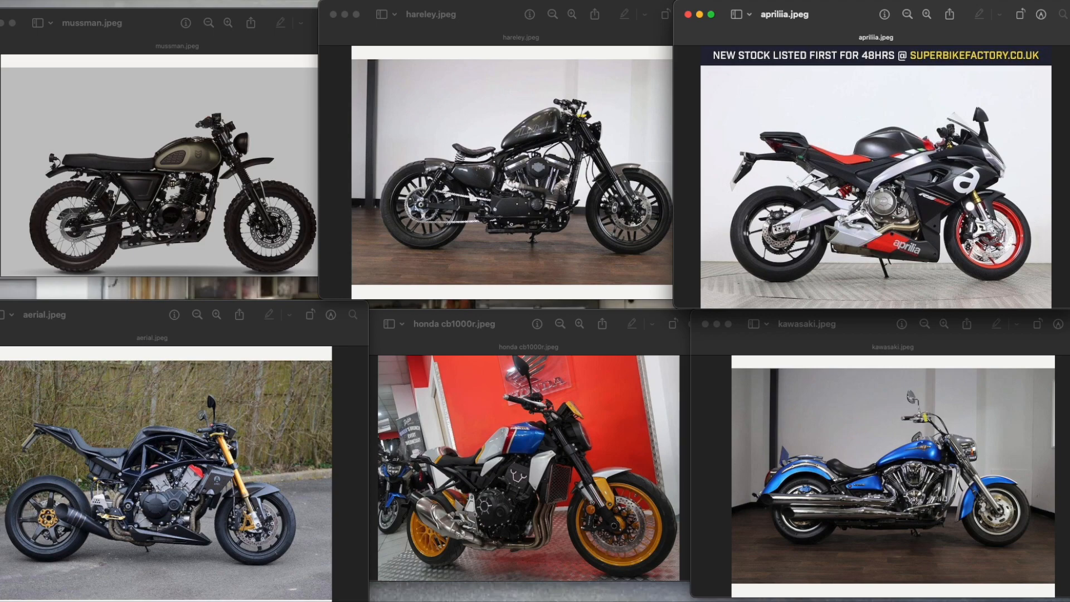
pyautogui.moveTo(360, 465)
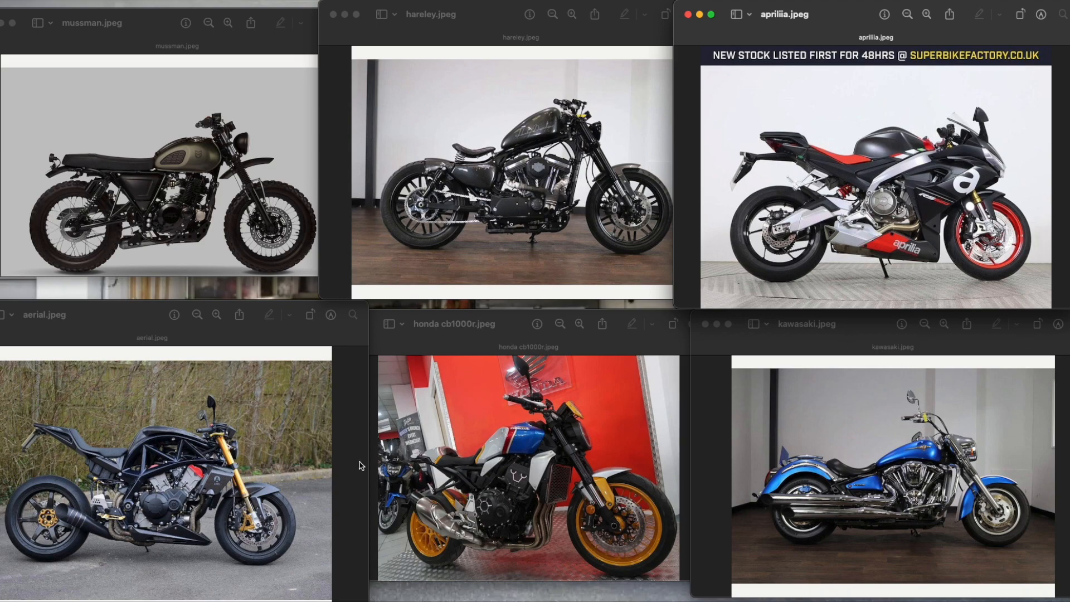
pyautogui.moveTo(149, 519)
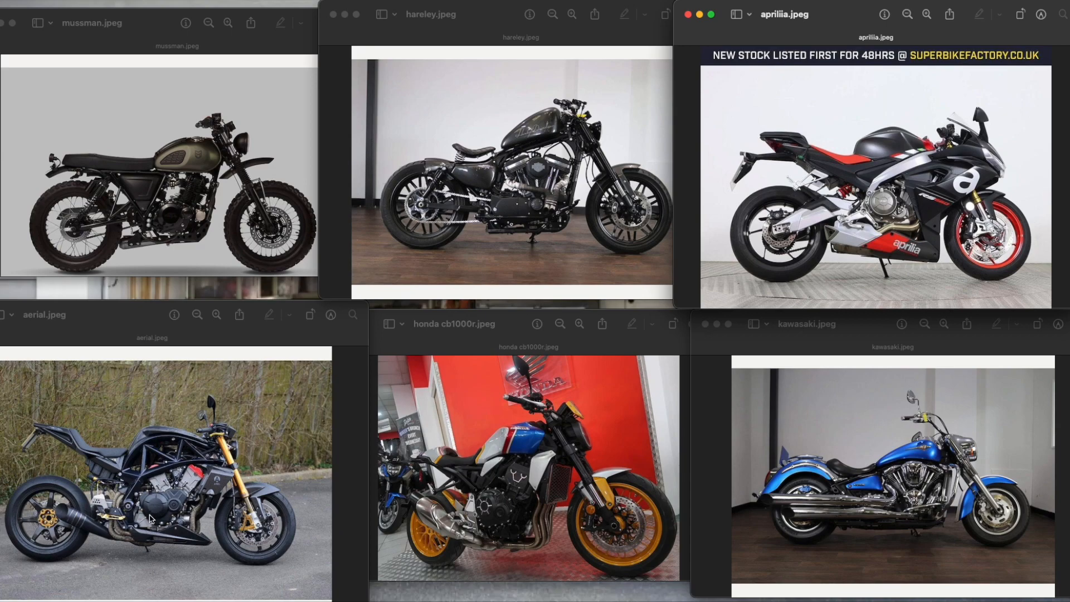
pyautogui.moveTo(532, 485)
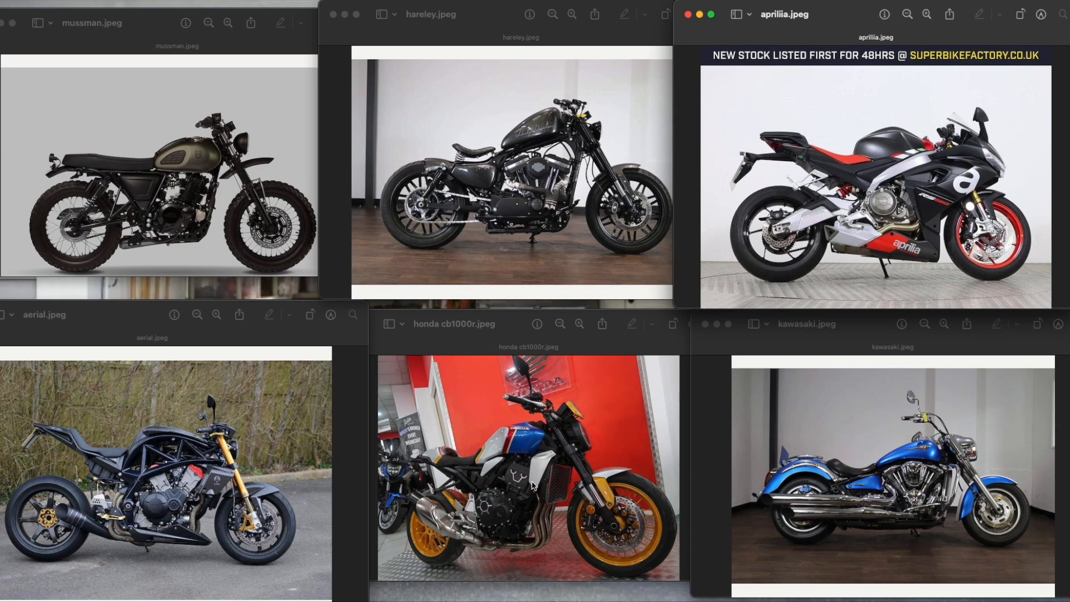
pyautogui.moveTo(395, 479)
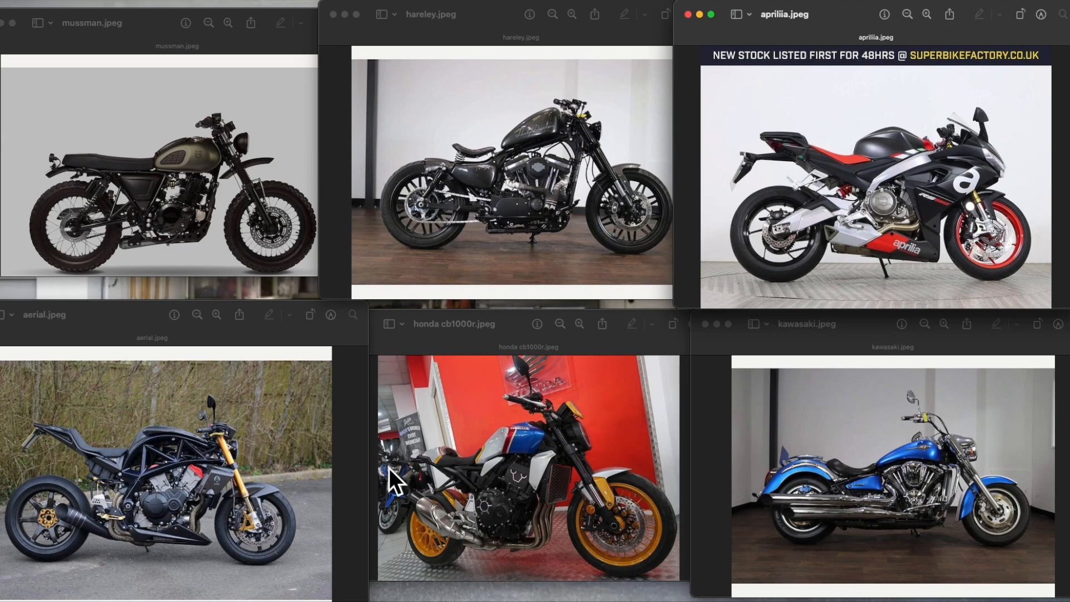
pyautogui.moveTo(167, 475)
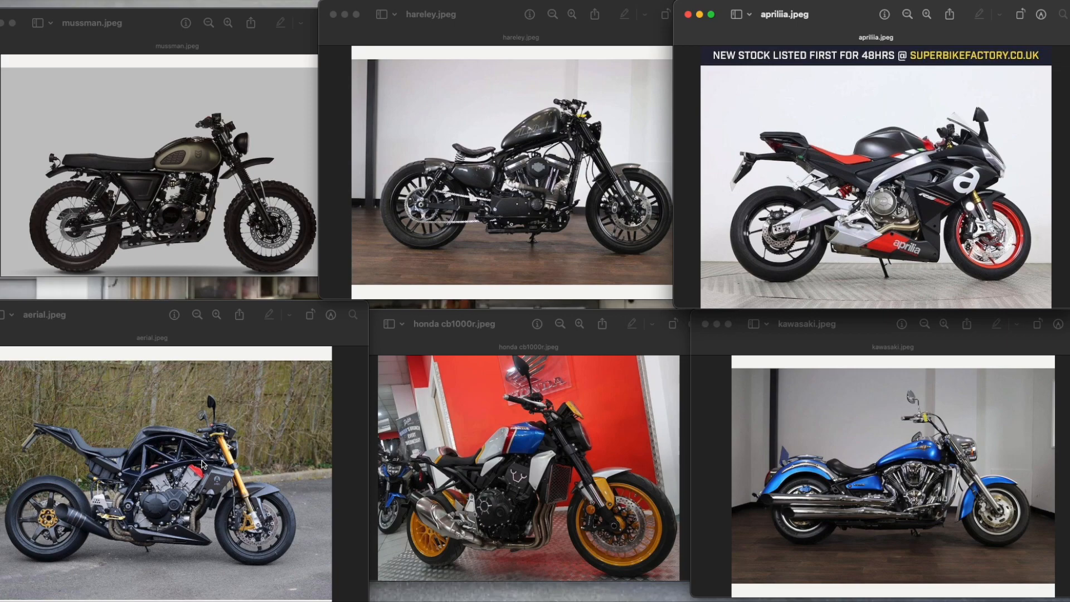
pyautogui.moveTo(406, 502)
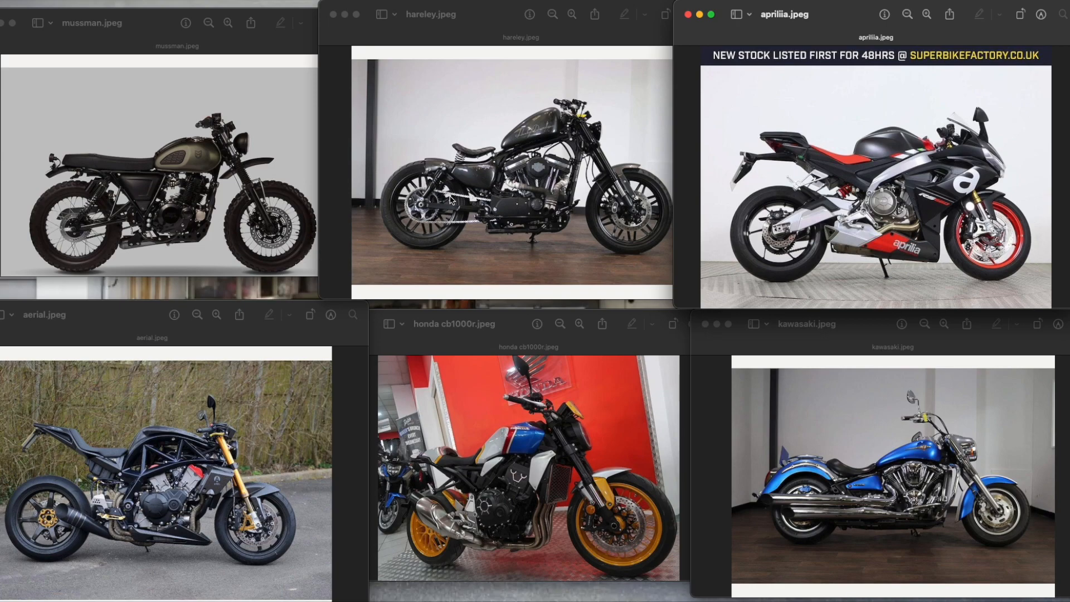
pyautogui.moveTo(927, 443)
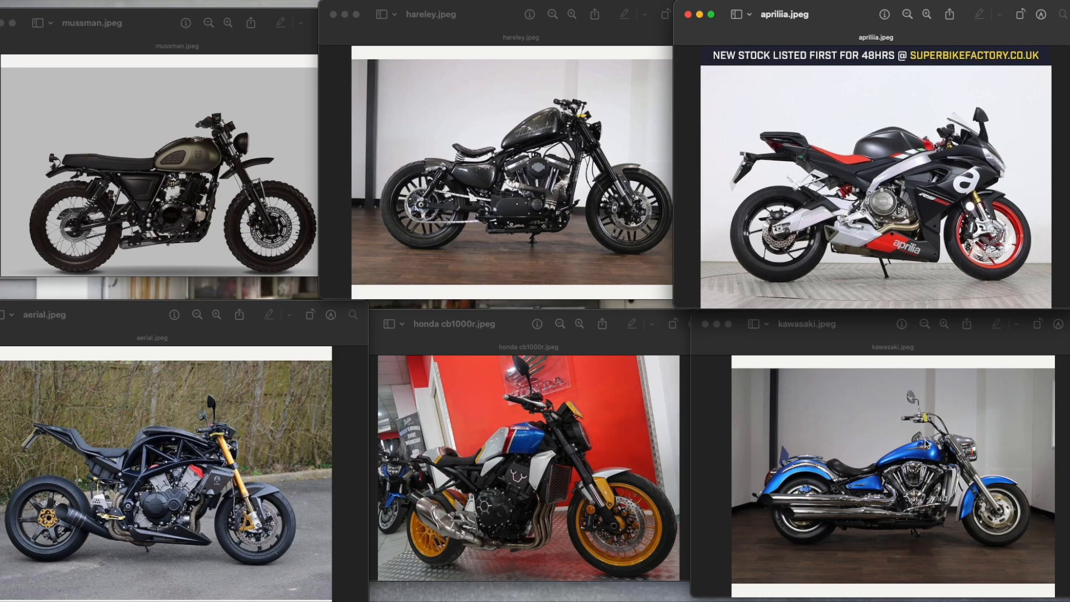
pyautogui.moveTo(140, 198)
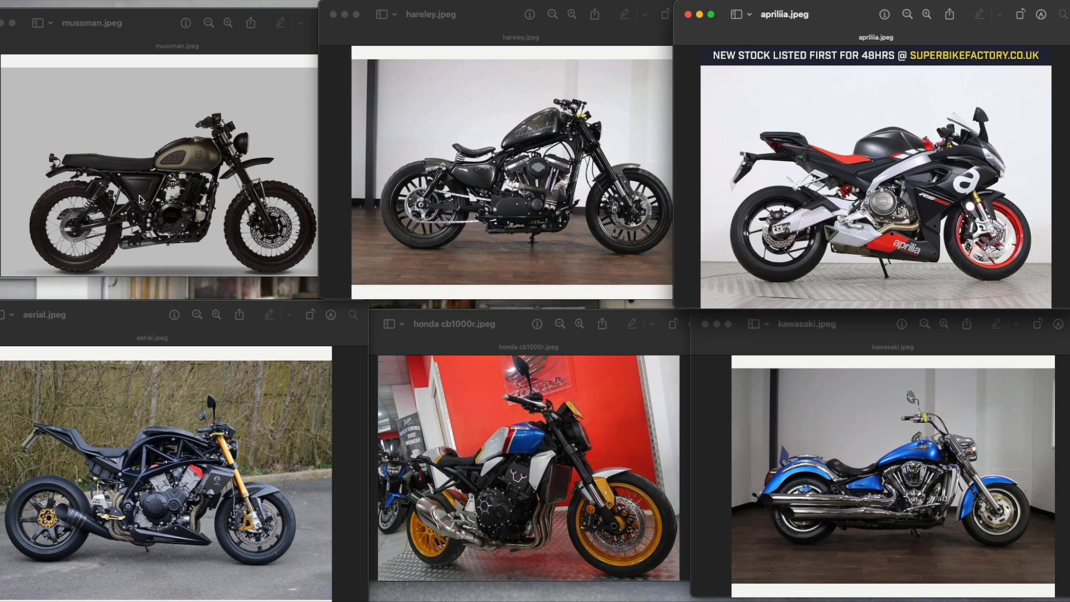